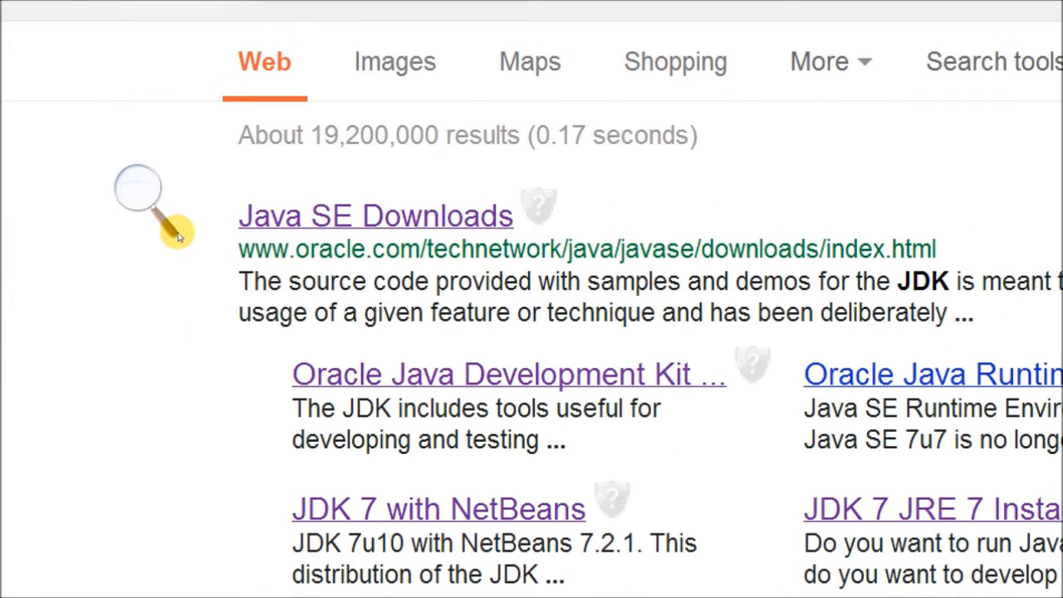
# Step: Reach Oracle's JDK 7u10 download page via the Java SE Downloads search result
pyautogui.click(375, 216)
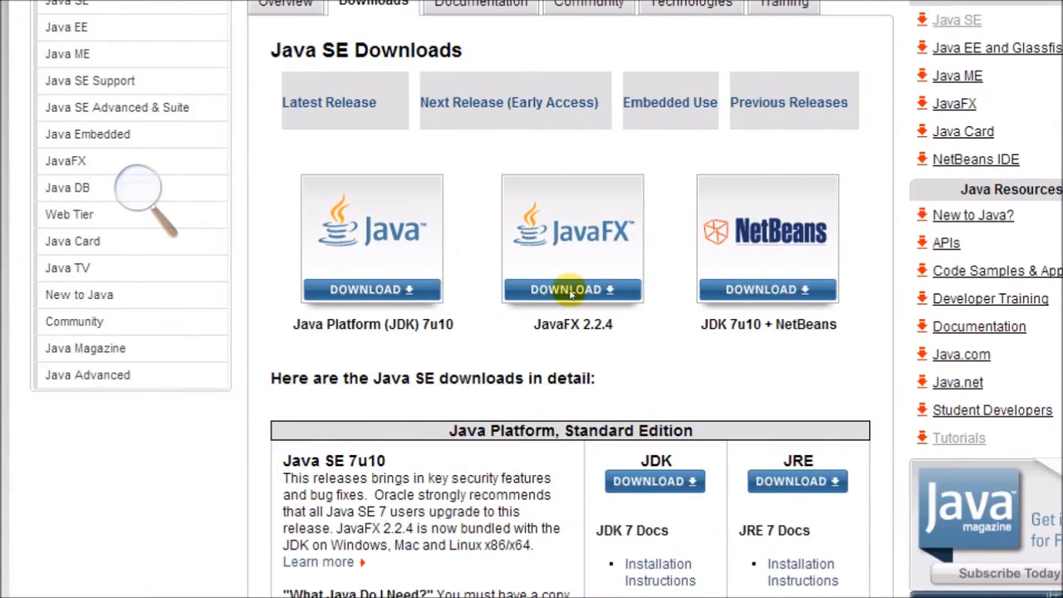
pyautogui.moveTo(556, 279)
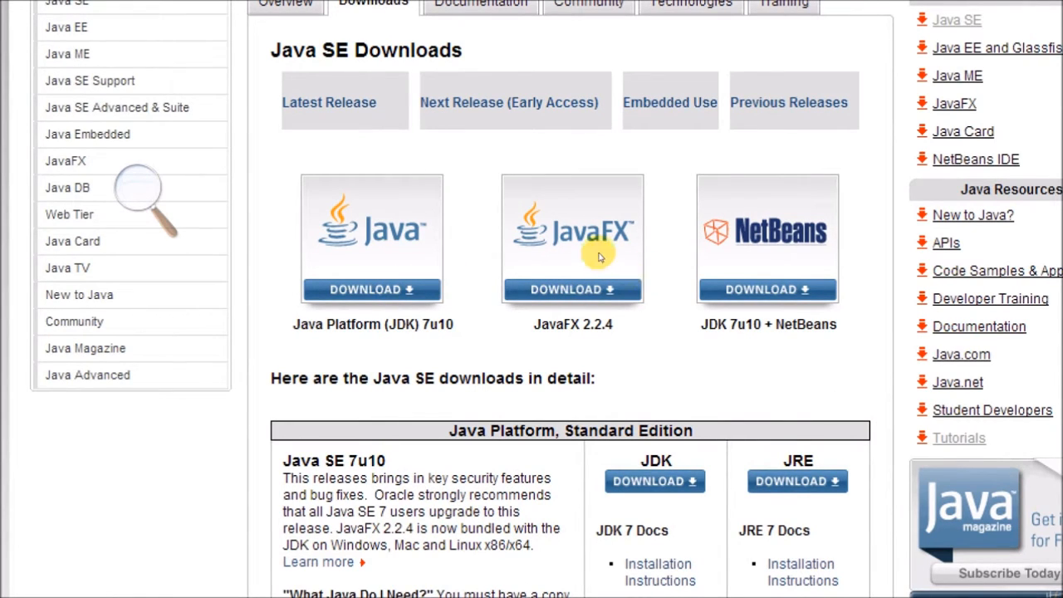
pyautogui.moveTo(407, 276)
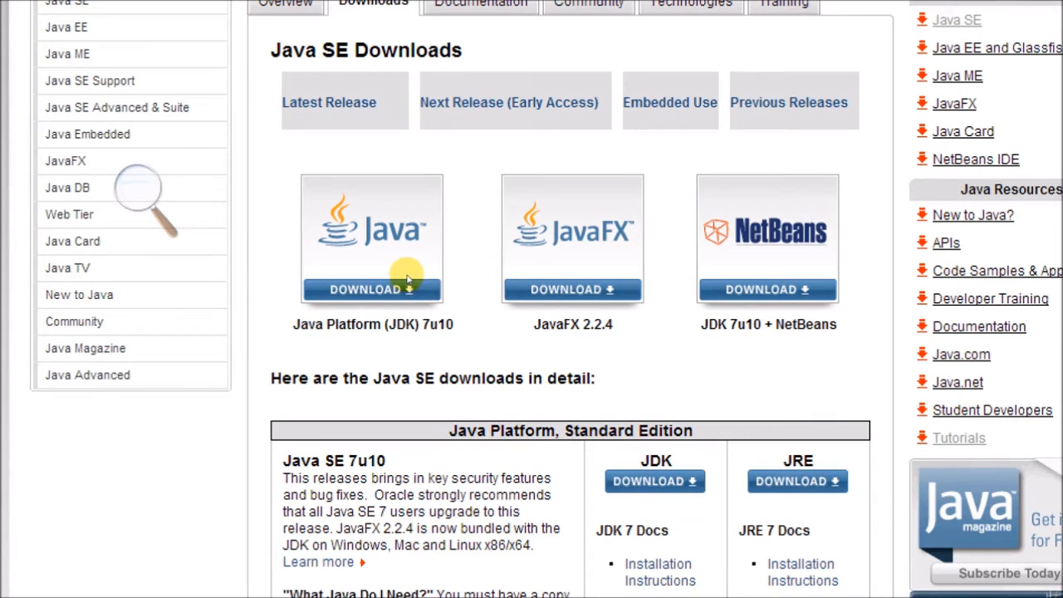
pyautogui.click(372, 289)
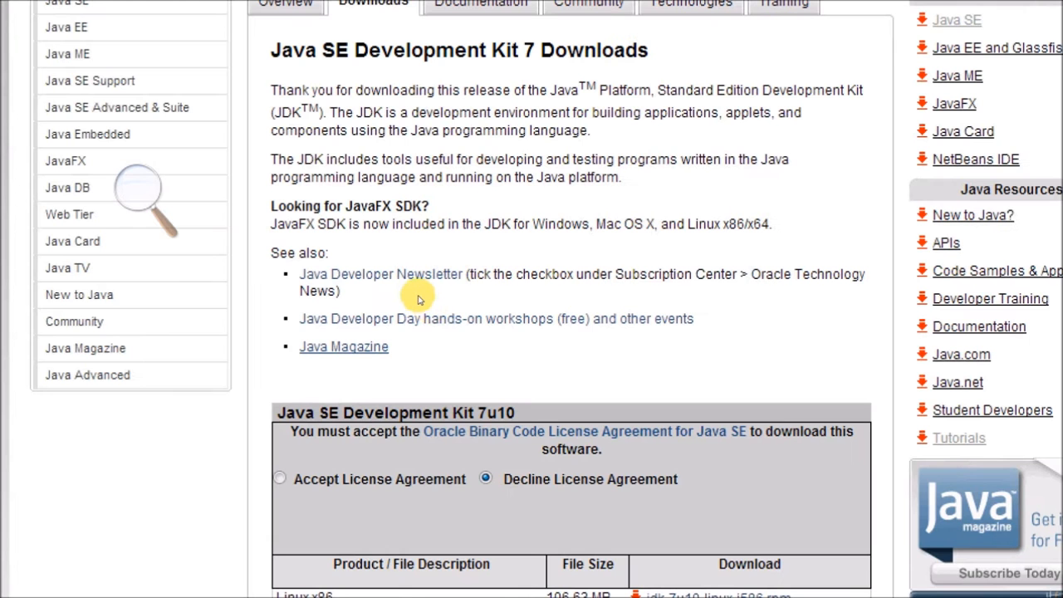
# Step: Accept the JDK license agreement and download the jdk-7u10-windows-x64.exe installer
pyautogui.scroll(-3)
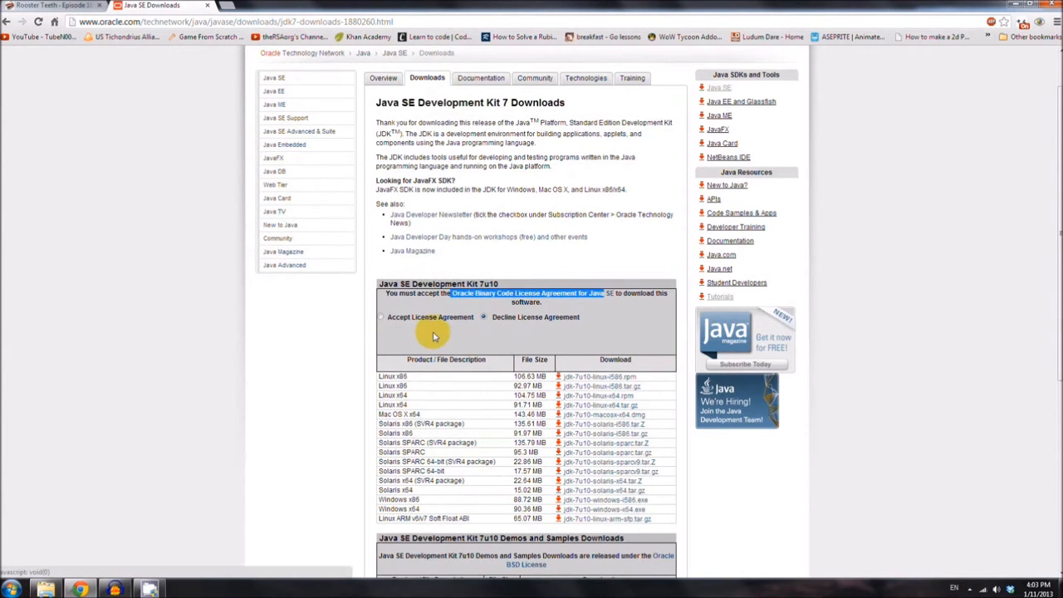
pyautogui.click(381, 315)
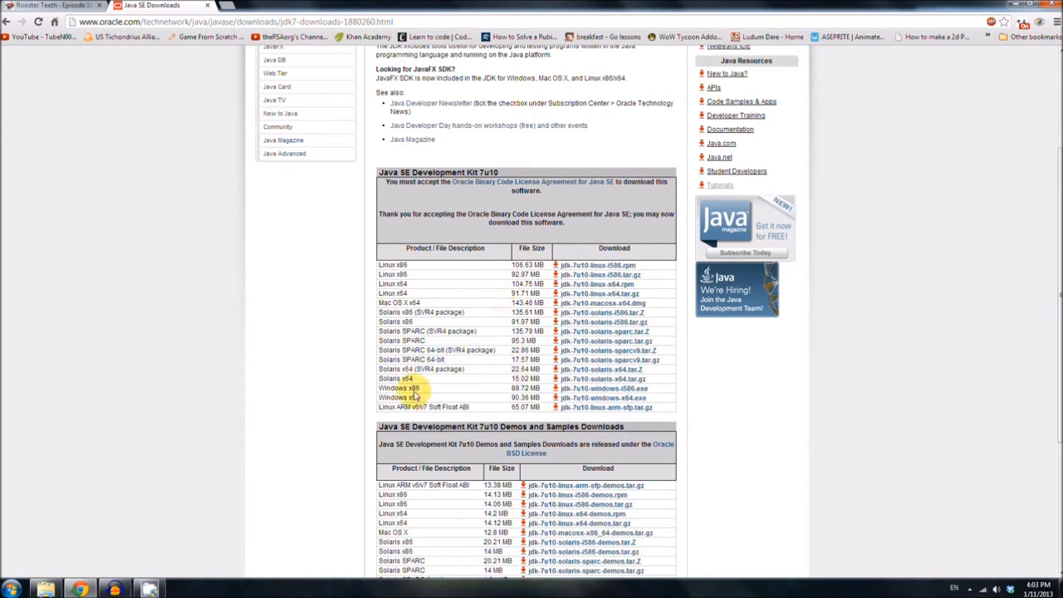
pyautogui.moveTo(548, 399)
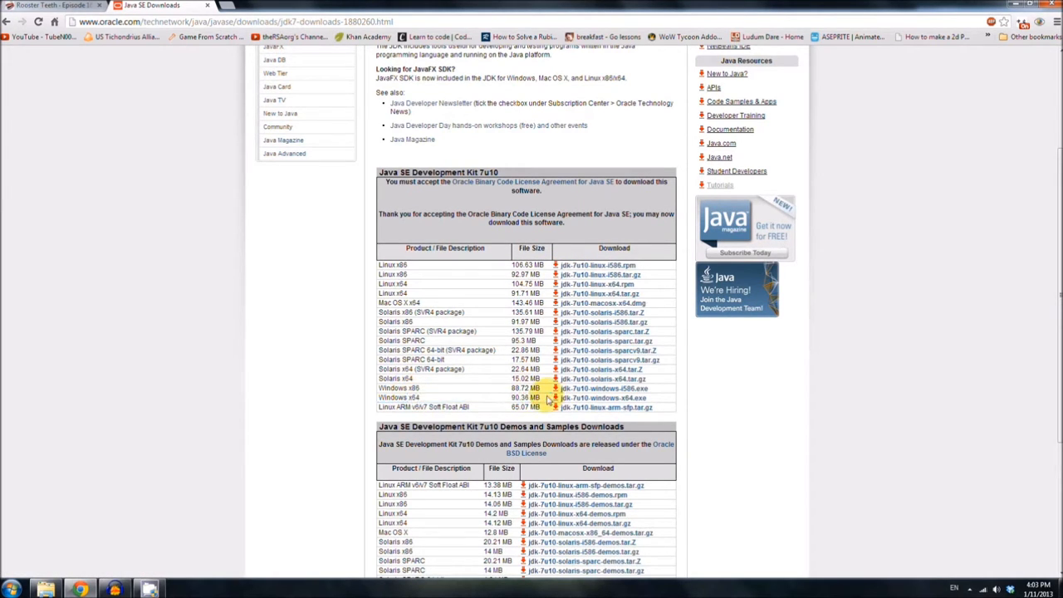
pyautogui.click(602, 398)
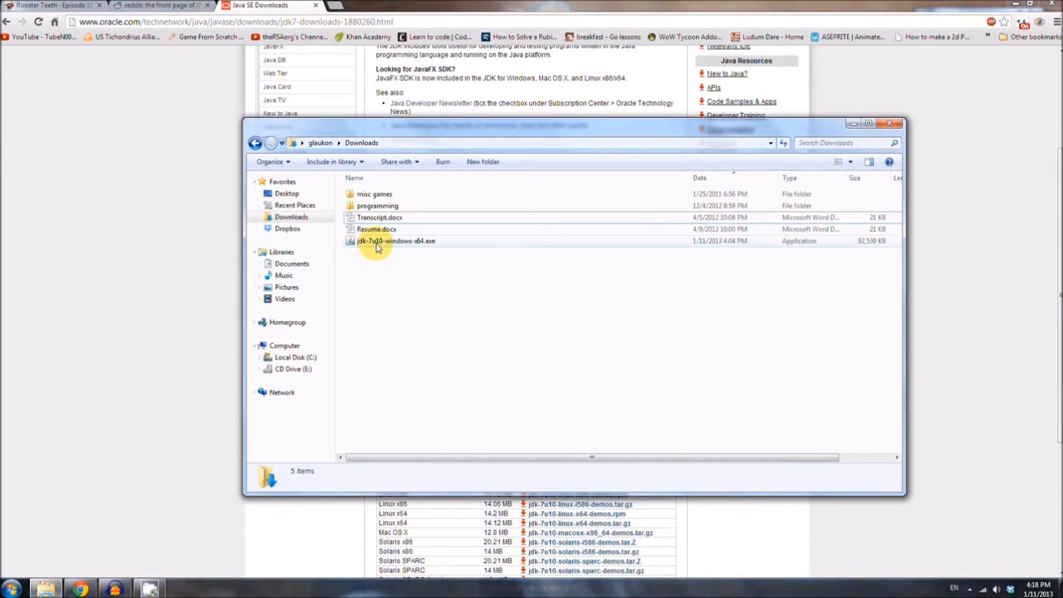
# Step: Launch jdk-7u10-windows-x64.exe from Downloads and start installing with default features
pyautogui.click(395, 241)
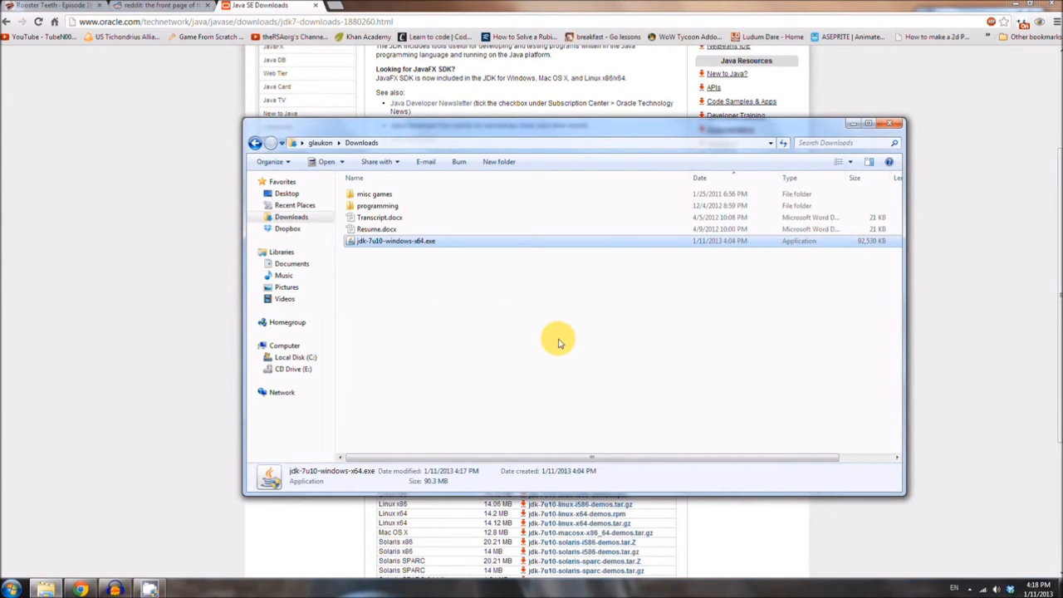
pyautogui.doubleClick(395, 241)
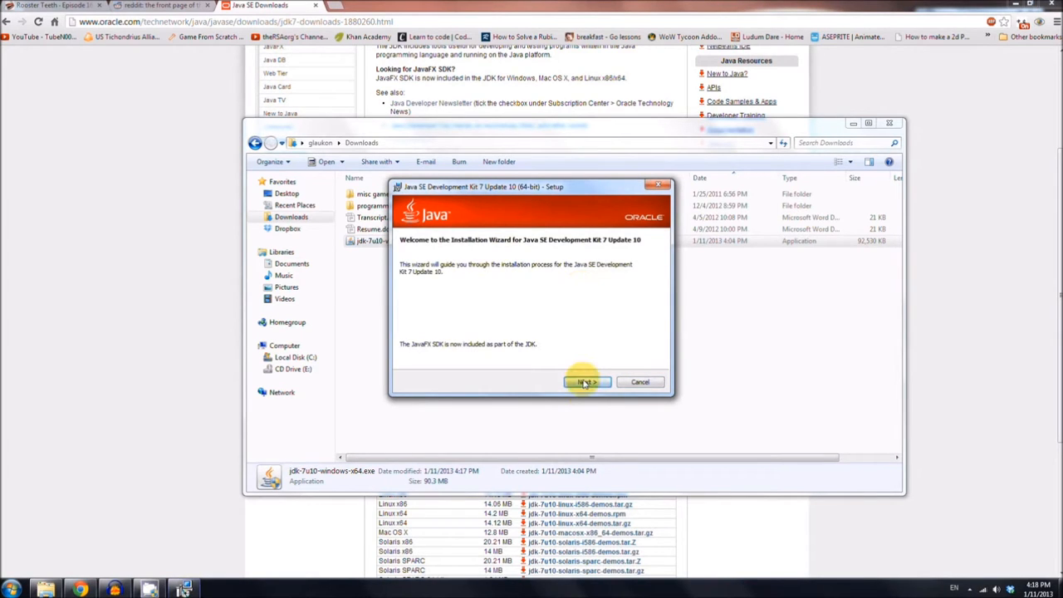
pyautogui.click(587, 380)
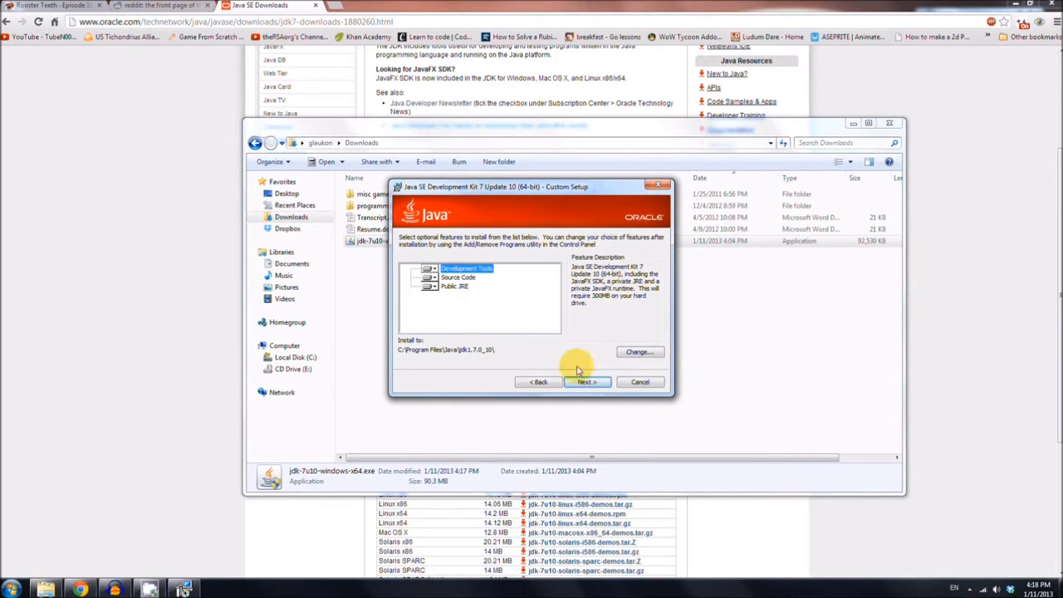
pyautogui.click(586, 380)
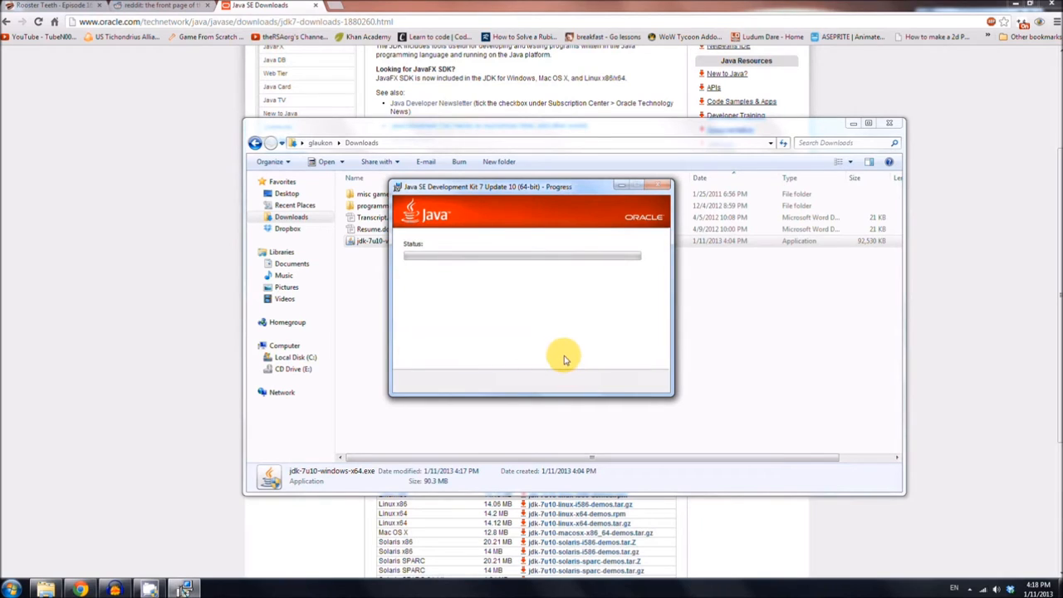
pyautogui.moveTo(564, 352)
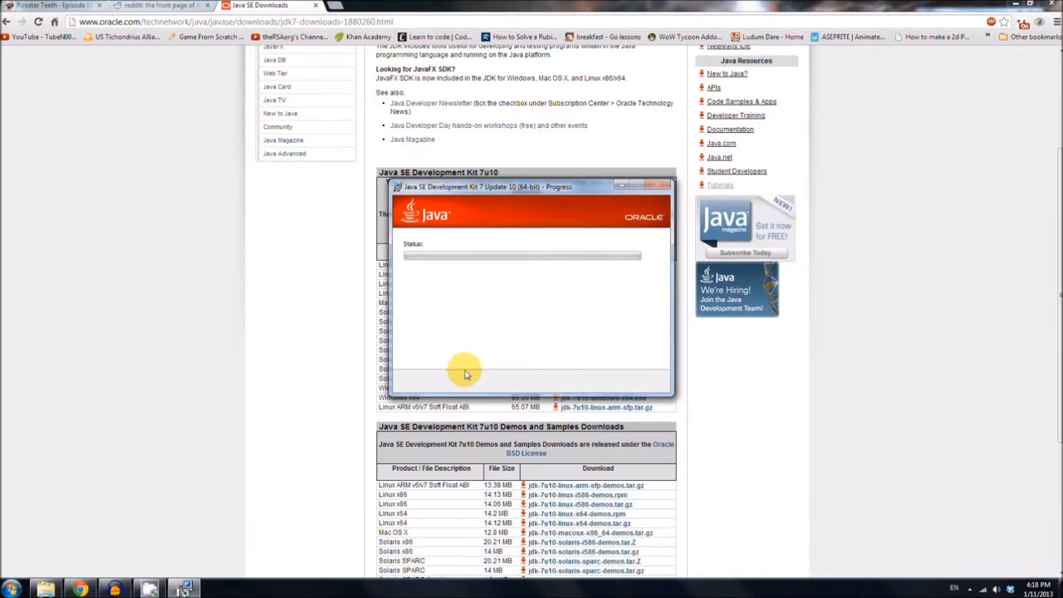
pyautogui.moveTo(473, 376)
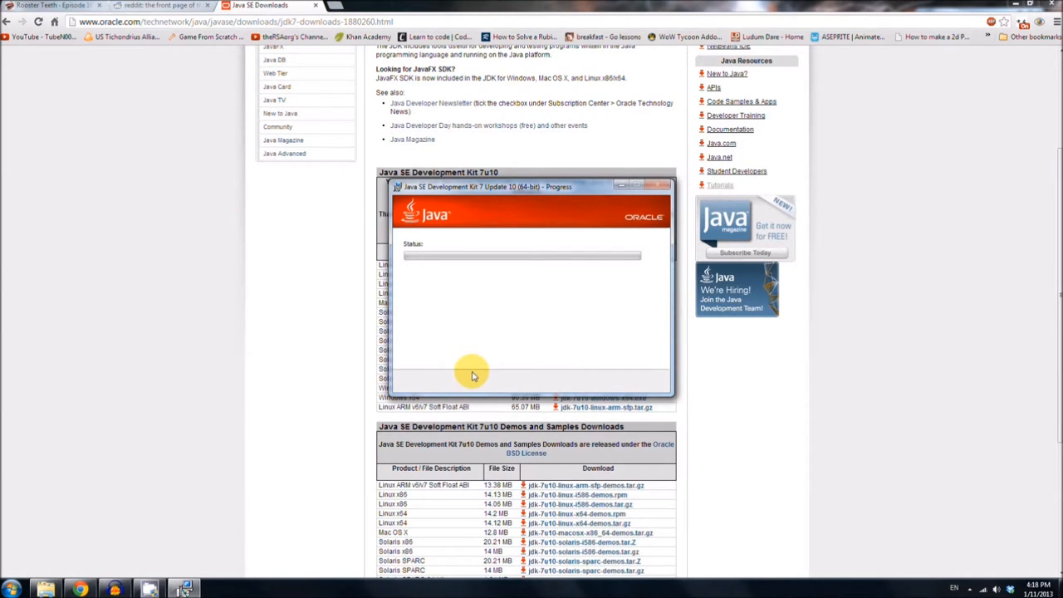
pyautogui.moveTo(469, 374)
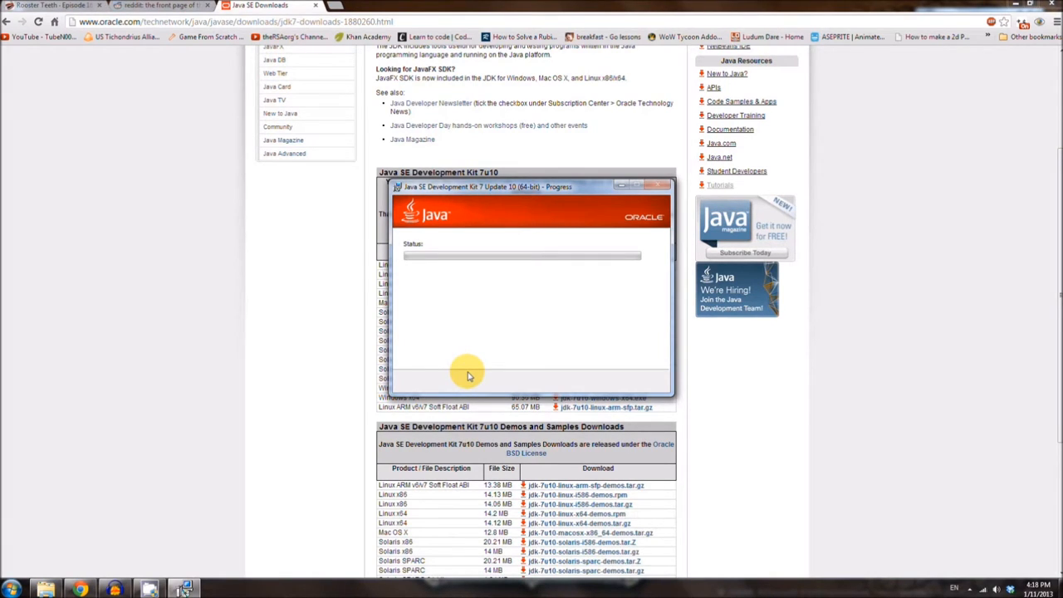
pyautogui.moveTo(252, 305)
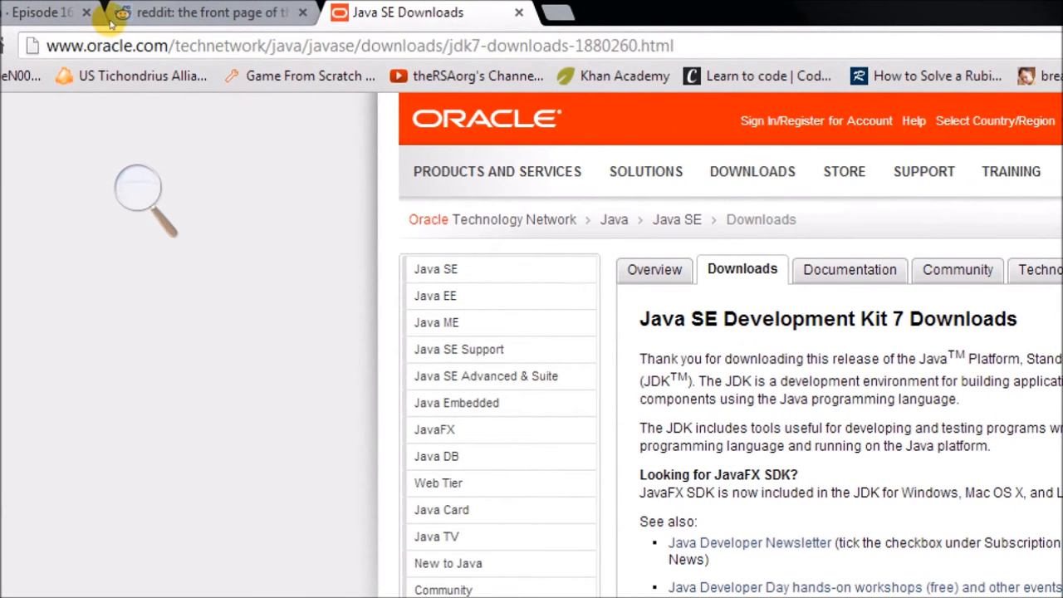
# Step: Keep the default C:\Program Files\Java\jre7\ runtime folder and continue the install
pyautogui.click(357, 46)
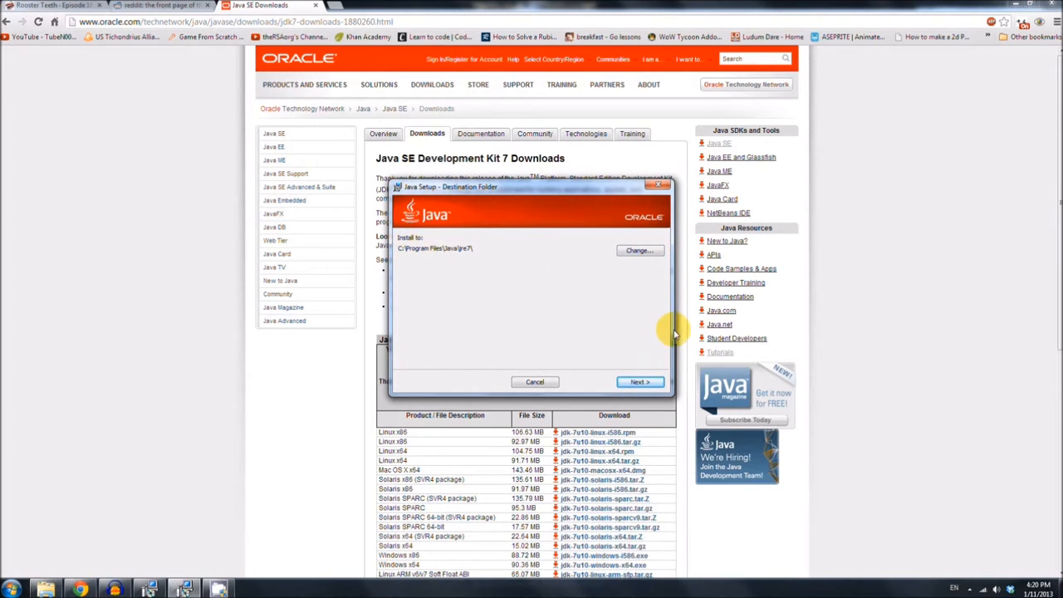
pyautogui.moveTo(402, 253)
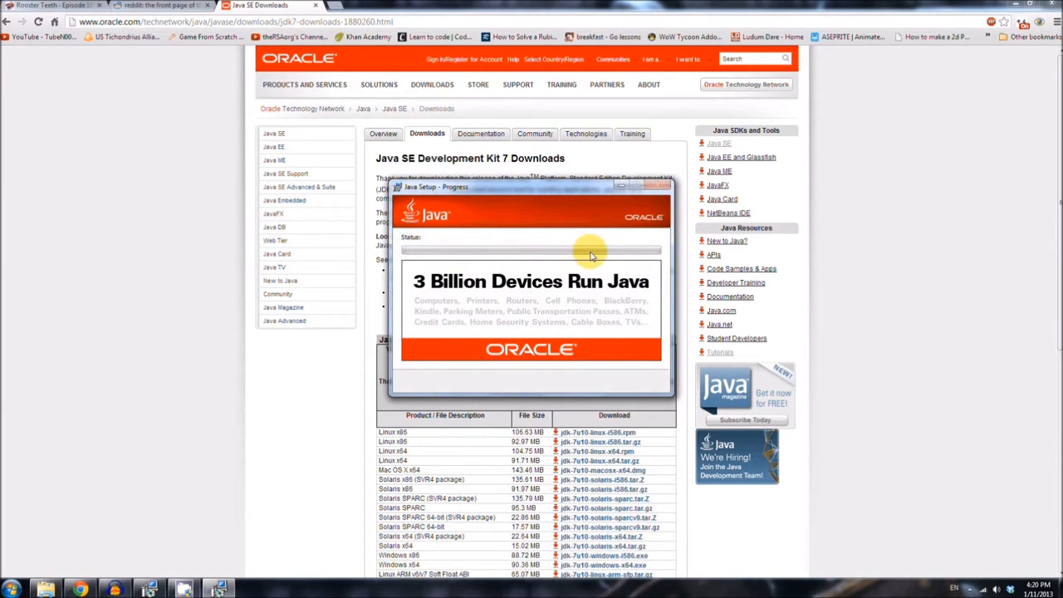
pyautogui.moveTo(473, 229)
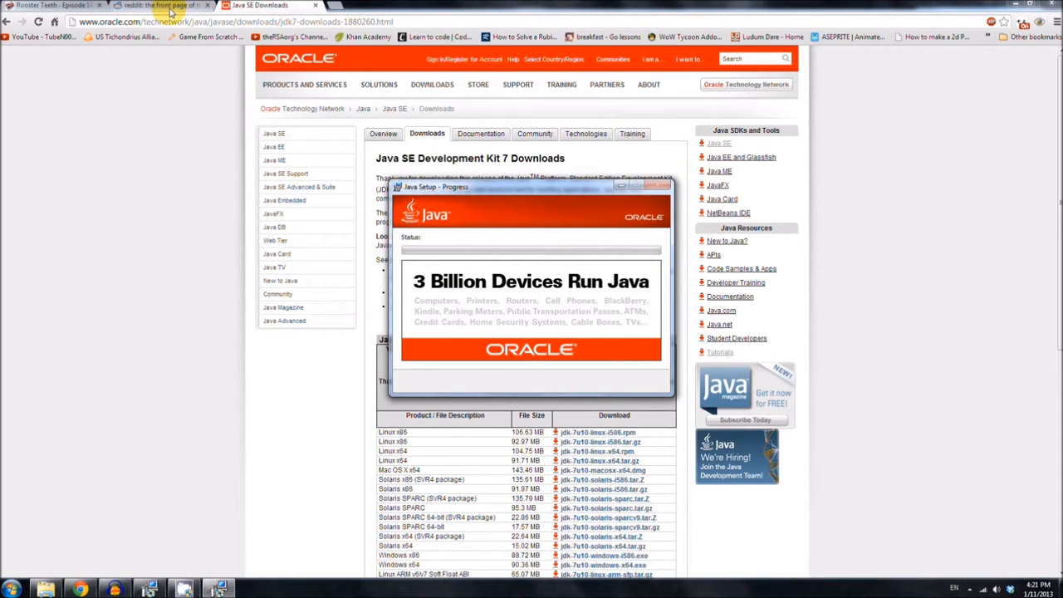
# Step: Browse reddit while waiting, then dismiss the Successfully Installed dialog and the registration tab
pyautogui.click(152, 6)
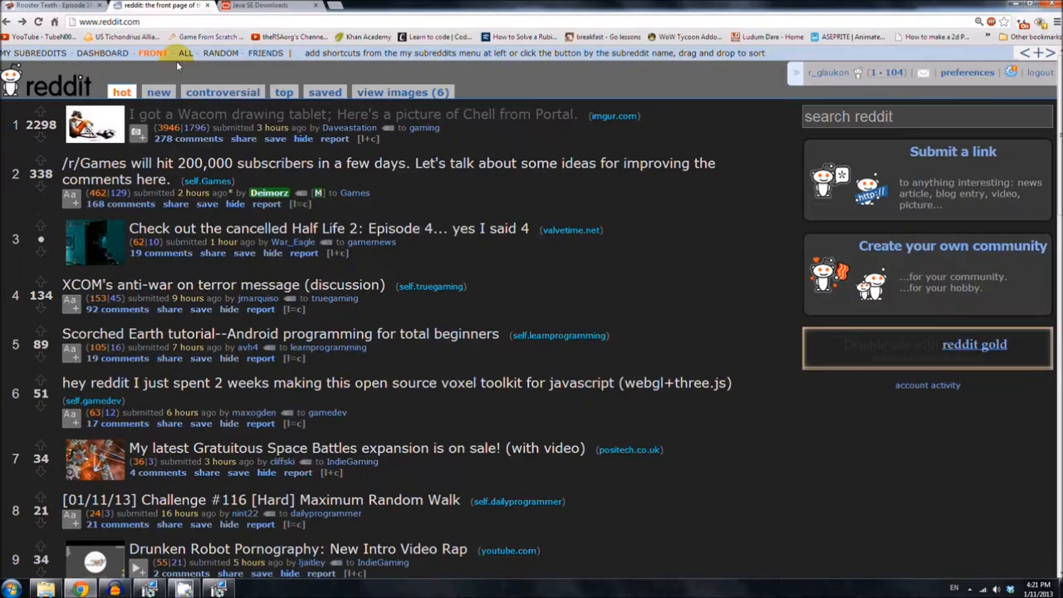
pyautogui.scroll(-3)
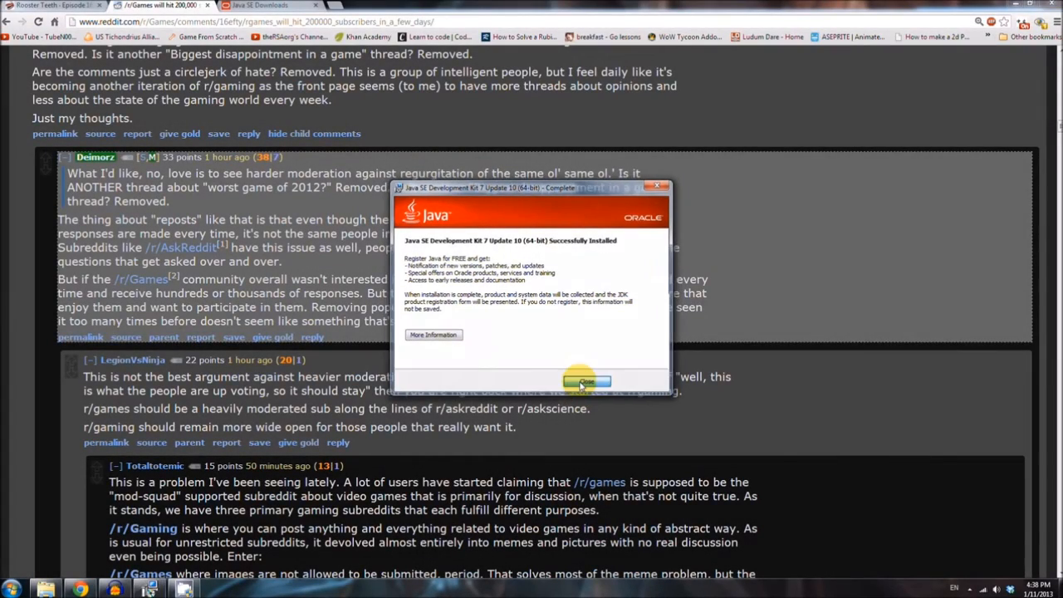
pyautogui.click(588, 380)
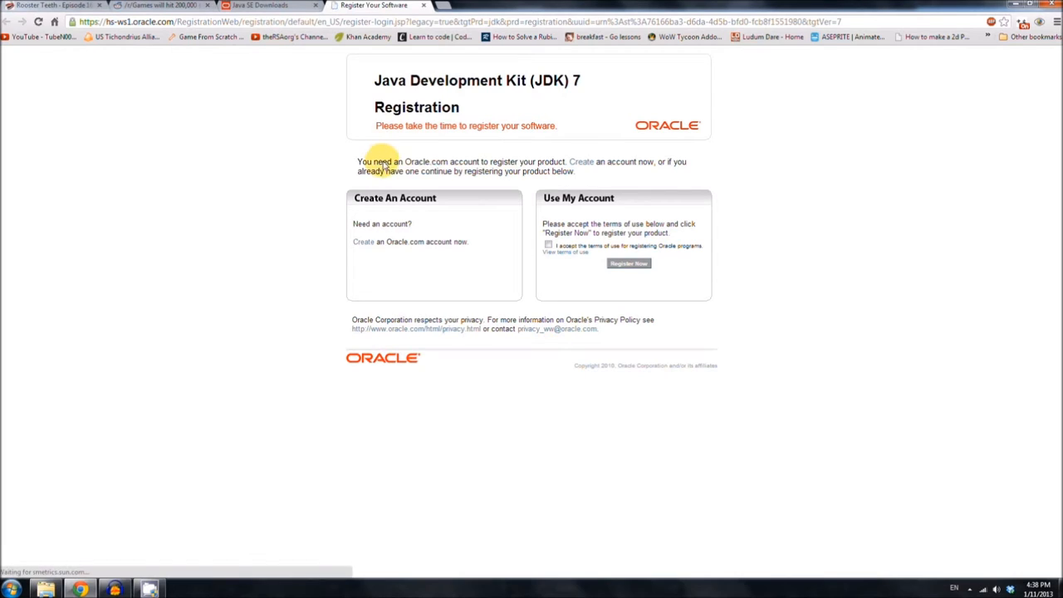
pyautogui.moveTo(380, 171); pyautogui.dragTo(554, 171)
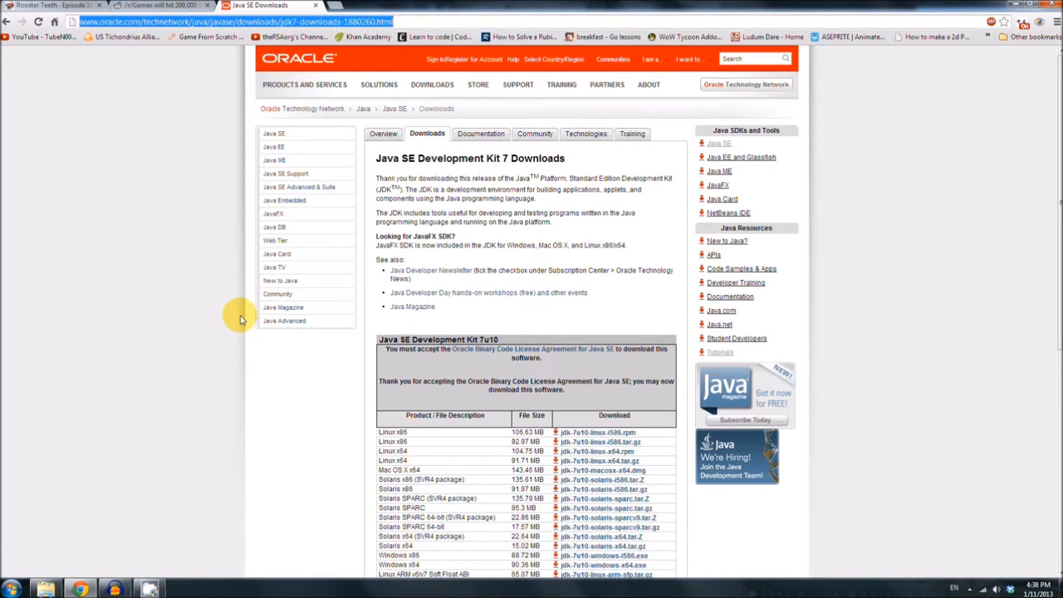
pyautogui.moveTo(236, 343)
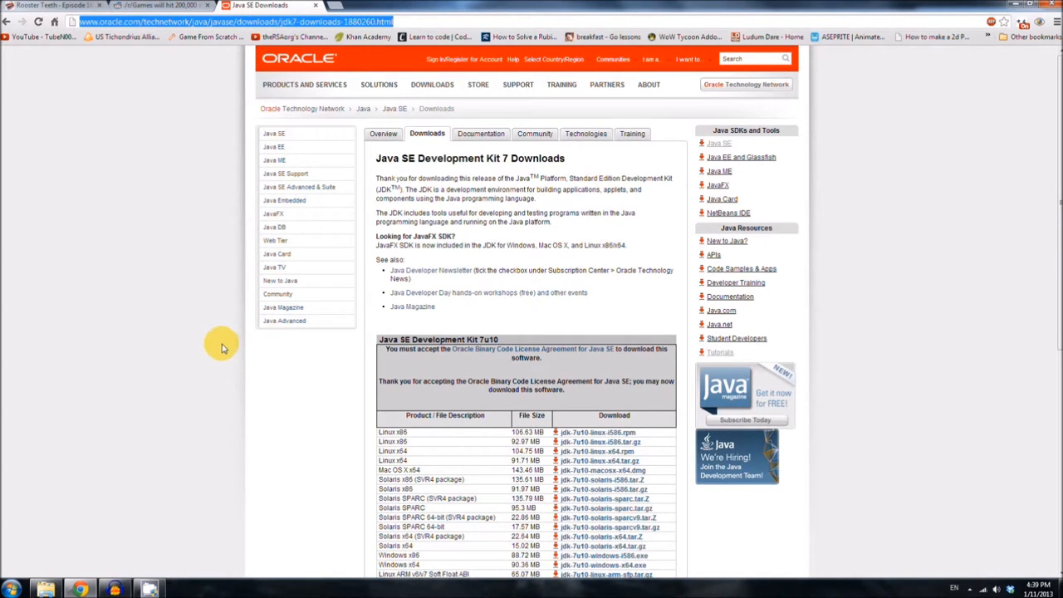
pyautogui.click(10, 590)
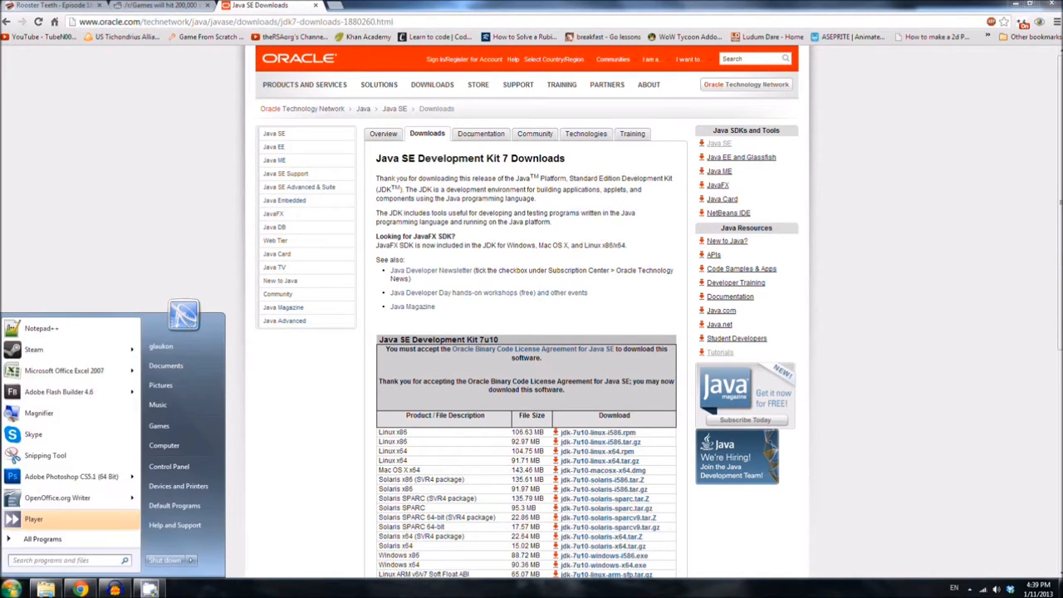
pyautogui.click(140, 236)
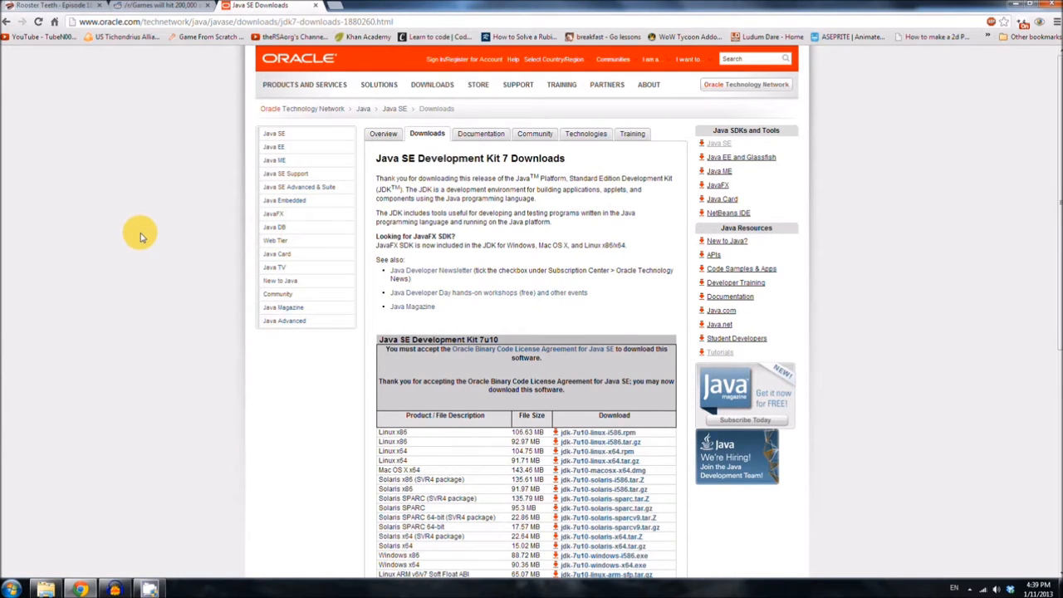
# Step: Search Google for why the path environment variable is needed and read Oracle's PATH article
pyautogui.click(330, 5)
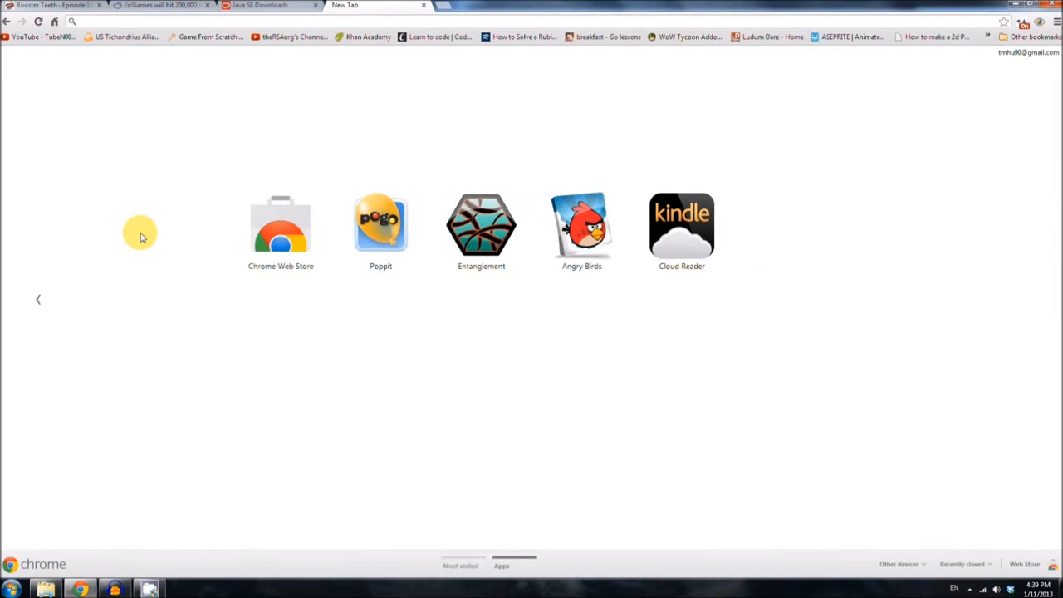
pyautogui.moveTo(109, 32)
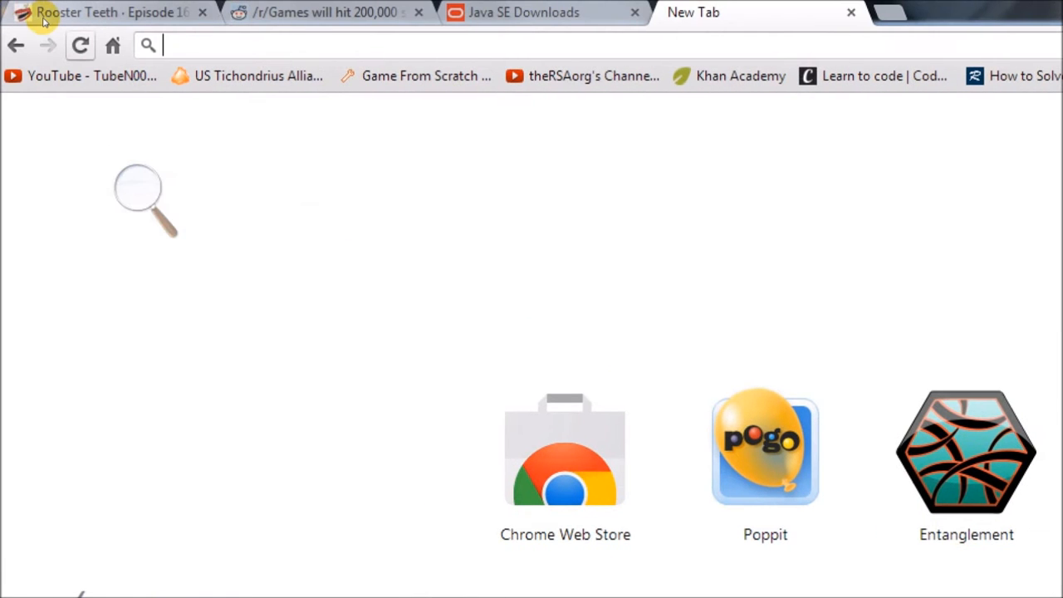
pyautogui.write('why do we need')
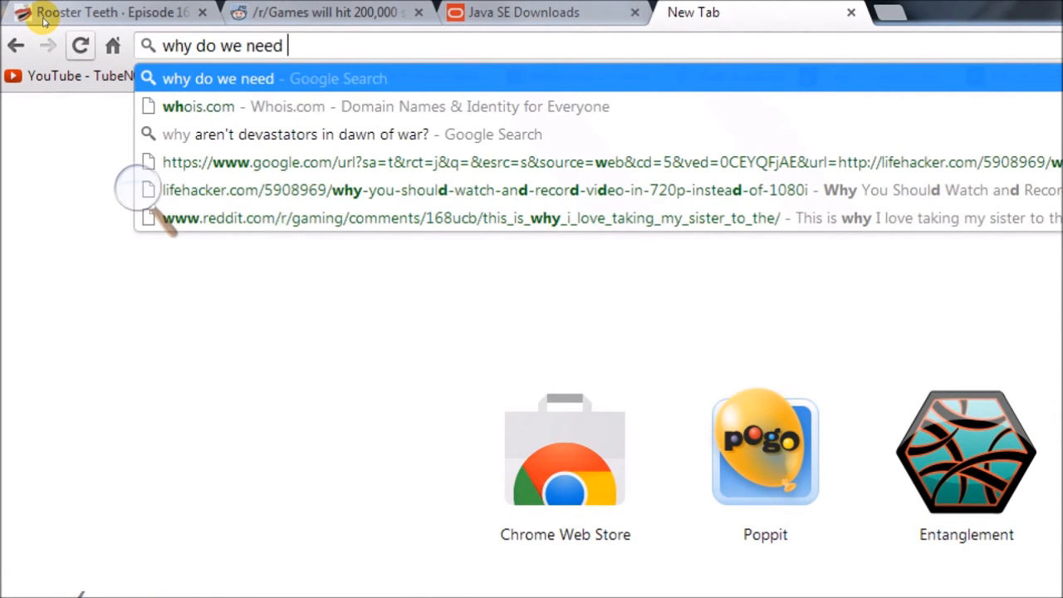
pyautogui.write('to set the path en')
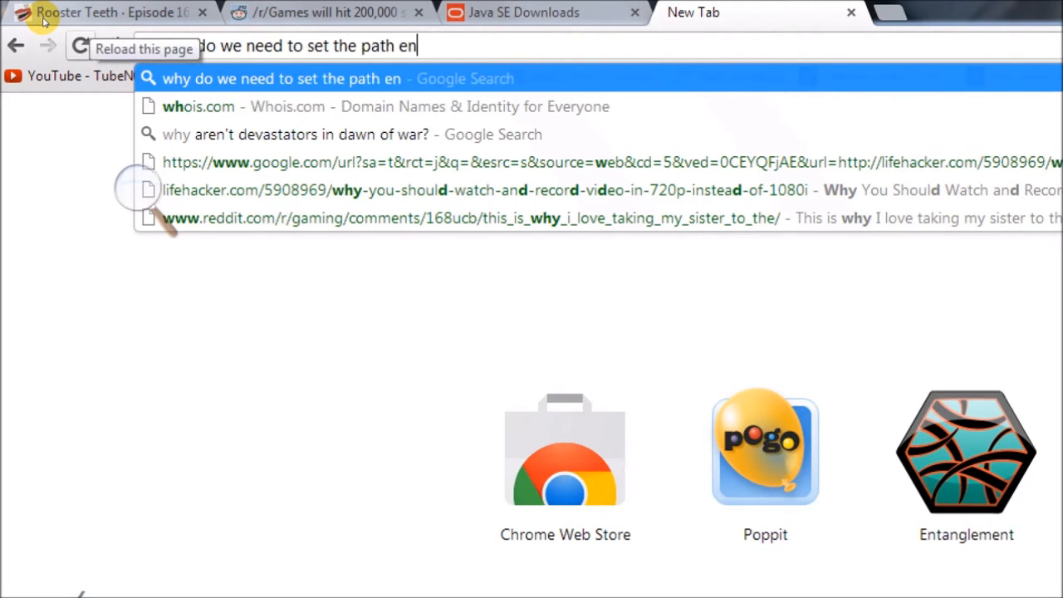
pyautogui.write('virnmonet')
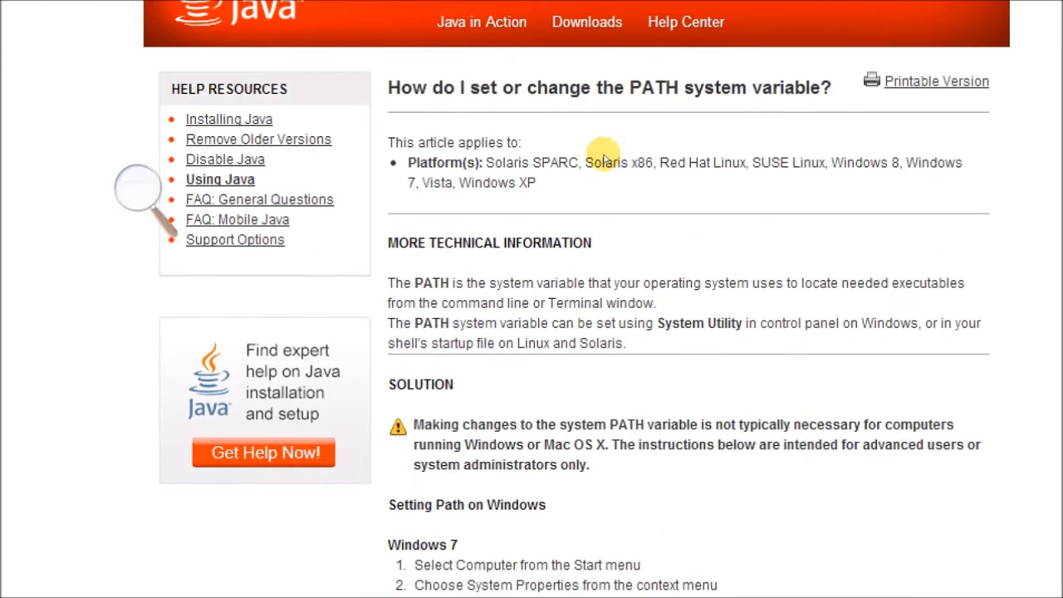
pyautogui.scroll(-3)
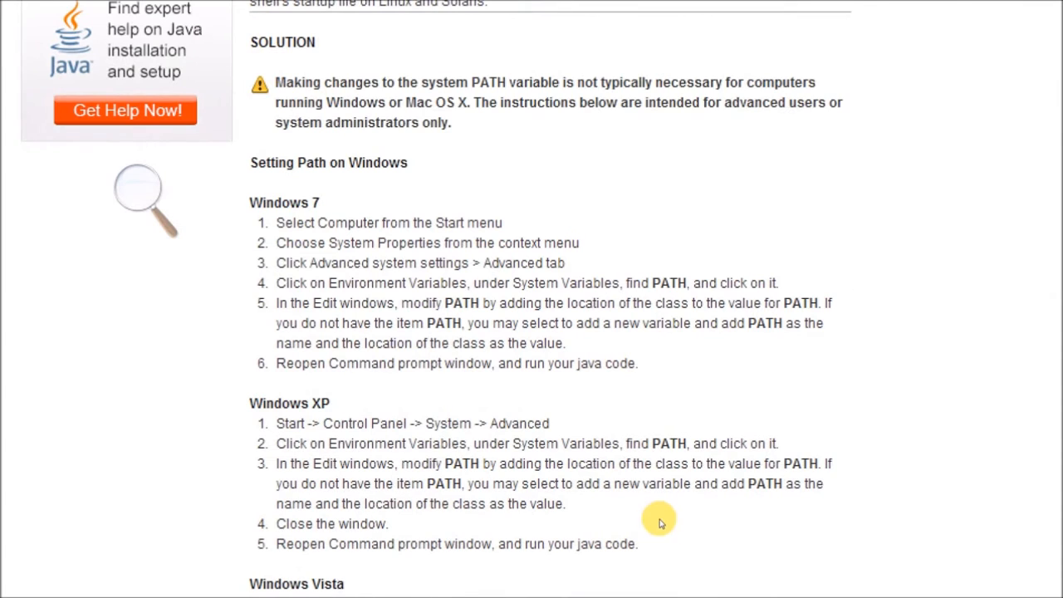
pyautogui.scroll(3)
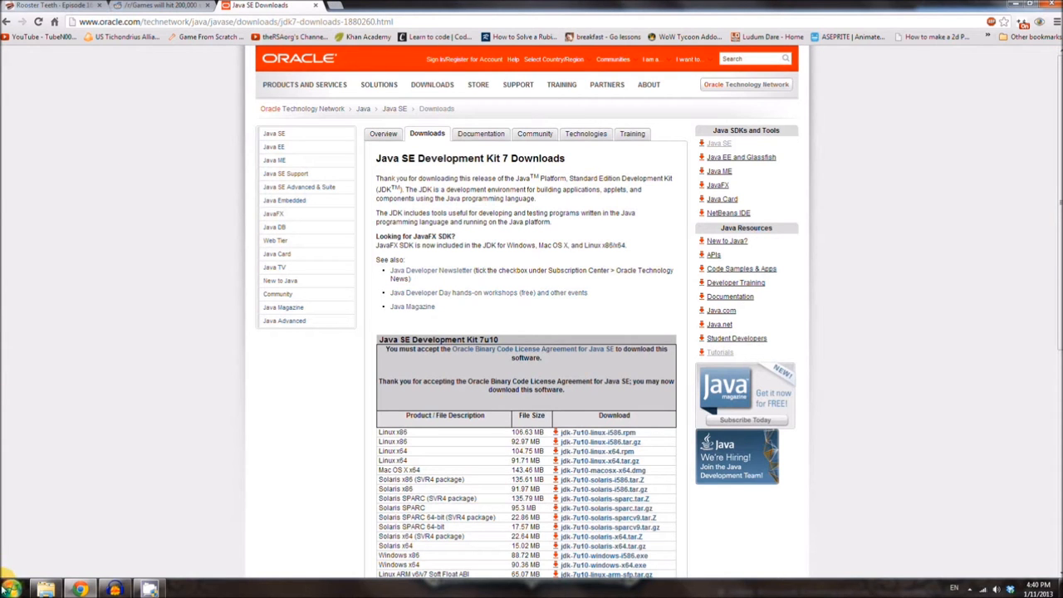
# Step: Reach Advanced system settings through Computer Properties from the Start menu
pyautogui.click(12, 588)
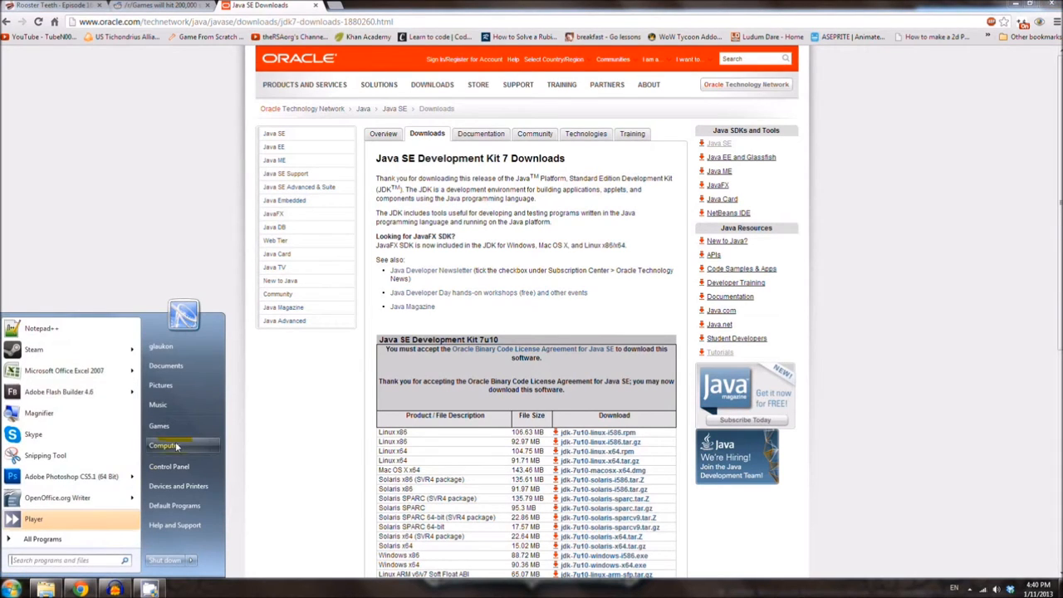
pyautogui.rightClick(163, 445)
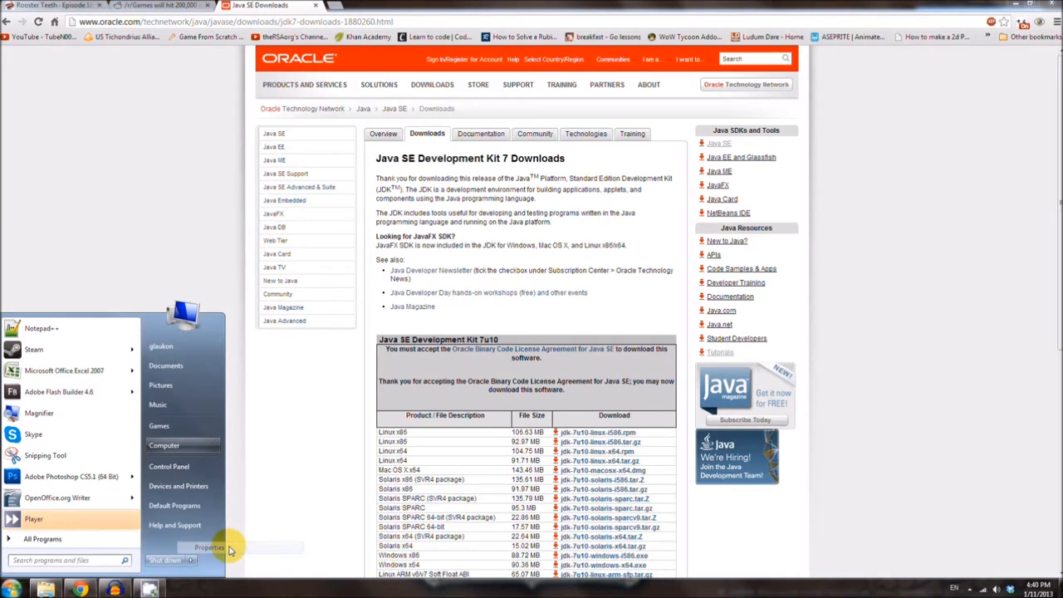
pyautogui.click(210, 548)
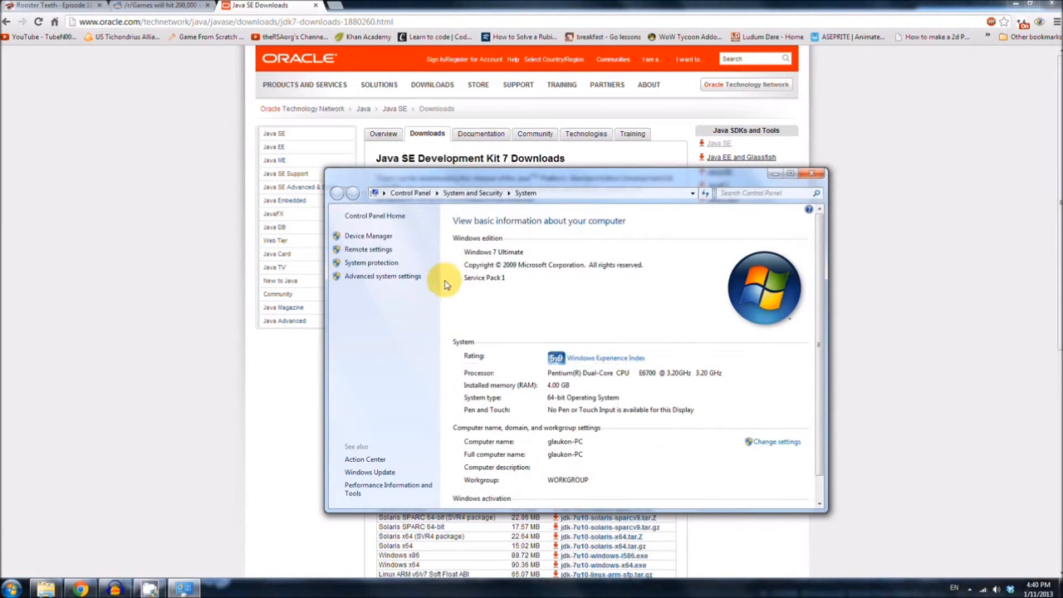
pyautogui.moveTo(480, 300)
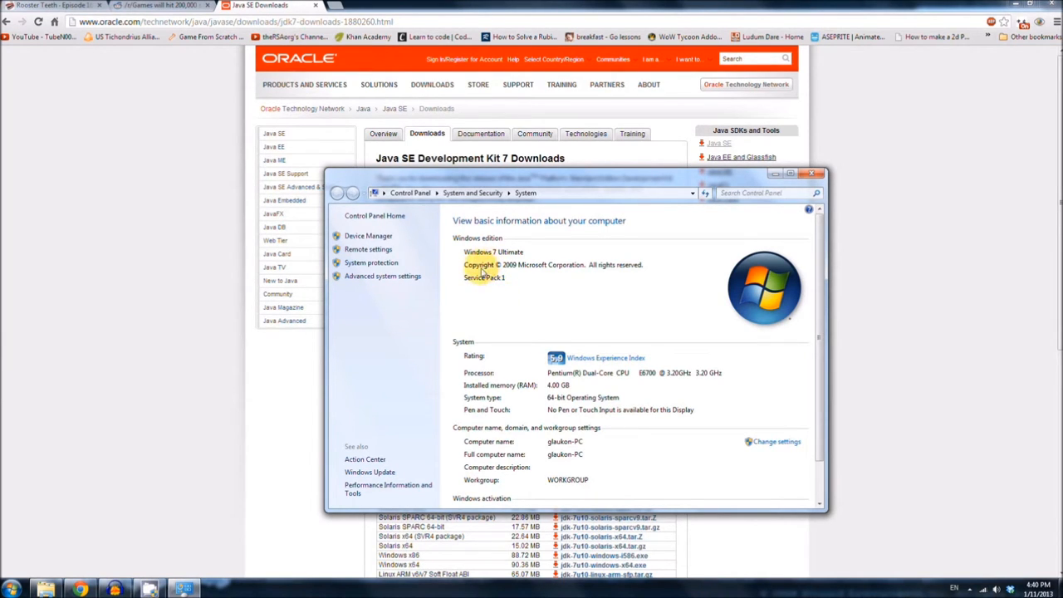
pyautogui.moveTo(382, 275)
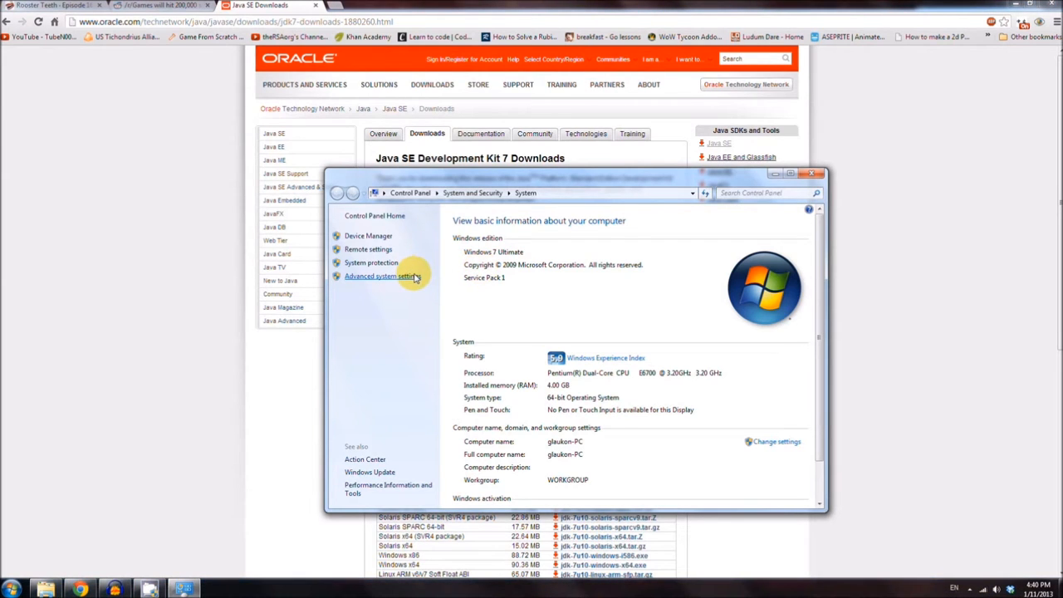
pyautogui.click(382, 276)
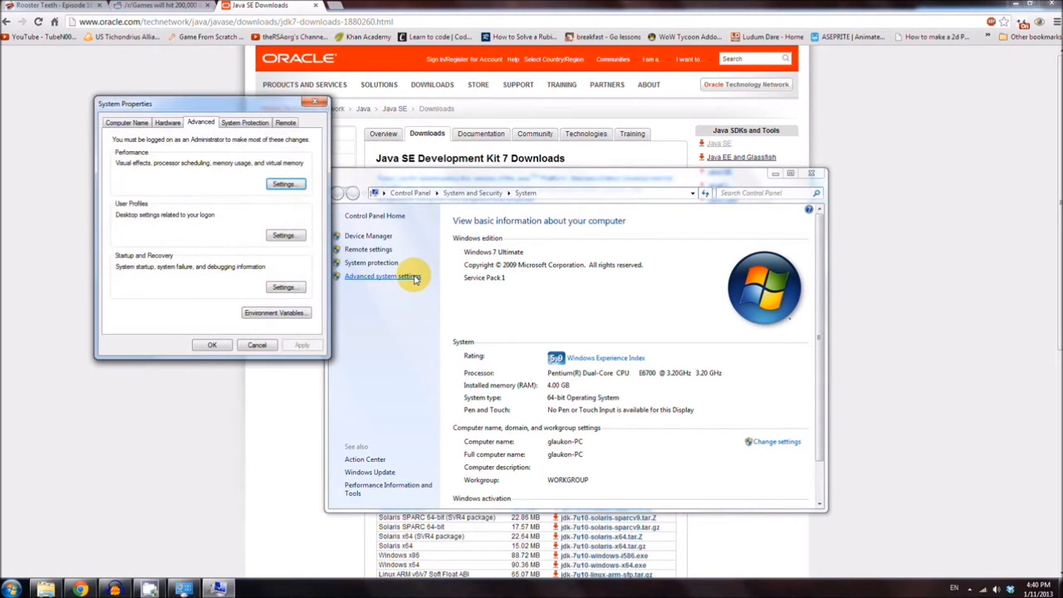
# Step: In Environment Variables, start a new user variable named Path
pyautogui.click(275, 312)
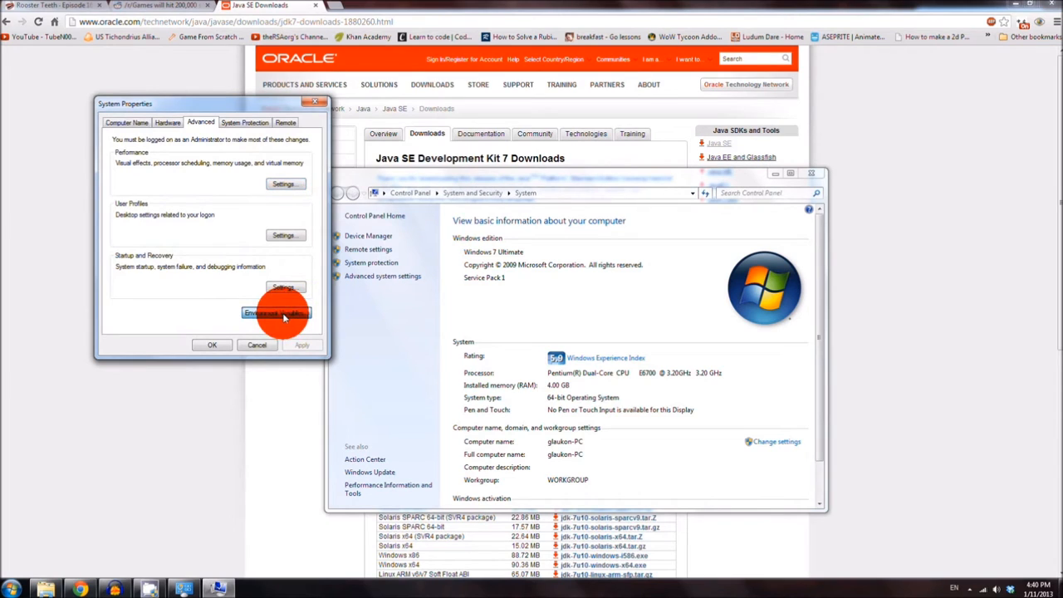
pyautogui.click(276, 312)
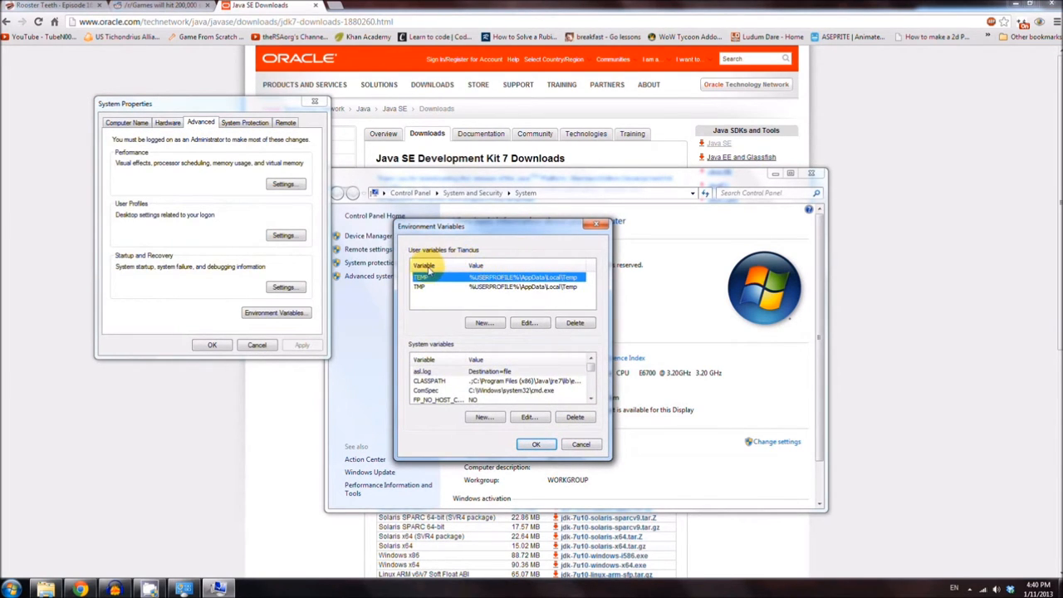
pyautogui.moveTo(524, 273)
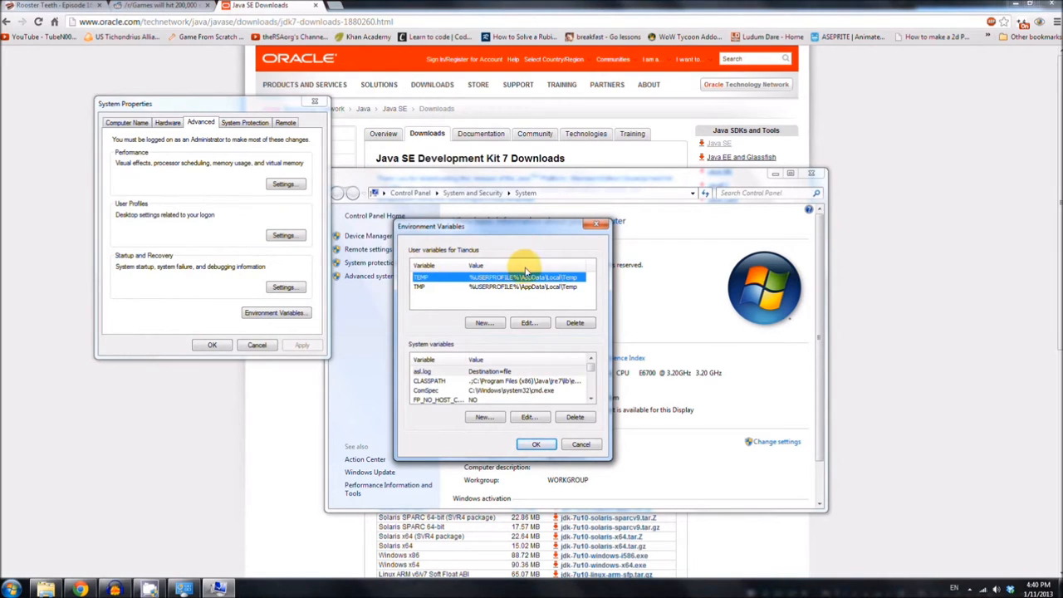
pyautogui.click(483, 323)
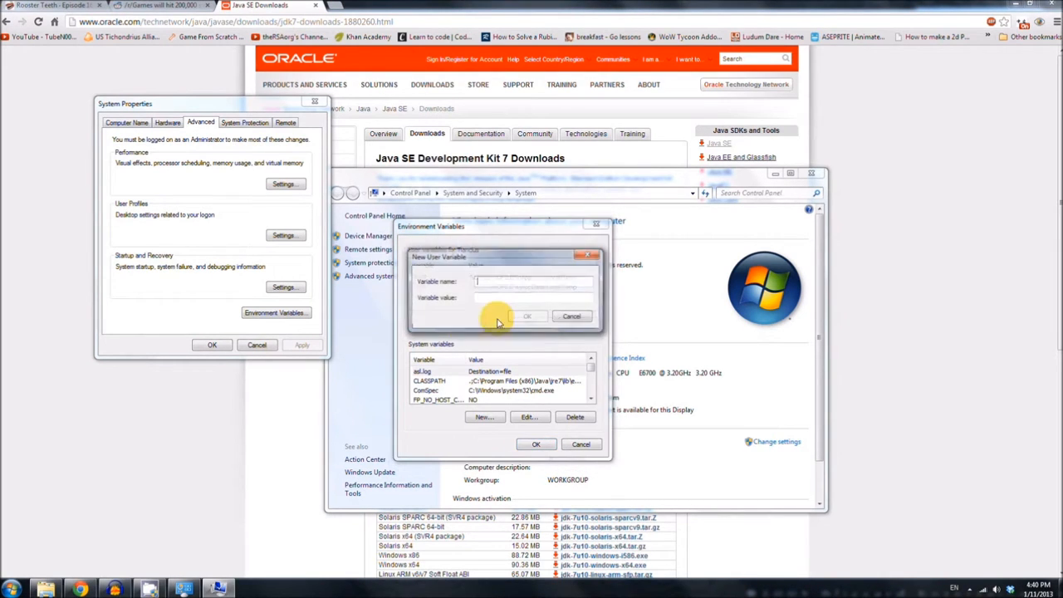
pyautogui.write('Path')
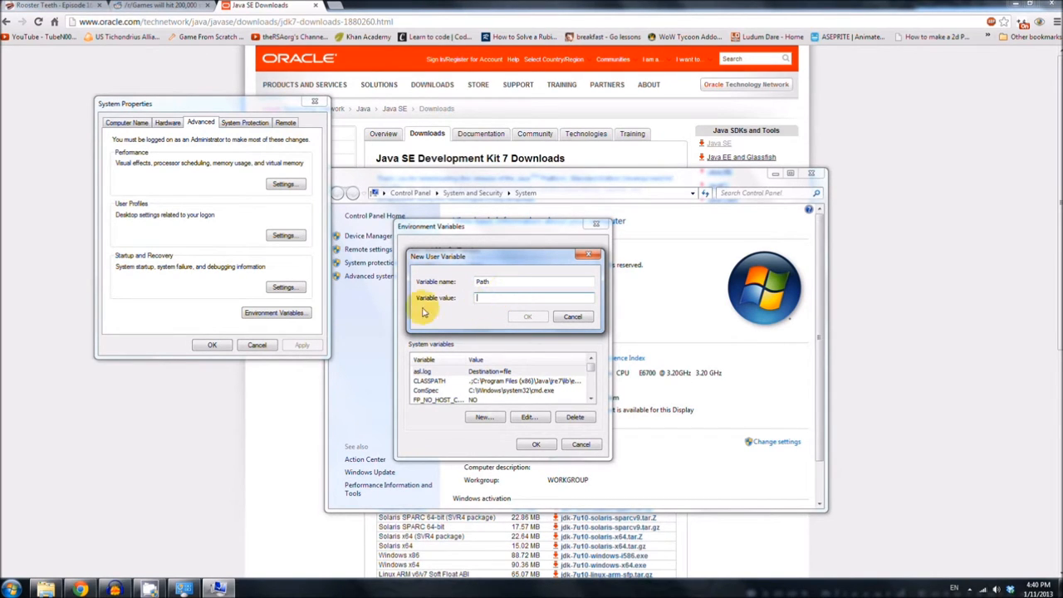
pyautogui.click(11, 590)
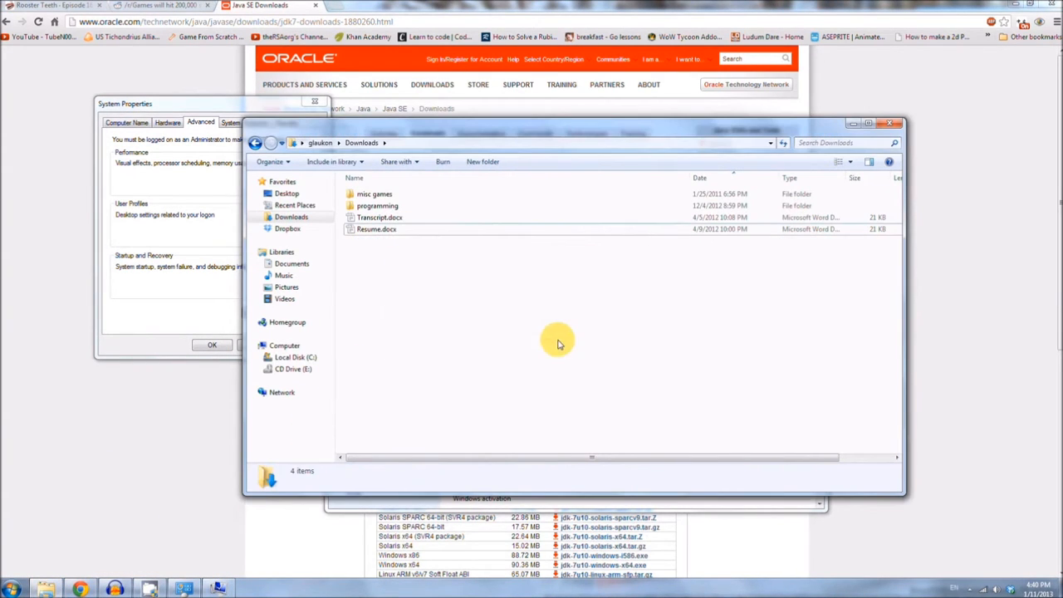
# Step: Browse C:\Program Files\Java\jdk1.7.0_10\bin in Explorer and copy its full path from the address bar
pyautogui.click(295, 356)
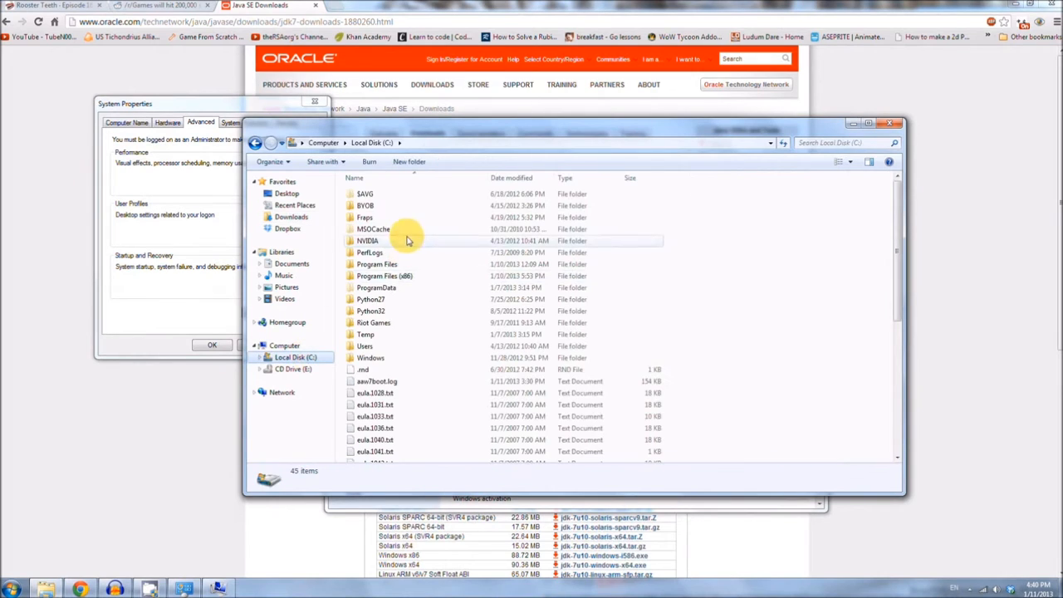
pyautogui.doubleClick(377, 264)
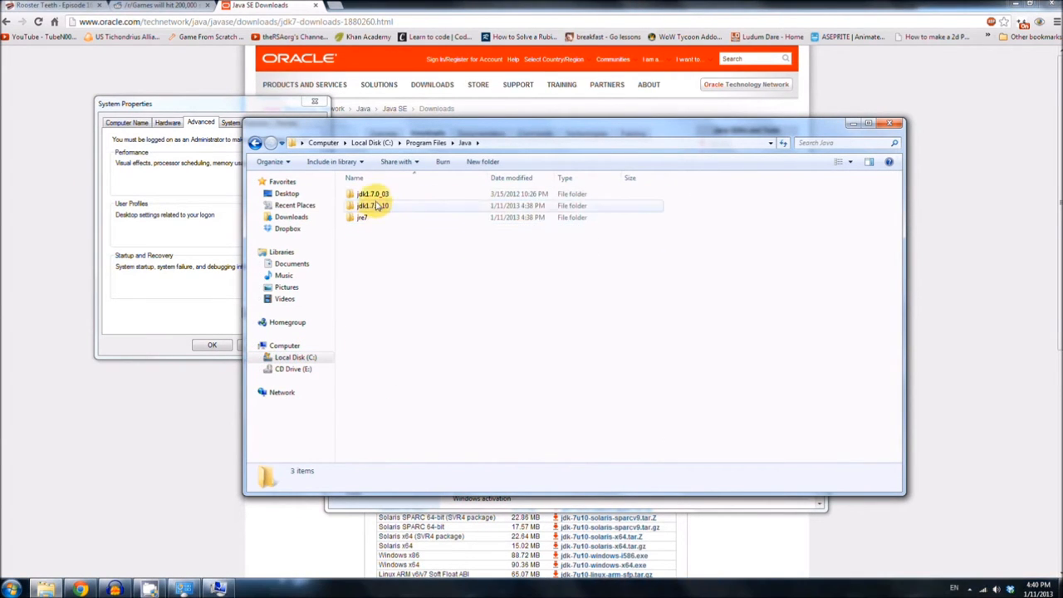
pyautogui.click(372, 206)
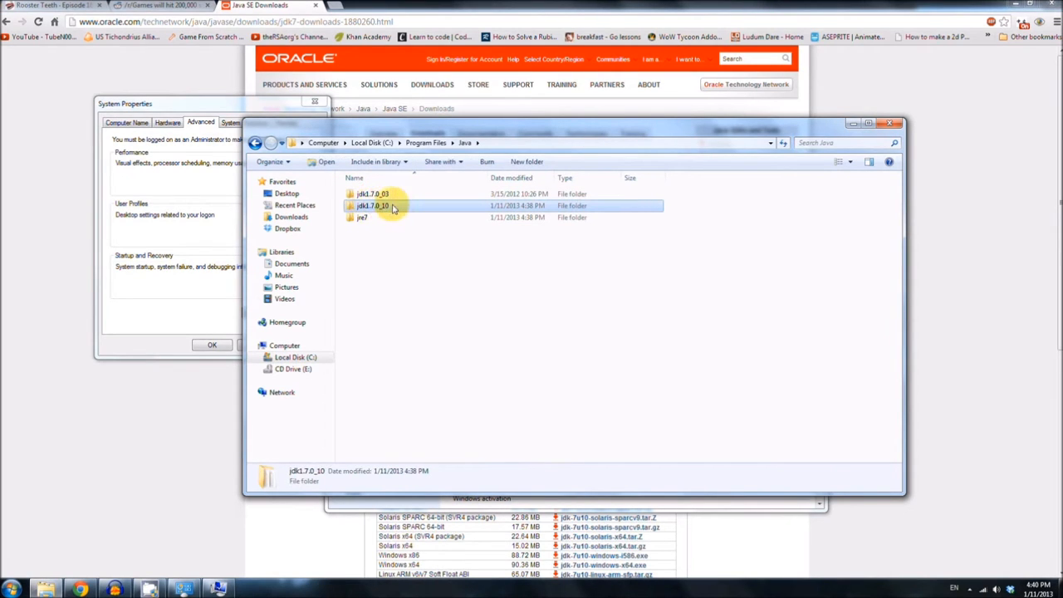
pyautogui.moveTo(382, 206)
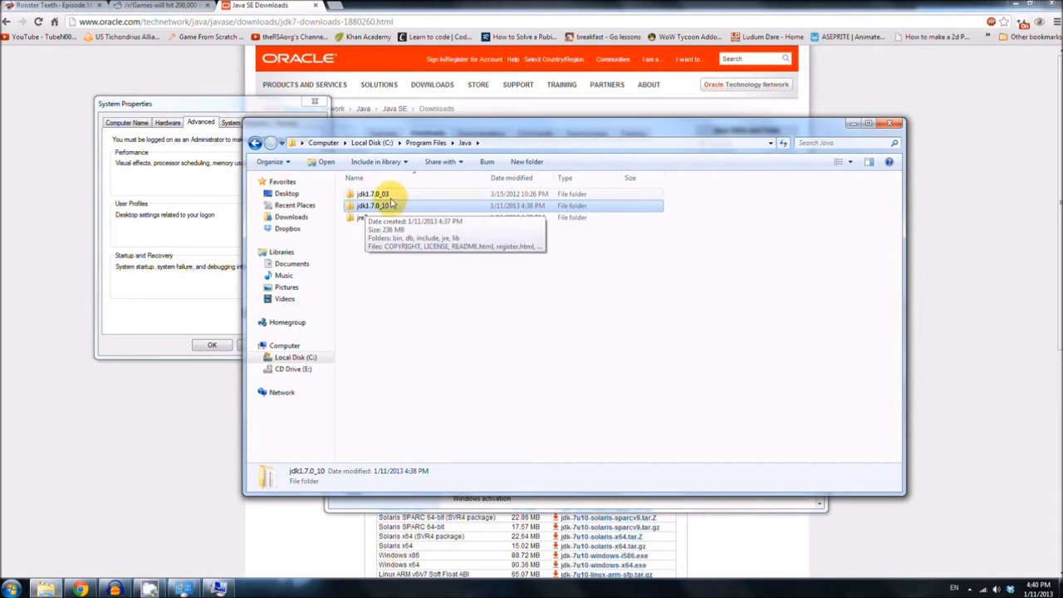
pyautogui.click(372, 193)
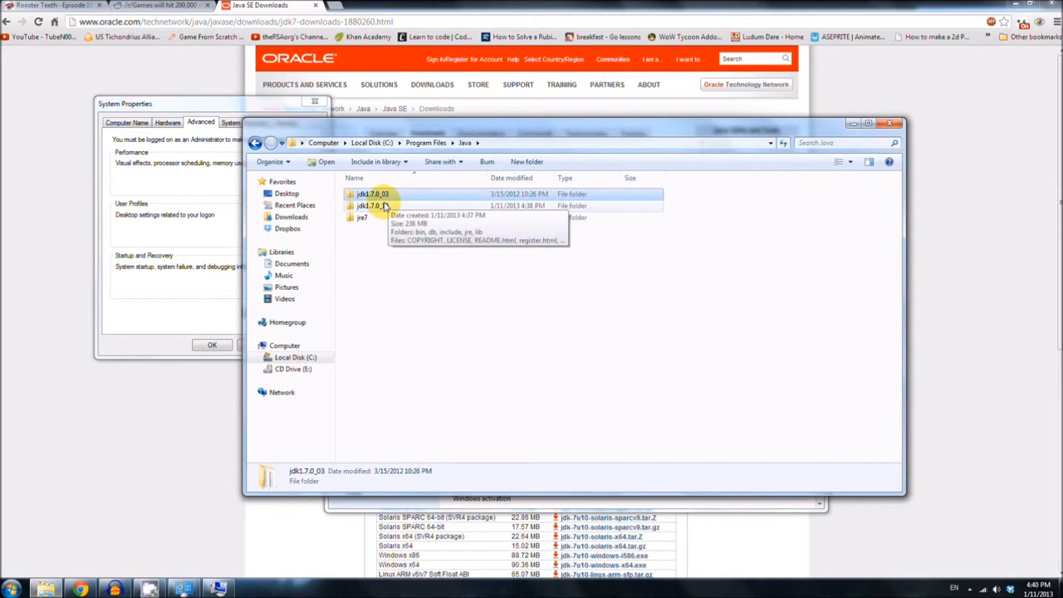
pyautogui.doubleClick(372, 206)
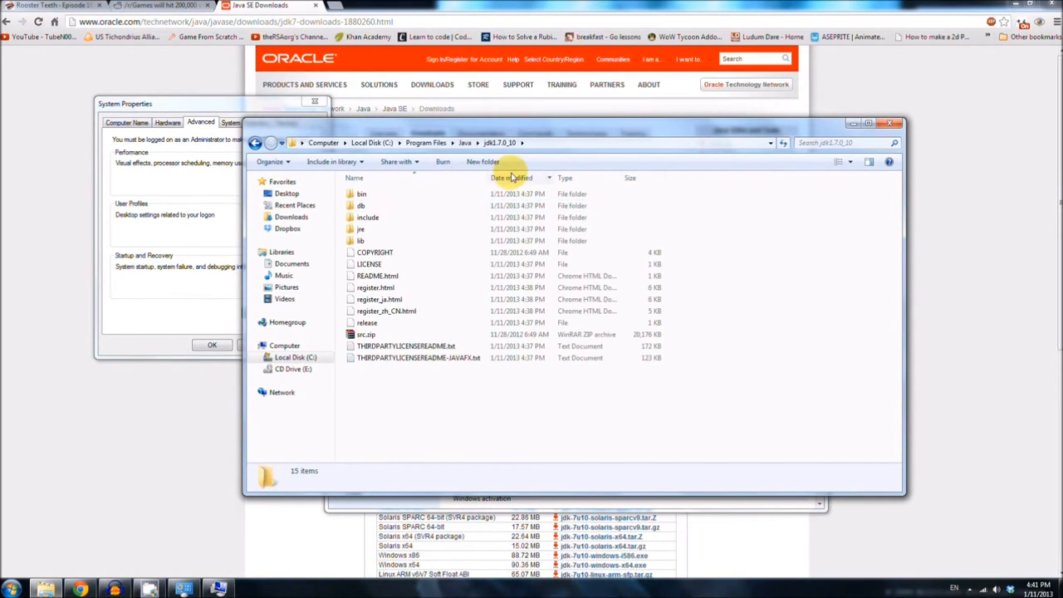
pyautogui.doubleClick(362, 192)
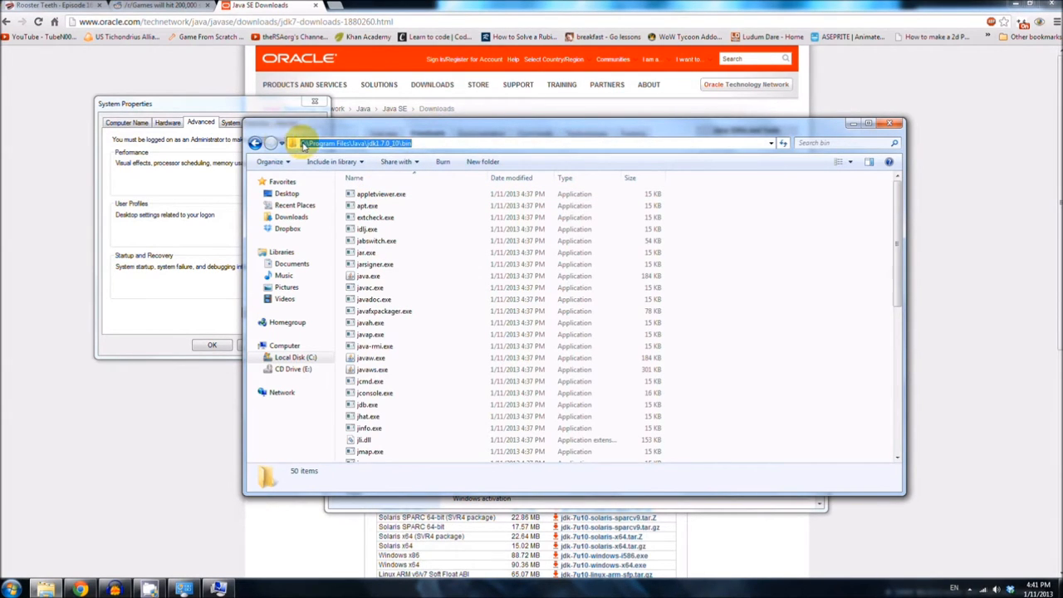
pyautogui.rightClick(357, 143)
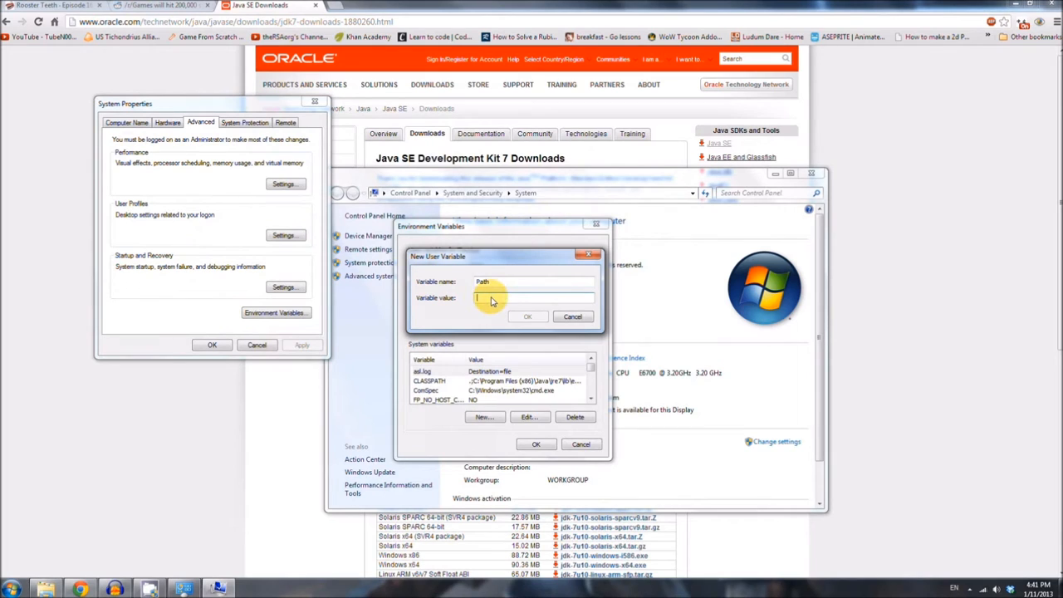
# Step: Save the Path user variable with value C:\Program Files\Java\jdk1.7.0_10\bin
pyautogui.write('C:\\Program Files\\Java\\jdk1.7.0_10\\bin')
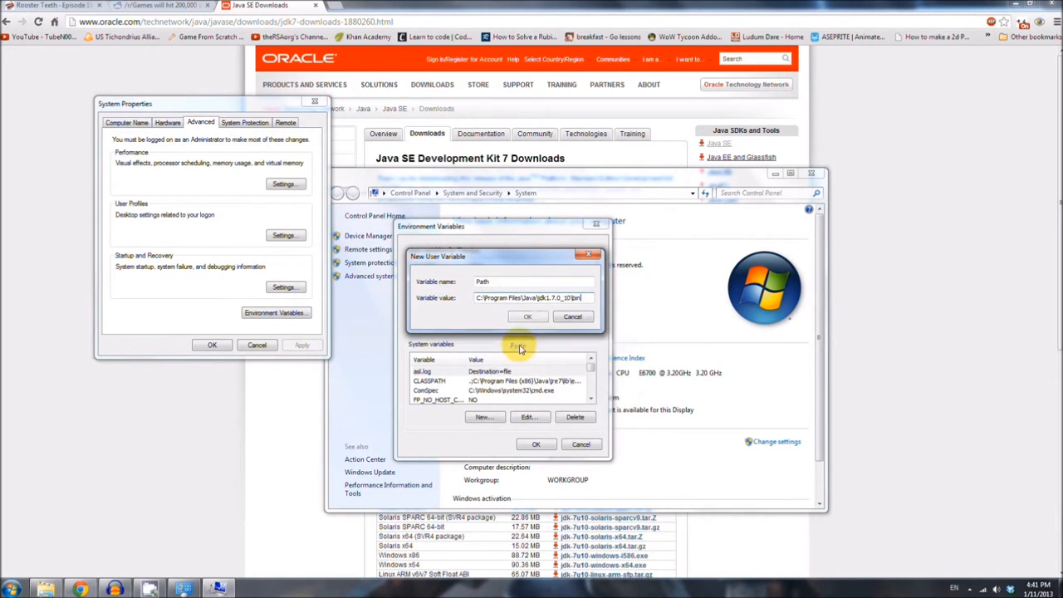
pyautogui.click(529, 315)
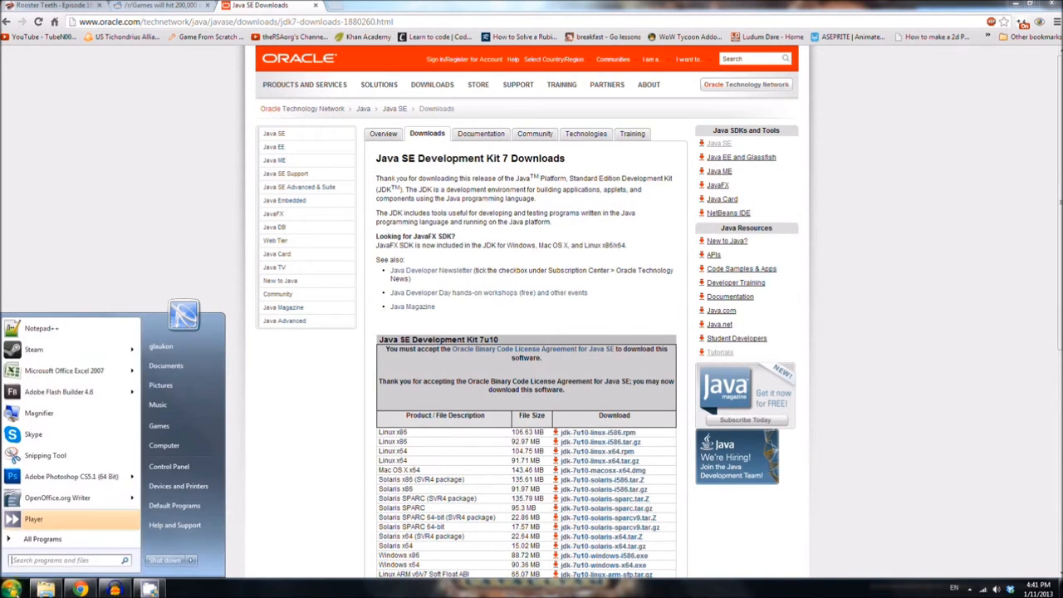
# Step: Find Command Prompt from the Start menu search and run a java command to check the setup
pyautogui.click(53, 560)
pyautogui.write('c')
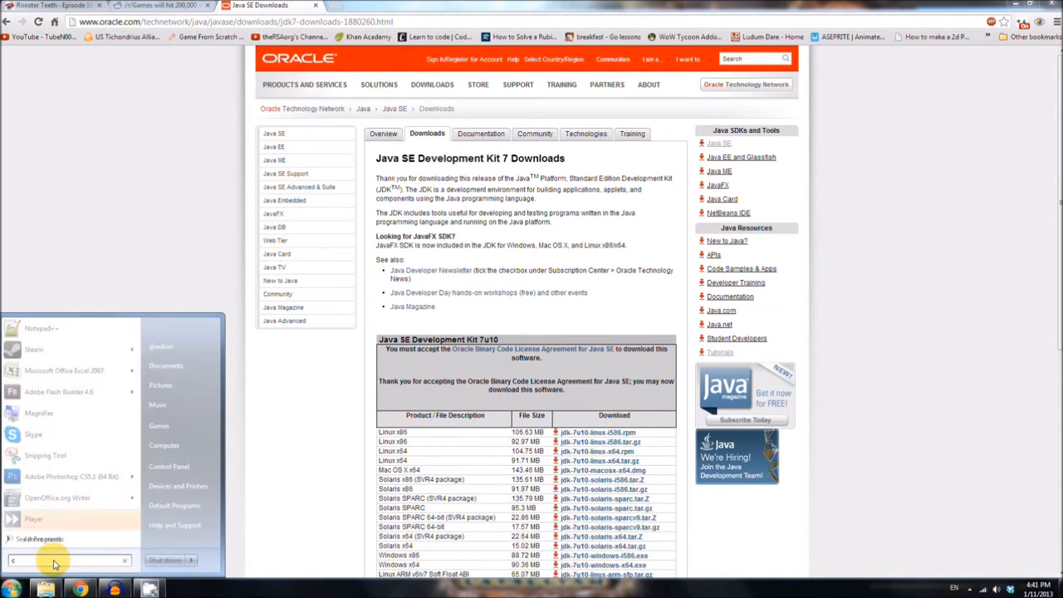
pyautogui.write('md')
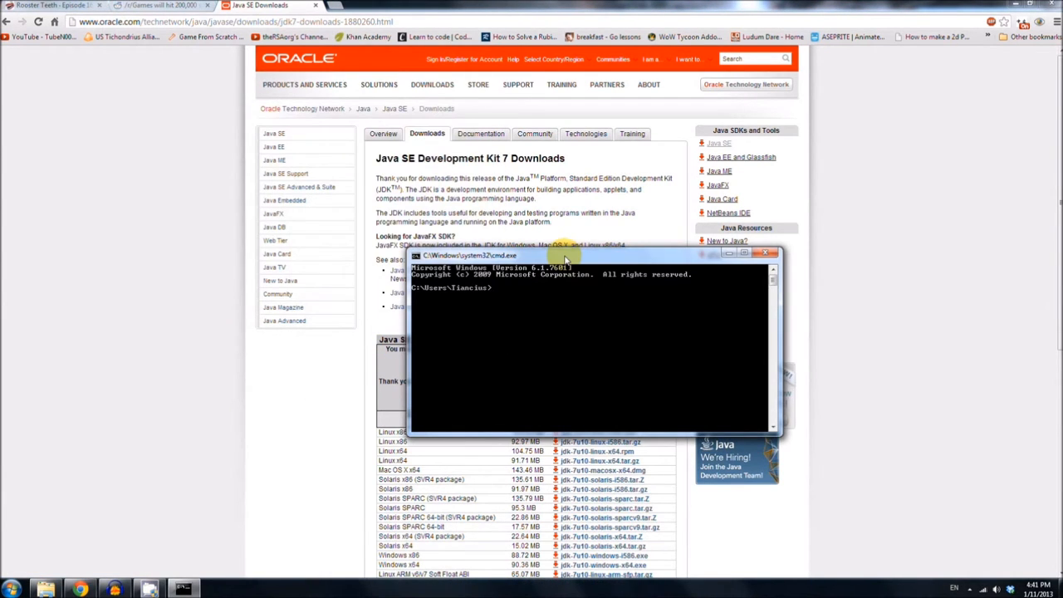
pyautogui.write('jav')
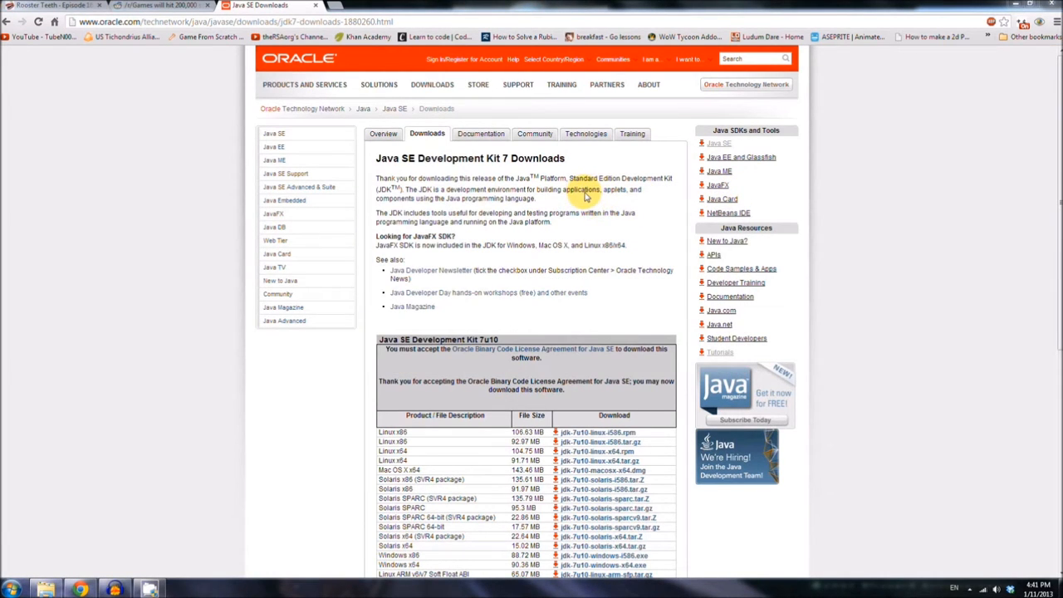
# Step: Search Google for "android sdk" and open the Android SDK | Android Developers result
pyautogui.click(146, 6)
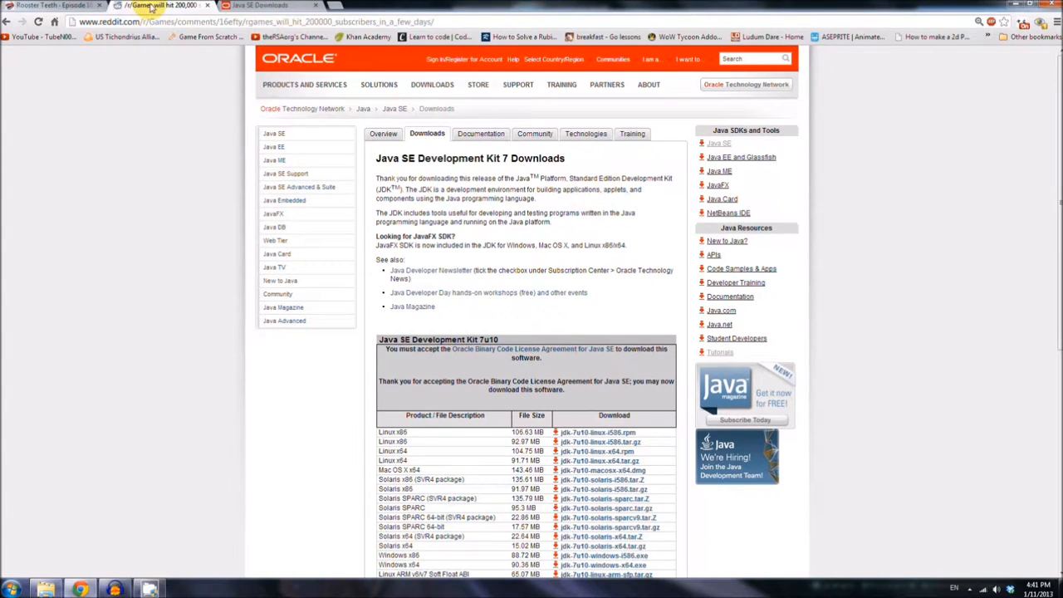
pyautogui.click(158, 7)
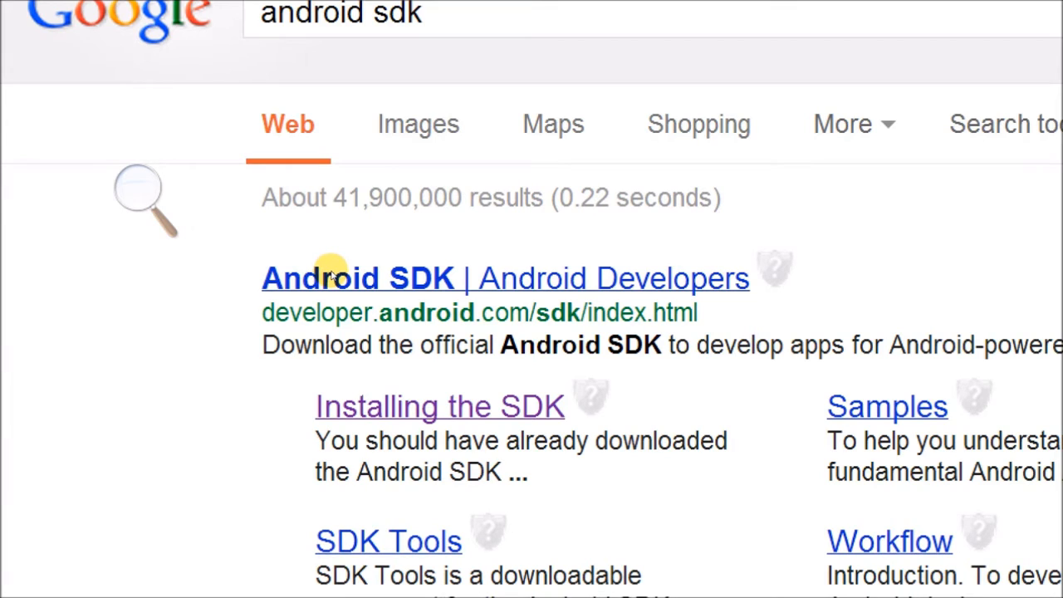
pyautogui.click(370, 279)
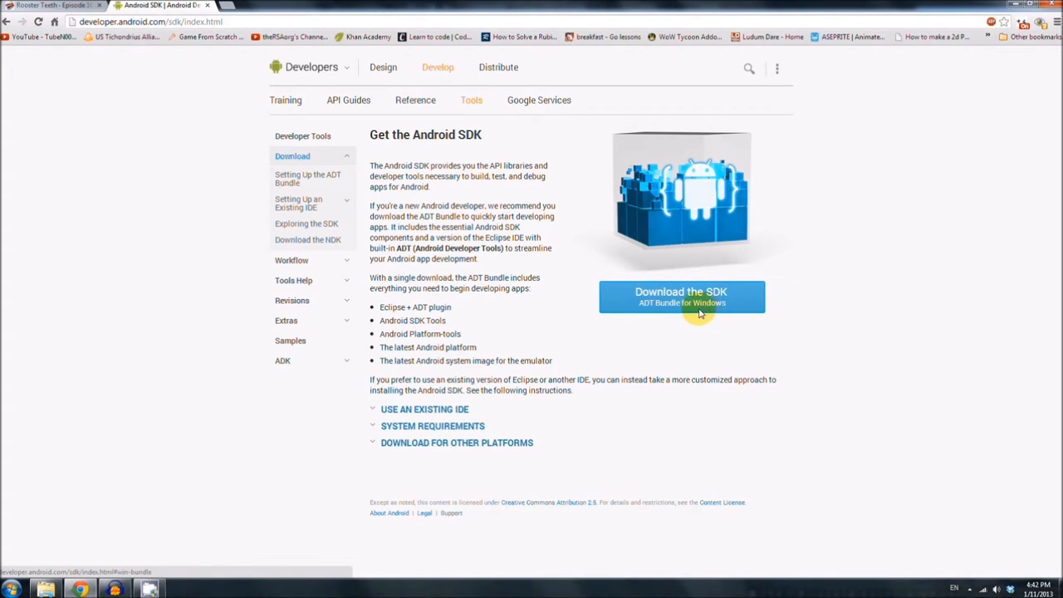
pyautogui.moveTo(580, 322)
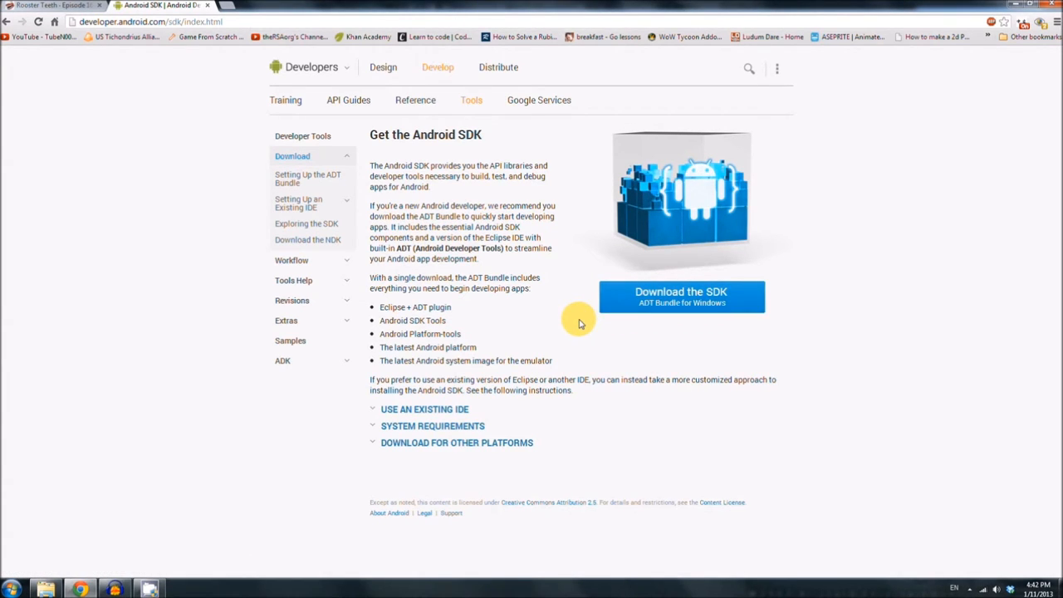
pyautogui.moveTo(554, 325)
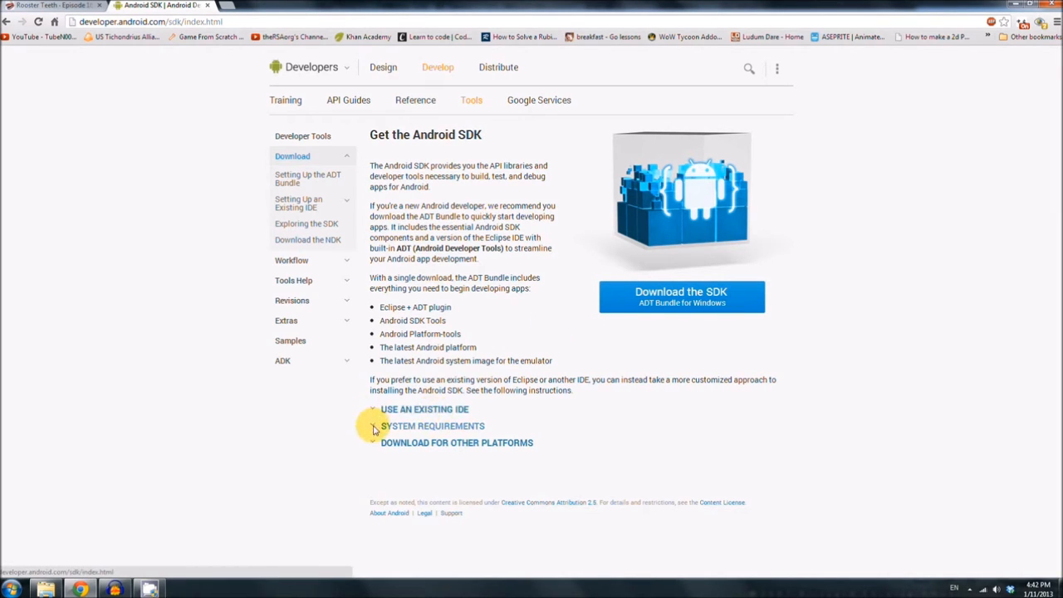
# Step: Under Download for Other Platforms, choose the recommended Windows SDK Tools .exe, agree to the terms and download it
pyautogui.click(456, 442)
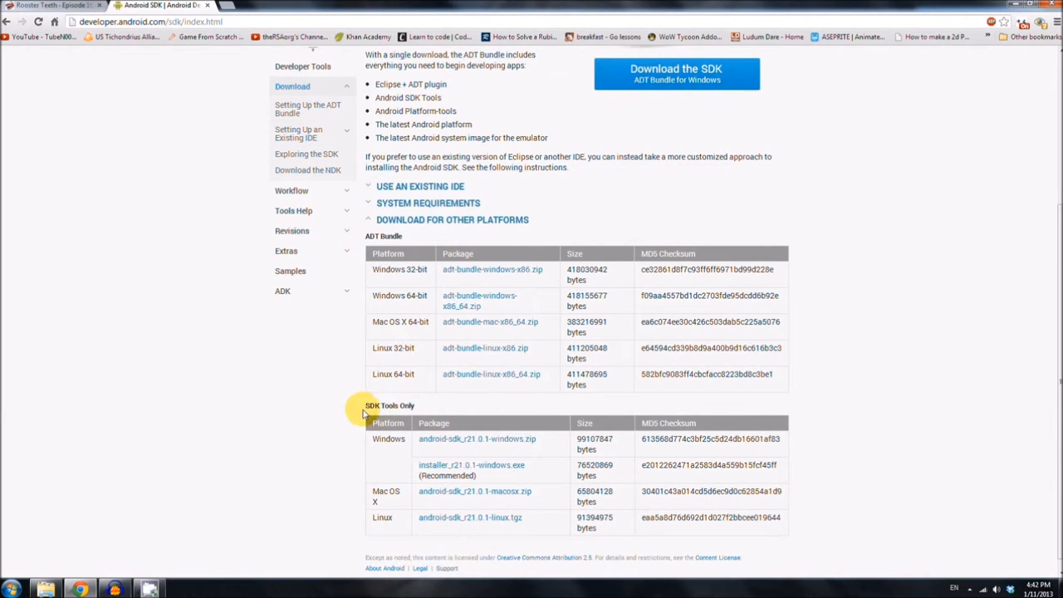
pyautogui.scroll(-3)
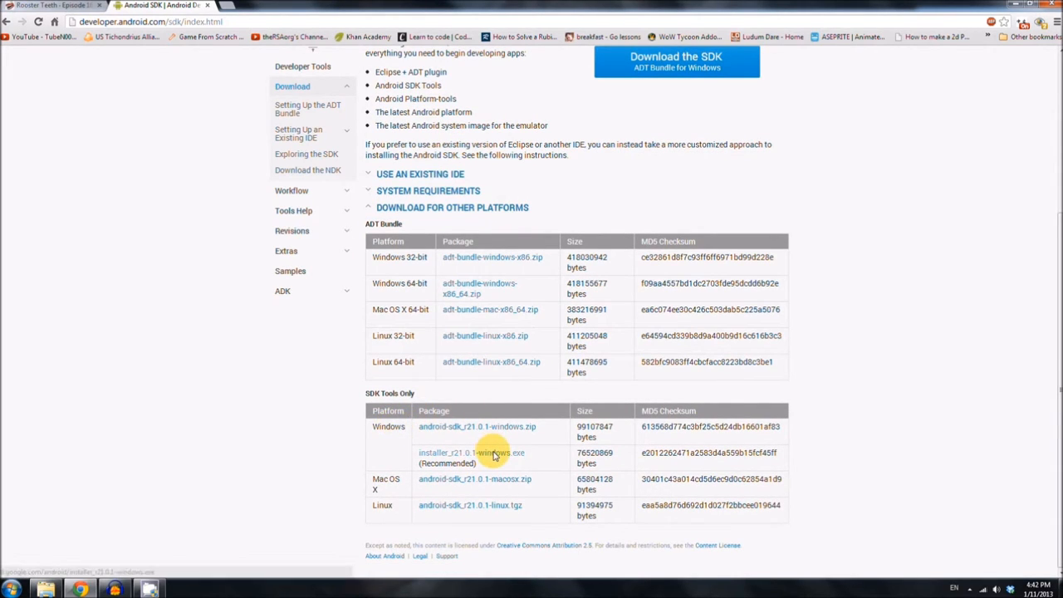
pyautogui.moveTo(494, 455)
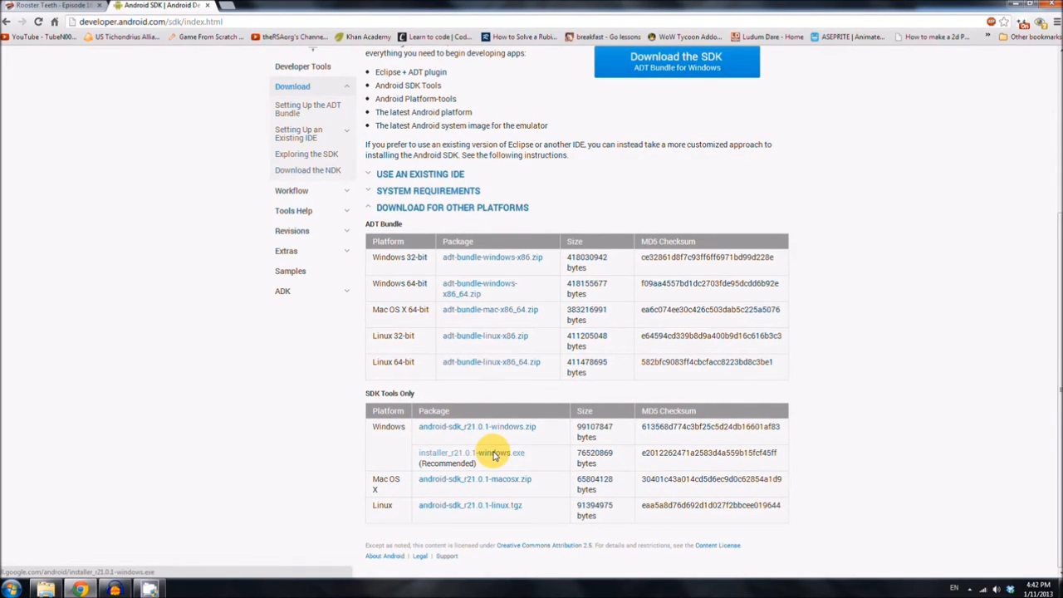
pyautogui.click(471, 452)
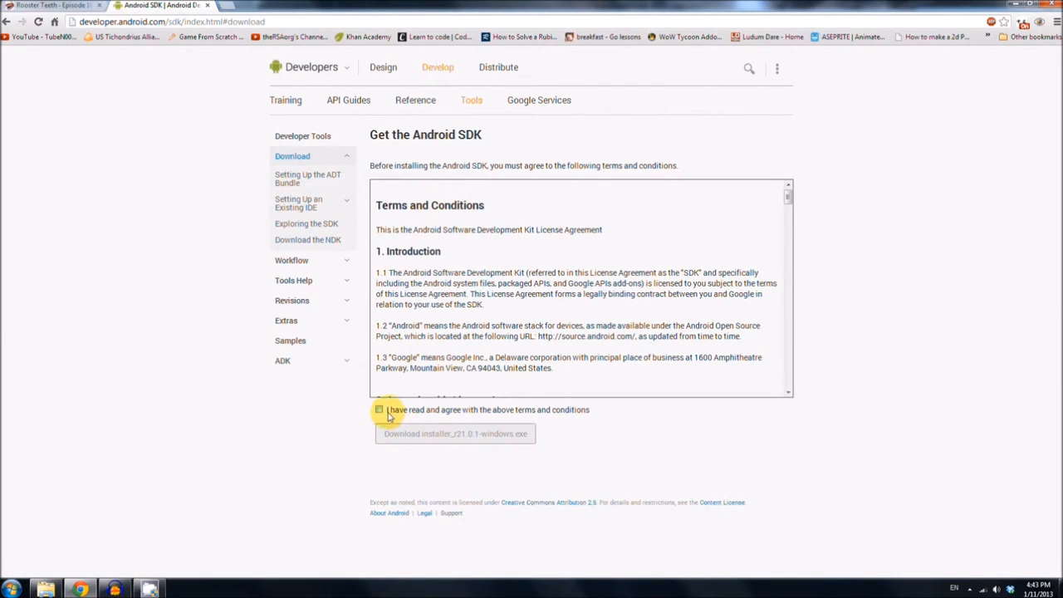
pyautogui.click(379, 408)
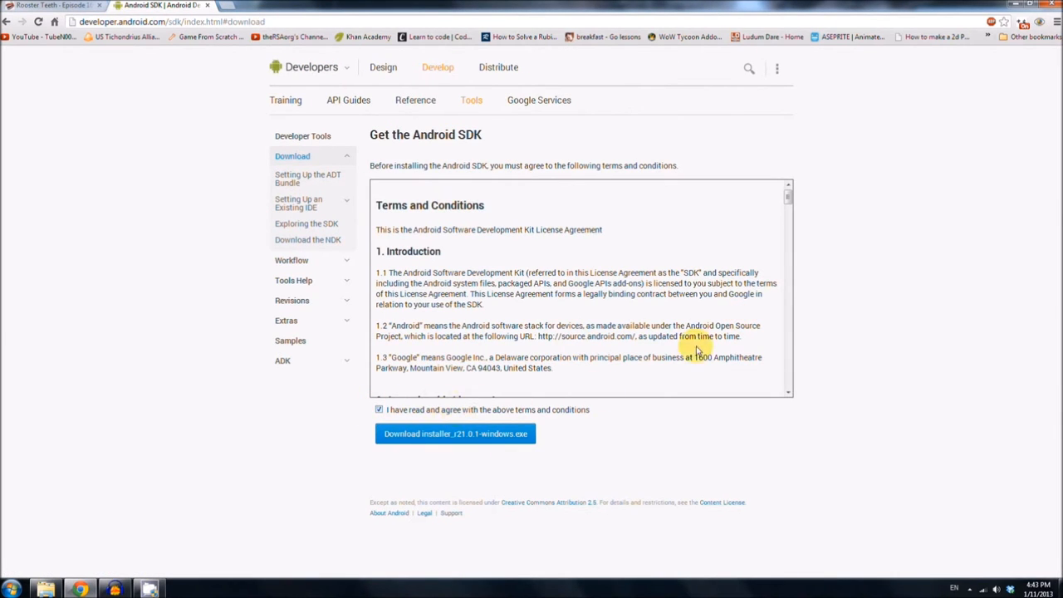
pyautogui.click(455, 433)
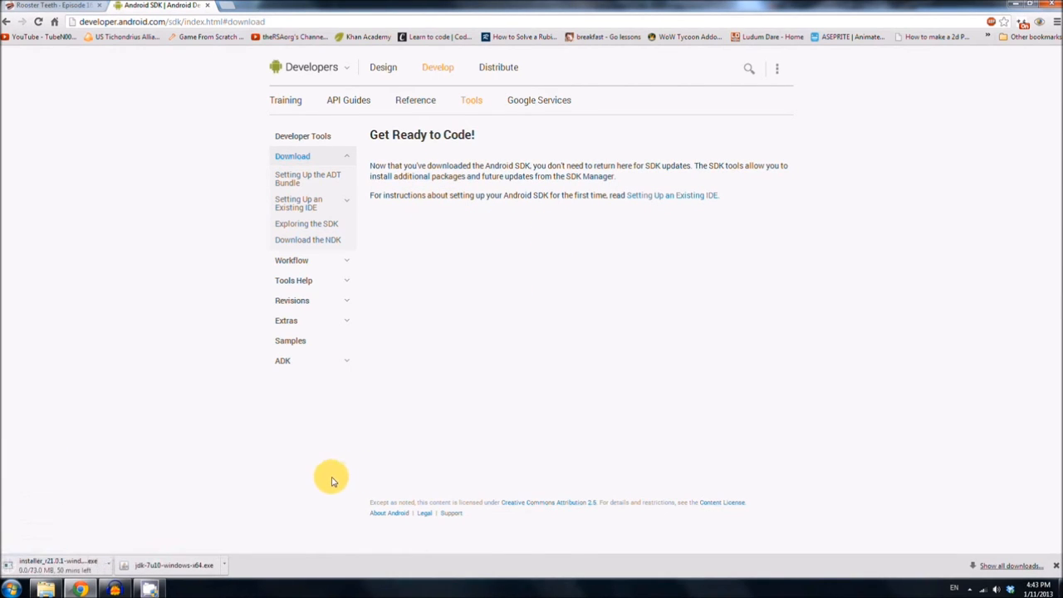
pyautogui.moveTo(325, 485)
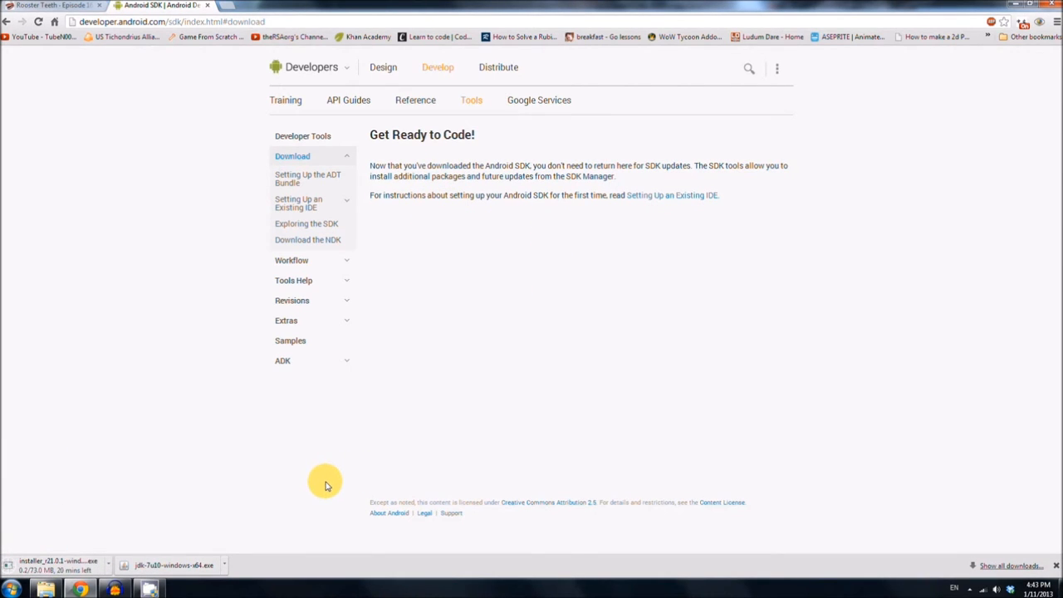
pyautogui.moveTo(216, 478)
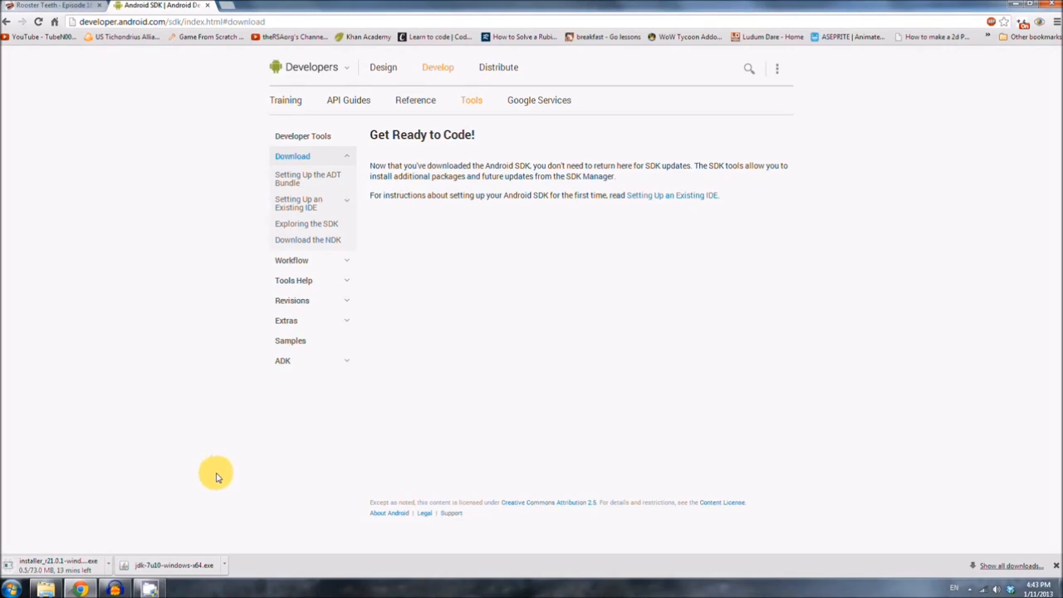
pyautogui.moveTo(233, 349)
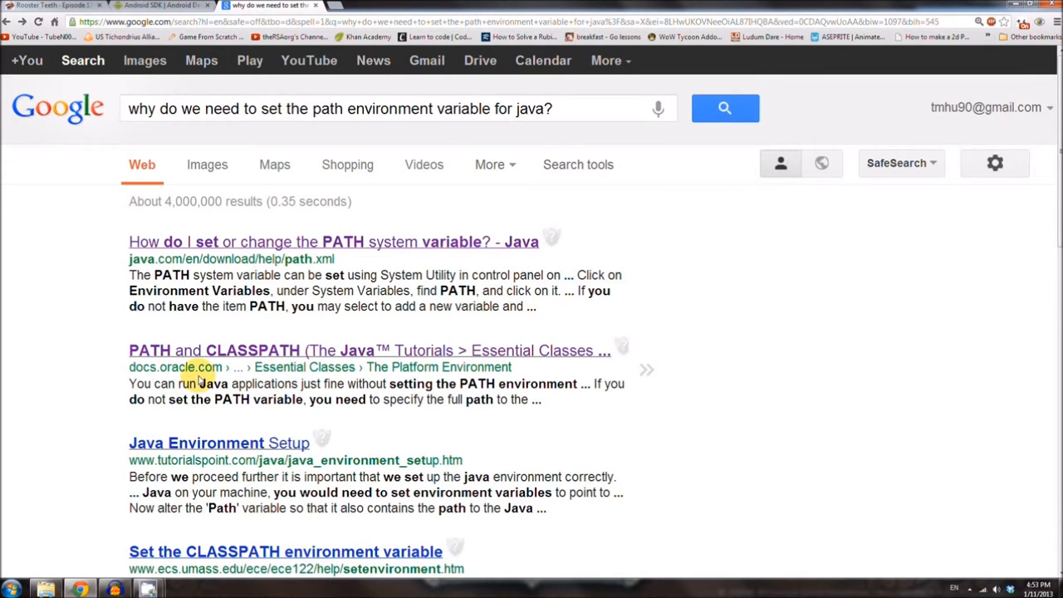
pyautogui.moveTo(183, 378)
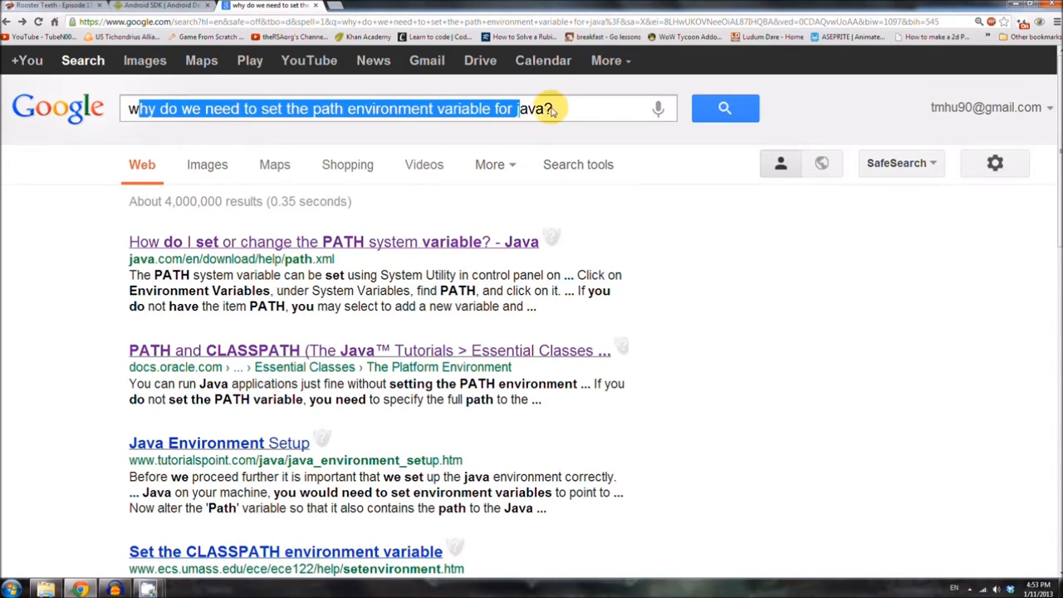
# Step: Revisit the Oracle PATH tutorial, zooming in with Magnifier and highlighting the sentence about running Java without PATH
pyautogui.click(249, 349)
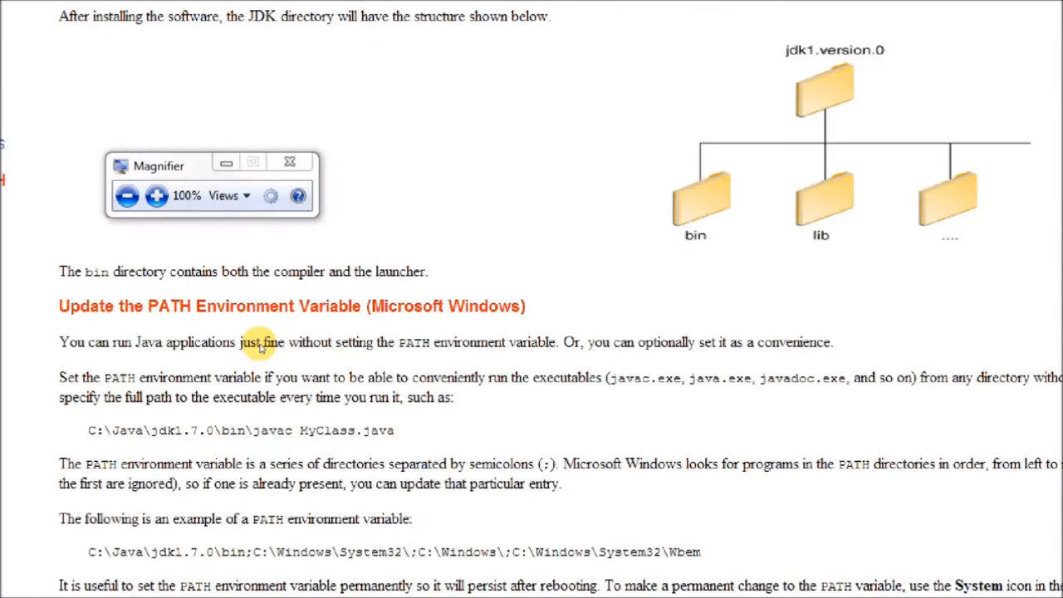
pyautogui.click(156, 196)
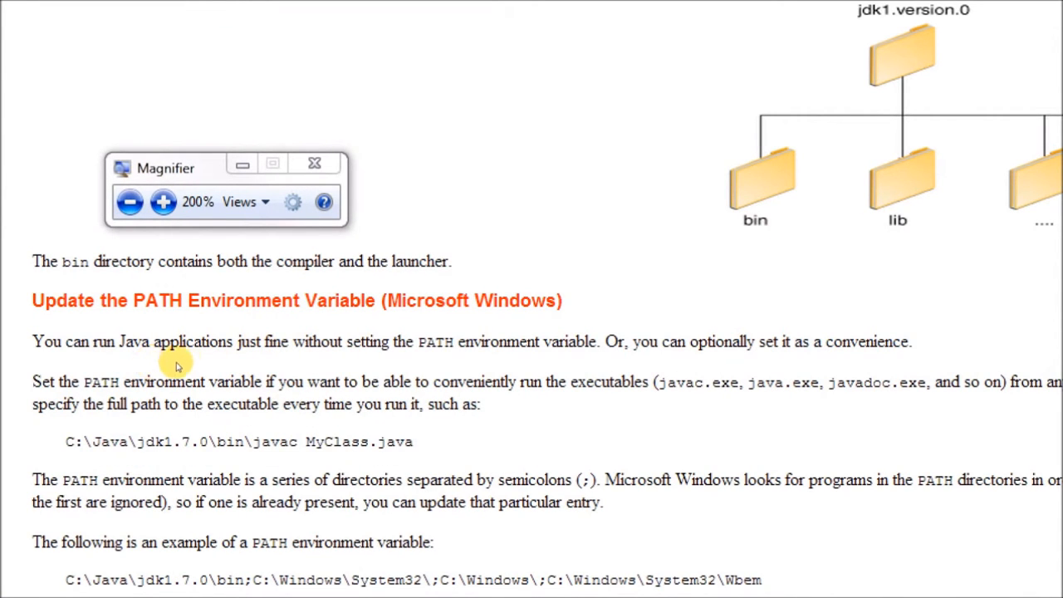
pyautogui.moveTo(90, 343); pyautogui.dragTo(372, 342)
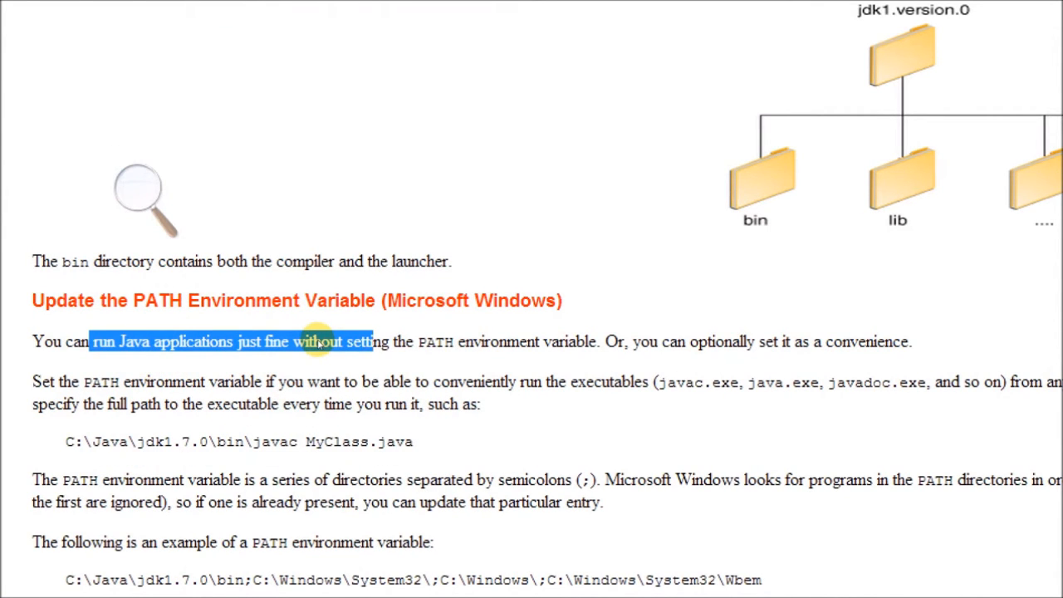
pyautogui.moveTo(458, 347)
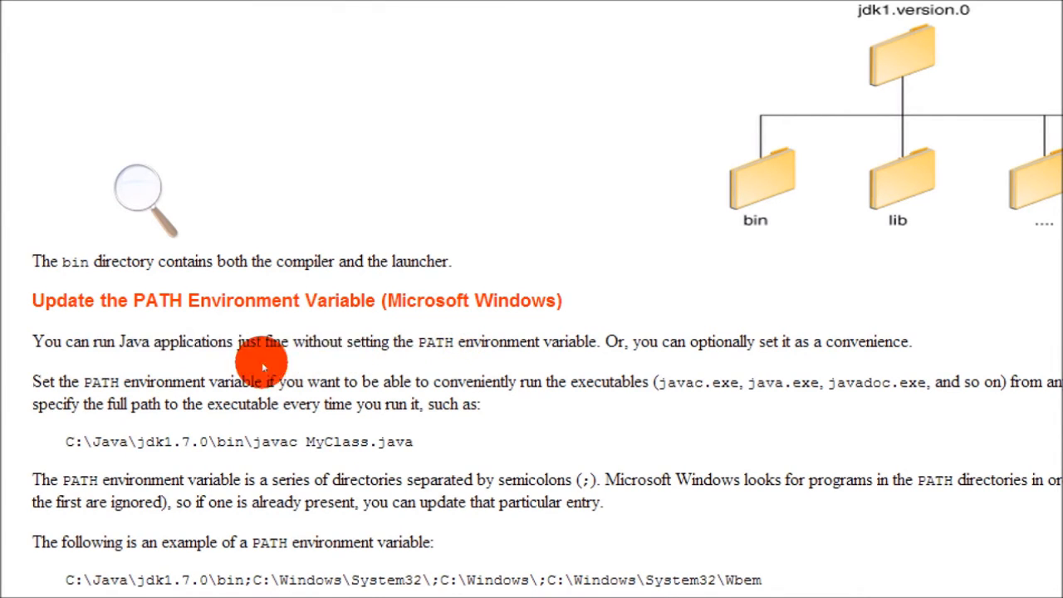
pyautogui.moveTo(462, 364)
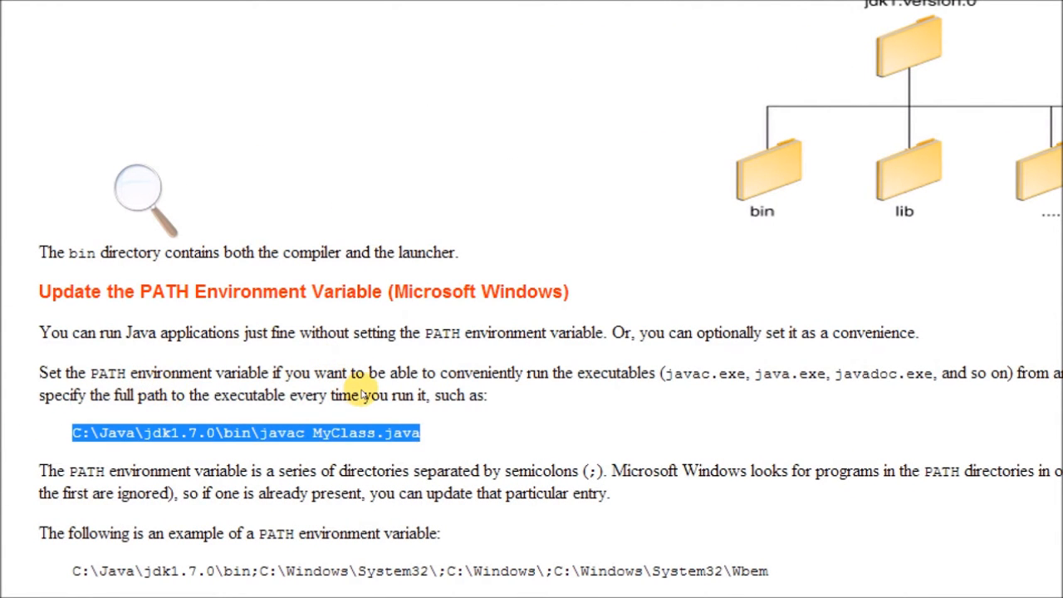
pyautogui.moveTo(362, 382)
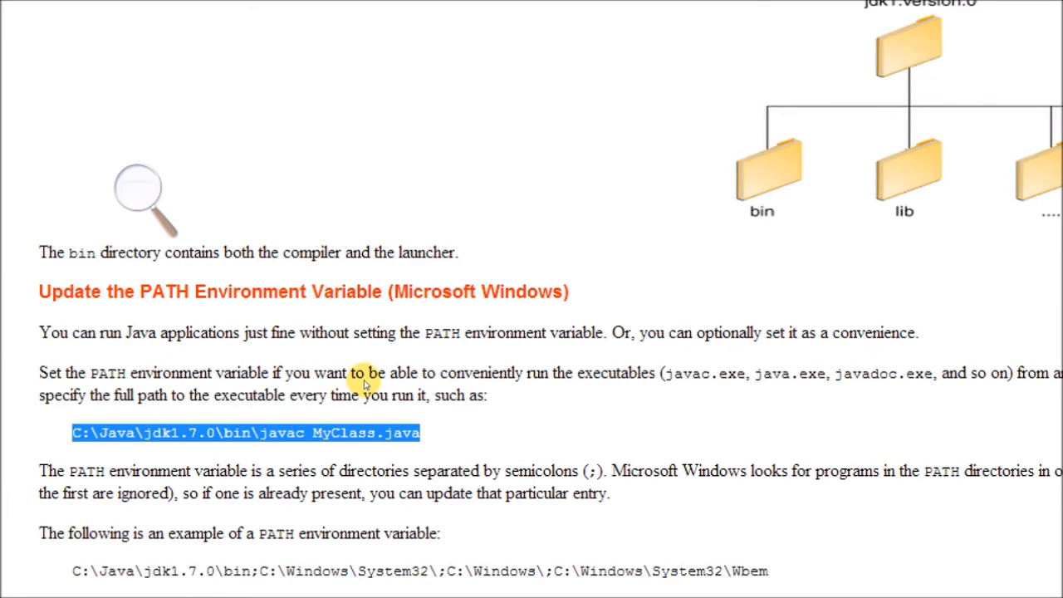
pyautogui.moveTo(346, 362)
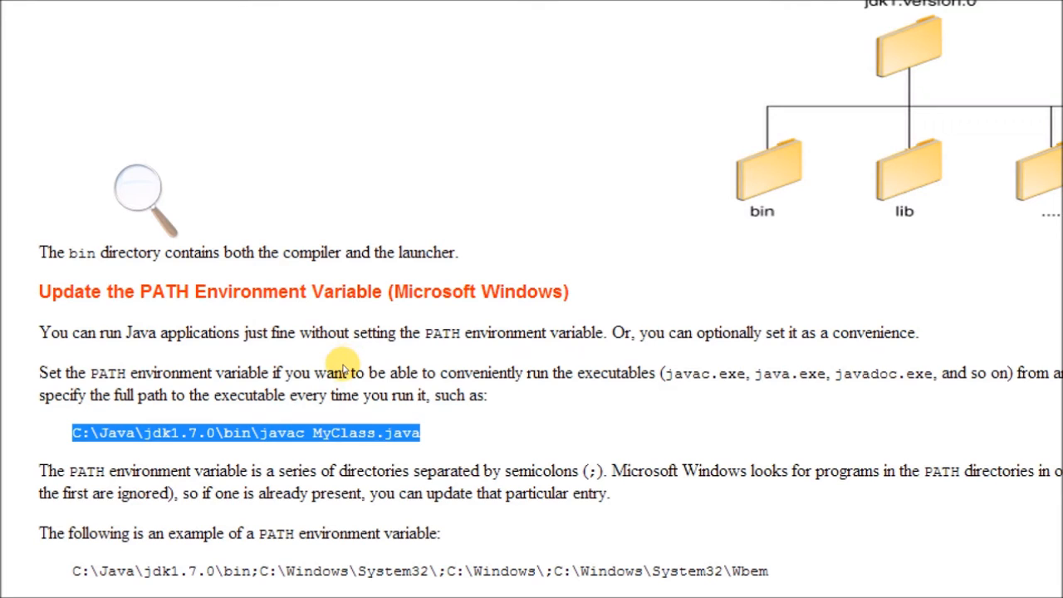
pyautogui.moveTo(191, 274)
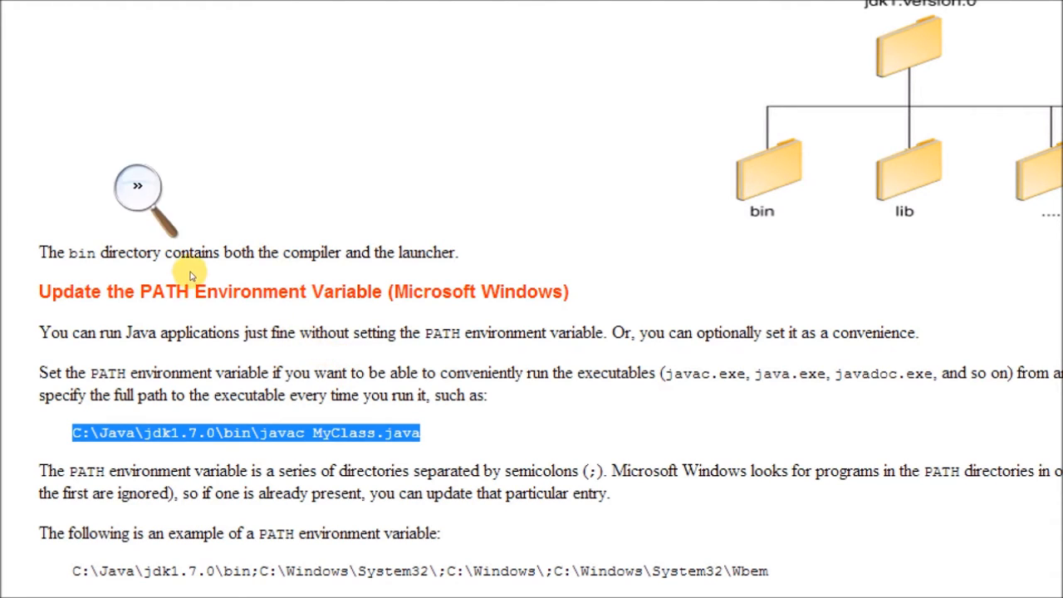
pyautogui.click(136, 184)
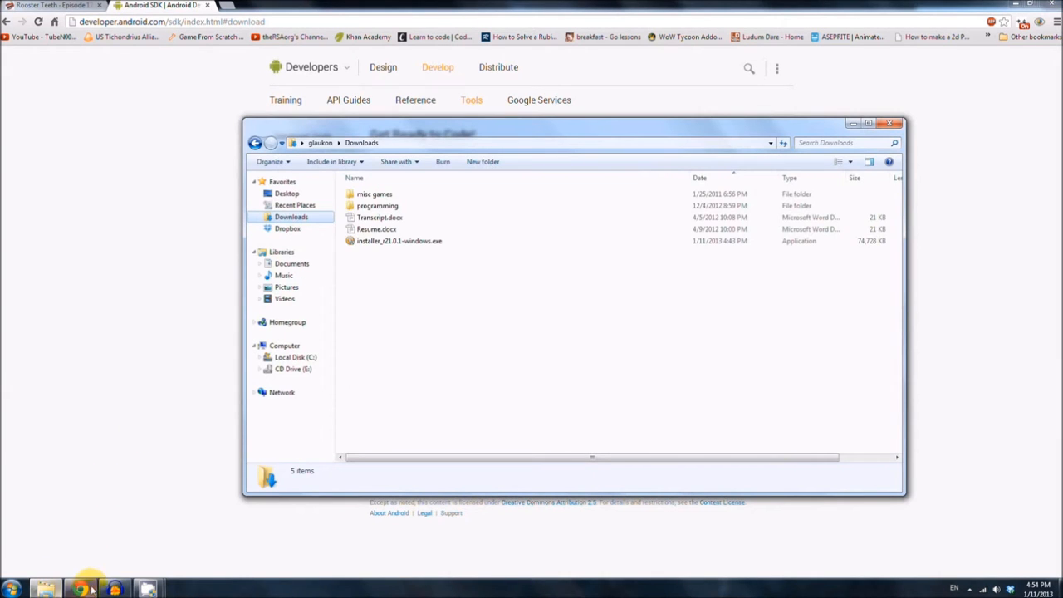
# Step: Select the downloaded Android SDK Tools installer .exe in the Downloads folder
pyautogui.click(398, 241)
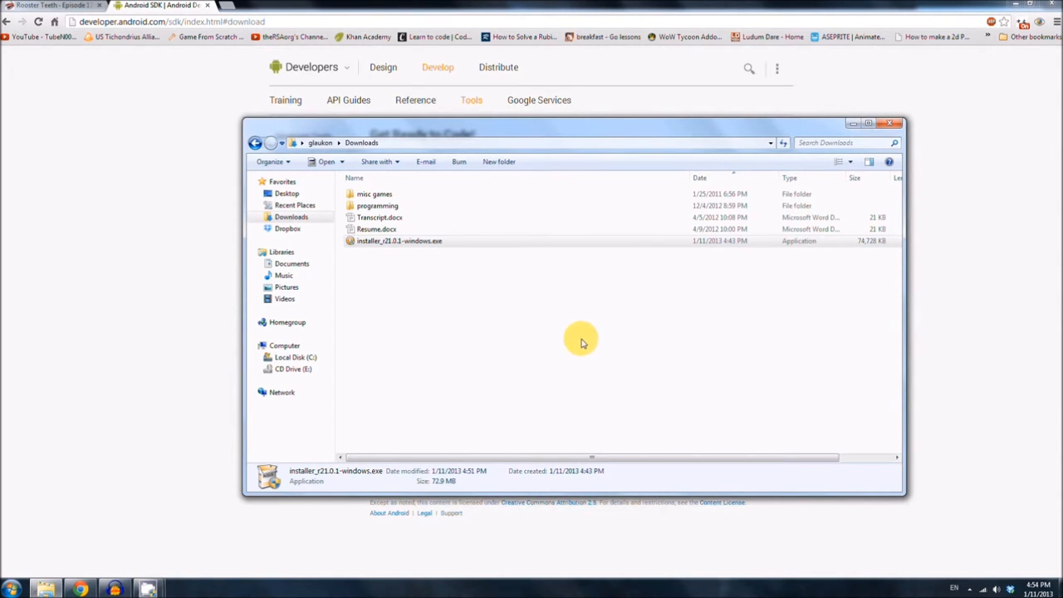
# Step: Launch the SDK Tools installer and advance past welcome, JDK 1.7 detection and 'Install just for me' to the install location
pyautogui.doubleClick(398, 241)
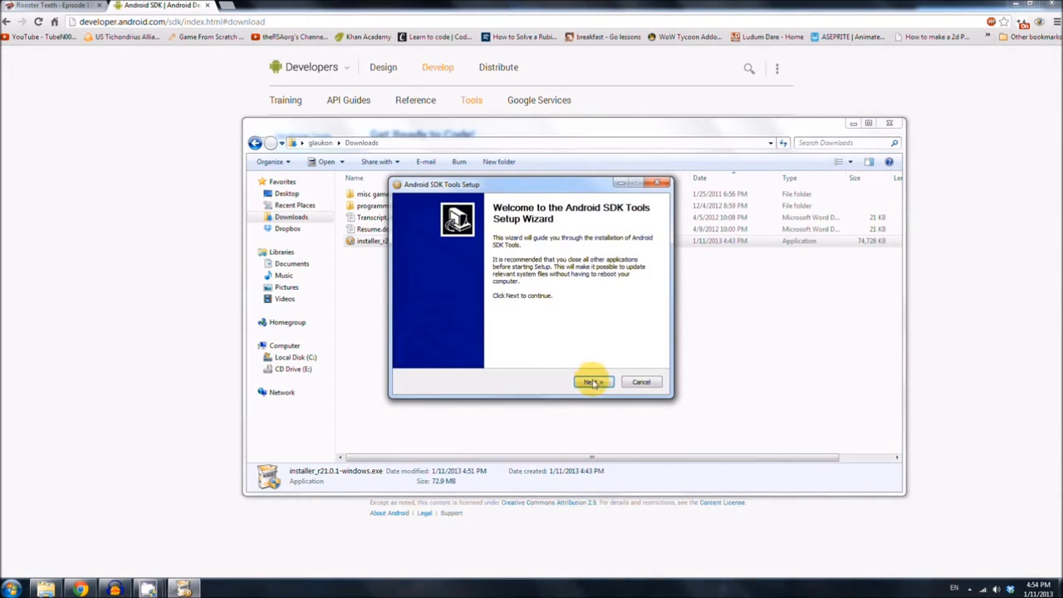
pyautogui.click(591, 380)
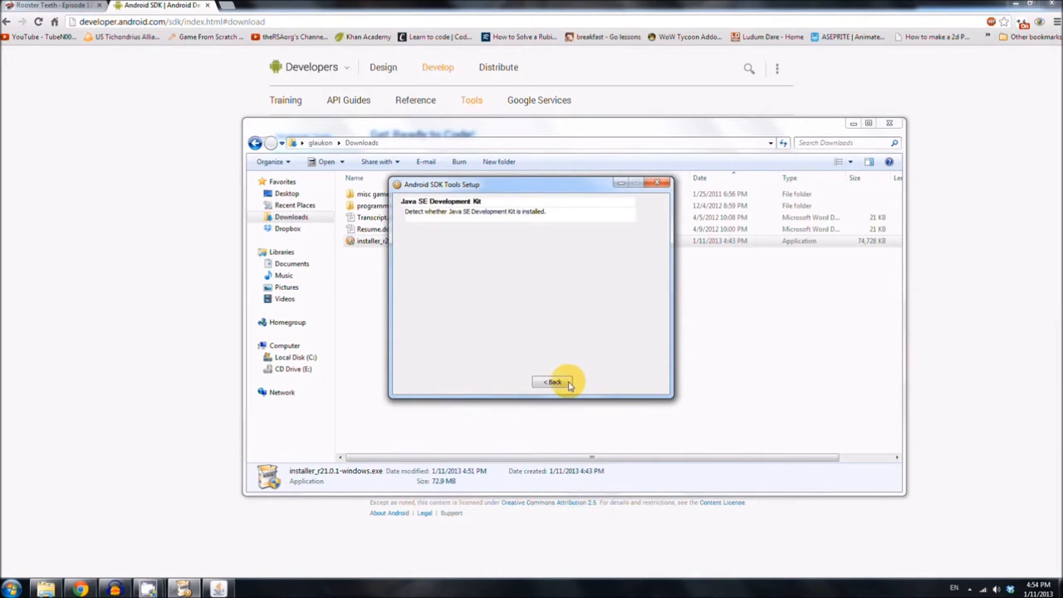
pyautogui.moveTo(468, 216)
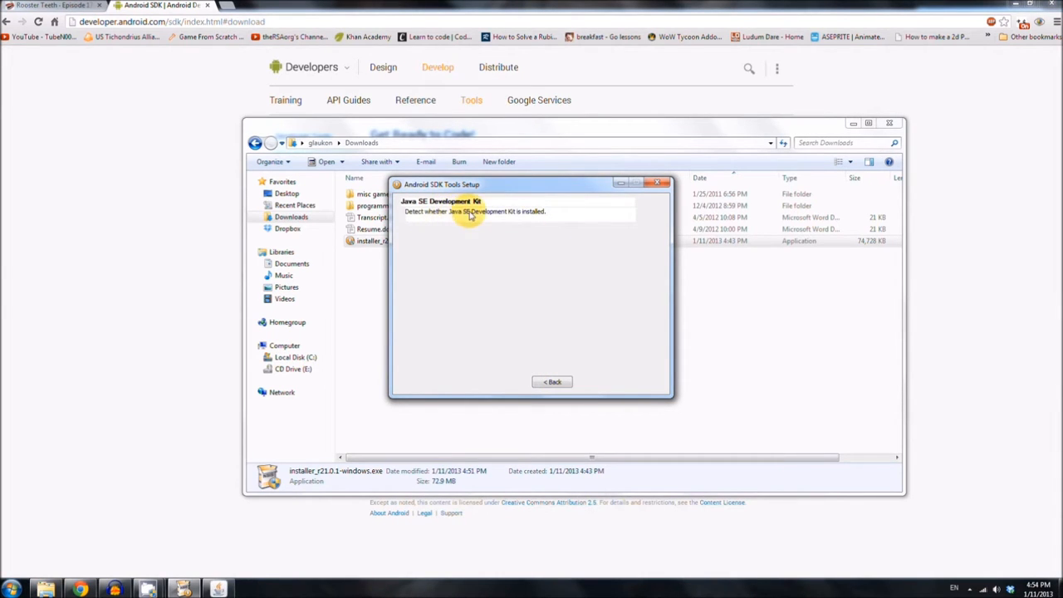
pyautogui.click(592, 380)
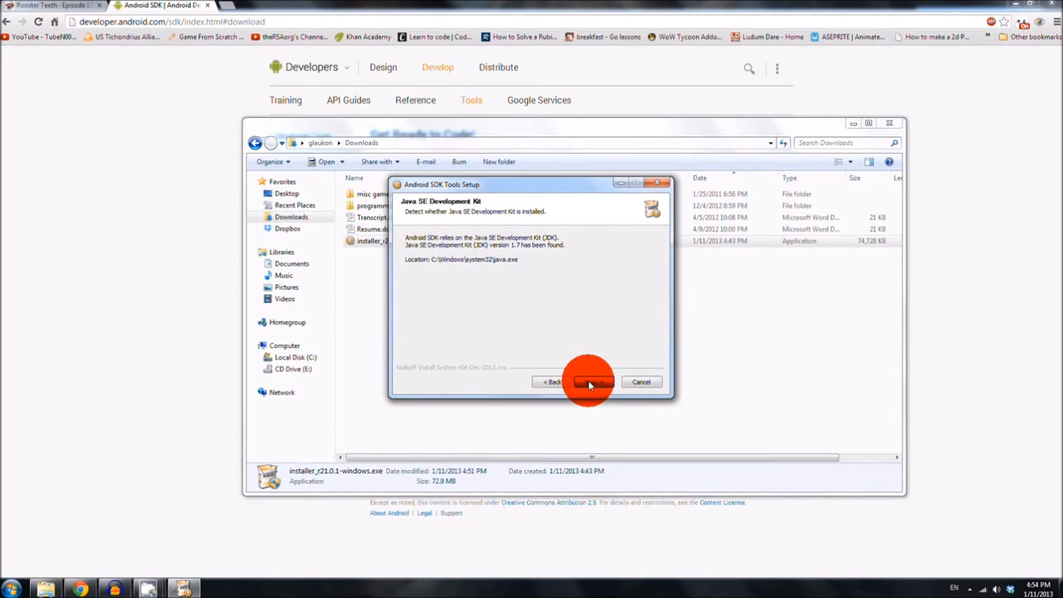
pyautogui.click(589, 380)
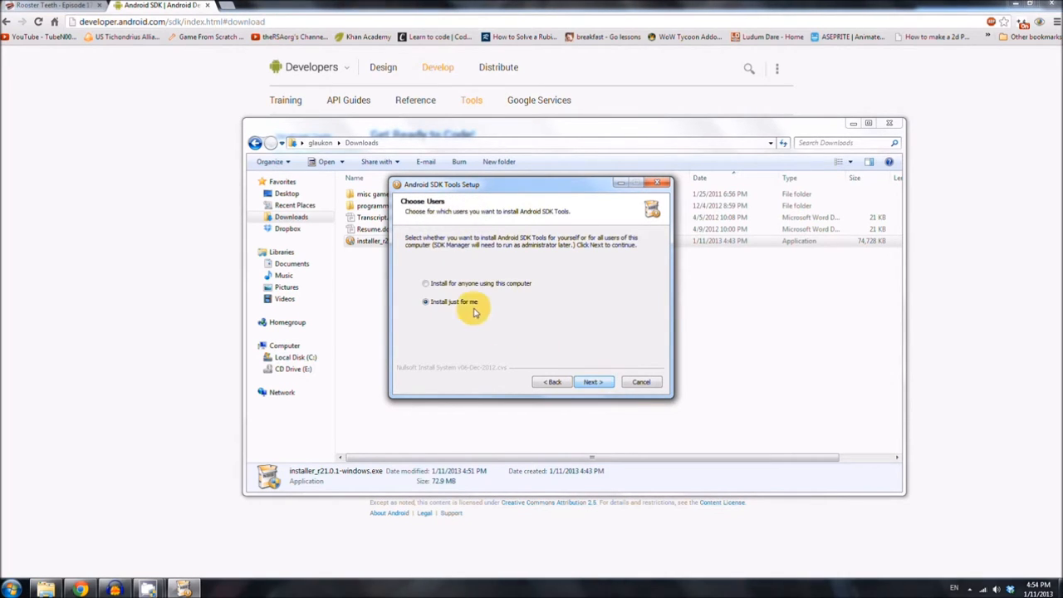
pyautogui.click(591, 382)
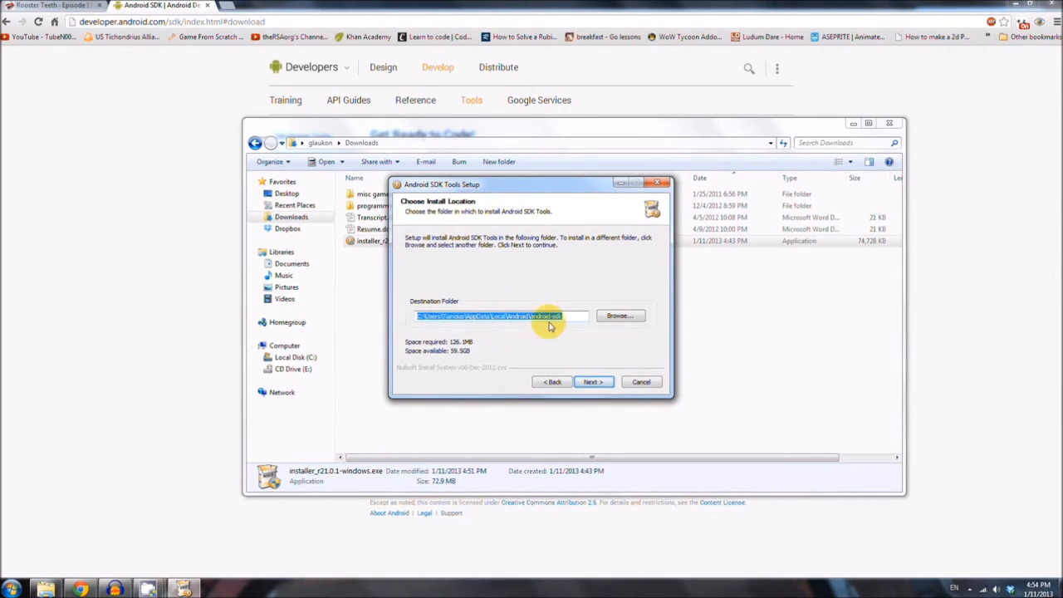
# Step: Set the destination folder to C:\Program Files\Android\android-sdk via Browse and continue to the Start Menu folder step
pyautogui.click(620, 316)
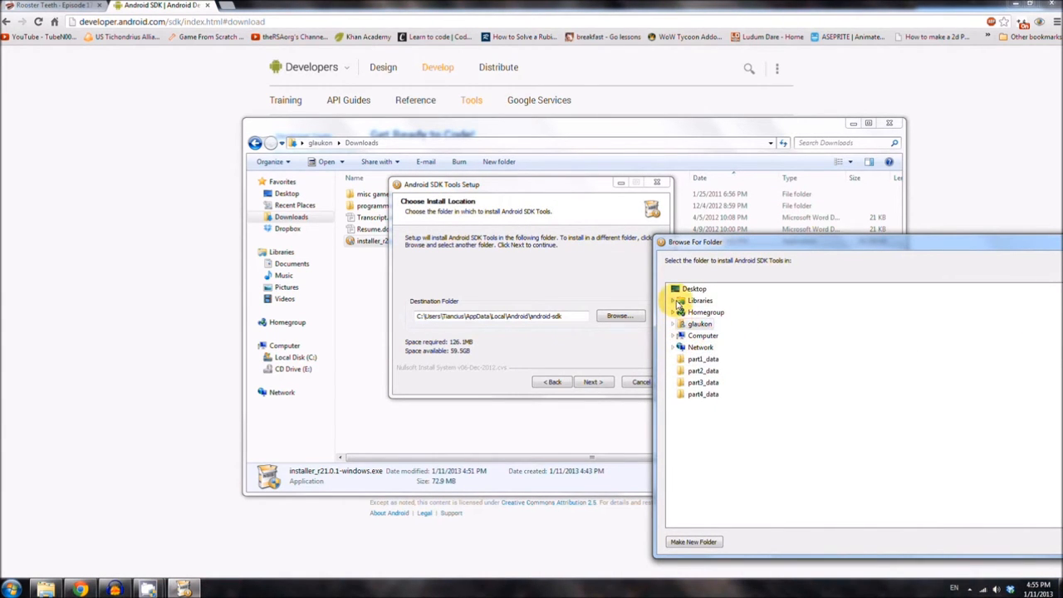
pyautogui.click(673, 335)
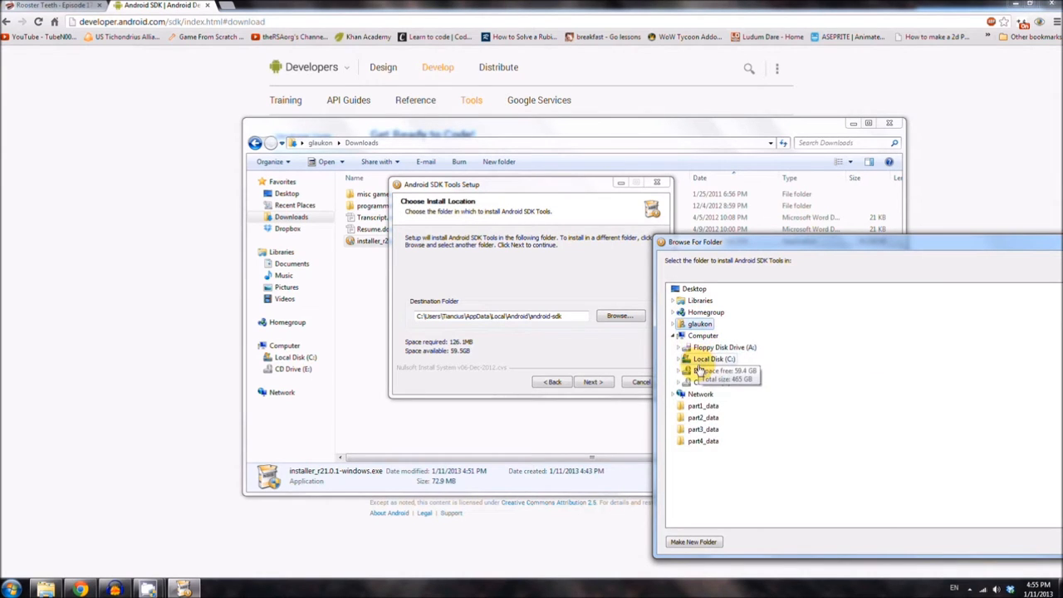
pyautogui.click(685, 359)
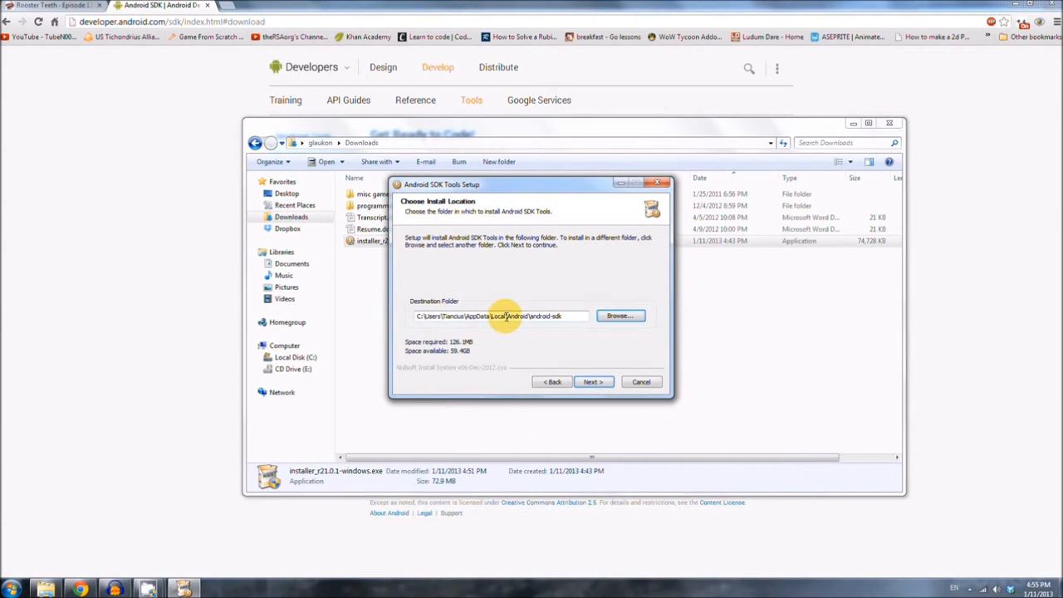
pyautogui.click(620, 316)
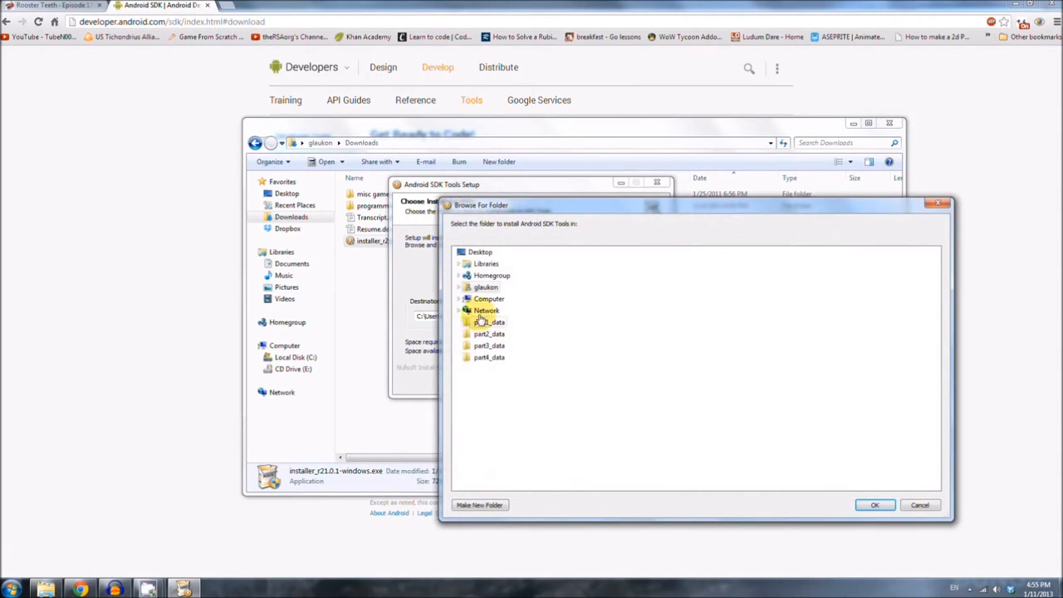
pyautogui.click(458, 299)
pyautogui.write('Program Files\\Android\\android-sdk')
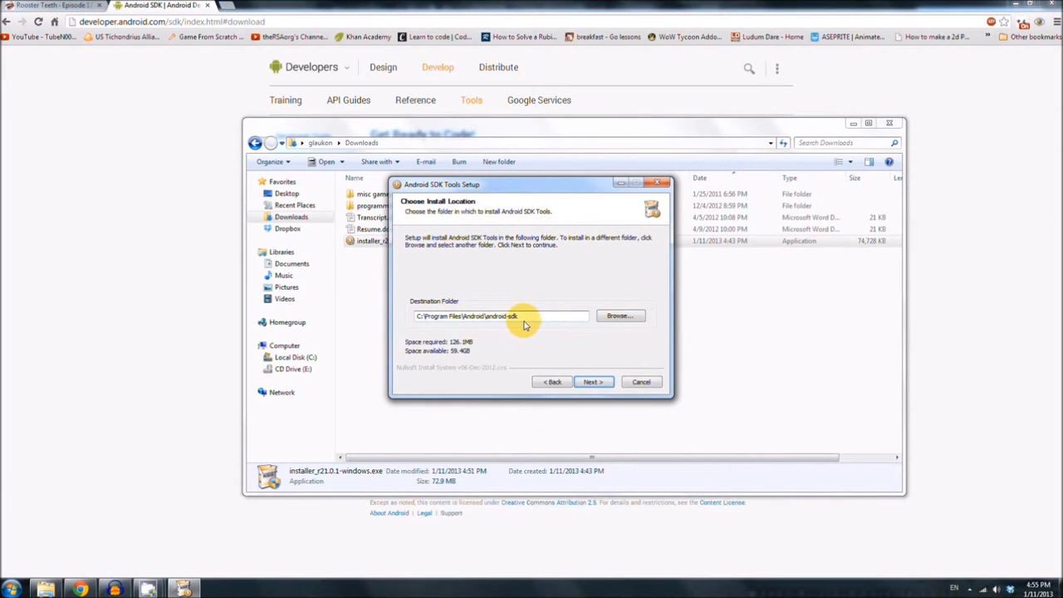
pyautogui.click(592, 381)
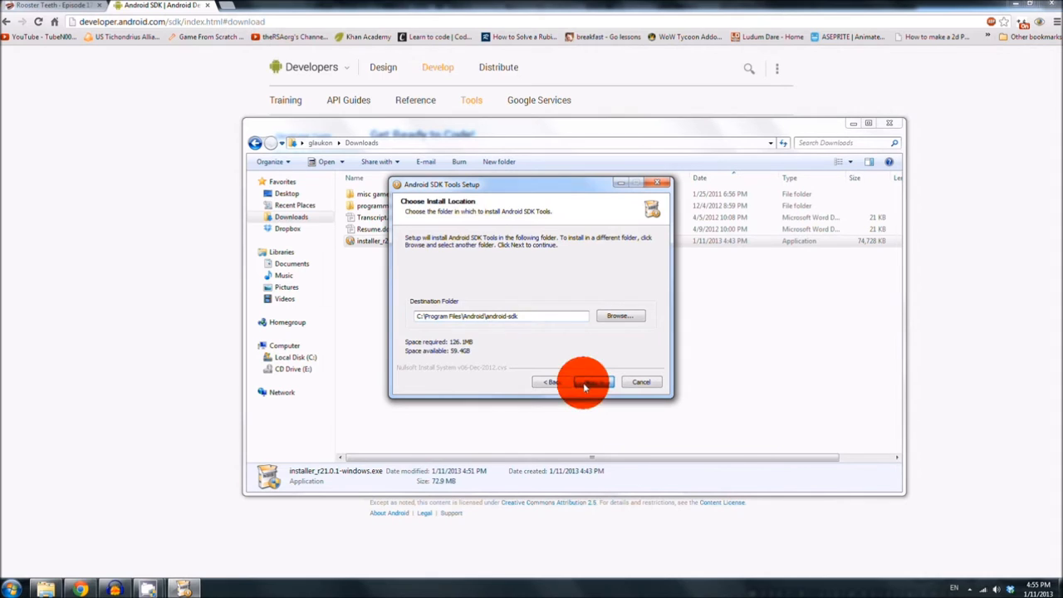
pyautogui.click(584, 382)
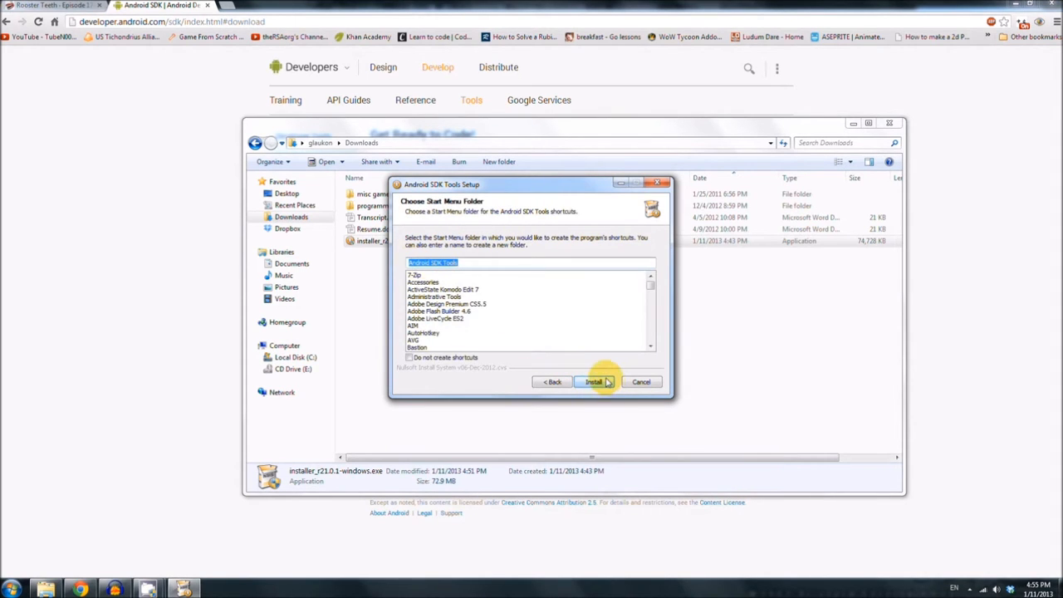
# Step: Install the SDK tools, untick 'Start SDK Manager' and finish the setup wizard
pyautogui.click(593, 381)
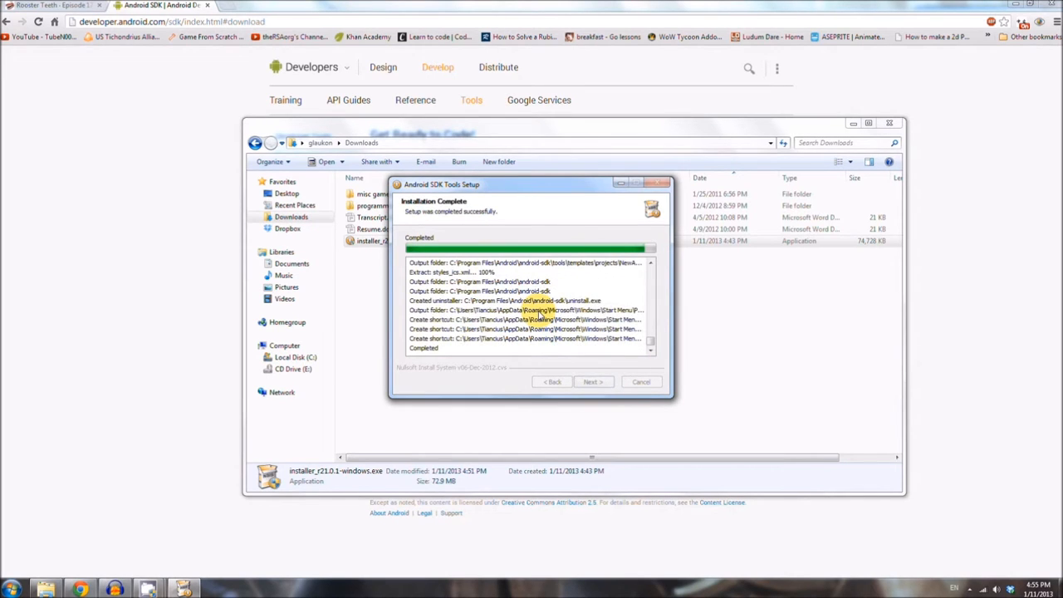
pyautogui.click(591, 381)
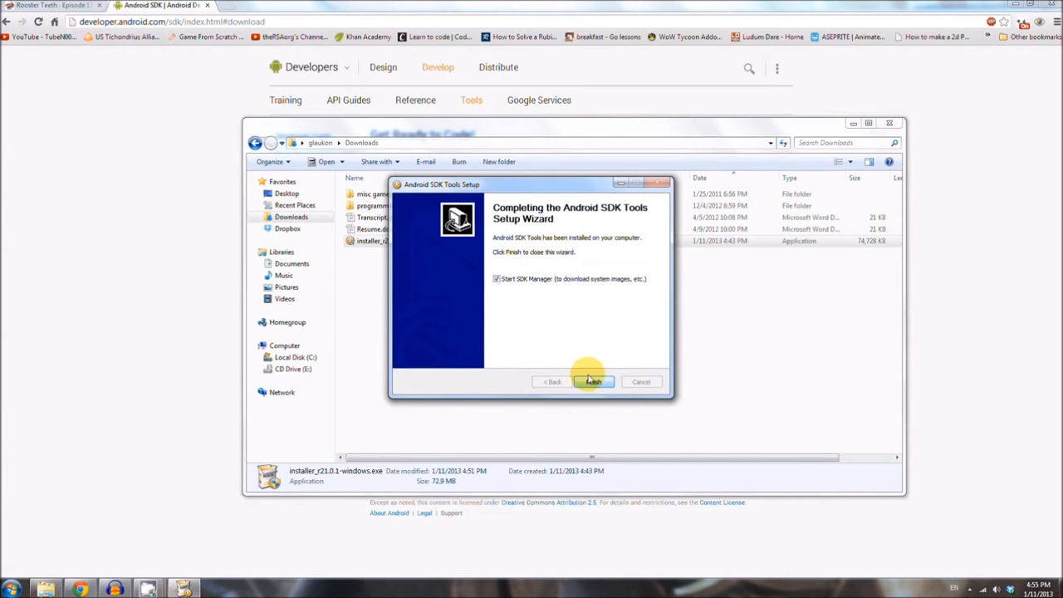
pyautogui.click(496, 279)
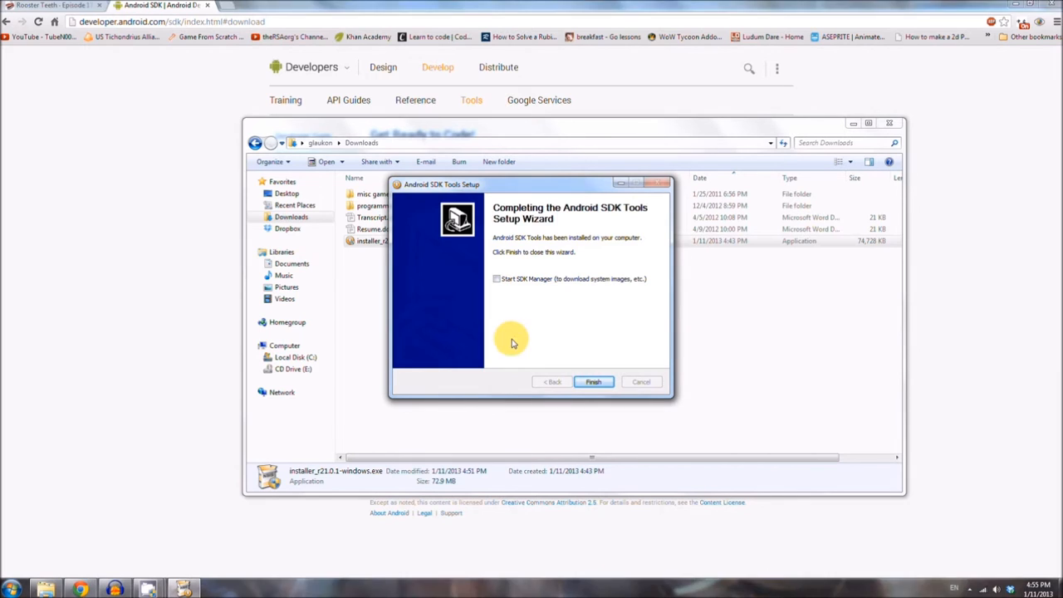
pyautogui.moveTo(593, 380)
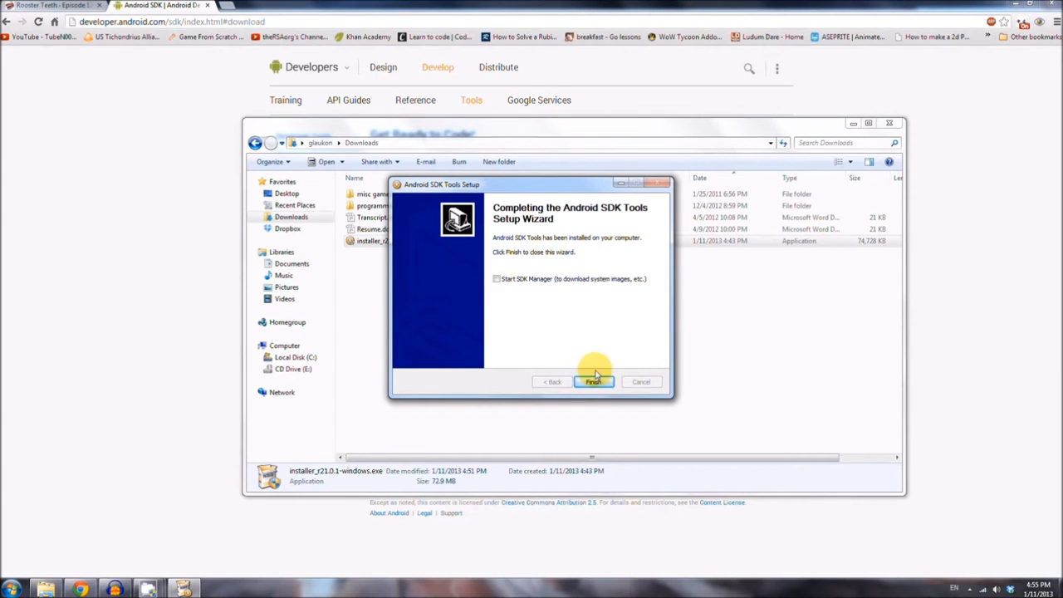
pyautogui.click(591, 380)
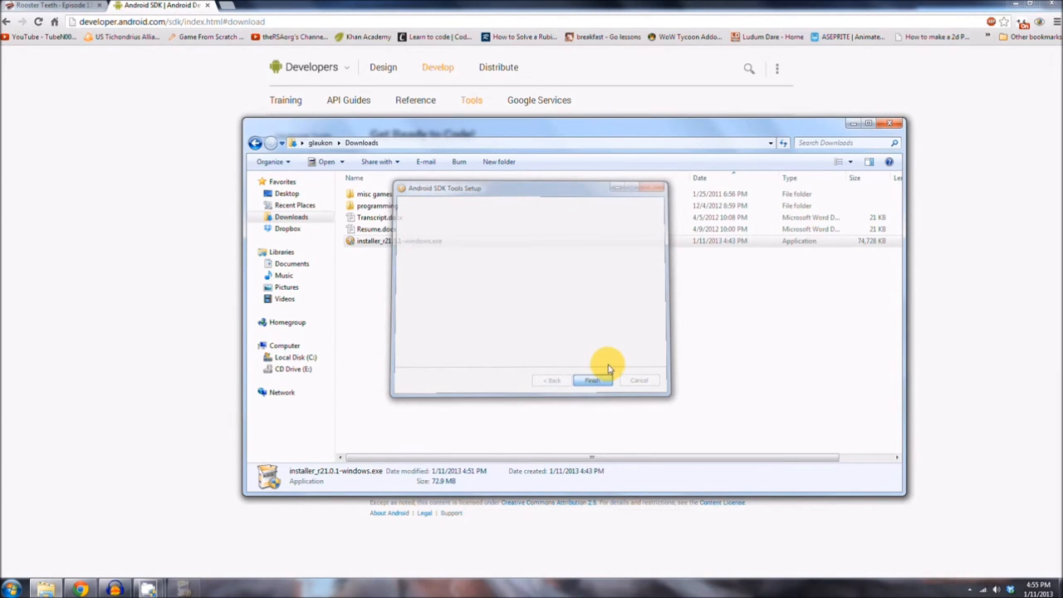
pyautogui.click(592, 379)
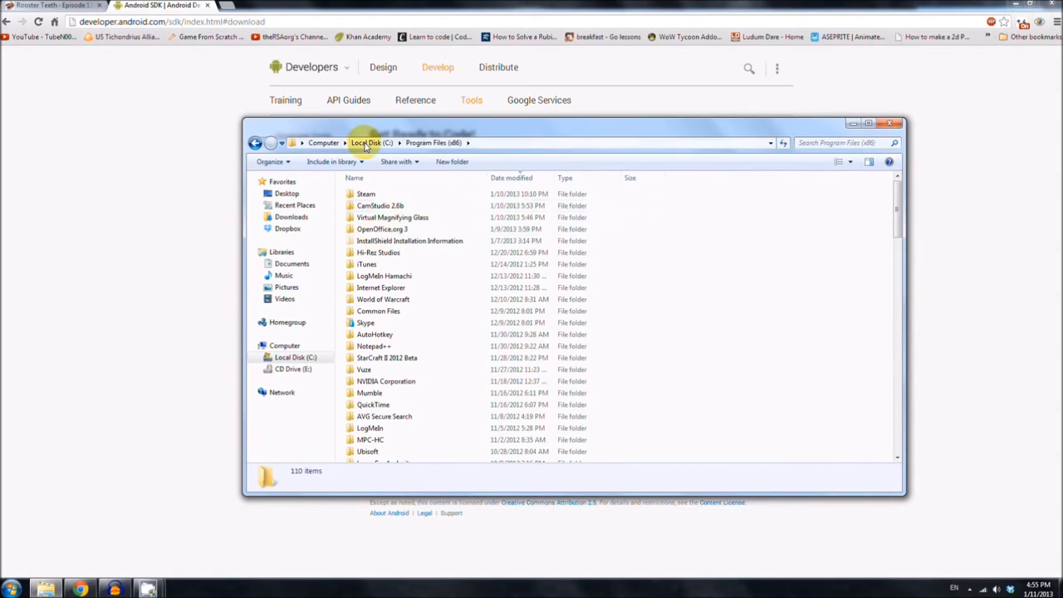
# Step: Browse to C:\Program Files\Android\android-sdk and launch SDK Manager.exe
pyautogui.click(372, 143)
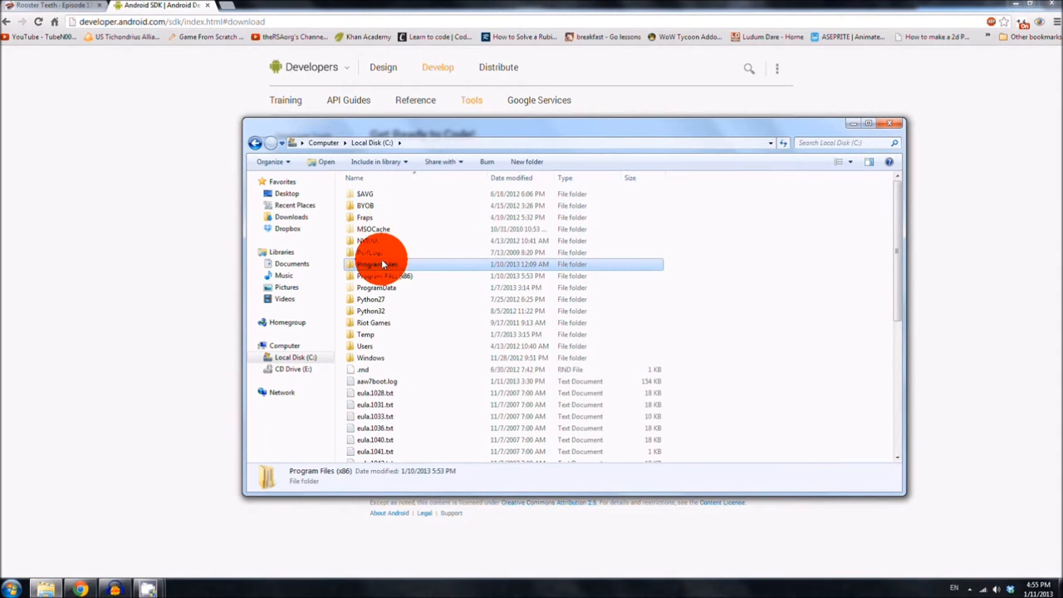
pyautogui.doubleClick(382, 264)
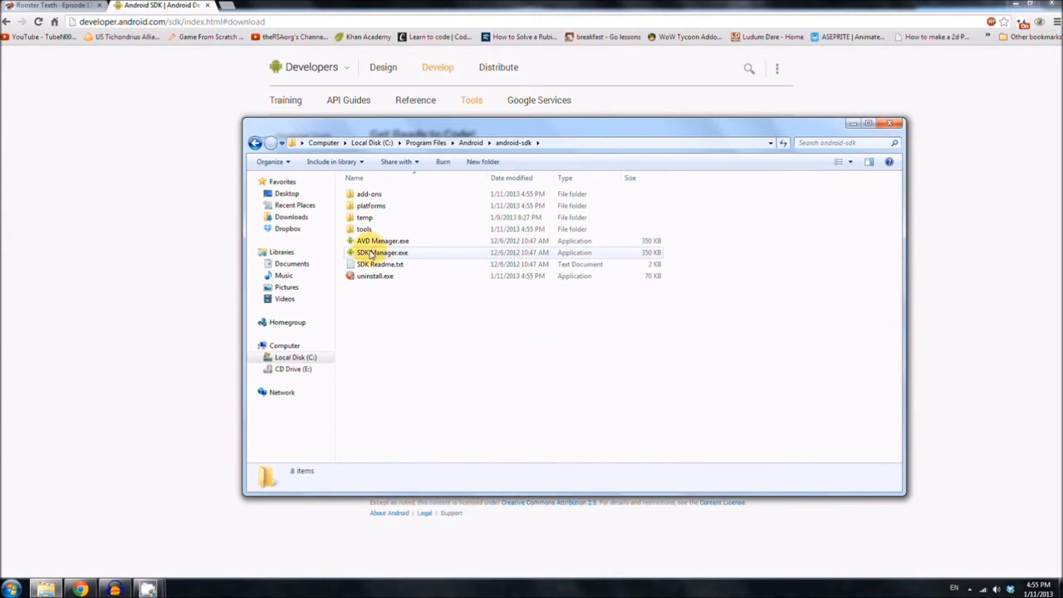
pyautogui.click(382, 252)
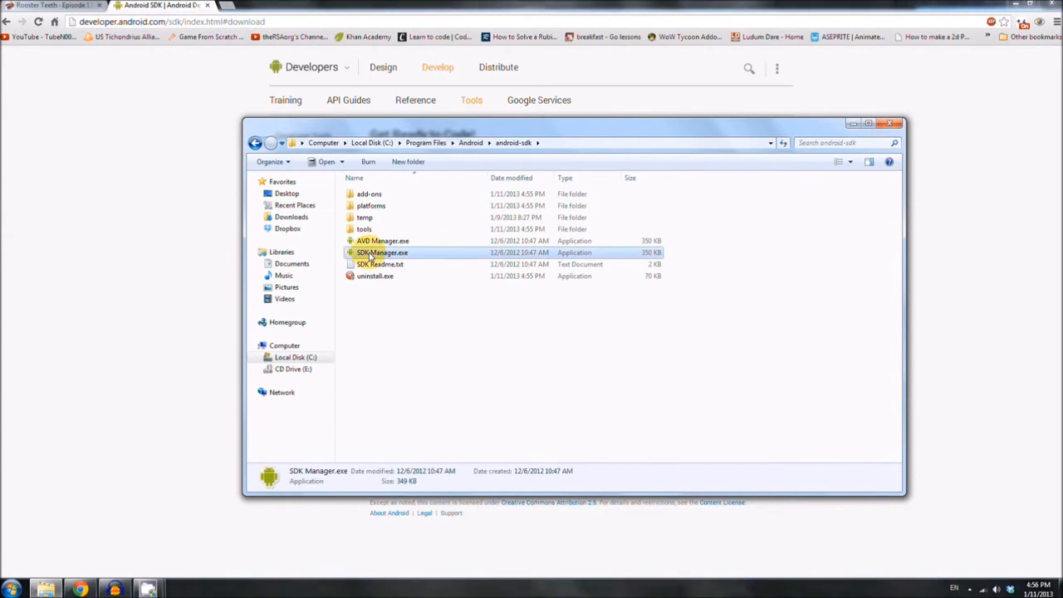
pyautogui.rightClick(382, 253)
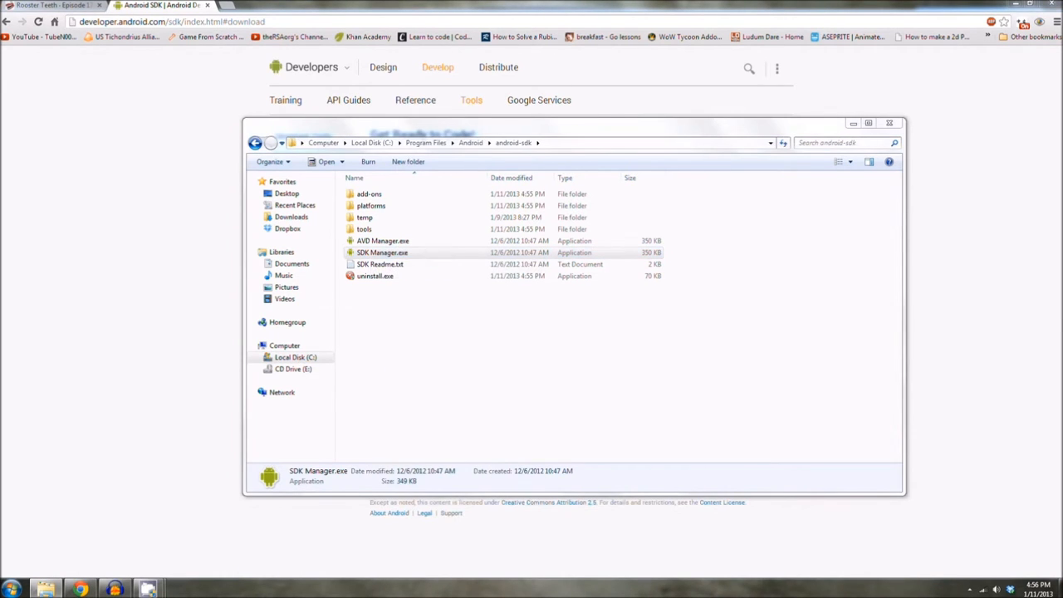
pyautogui.doubleClick(382, 253)
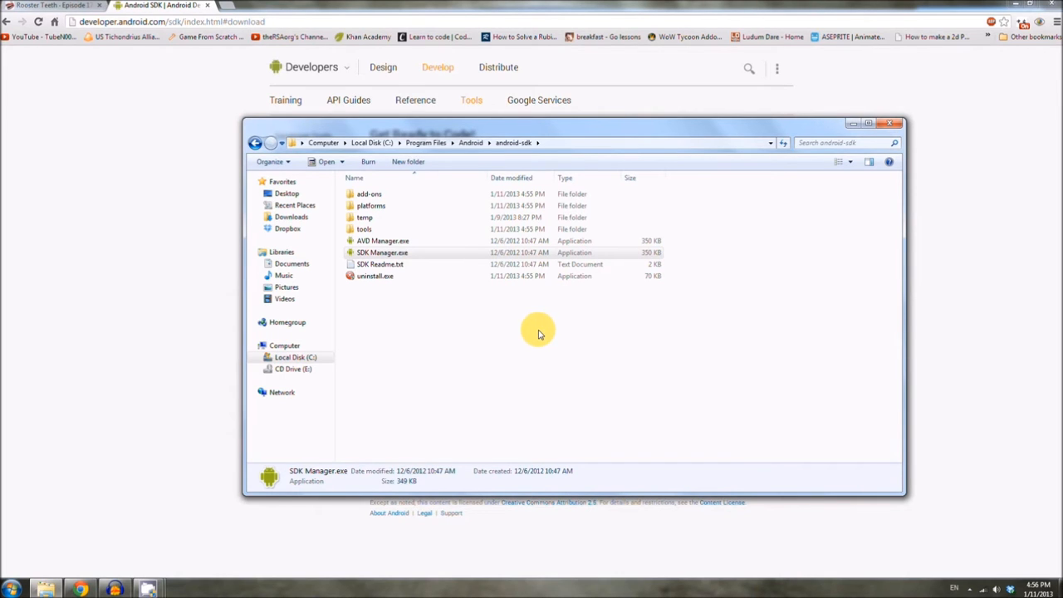
pyautogui.moveTo(538, 325)
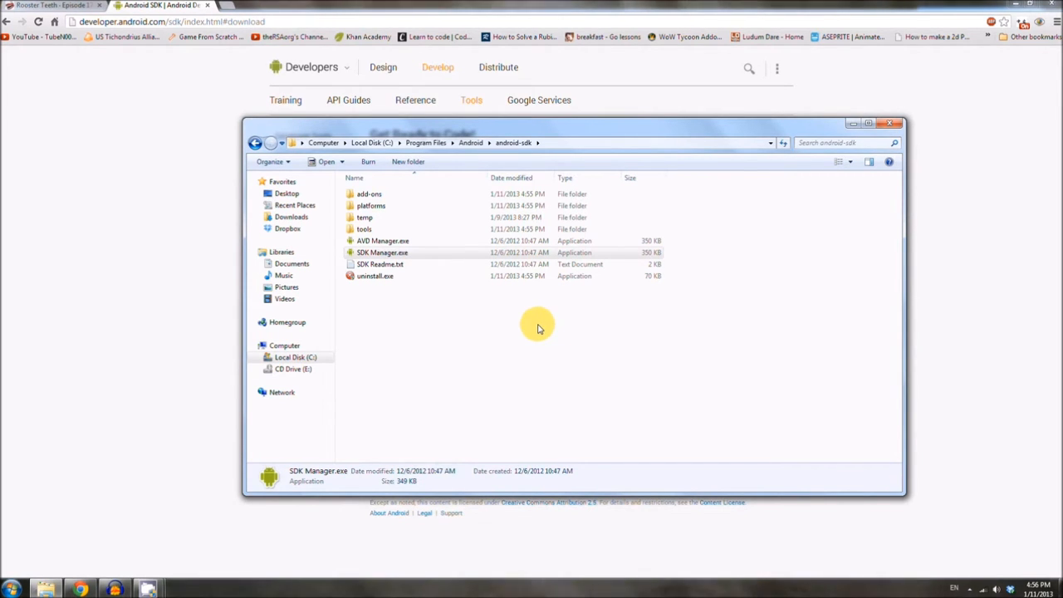
pyautogui.doubleClick(382, 241)
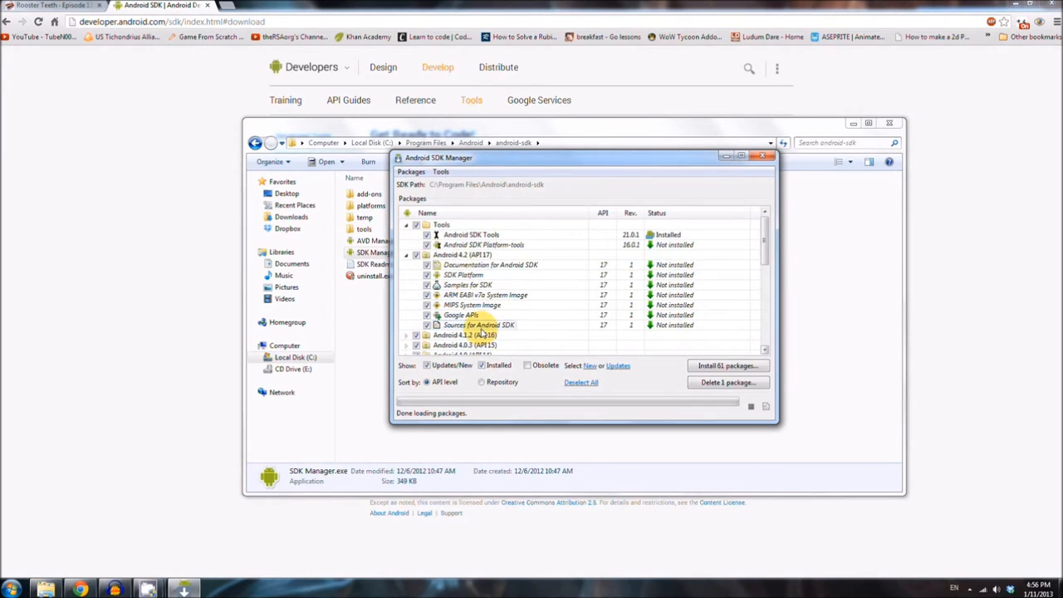
# Step: Collapse the Android 4.2 group, choose Install 61 packages, Accept All licences and begin installing
pyautogui.click(405, 256)
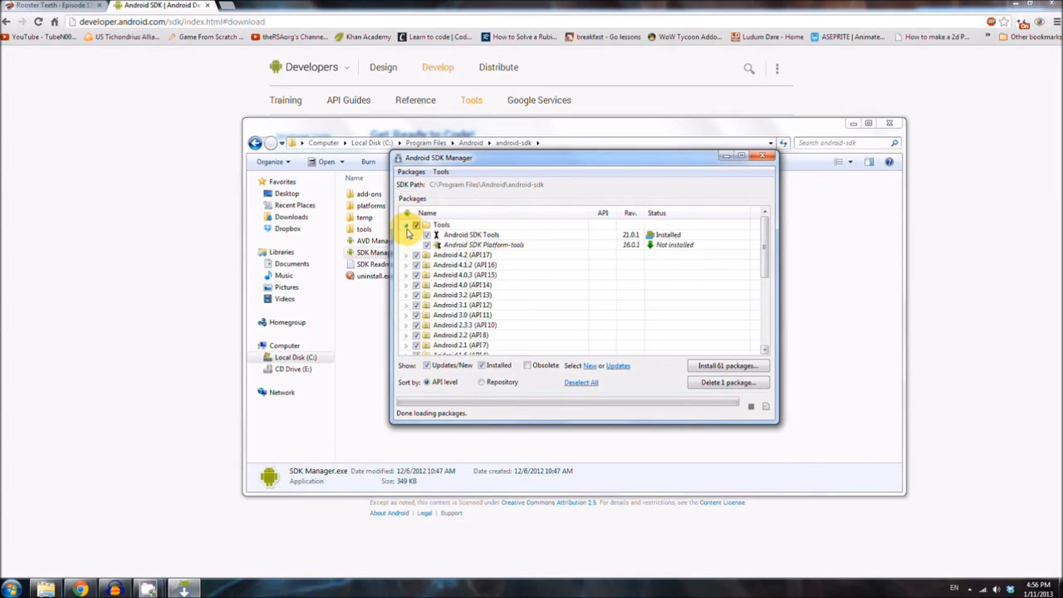
pyautogui.scroll(-3)
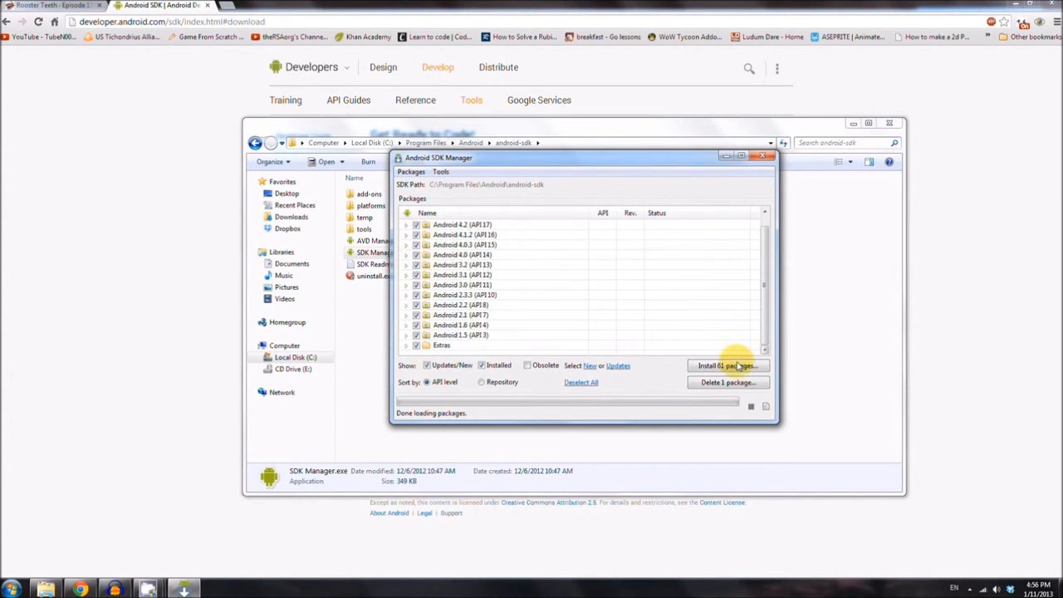
pyautogui.click(728, 365)
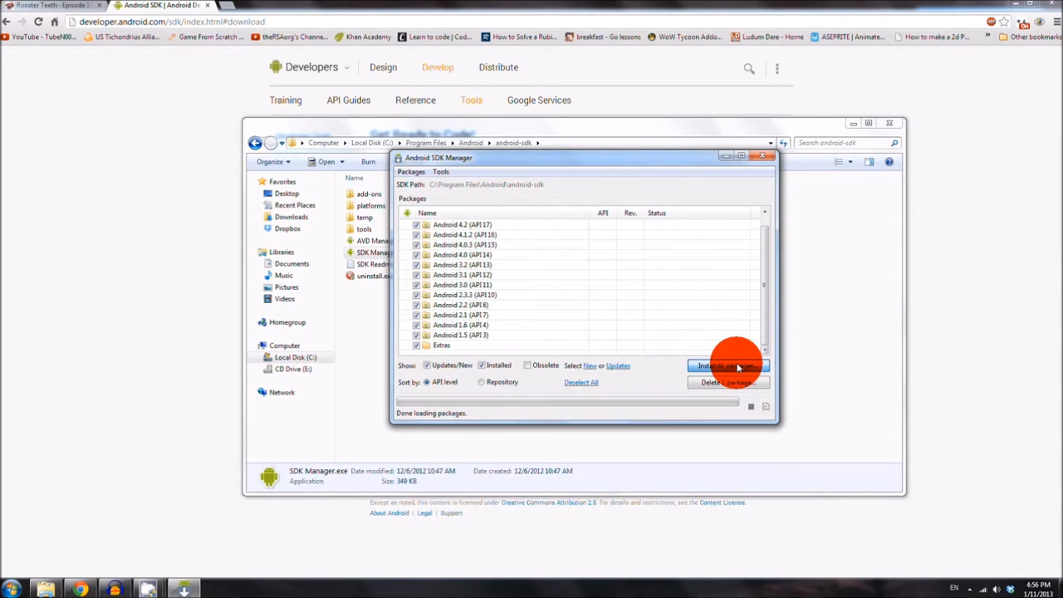
pyautogui.click(727, 365)
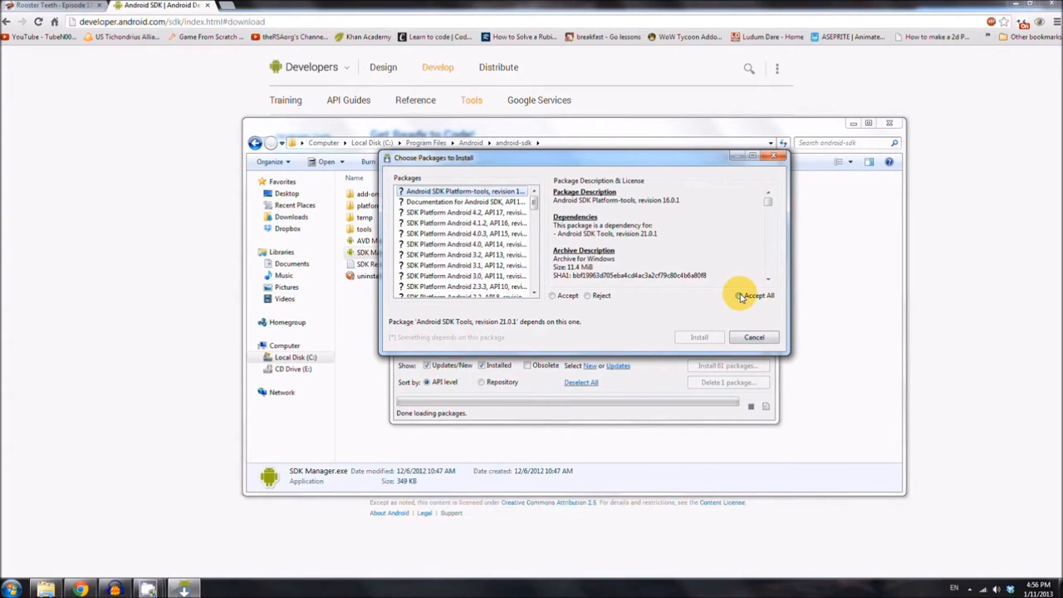
pyautogui.click(737, 296)
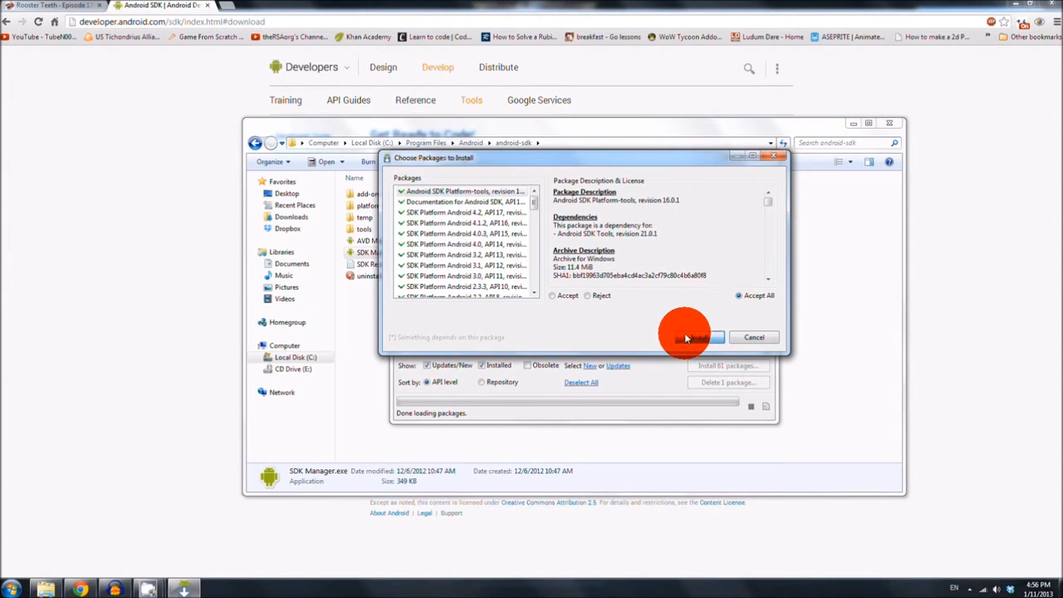
pyautogui.click(695, 337)
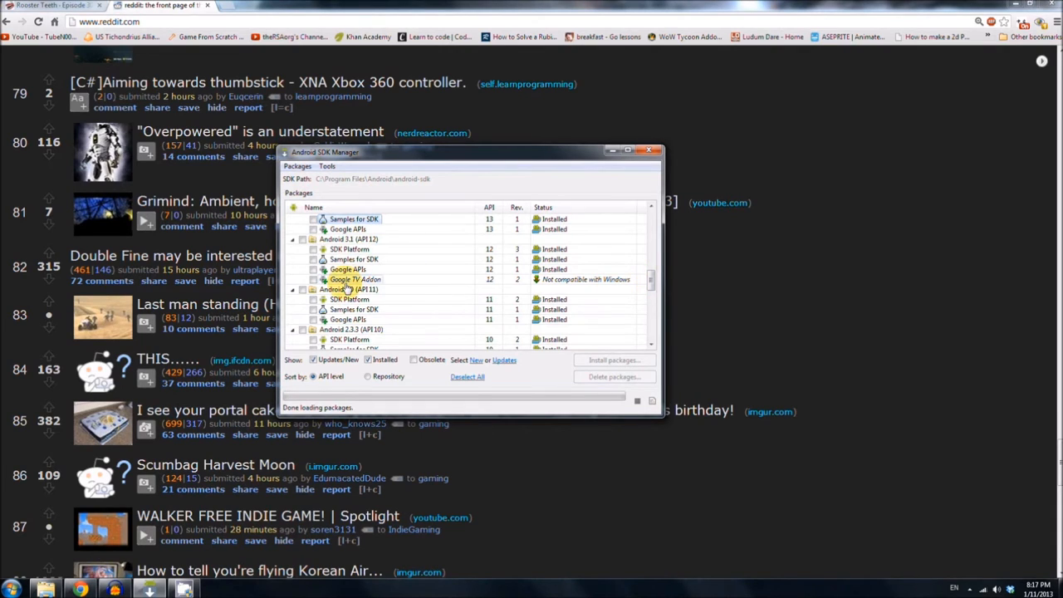
pyautogui.moveTo(352, 279)
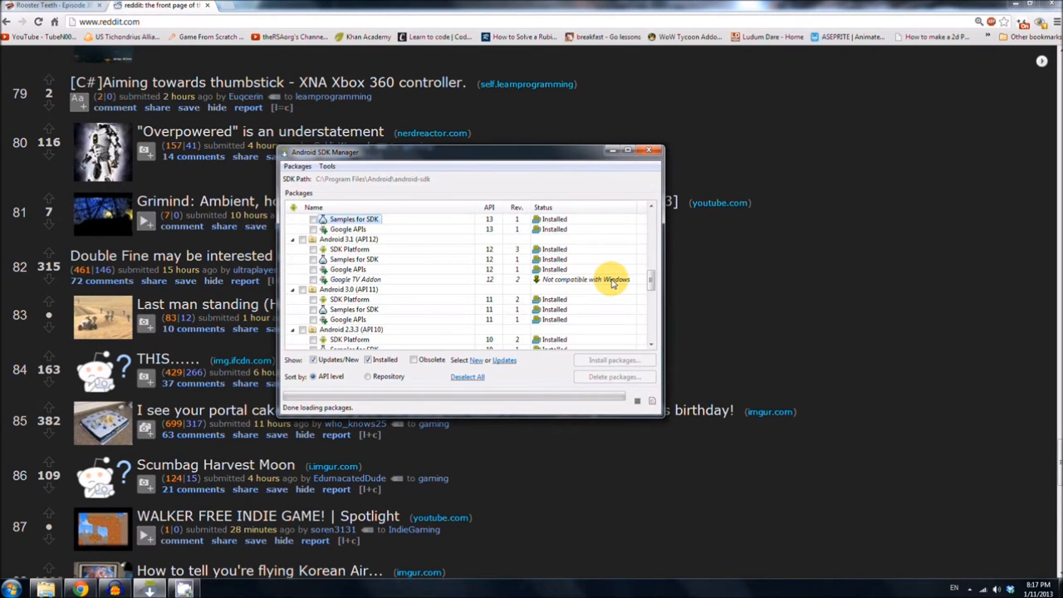
pyautogui.moveTo(651, 279)
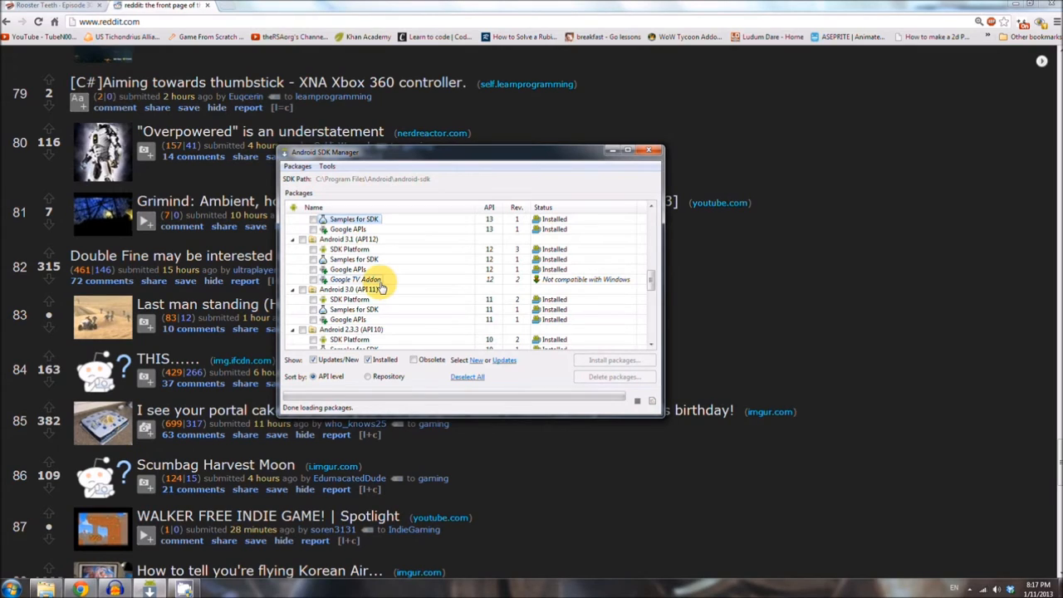
pyautogui.moveTo(430, 274)
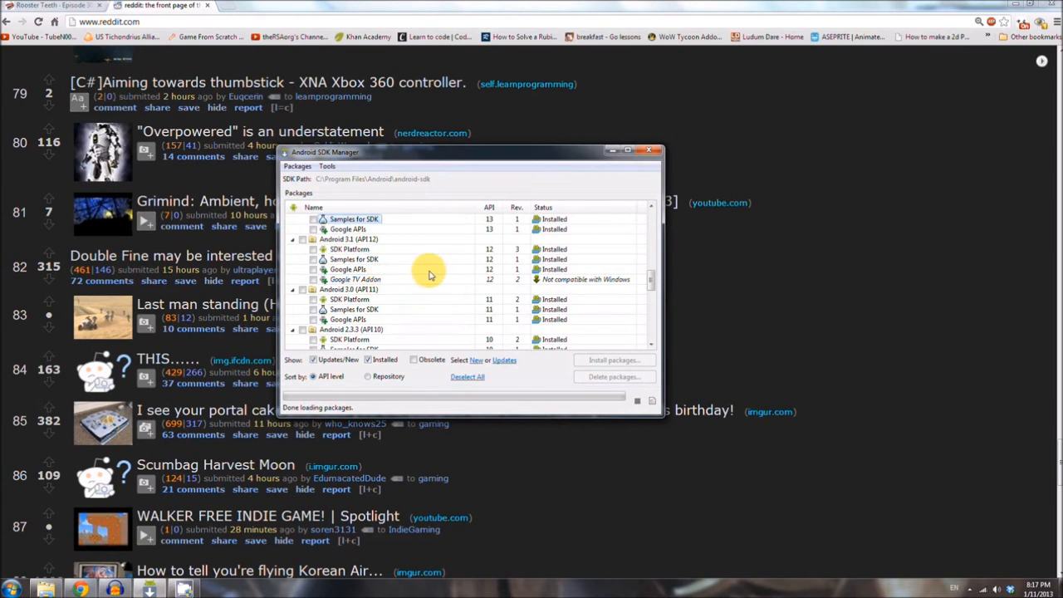
pyautogui.moveTo(651, 153)
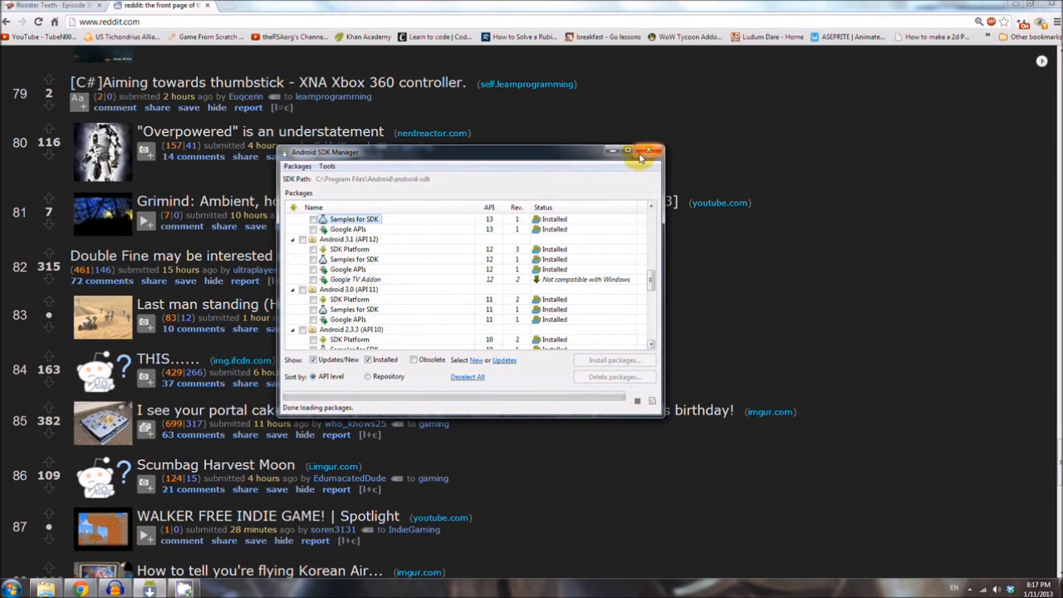
# Step: Close SDK Manager, reach Environment Variables via Computer Properties, and append the SDK tools folder to the user Path
pyautogui.click(651, 151)
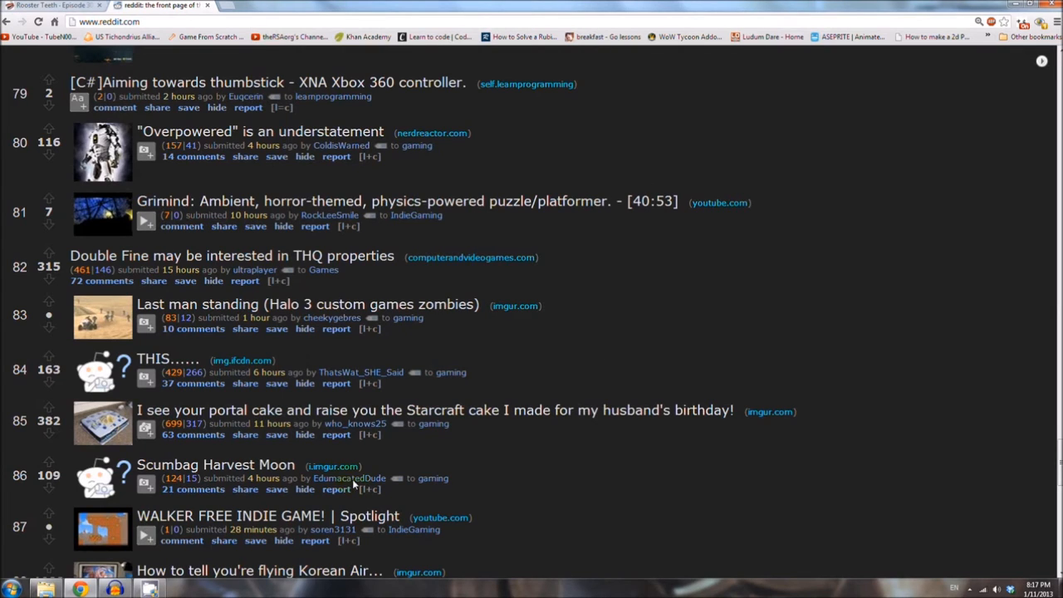
pyautogui.click(13, 588)
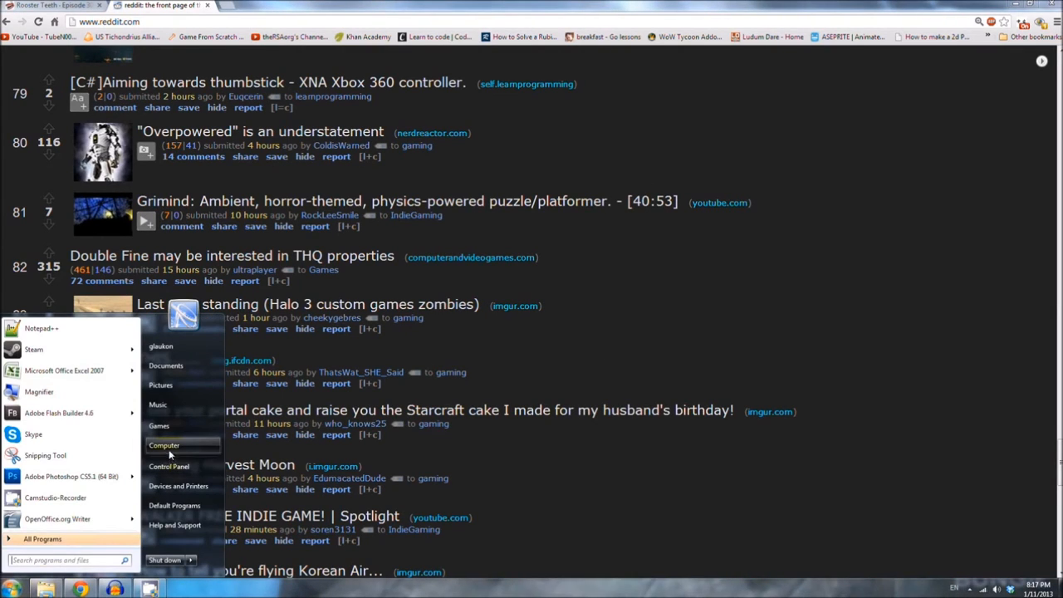
pyautogui.moveTo(162, 445)
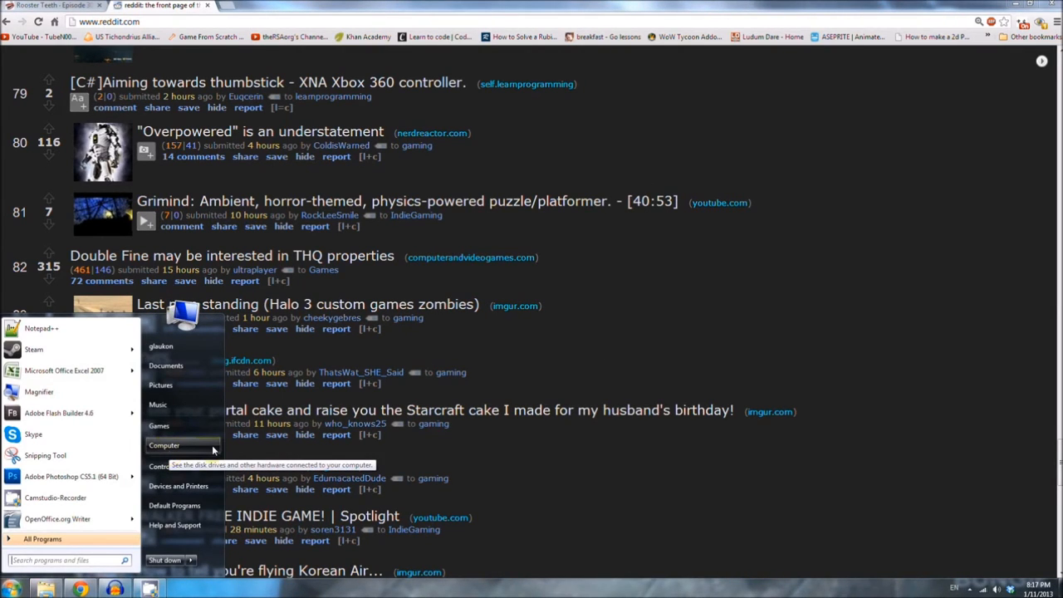
pyautogui.rightClick(163, 445)
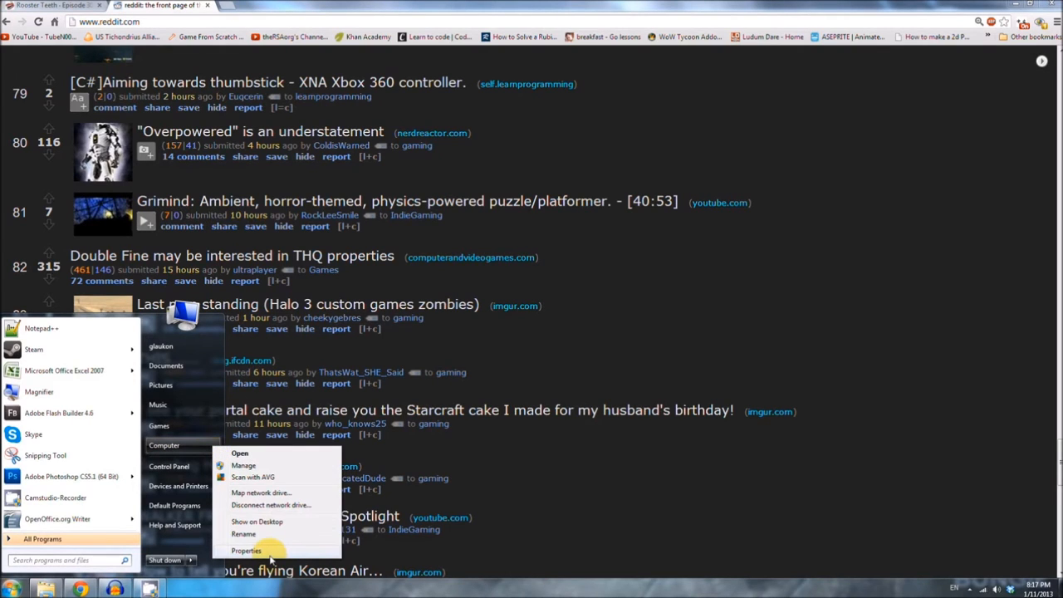
pyautogui.click(246, 552)
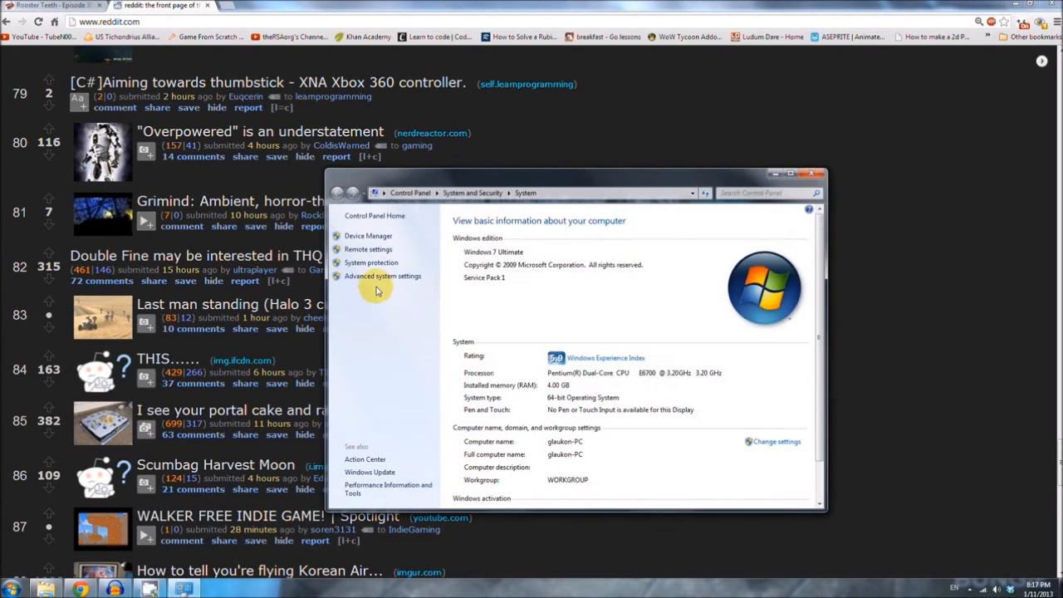
pyautogui.click(382, 276)
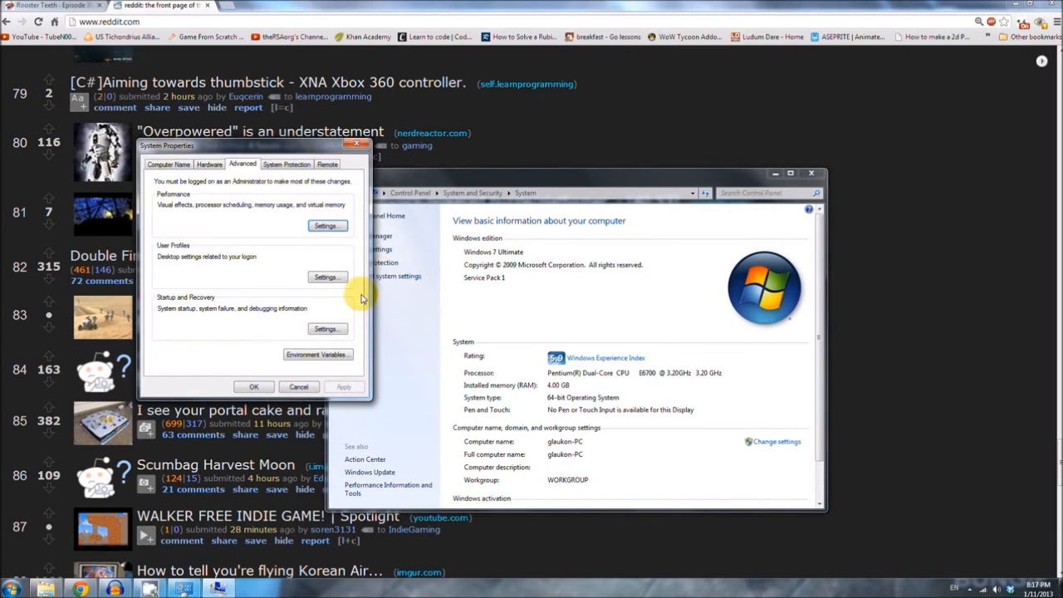
pyautogui.click(317, 356)
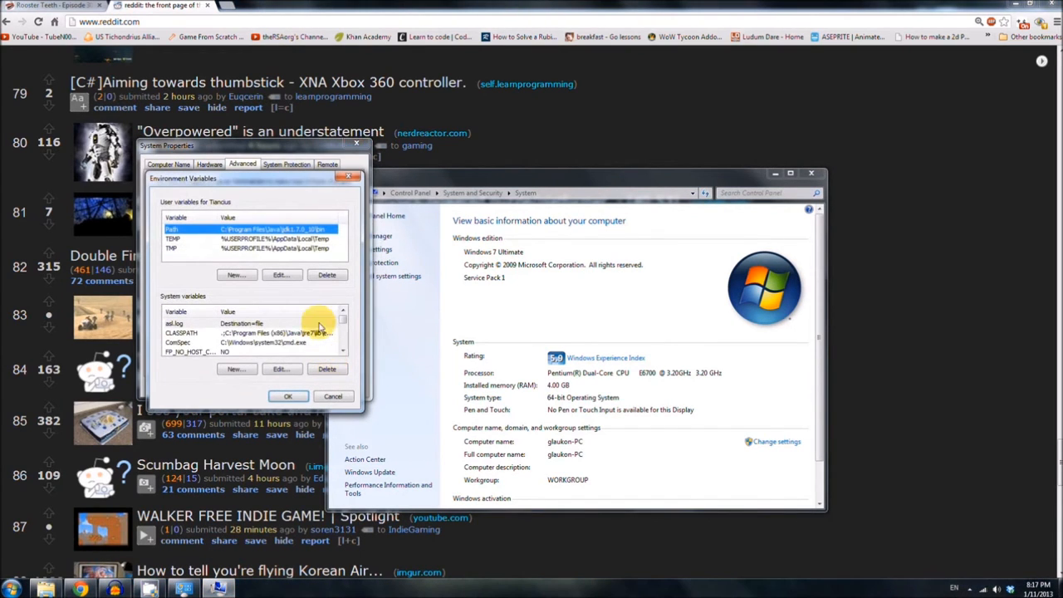
pyautogui.click(281, 276)
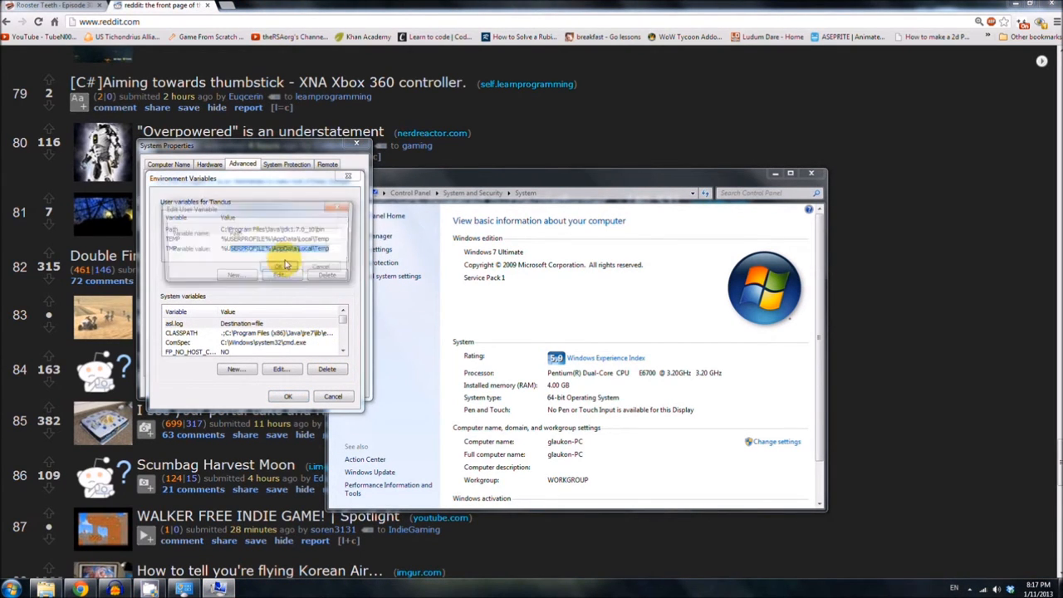
pyautogui.click(279, 274)
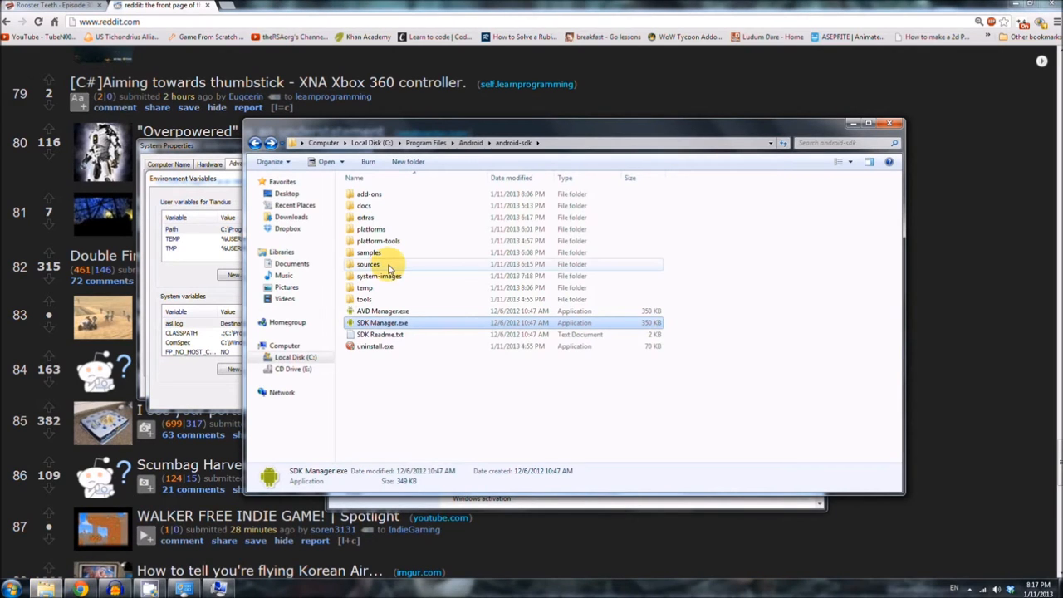
pyautogui.moveTo(379, 205)
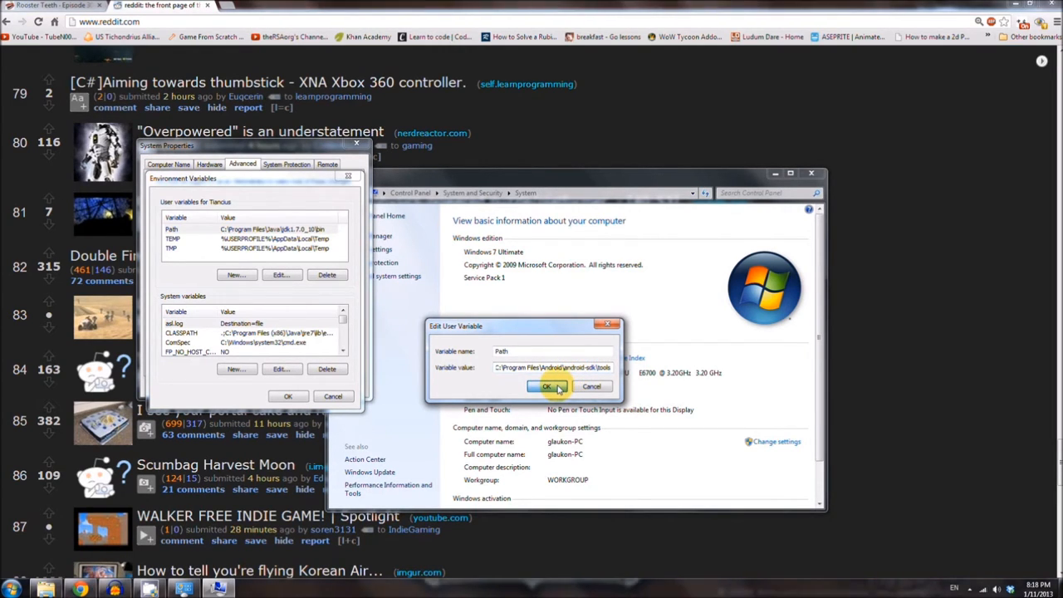
pyautogui.click(546, 386)
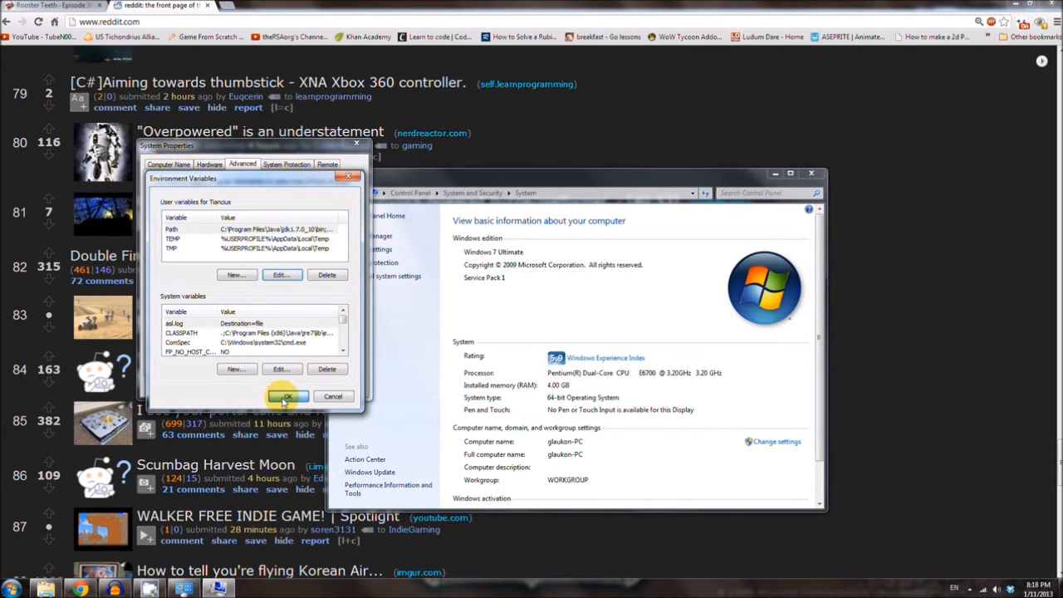
pyautogui.click(285, 395)
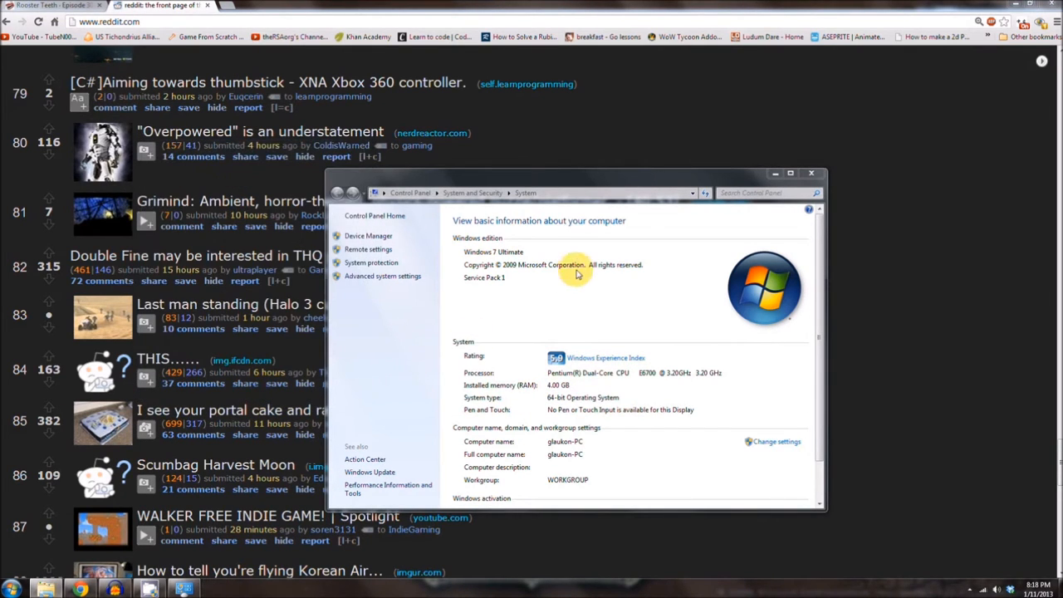
# Step: Close the System window and follow the eclipse.org result from the Google search for eclipse
pyautogui.click(811, 174)
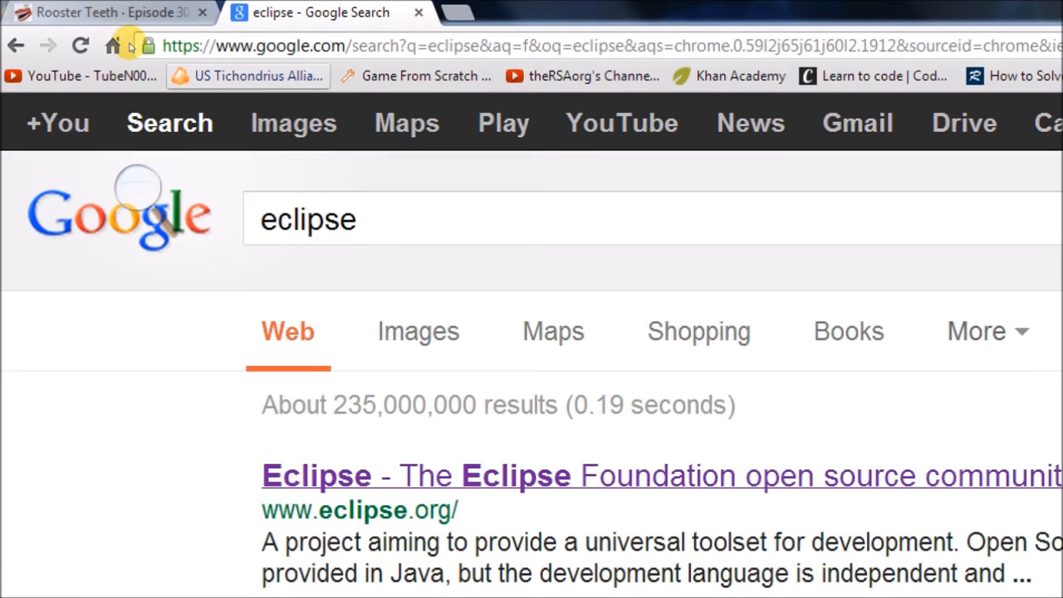
pyautogui.scroll(-3)
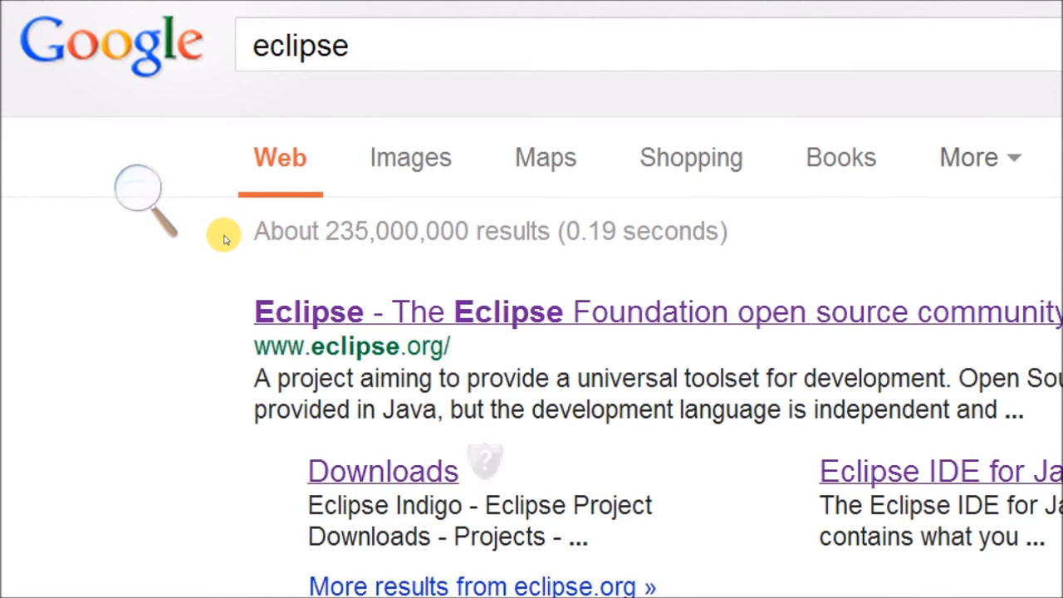
pyautogui.click(309, 312)
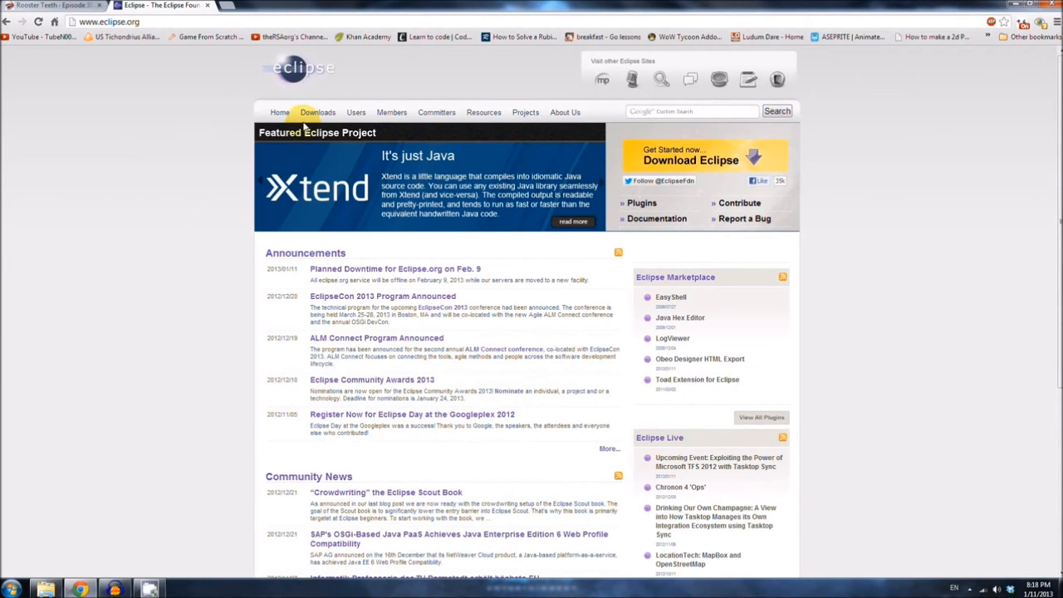
# Step: From Downloads, pick Eclipse IDE for Java Developers, Windows 64 Bit, and start the mirror download
pyautogui.click(318, 113)
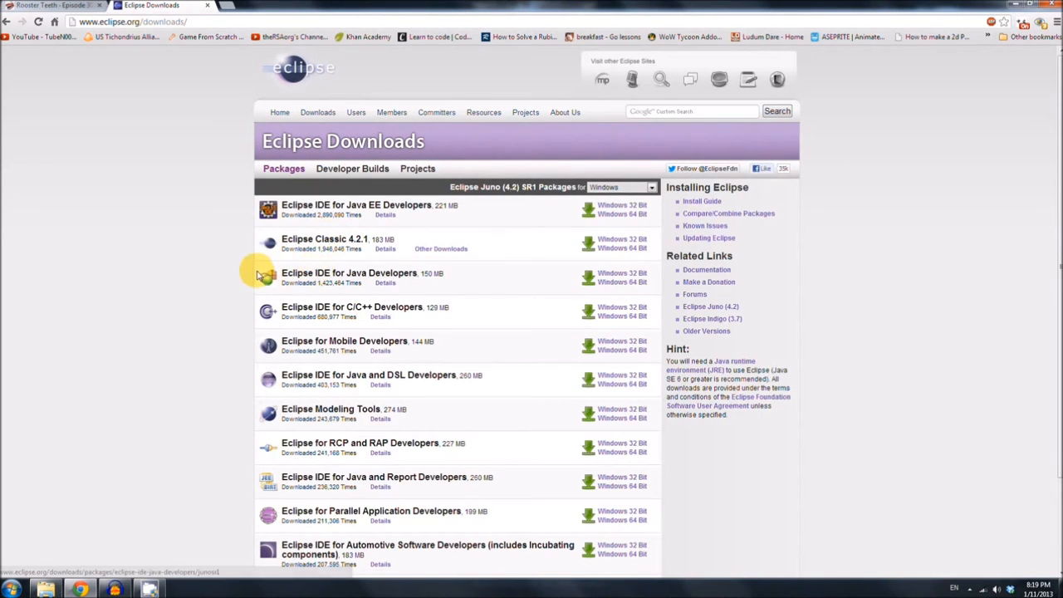
pyautogui.moveTo(439, 225)
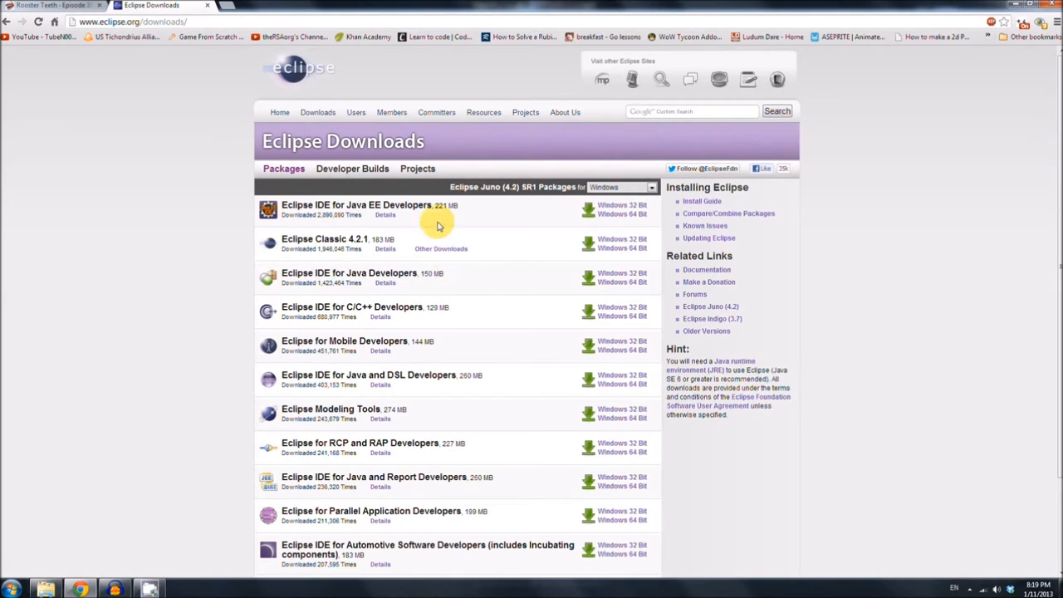
pyautogui.scroll(-3)
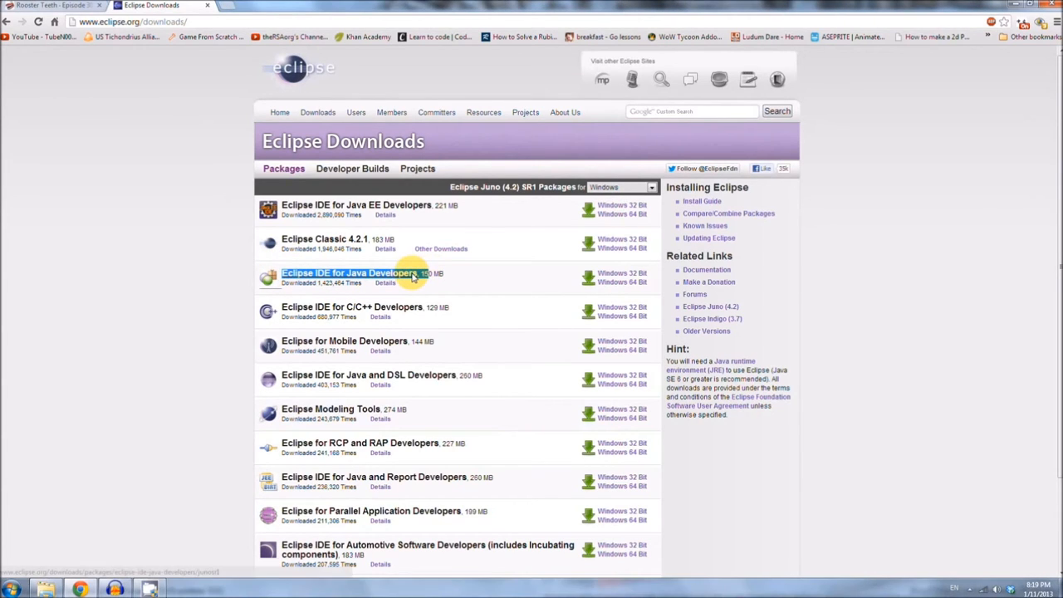
pyautogui.click(343, 272)
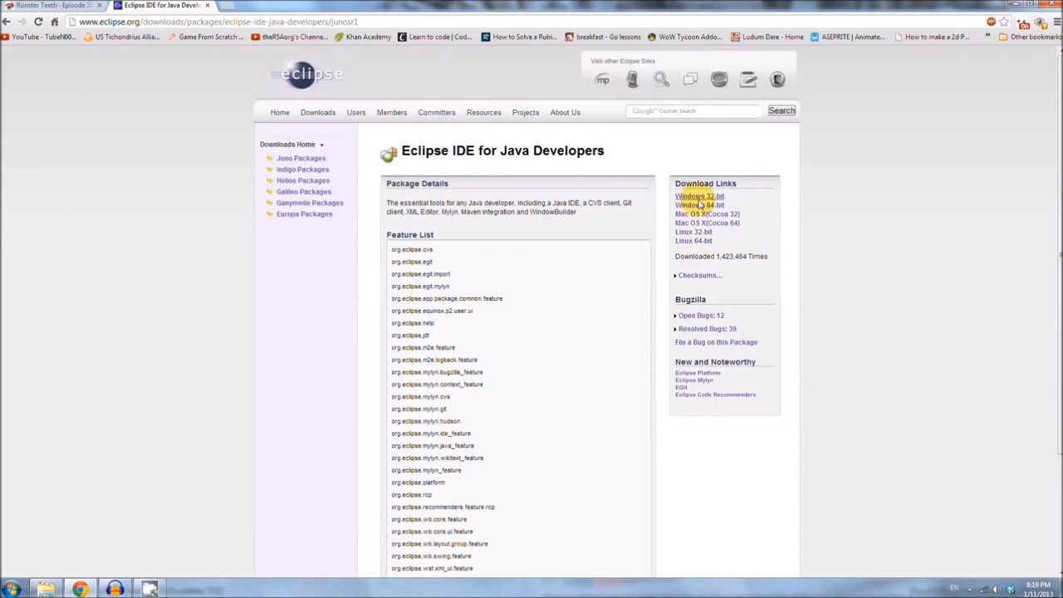
pyautogui.moveTo(697, 206)
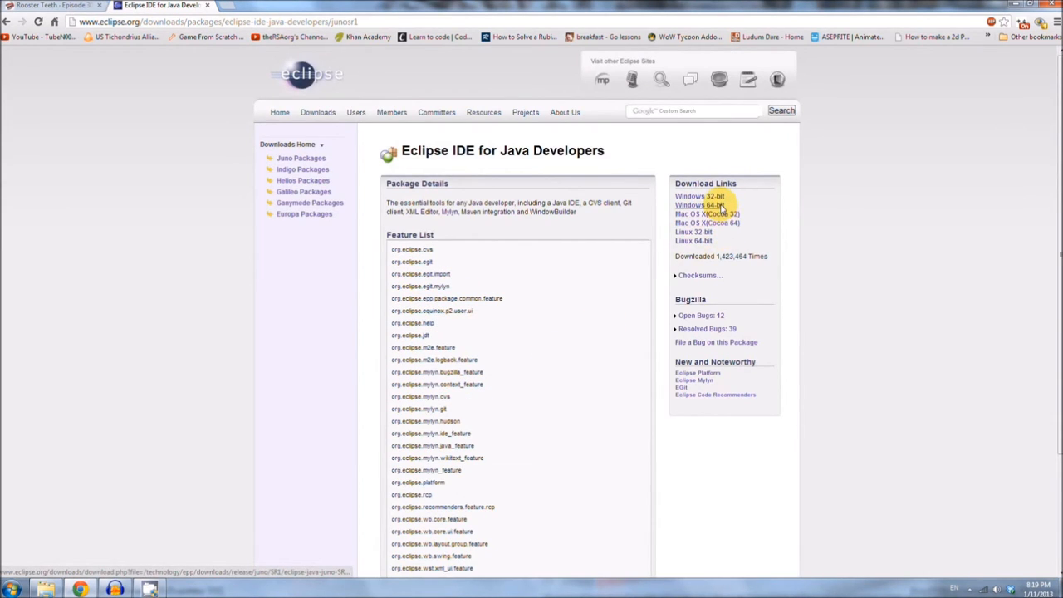
pyautogui.click(697, 206)
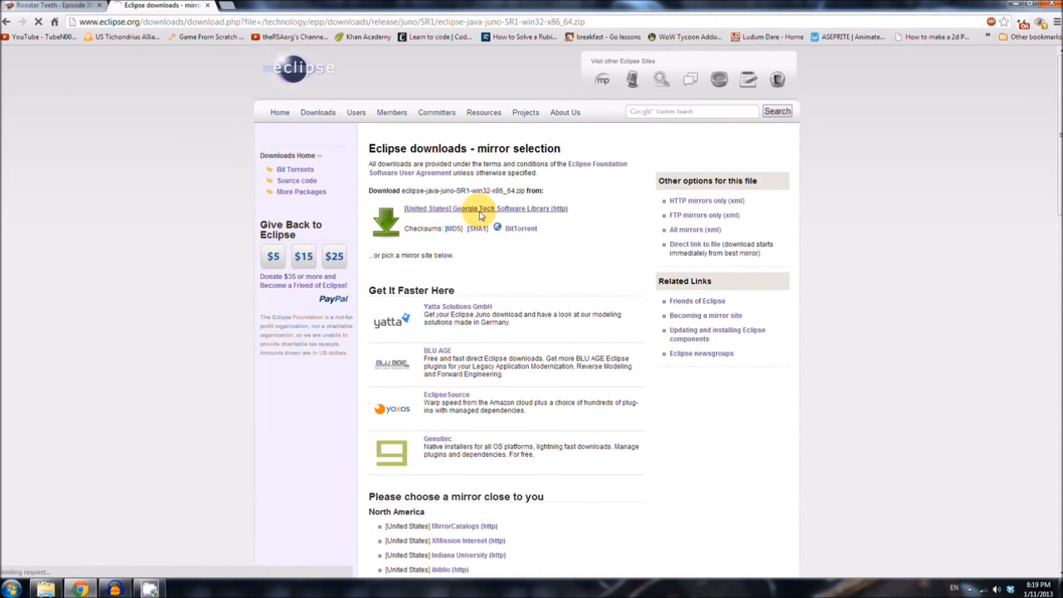
pyautogui.click(484, 209)
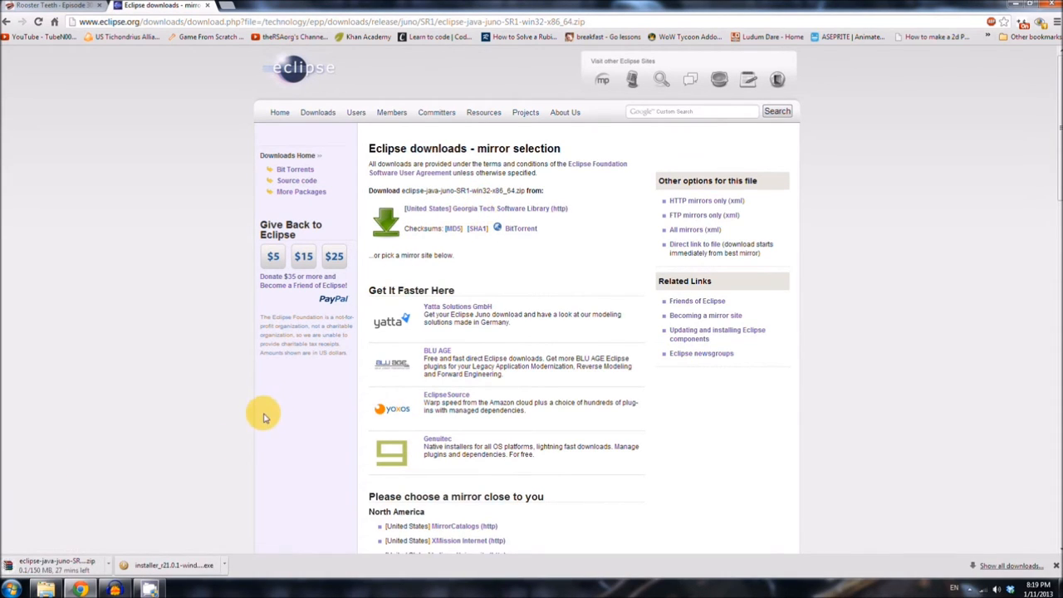
pyautogui.moveTo(256, 425)
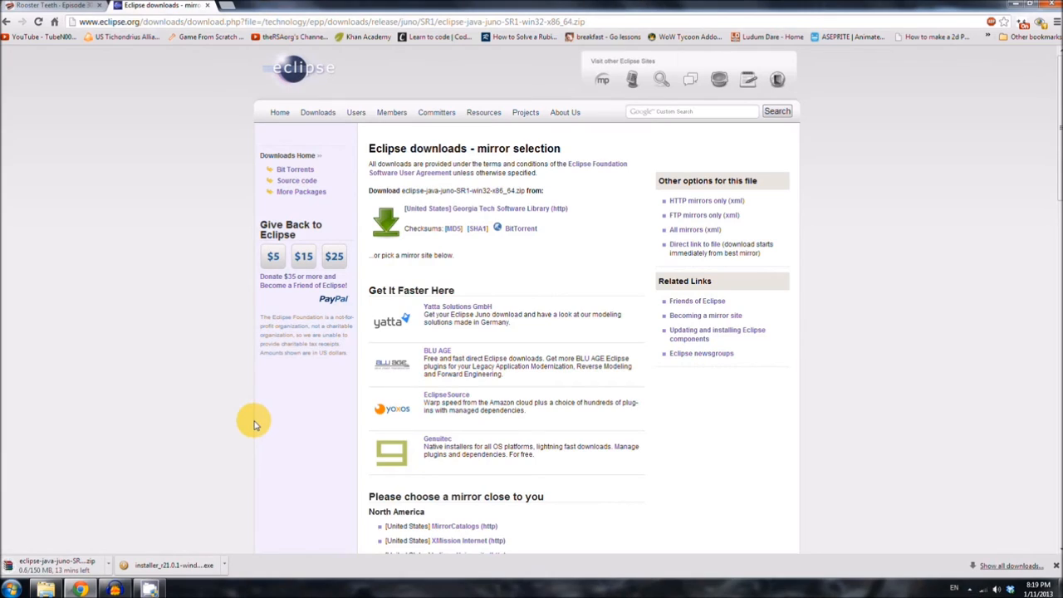
pyautogui.moveTo(186, 508)
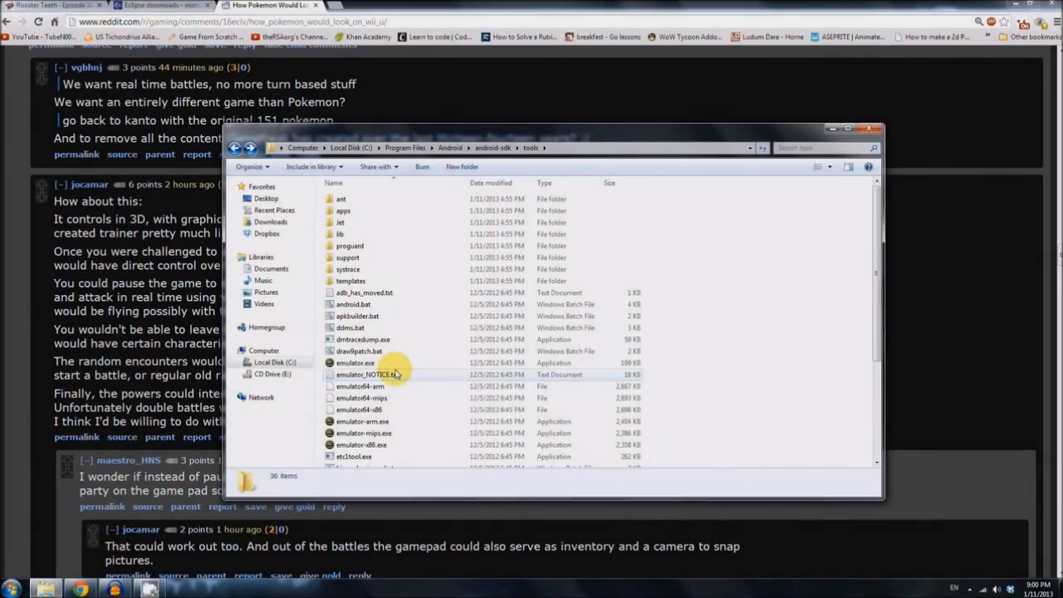
# Step: Extract the downloaded Eclipse zip in the Downloads folder with 7-Zip Extract Here
pyautogui.click(270, 222)
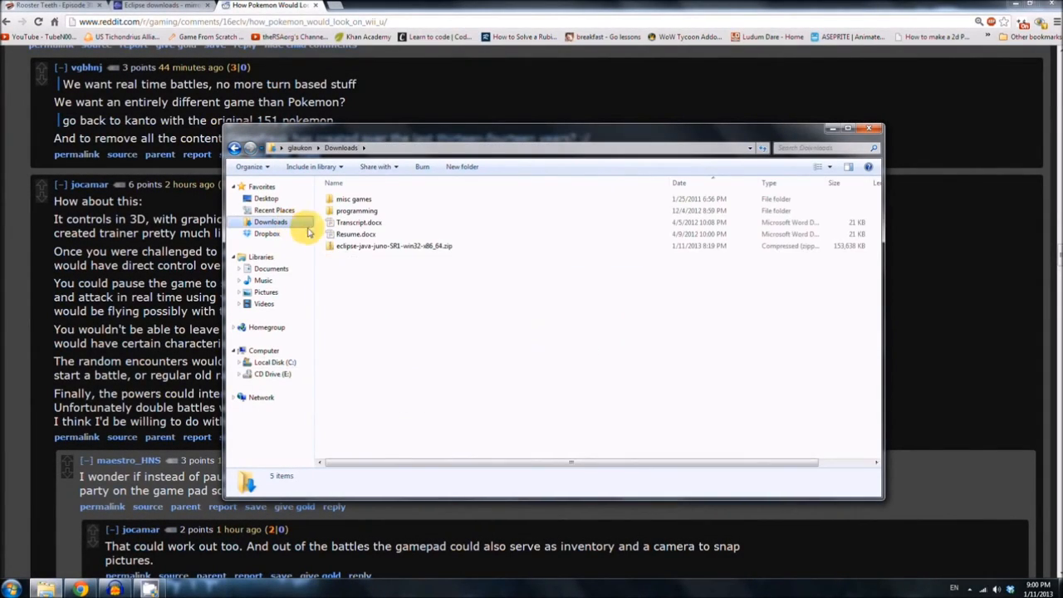
pyautogui.rightClick(391, 246)
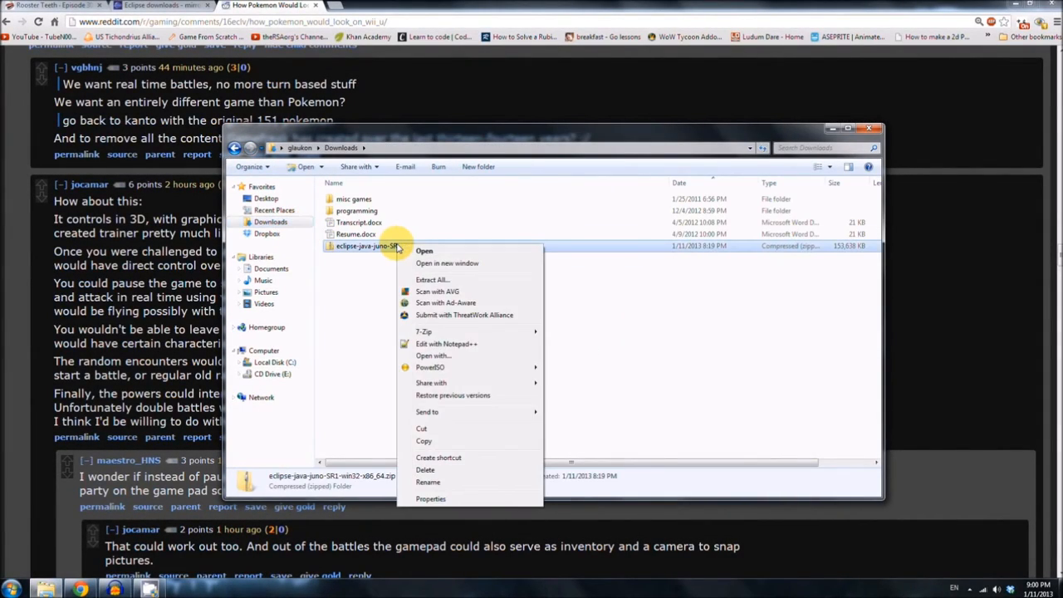
pyautogui.moveTo(423, 332)
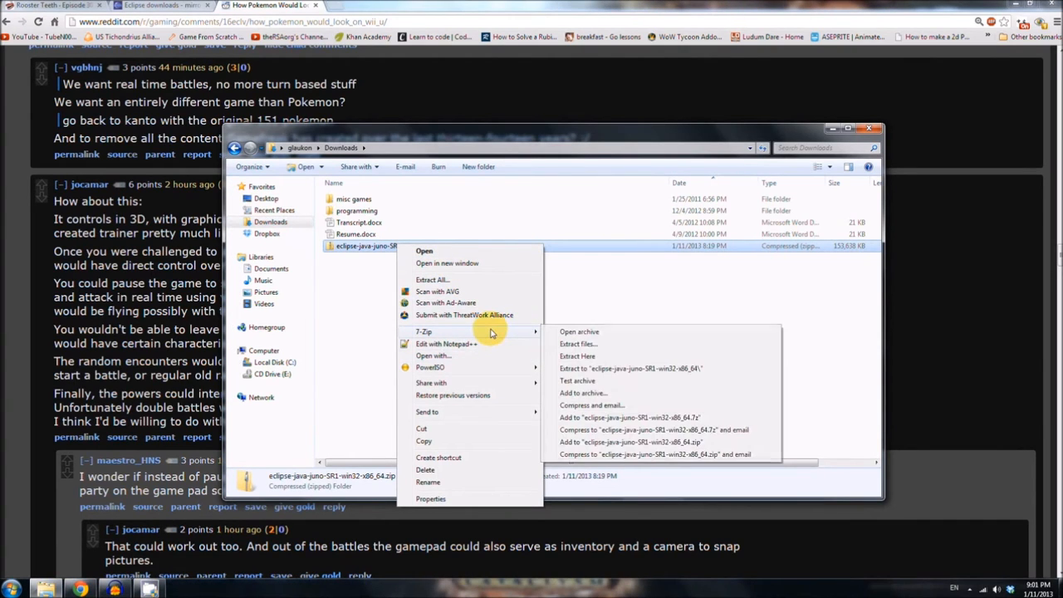
pyautogui.click(578, 356)
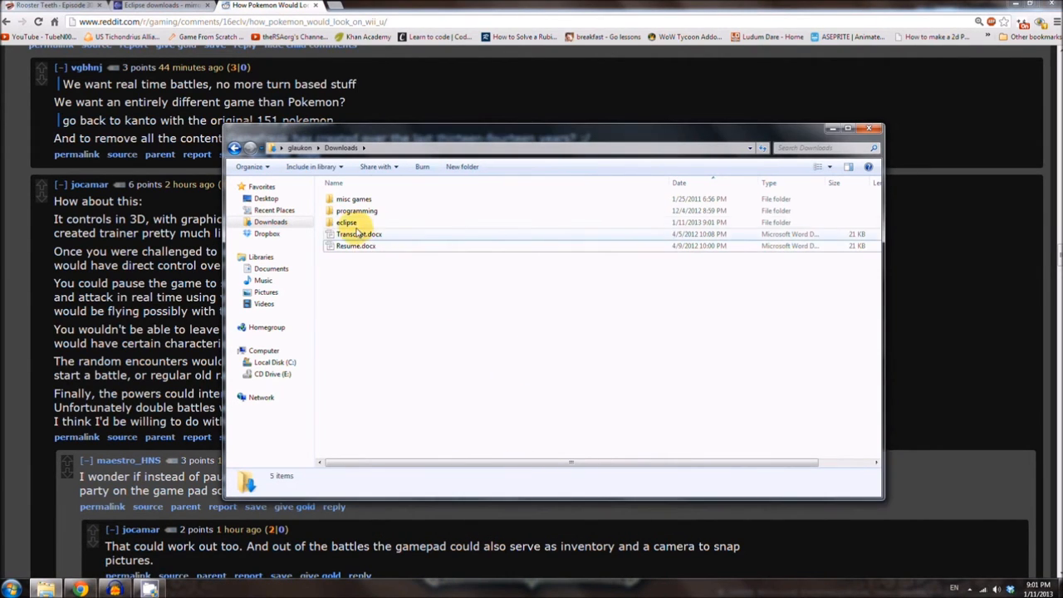
# Step: Move the extracted eclipse folder into C:\Program Files and show its contents with eclipse.exe
pyautogui.rightClick(345, 223)
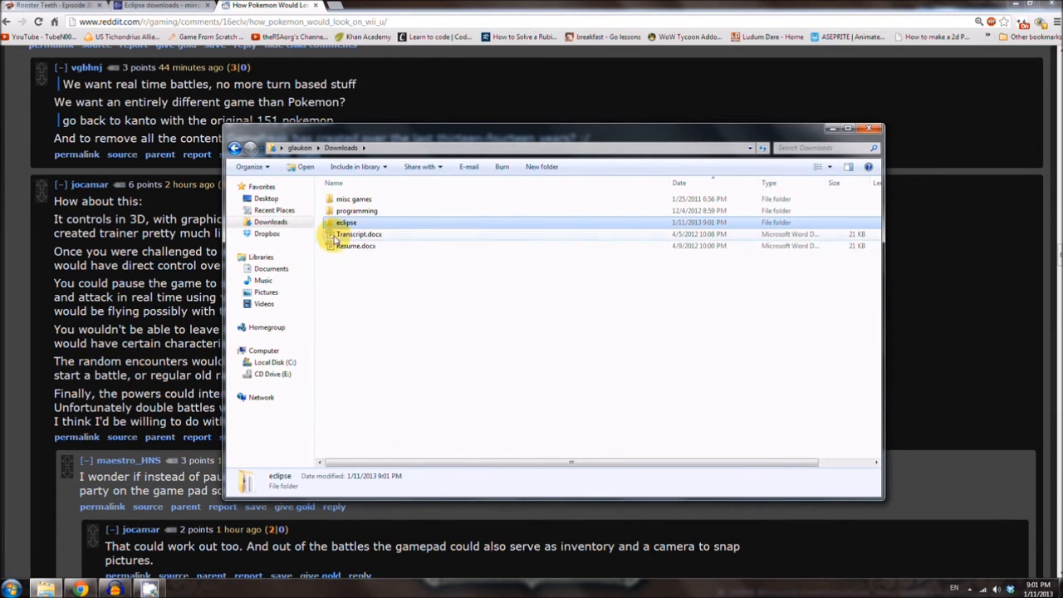
pyautogui.click(269, 362)
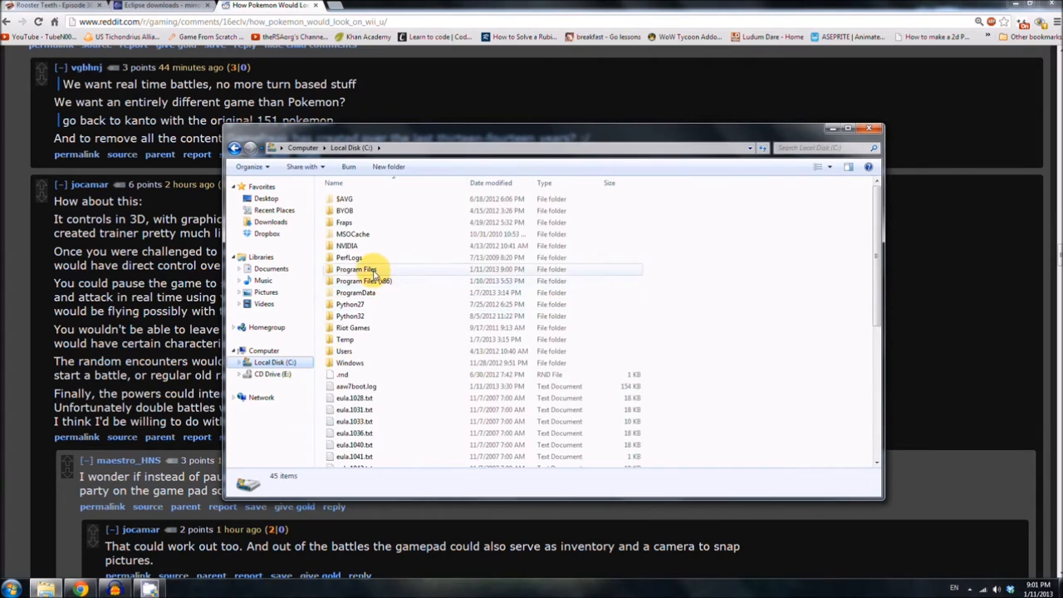
pyautogui.doubleClick(357, 269)
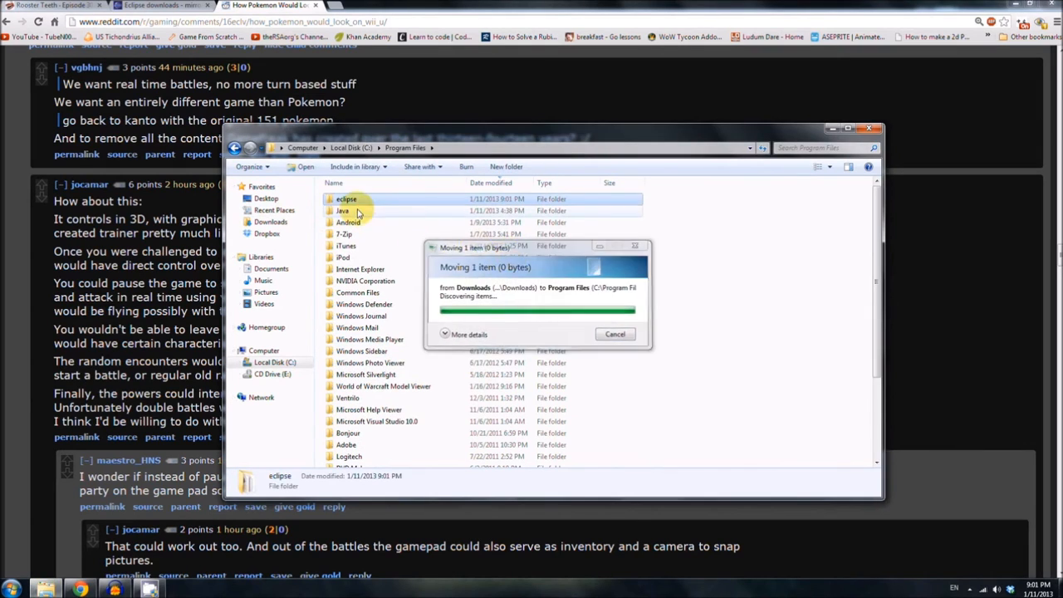
pyautogui.doubleClick(345, 200)
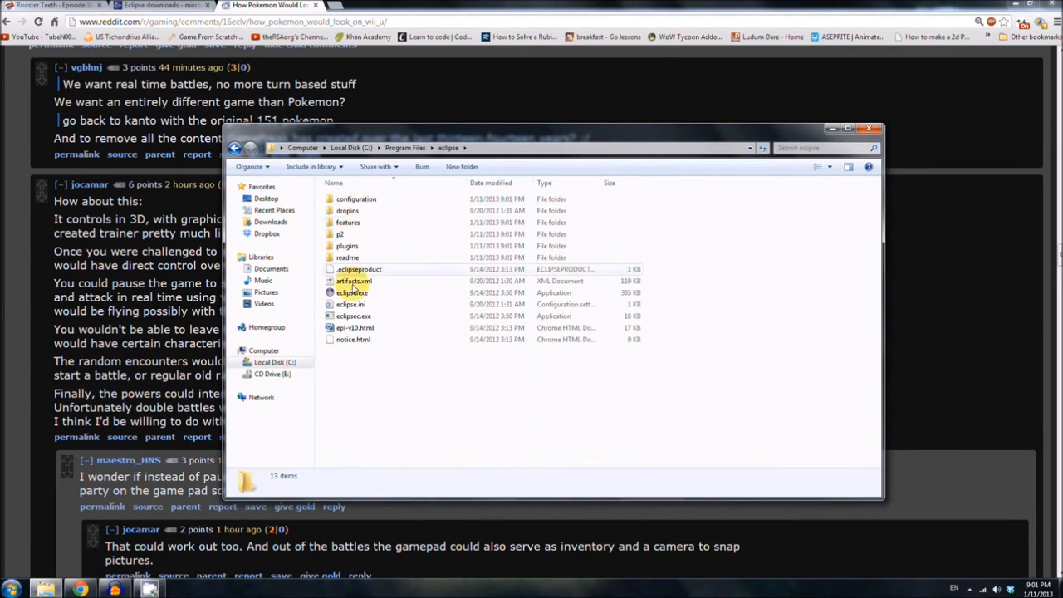
# Step: Launch Eclipse from eclipse.exe in the Program Files\eclipse folder
pyautogui.doubleClick(352, 292)
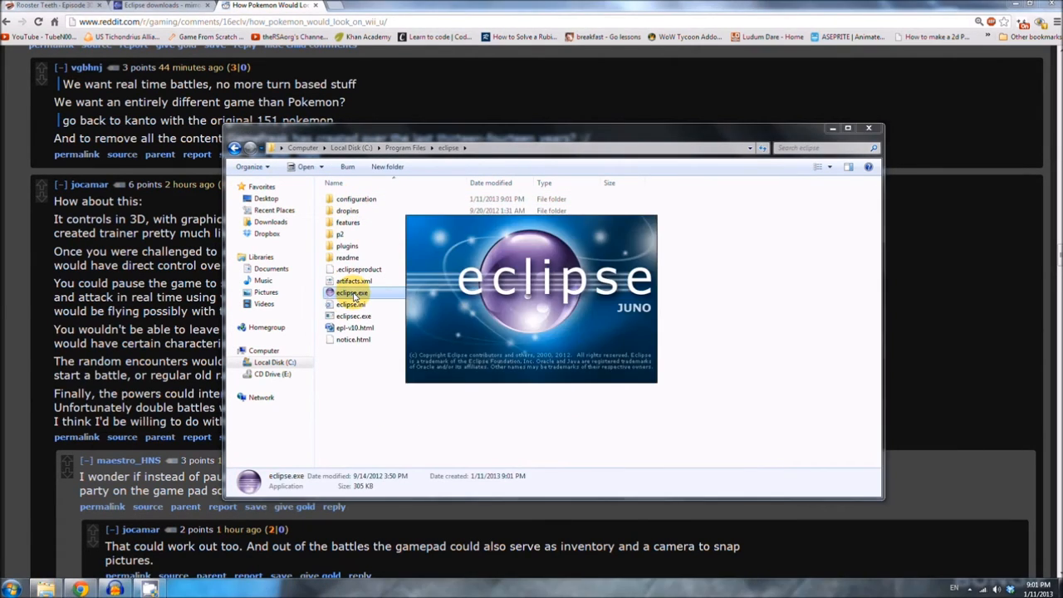
pyautogui.doubleClick(352, 292)
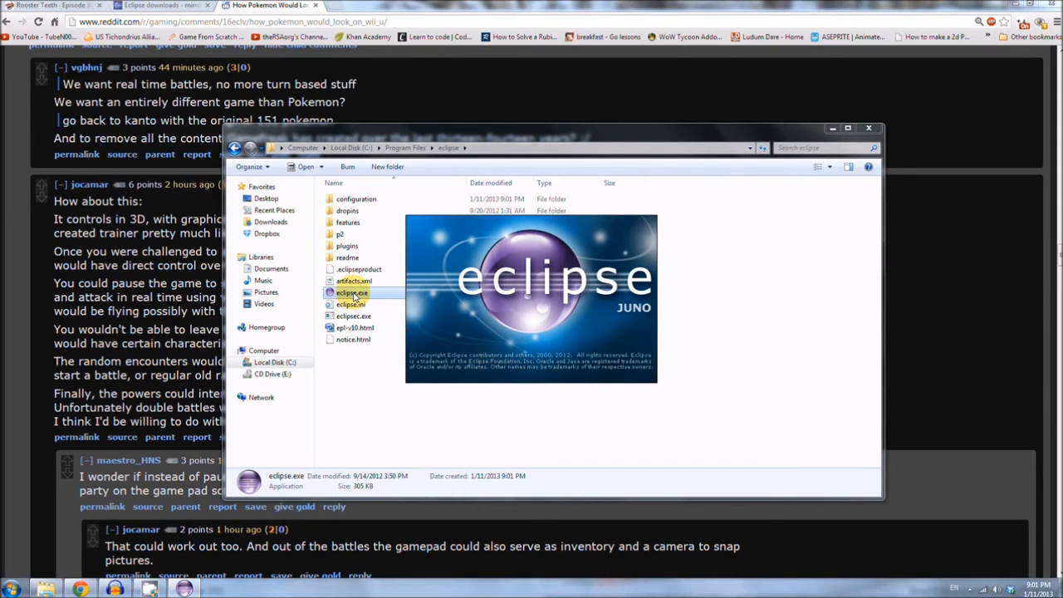
pyautogui.doubleClick(352, 293)
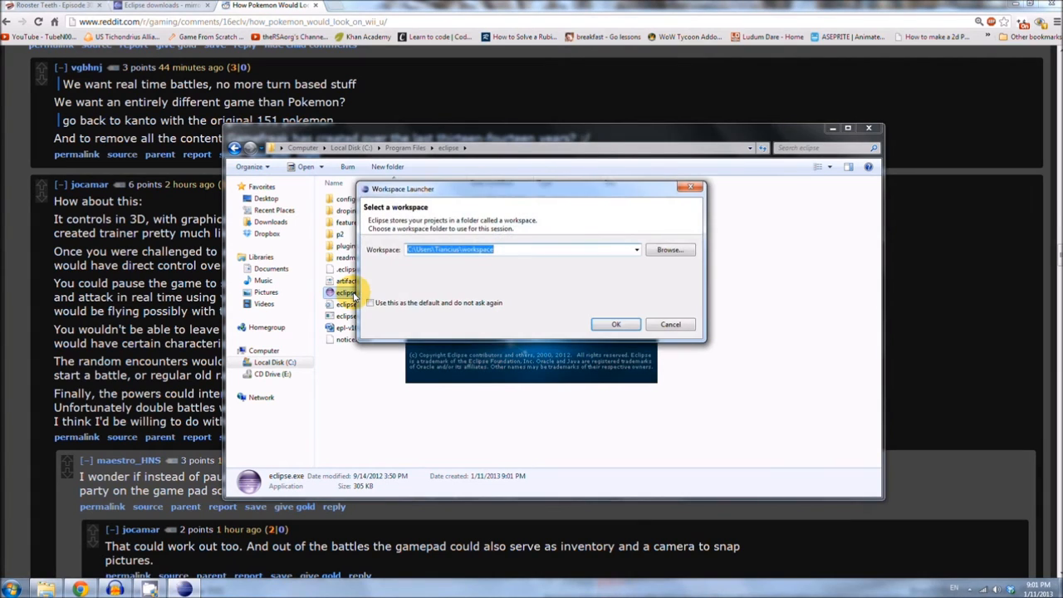
pyautogui.moveTo(671, 249)
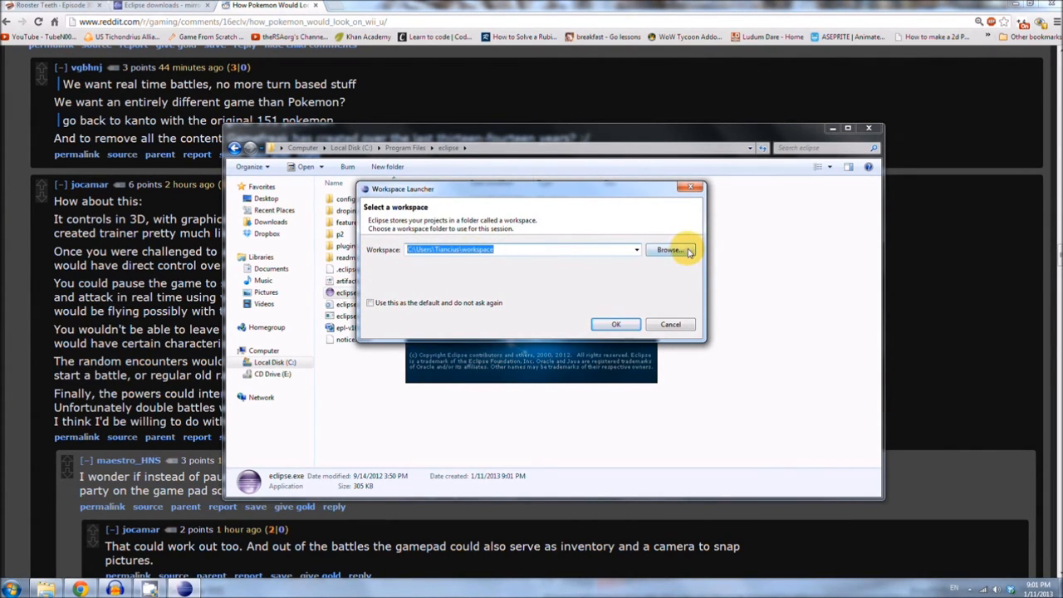
# Step: Choose C:\Program Files\eclipse\workspace as the workspace, make it the default, and continue loading
pyautogui.click(671, 249)
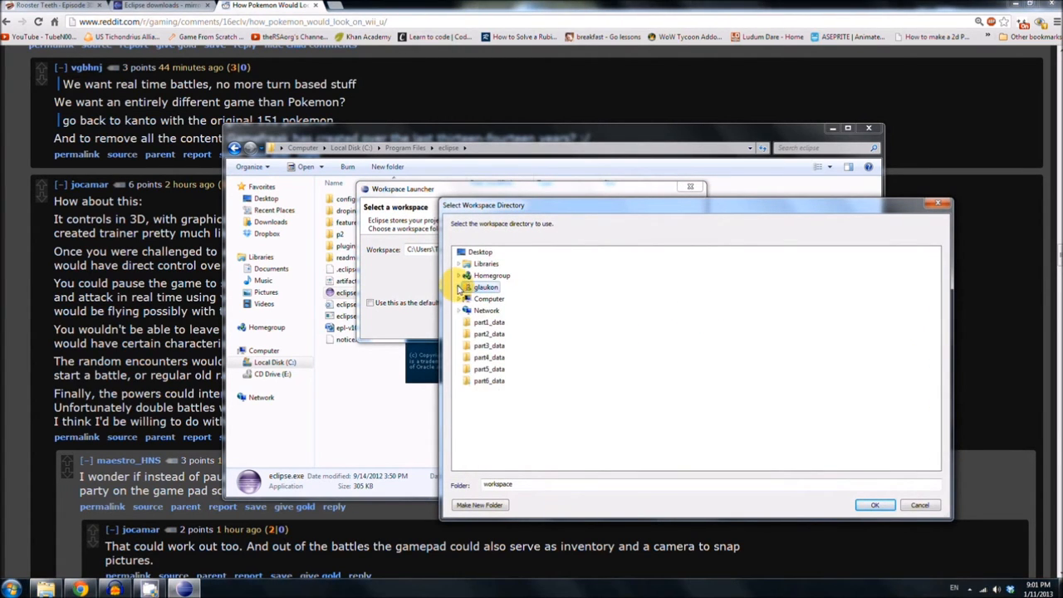
pyautogui.click(460, 299)
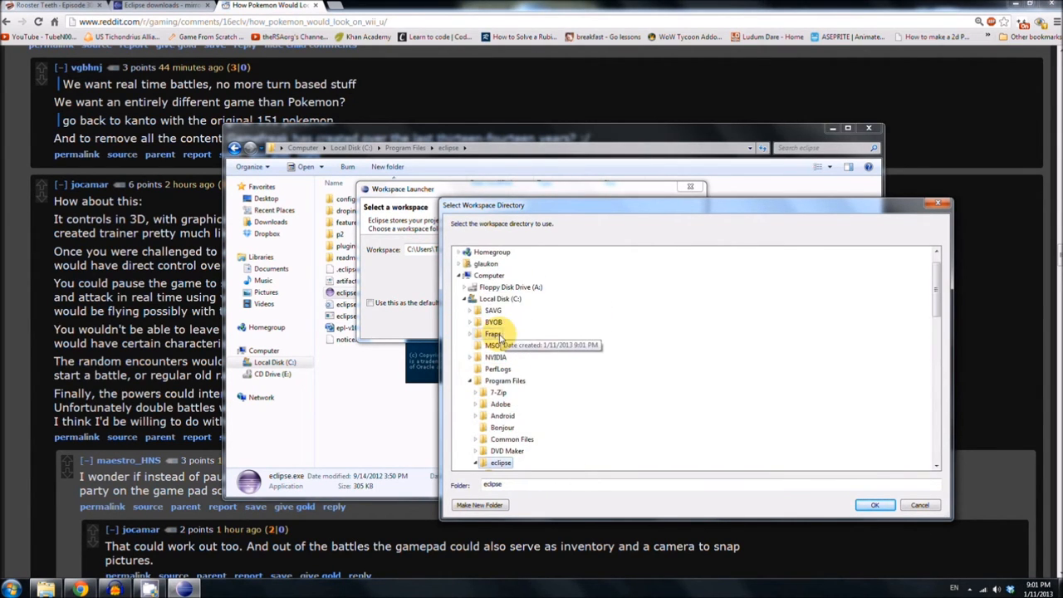
pyautogui.click(873, 505)
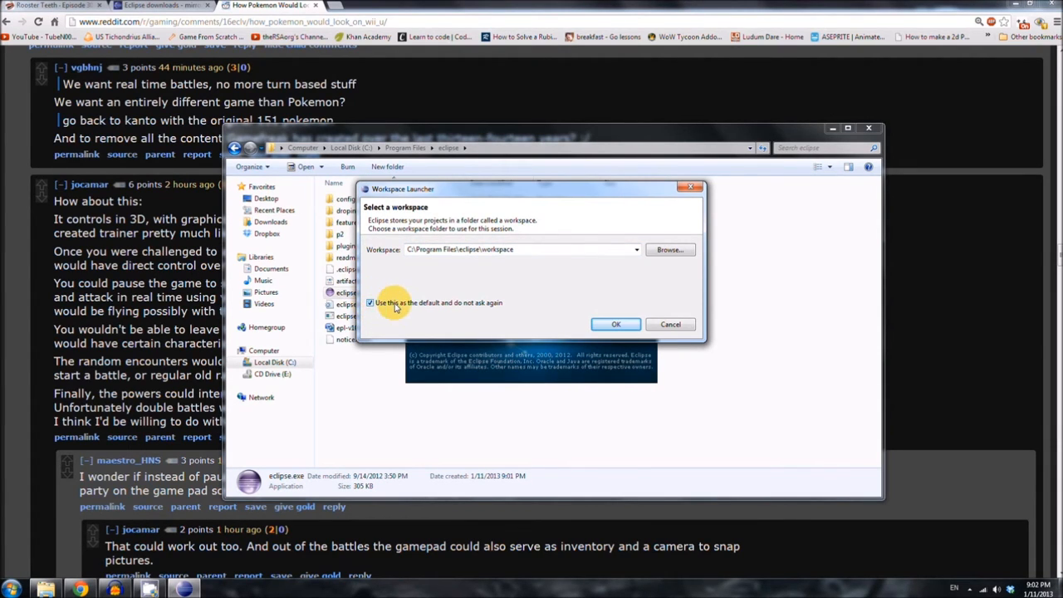
pyautogui.click(371, 302)
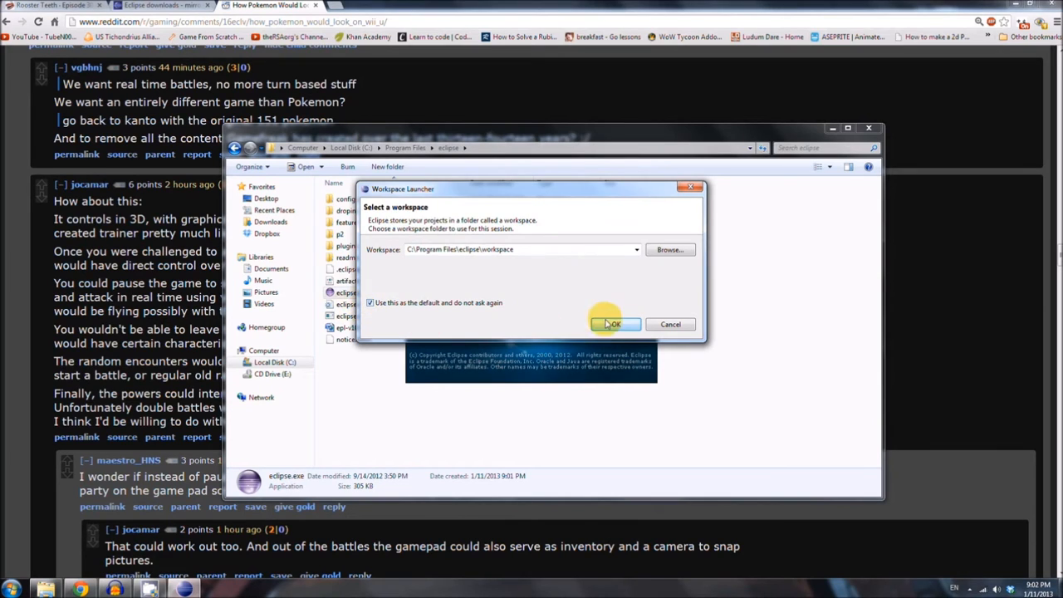
pyautogui.click(613, 324)
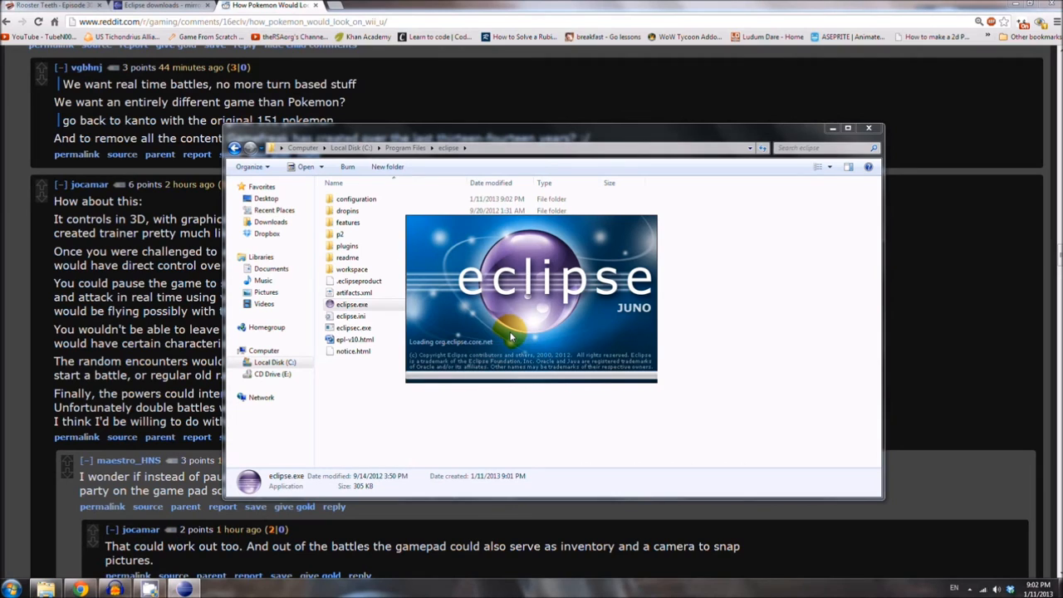
pyautogui.moveTo(465, 307)
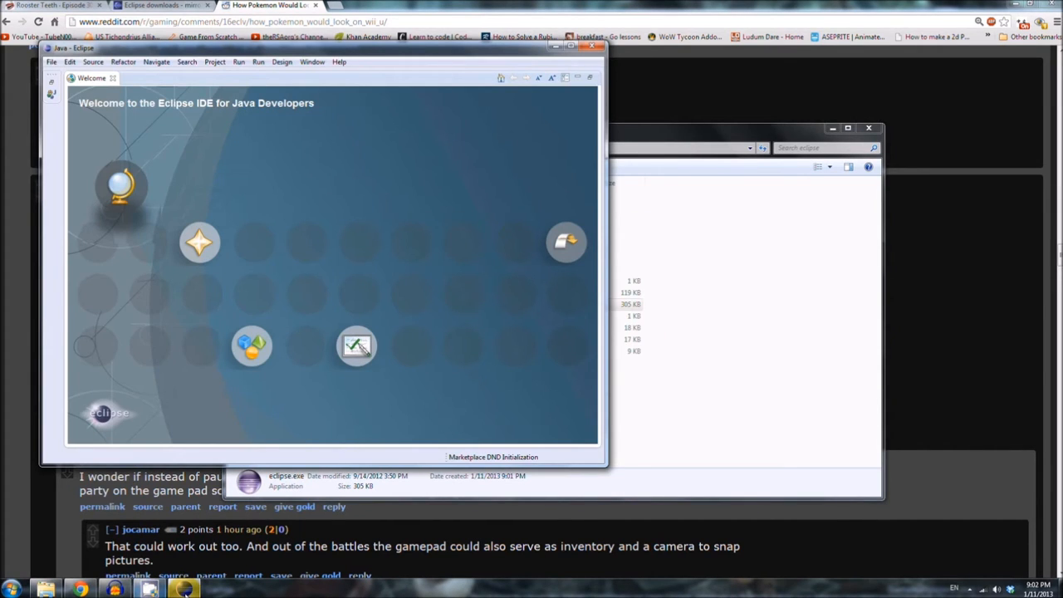
# Step: Maximize the Eclipse window and dismiss the Welcome tab to reveal the Java workbench
pyautogui.click(569, 47)
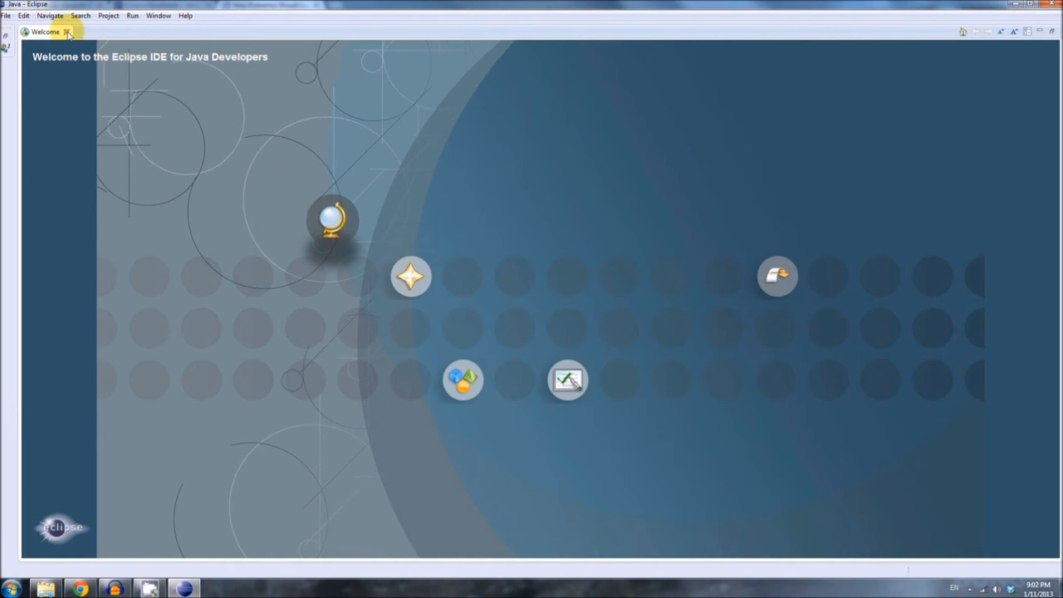
pyautogui.click(66, 31)
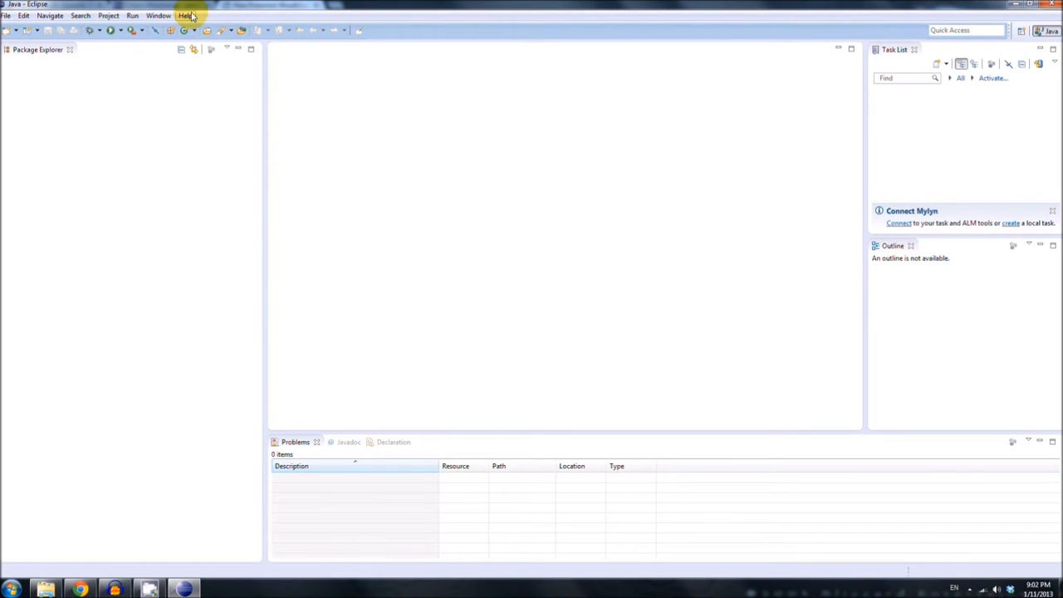
pyautogui.moveTo(191, 14)
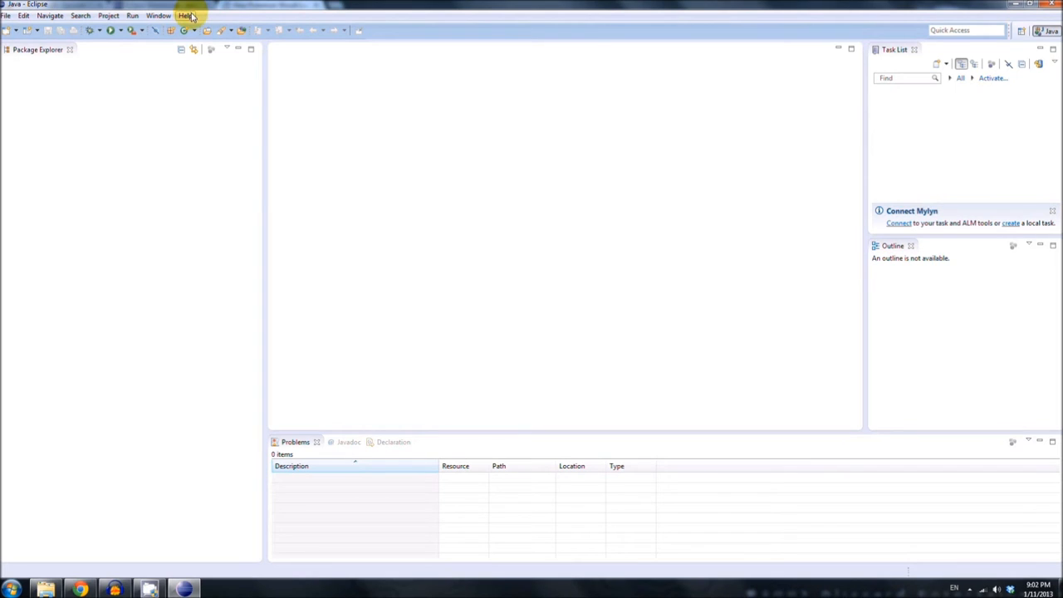
# Step: Start Help > Install New Software and add a repository named ADT
pyautogui.click(186, 15)
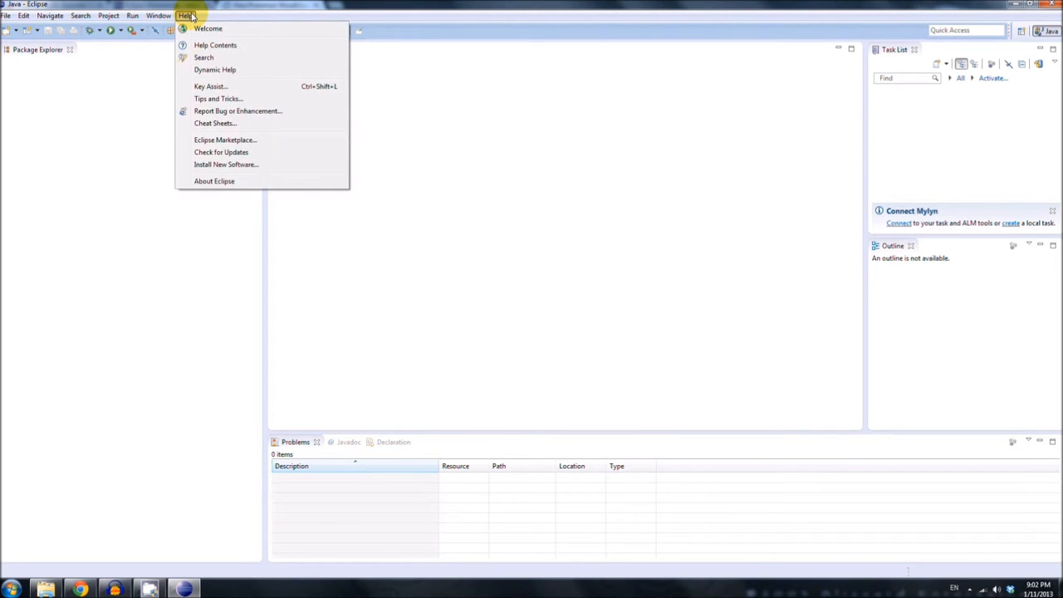
pyautogui.moveTo(279, 165)
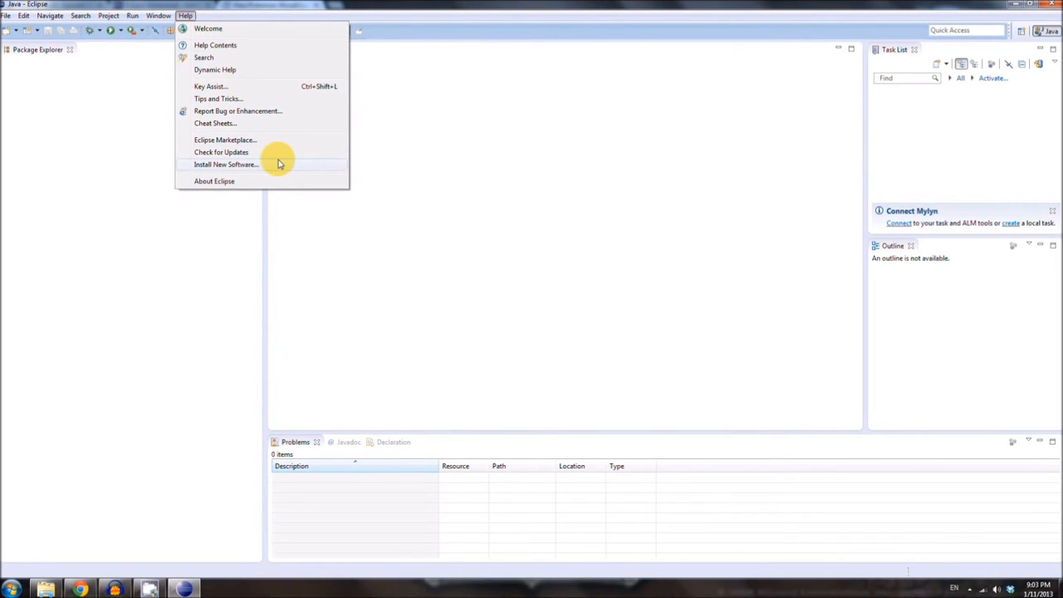
pyautogui.click(226, 164)
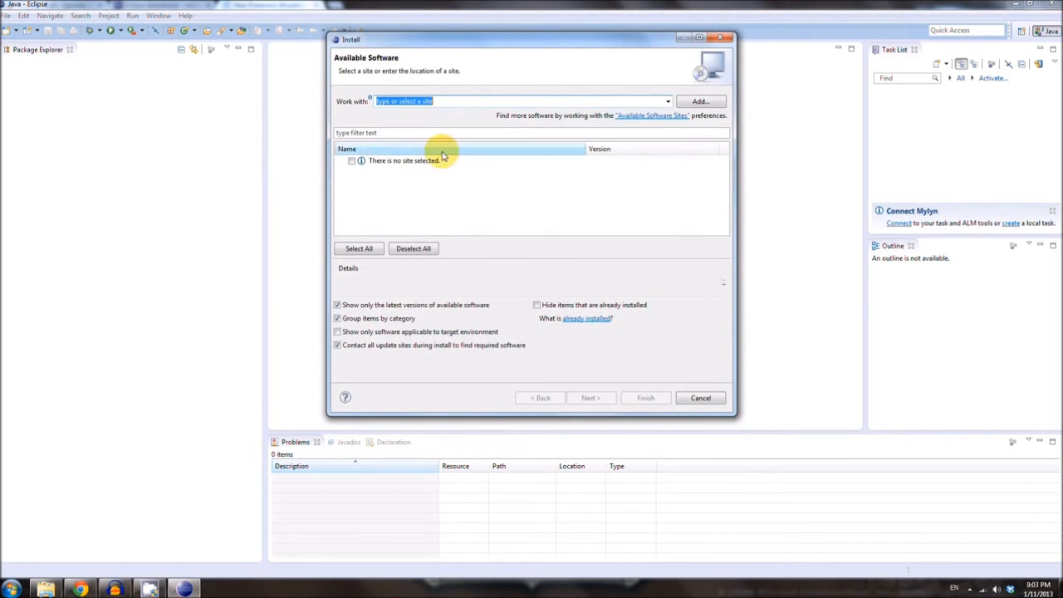
pyautogui.click(699, 102)
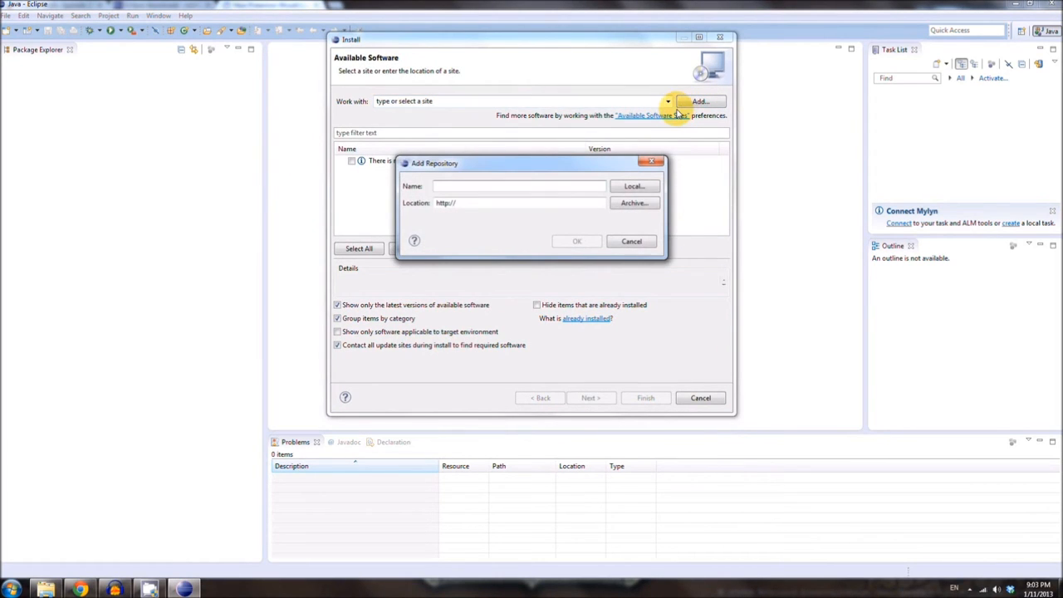
pyautogui.write('AD')
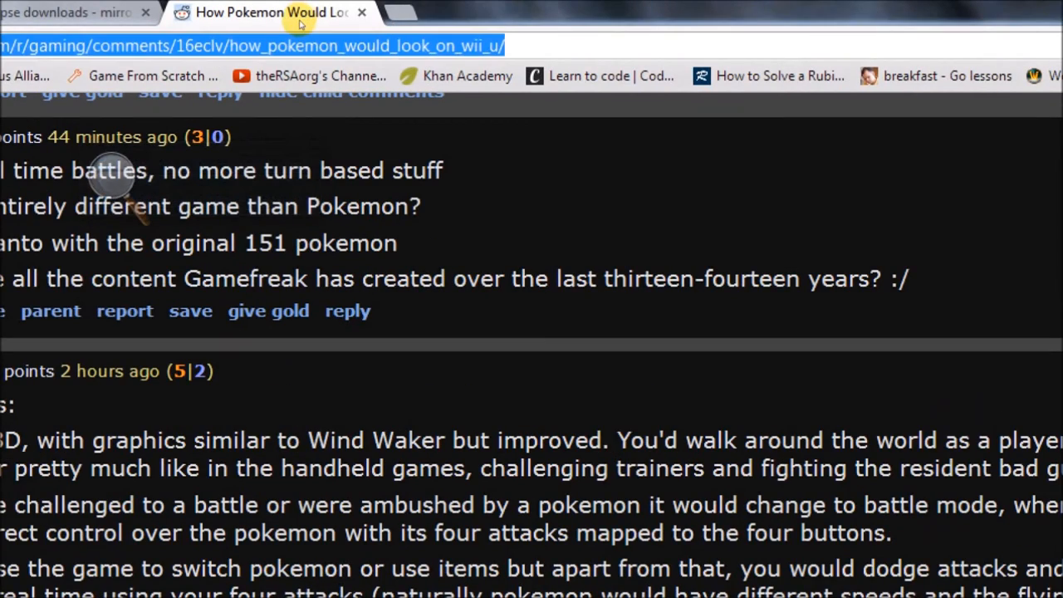
# Step: Copy the Android update site URL from the tutorial page into the repository Location
pyautogui.click(421, 14)
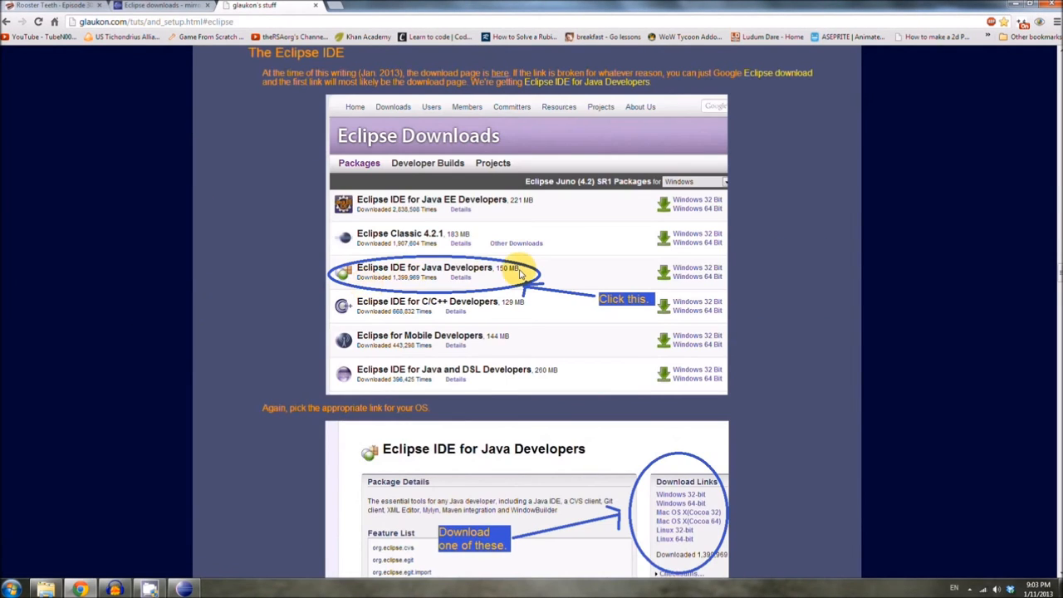
pyautogui.scroll(-3)
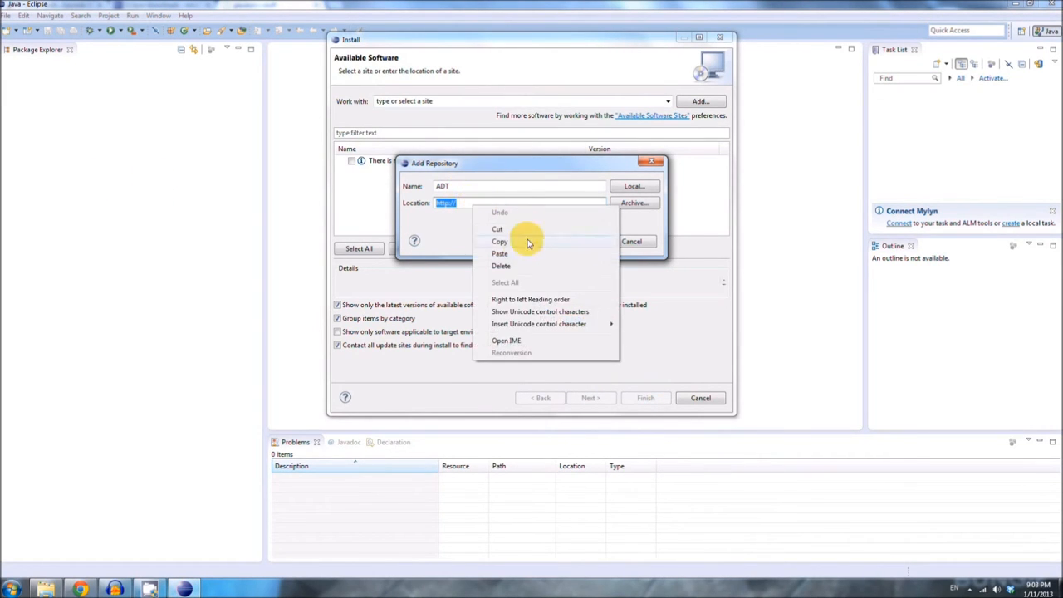
pyautogui.click(500, 253)
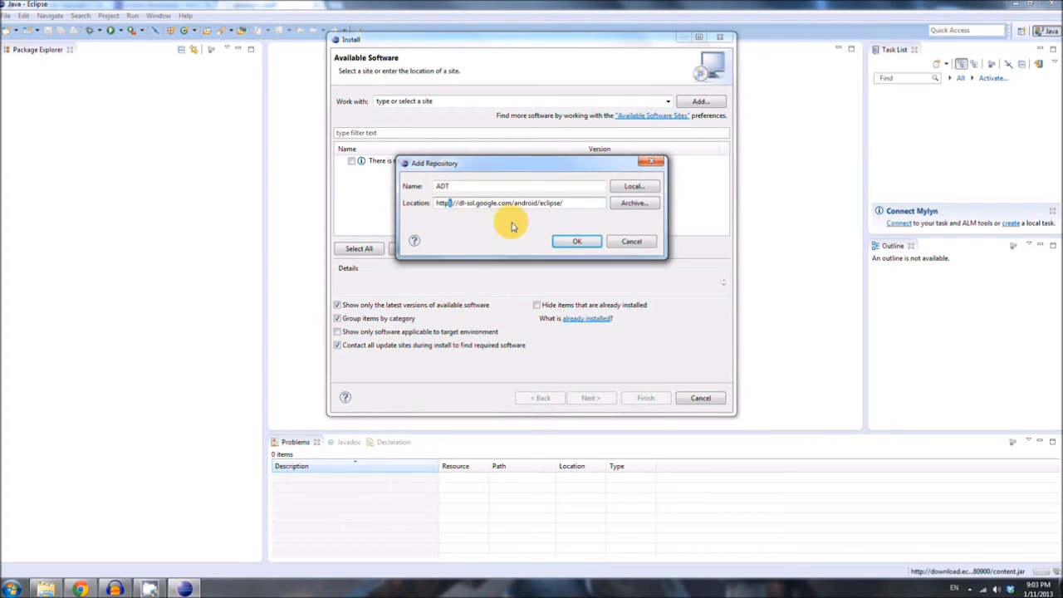
# Step: Confirm the ADT site, select all five Developer Tools (NDK Plugins collapsed), and proceed to requirement calculation
pyautogui.click(577, 241)
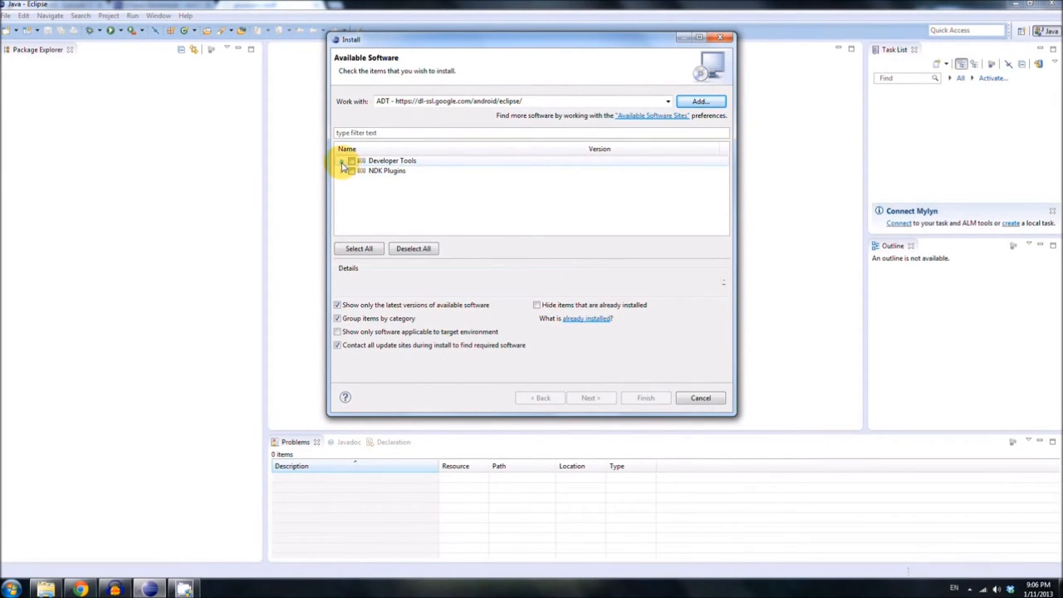
pyautogui.click(341, 159)
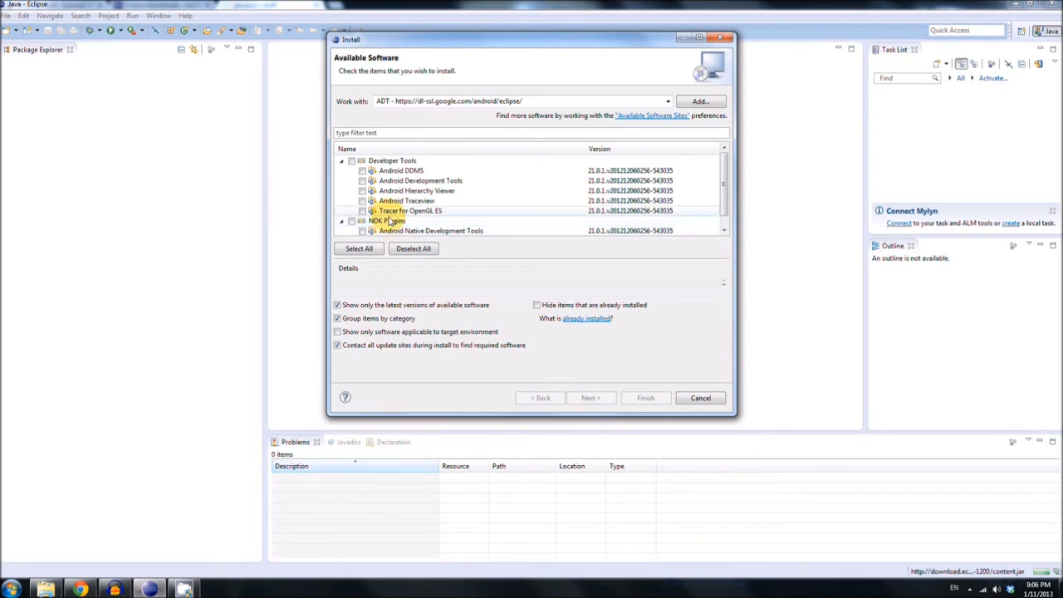
pyautogui.click(341, 219)
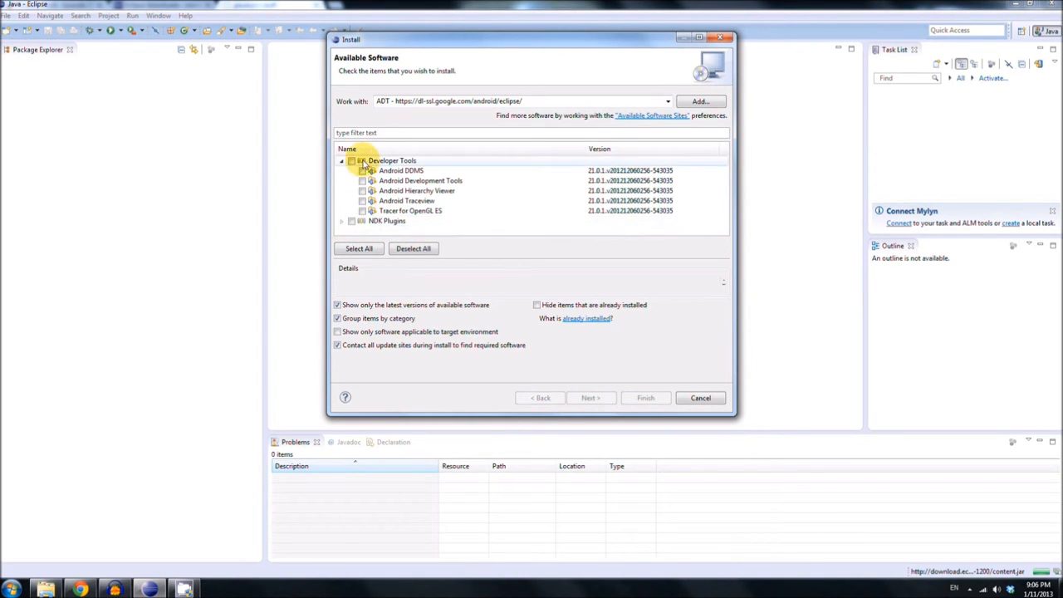
pyautogui.click(352, 159)
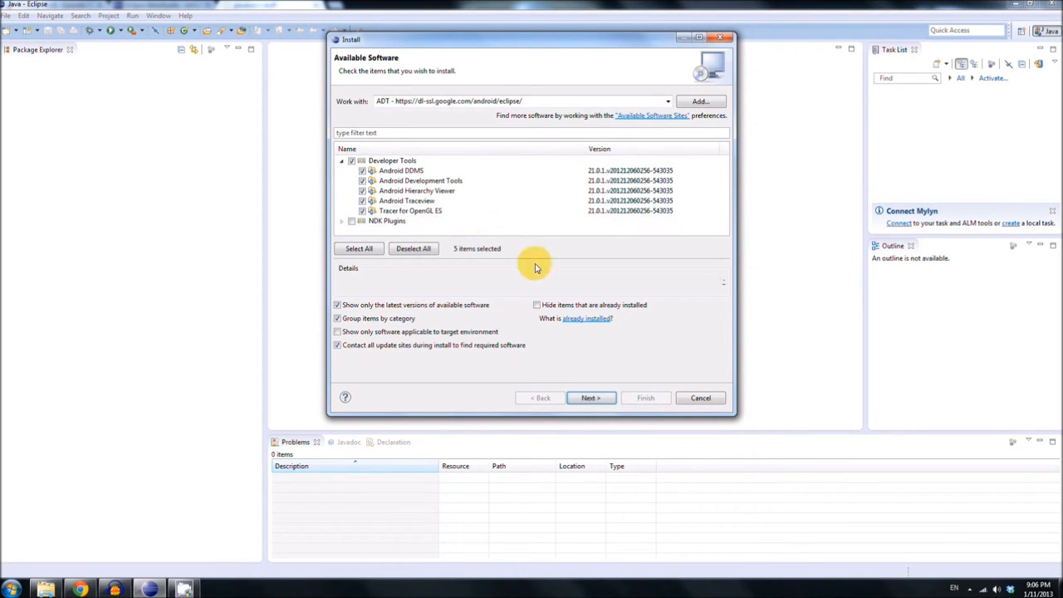
pyautogui.click(591, 399)
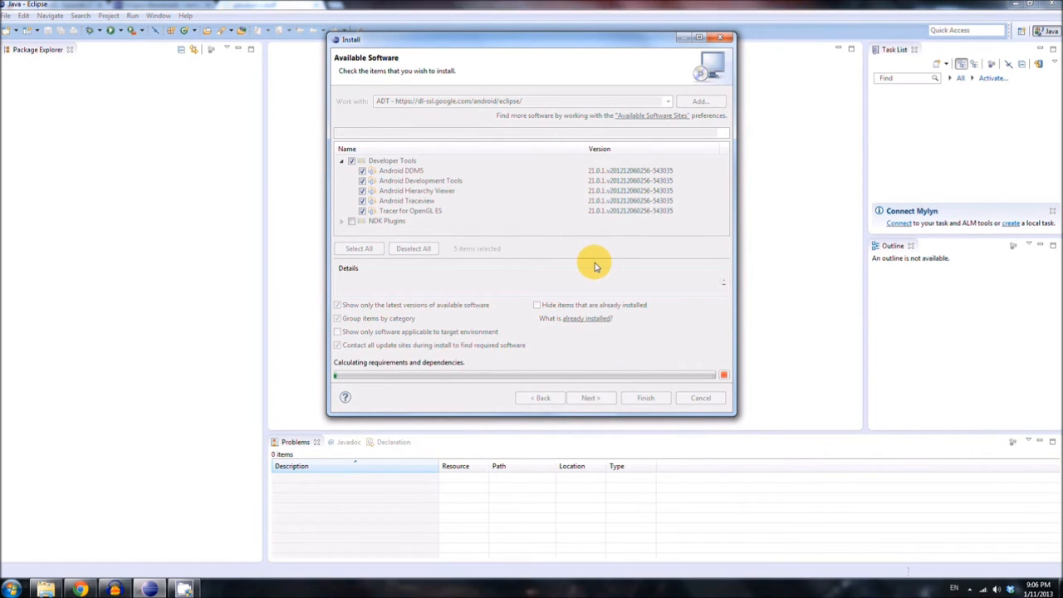
pyautogui.moveTo(349, 390)
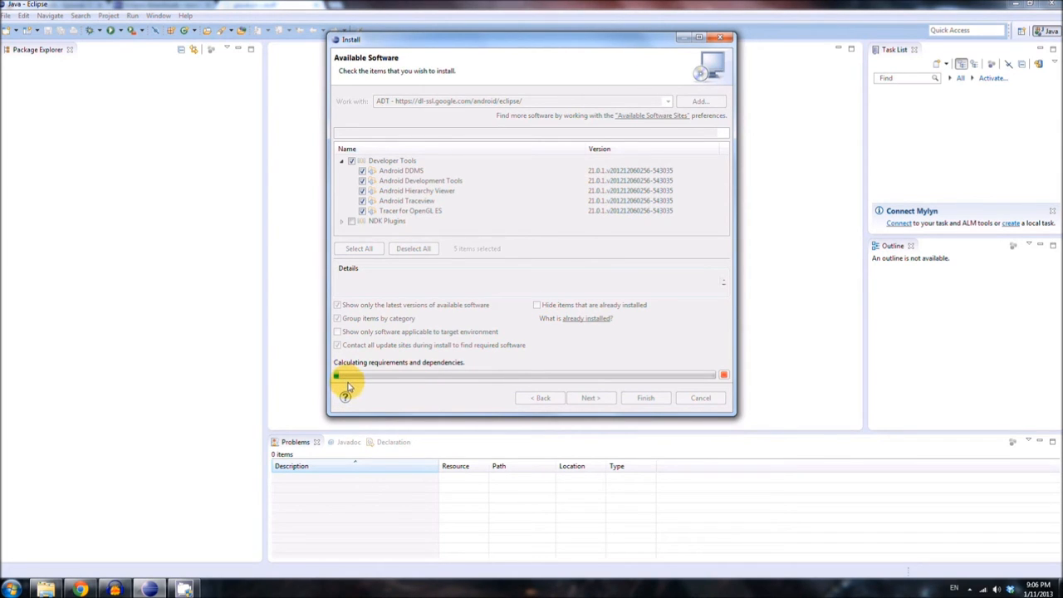
pyautogui.moveTo(359, 397)
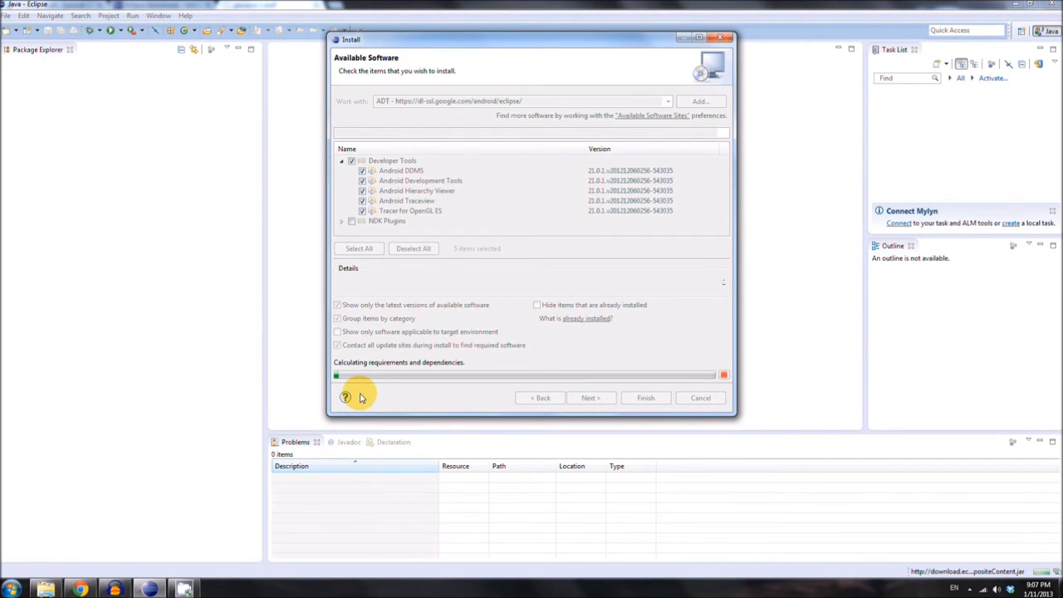
pyautogui.click(591, 399)
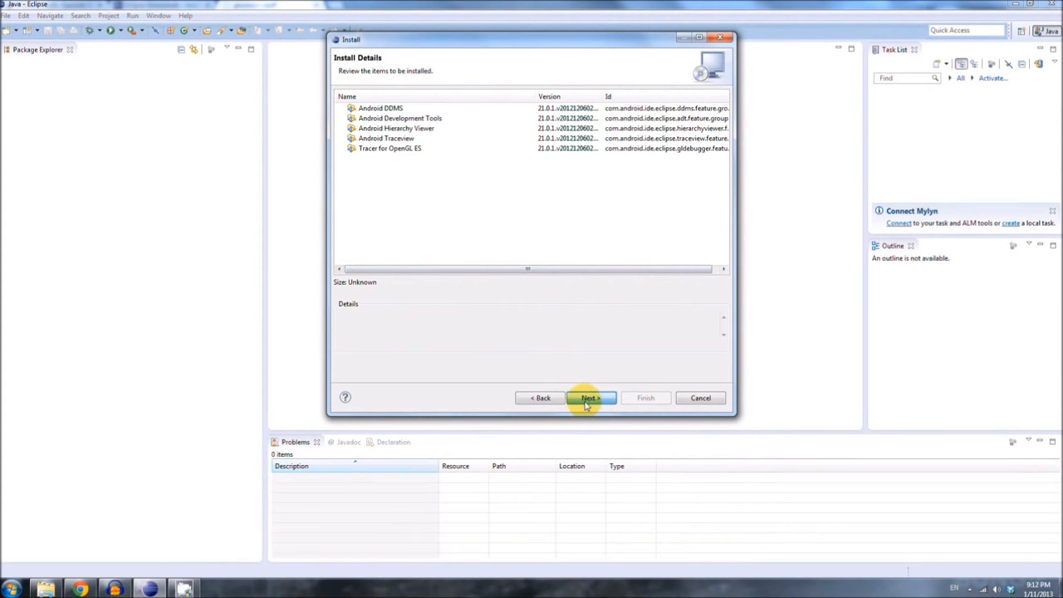
# Step: Review the Apache License, accept the terms, and finish to start installing the Android tools
pyautogui.click(591, 399)
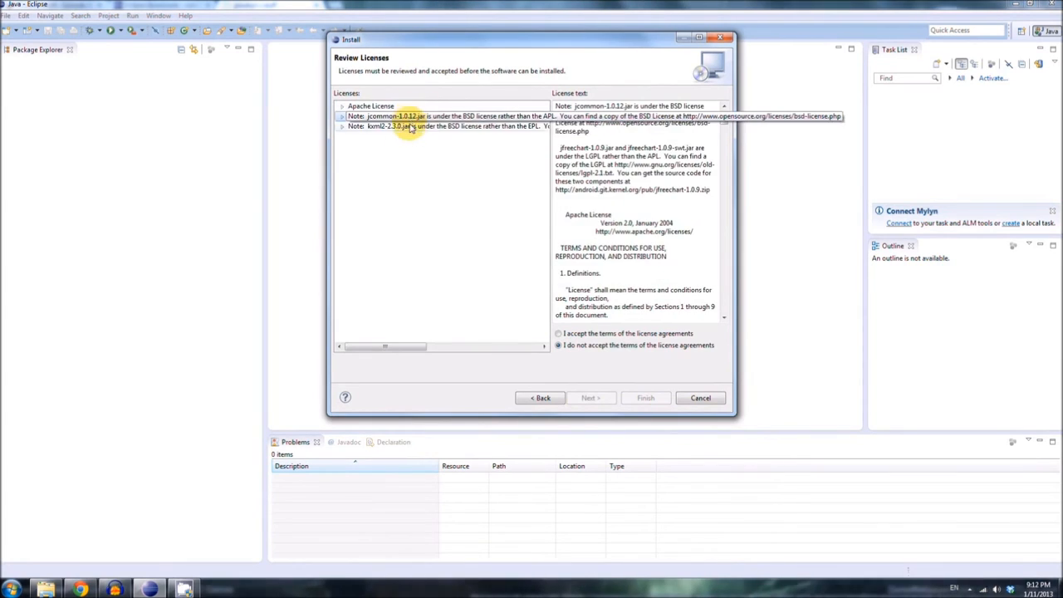
pyautogui.click(371, 107)
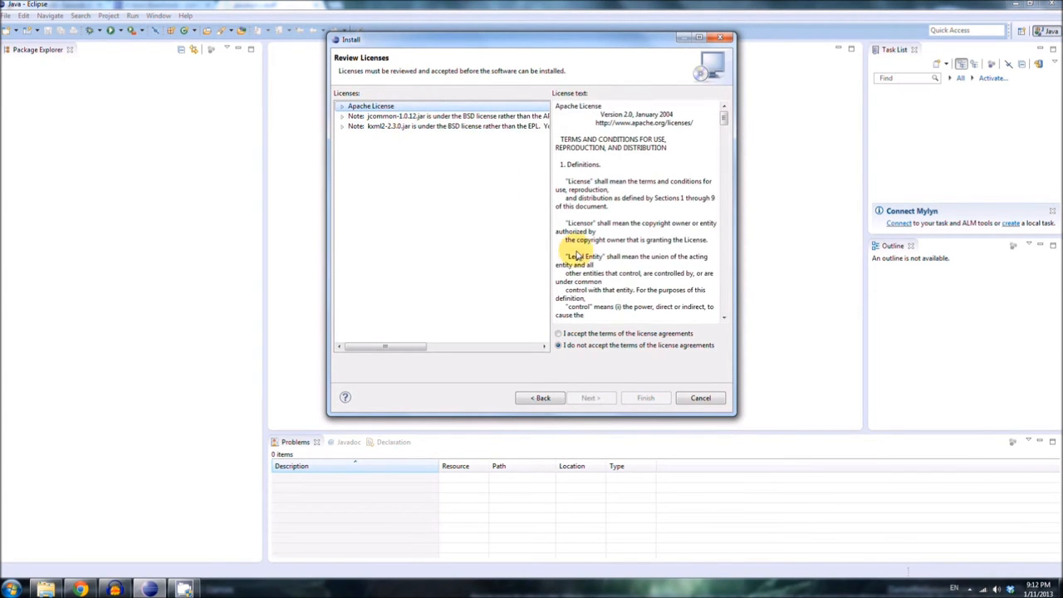
pyautogui.click(558, 332)
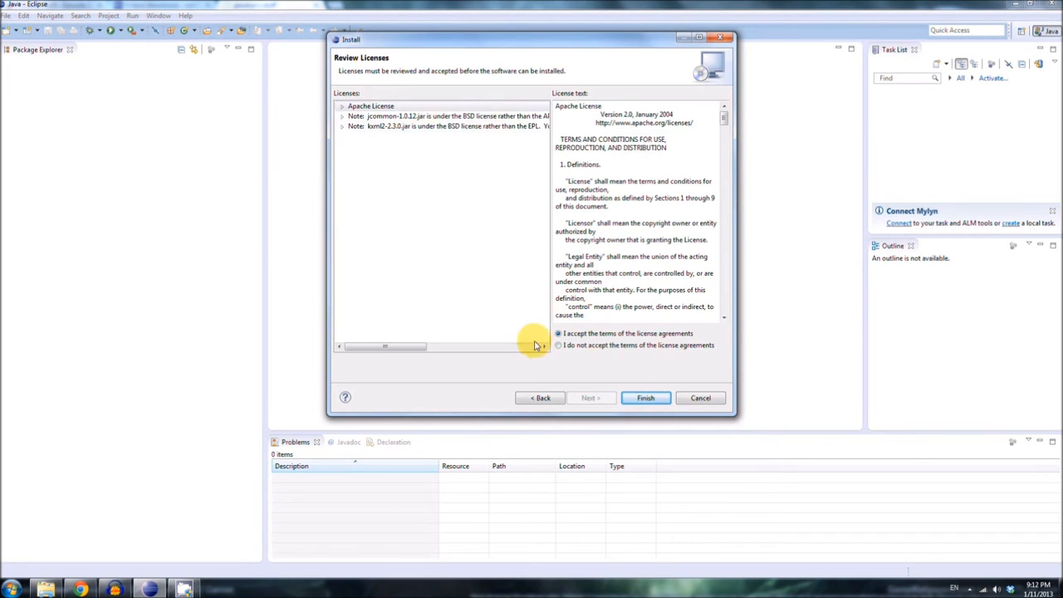
pyautogui.click(645, 399)
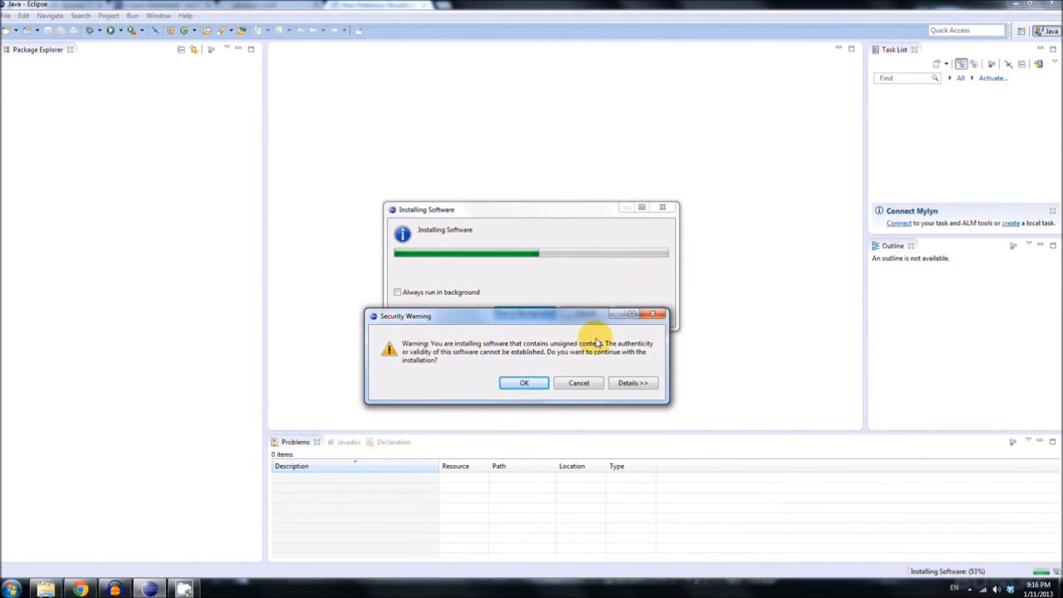
pyautogui.moveTo(571, 357)
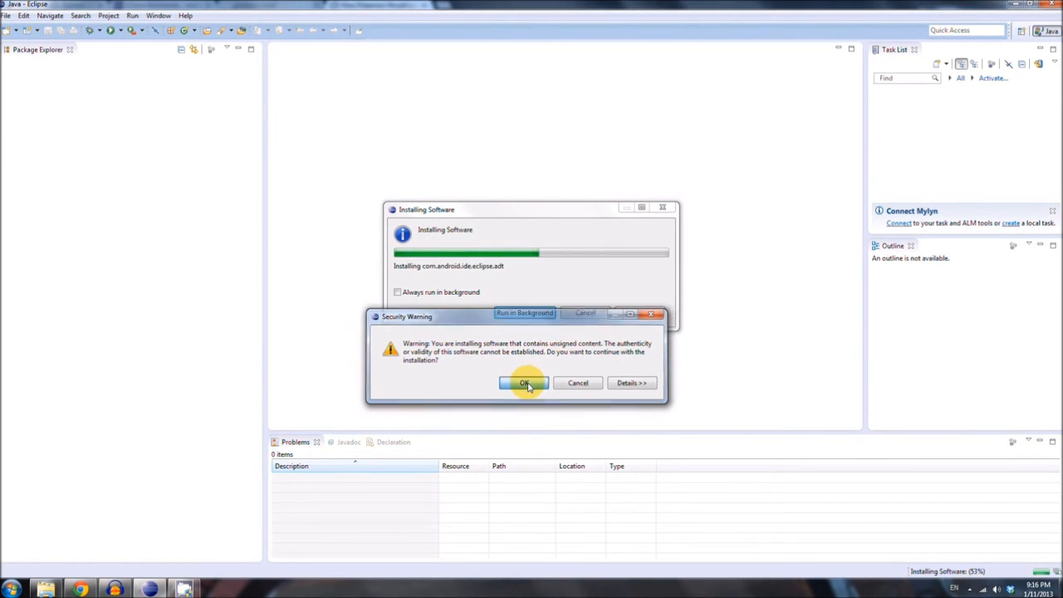
# Step: Confirm the unsigned-content Security Warning so the ADT installation continues
pyautogui.click(524, 382)
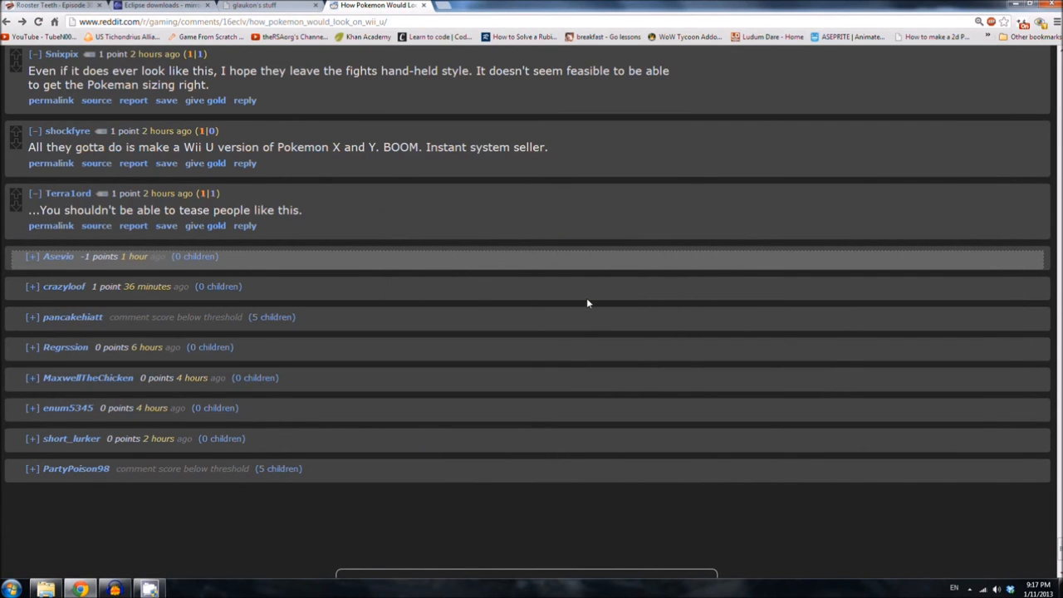
pyautogui.moveTo(421, 15)
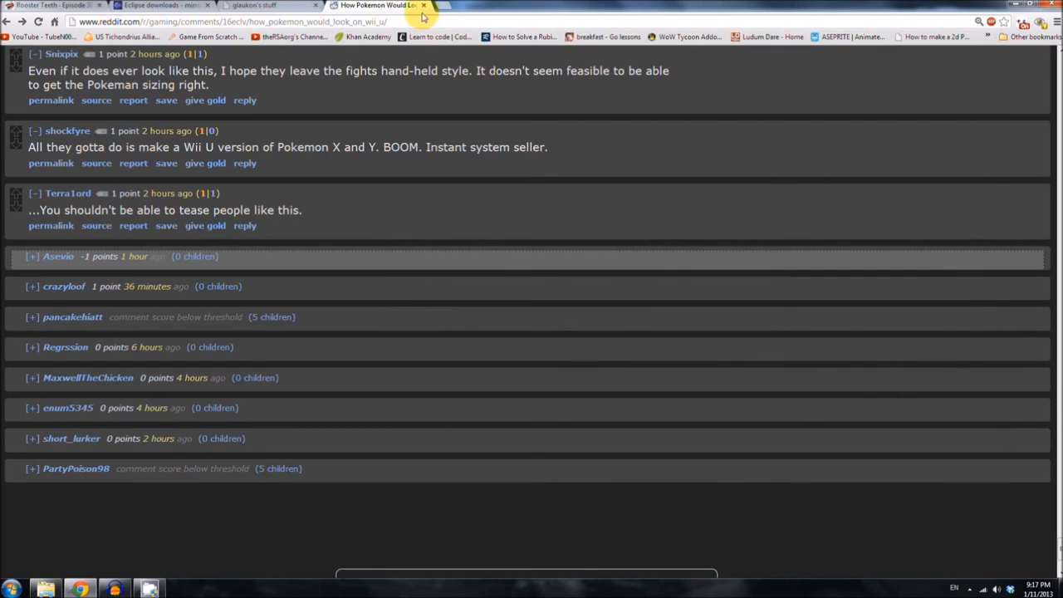
# Step: Navigate into Program Files\Android\android-sdk and copy its folder path from the address bar
pyautogui.click(249, 7)
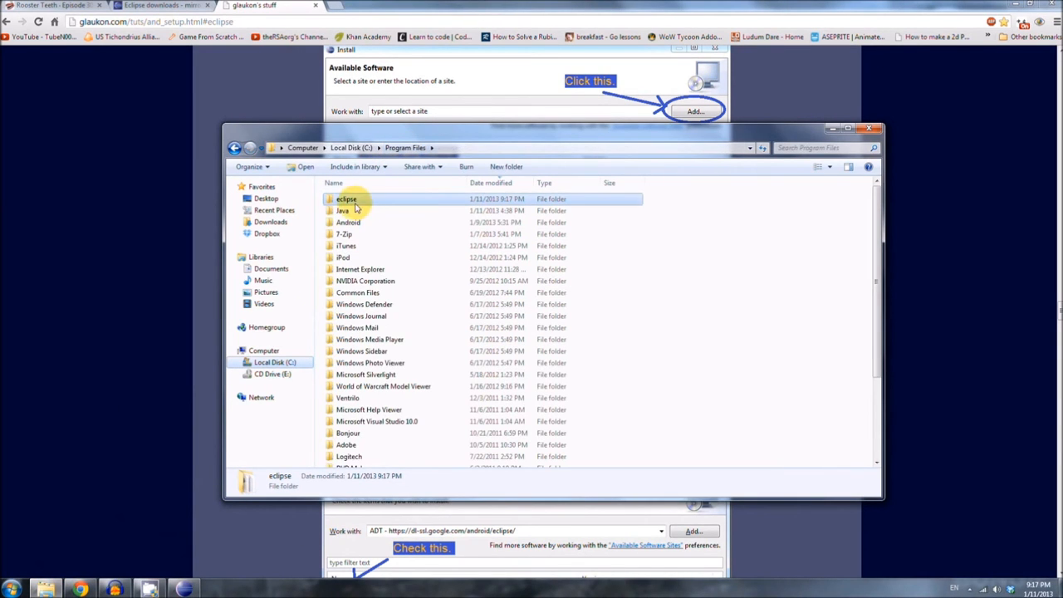
pyautogui.doubleClick(349, 222)
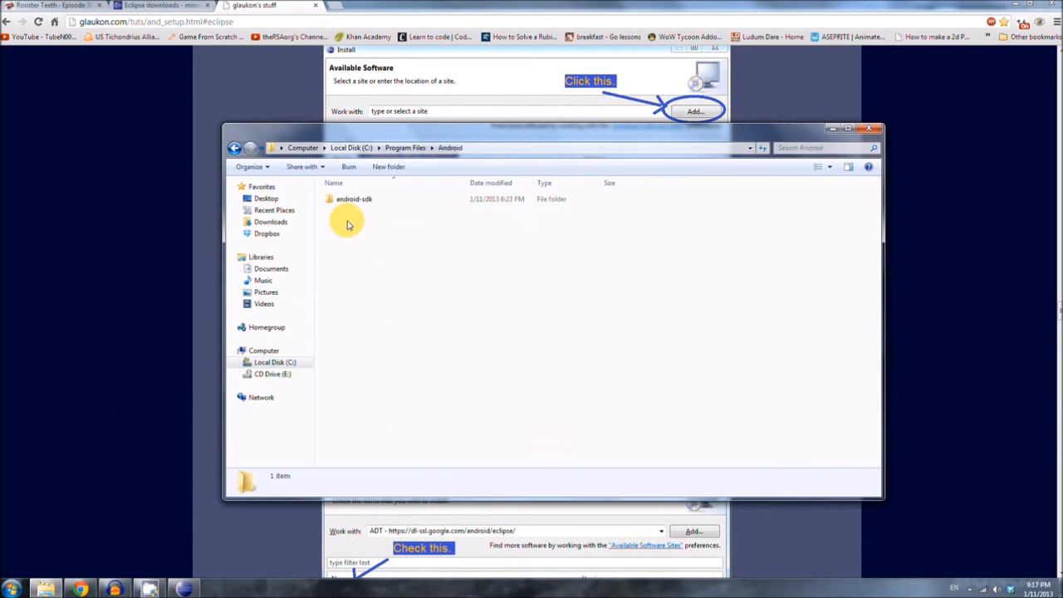
pyautogui.doubleClick(355, 199)
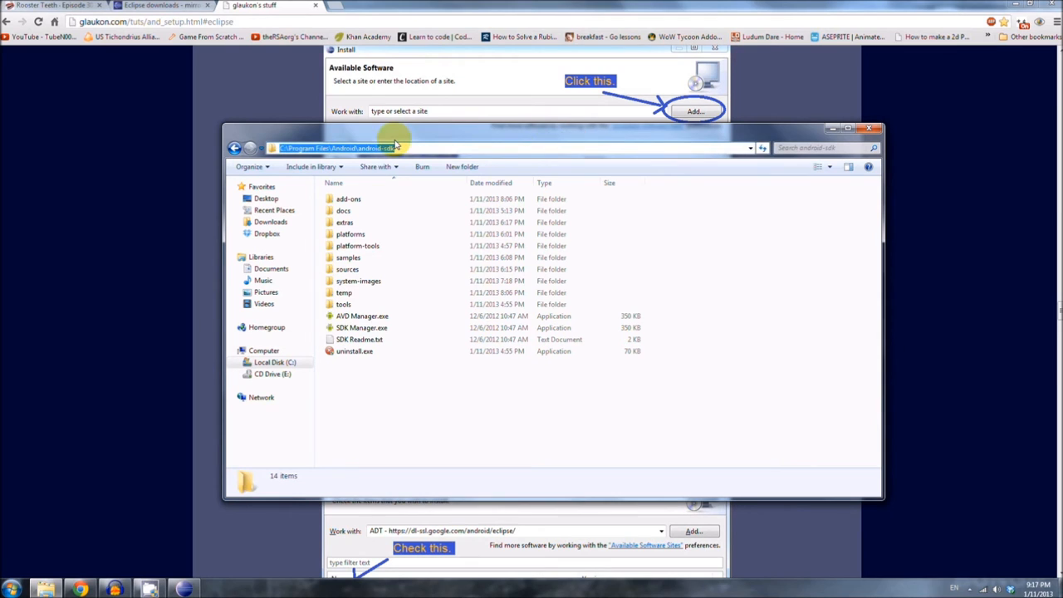
pyautogui.rightClick(341, 147)
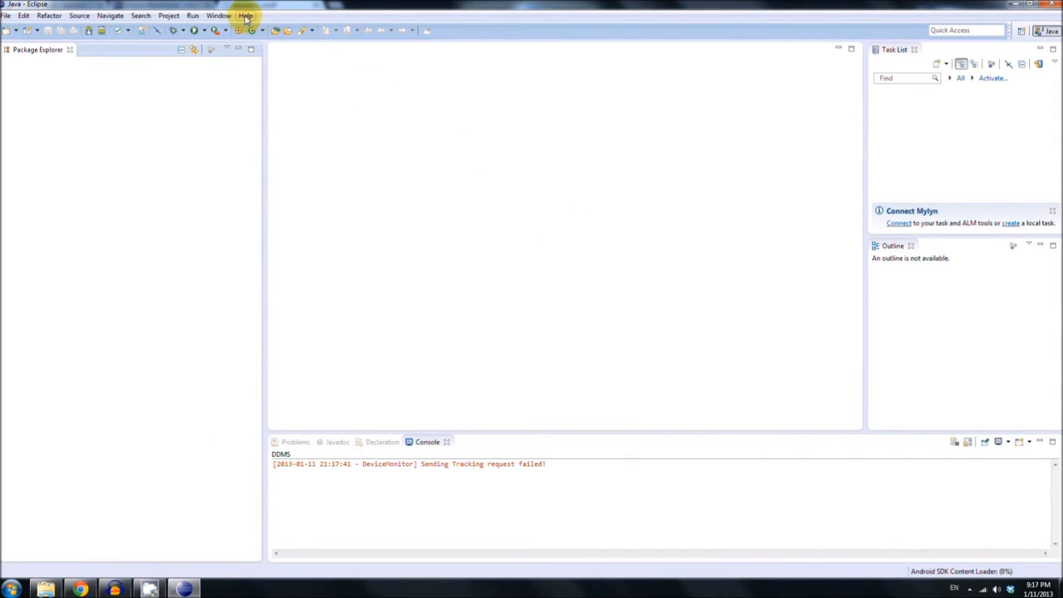
# Step: Set the Android SDK location to C:\Program Files\Android\android-sdk in Preferences and confirm
pyautogui.click(219, 15)
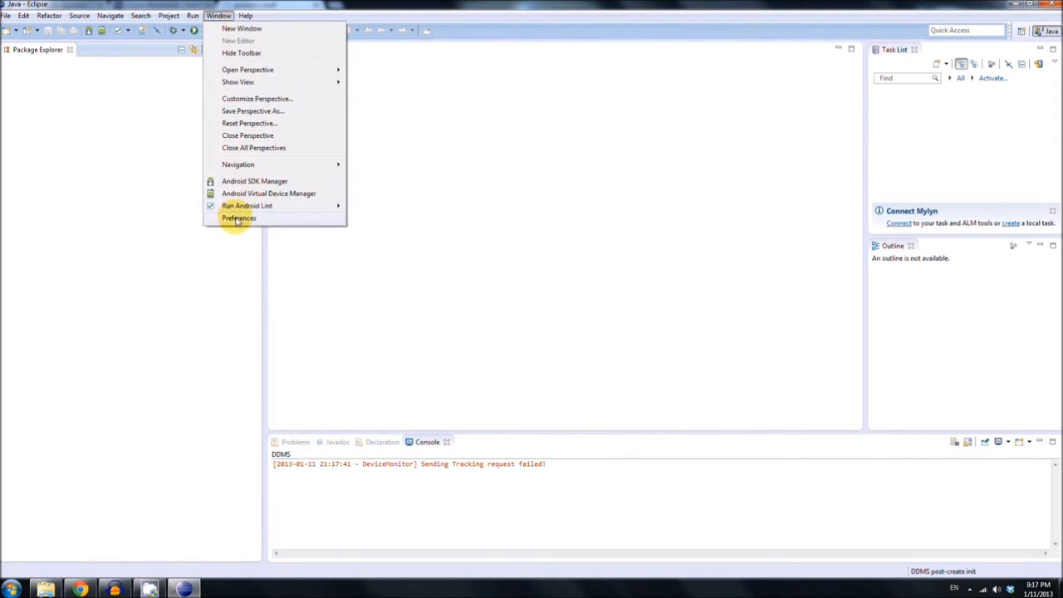
pyautogui.click(240, 217)
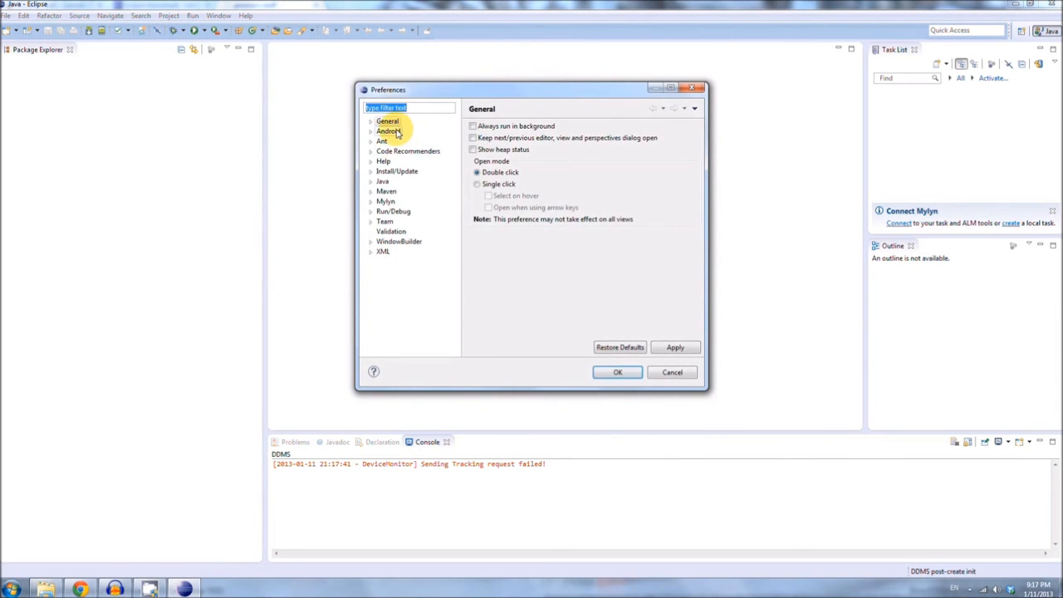
pyautogui.click(388, 131)
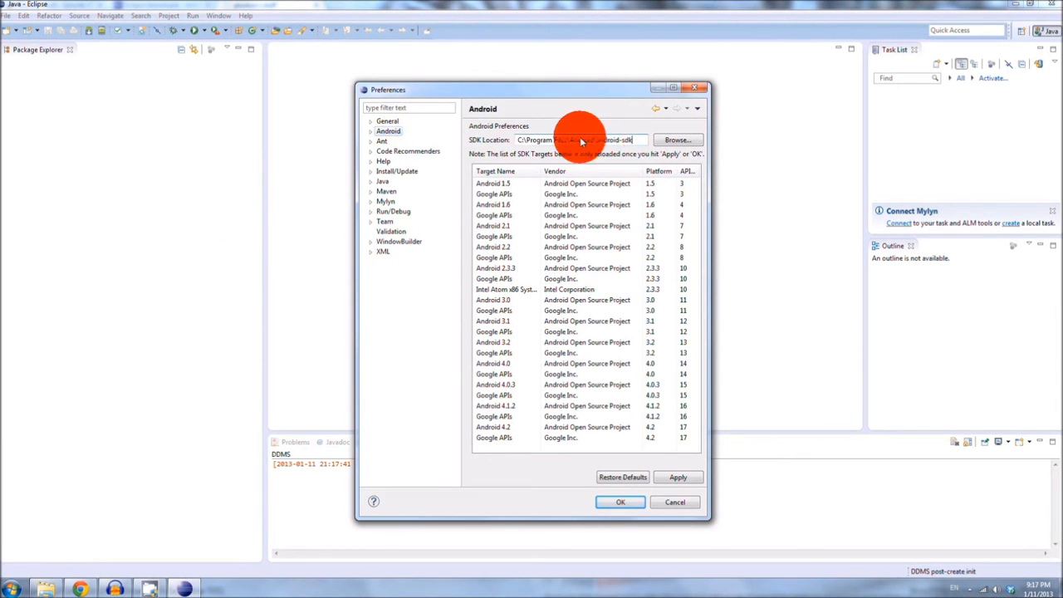
pyautogui.tripleClick(578, 139)
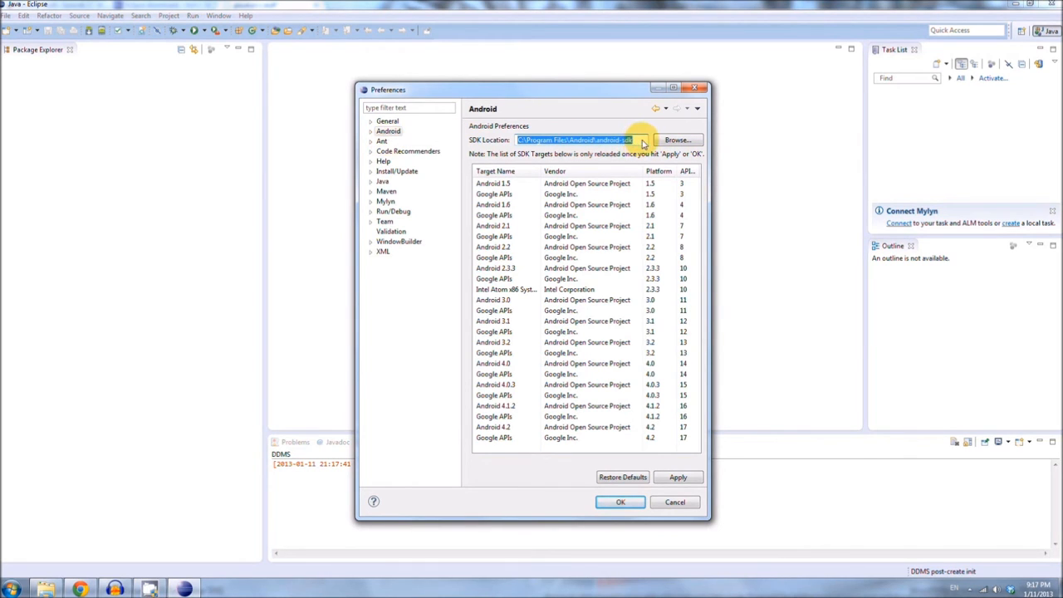
pyautogui.moveTo(528, 143)
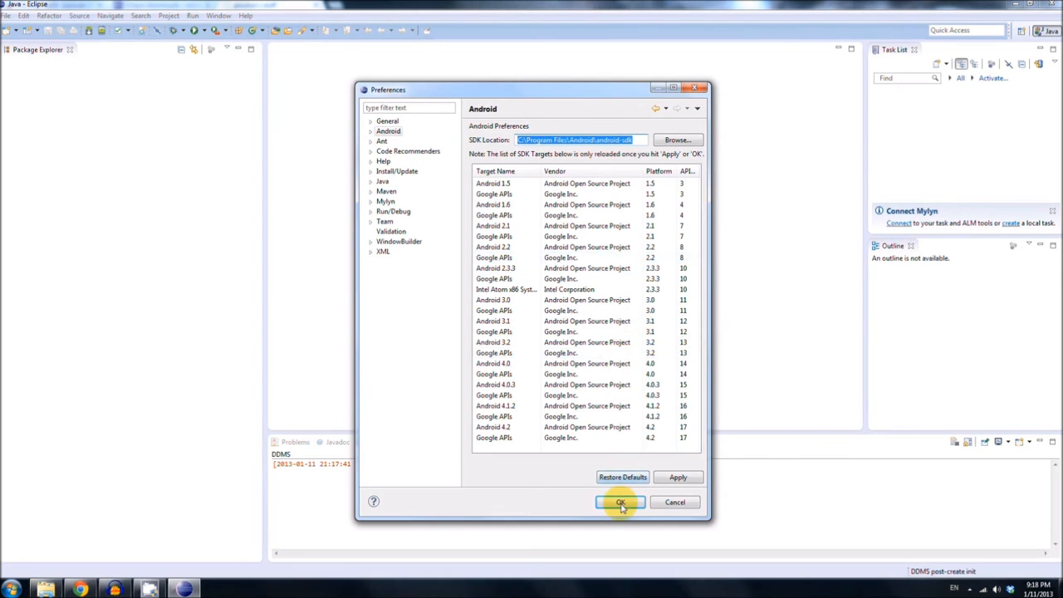
pyautogui.click(621, 502)
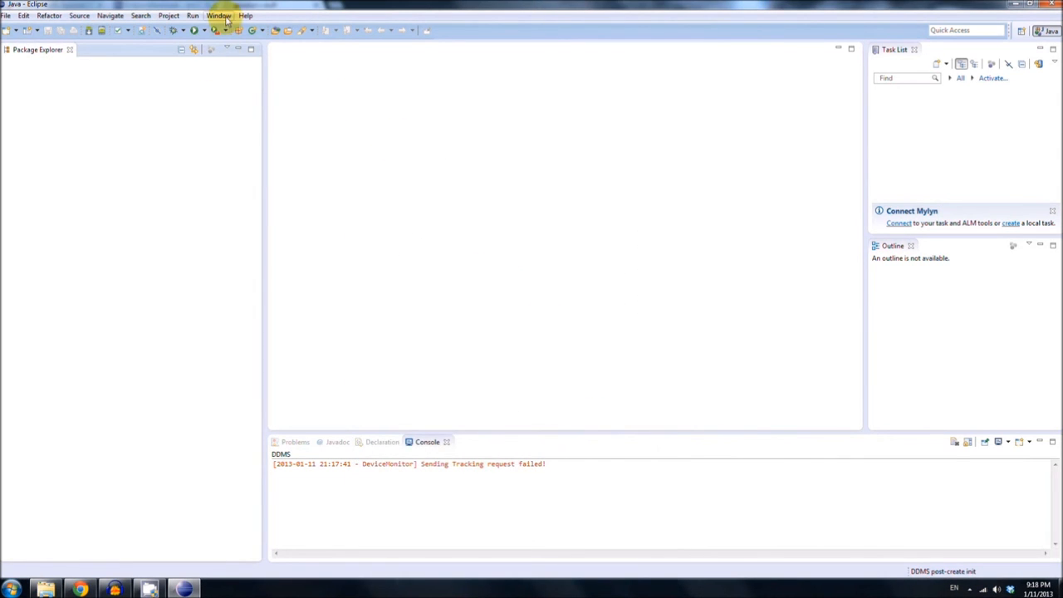
# Step: Review the General > Editors > Text Editors preferences and confirm with OK
pyautogui.click(220, 15)
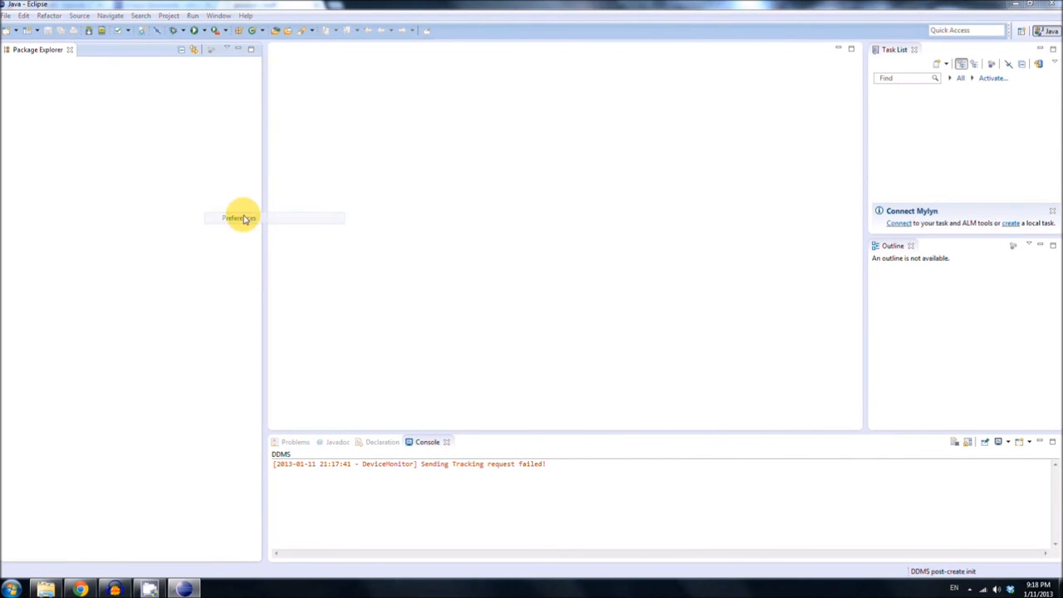
pyautogui.click(239, 217)
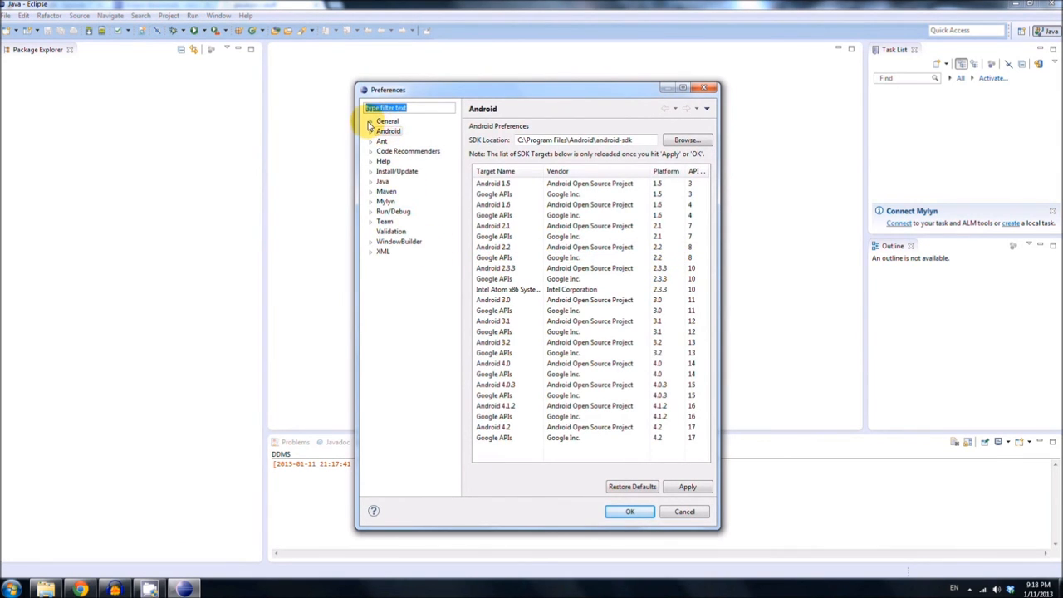
pyautogui.click(370, 121)
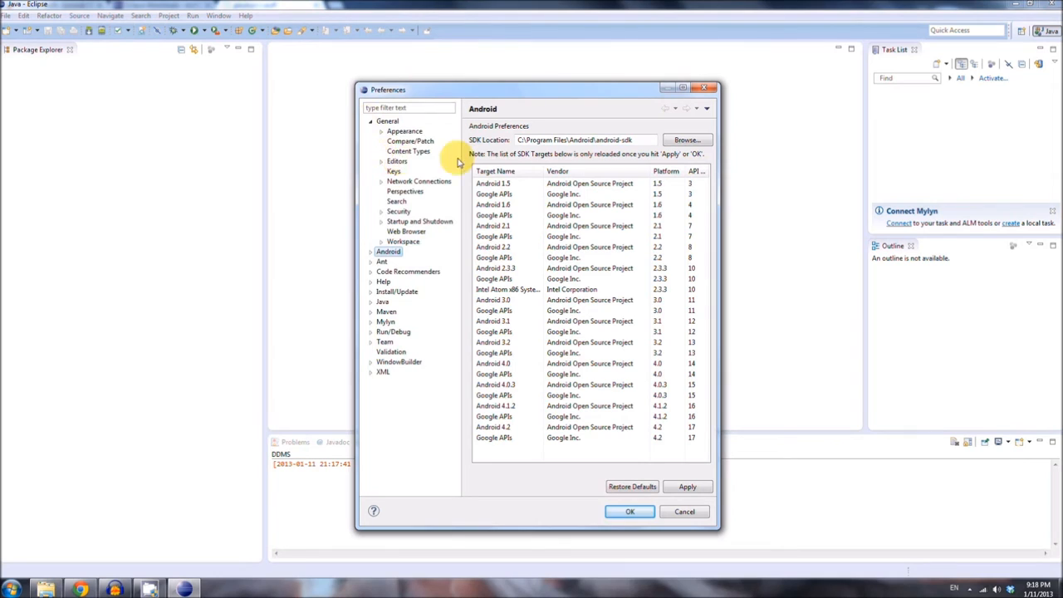
pyautogui.moveTo(385, 159)
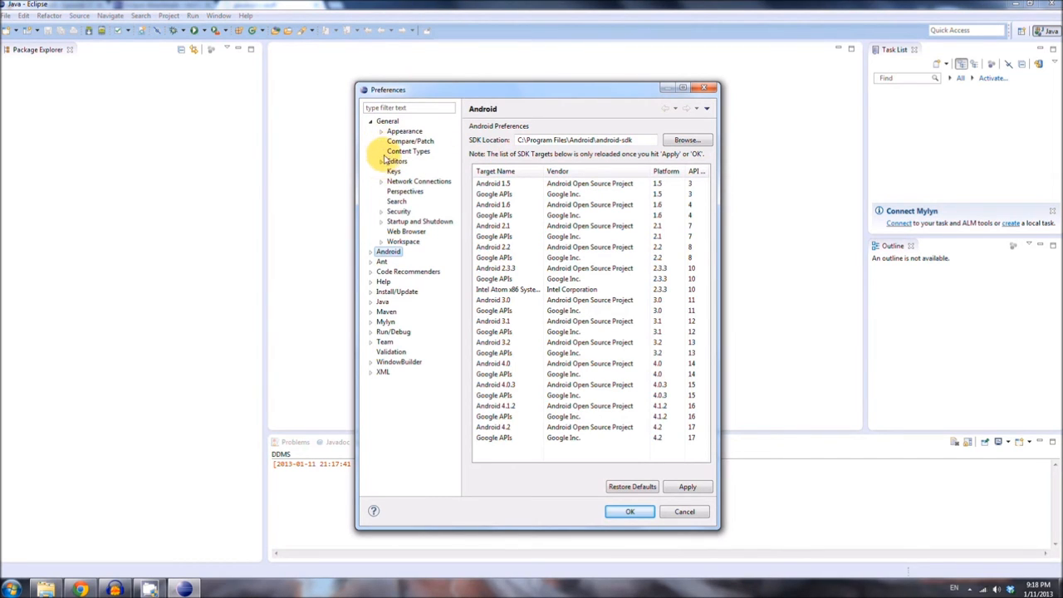
pyautogui.click(382, 161)
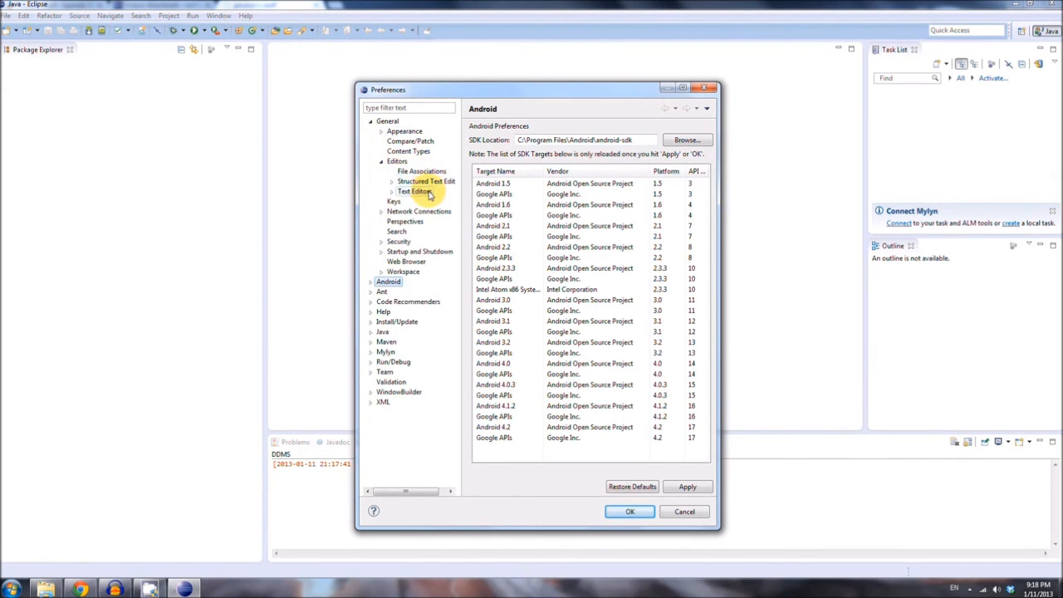
pyautogui.click(416, 193)
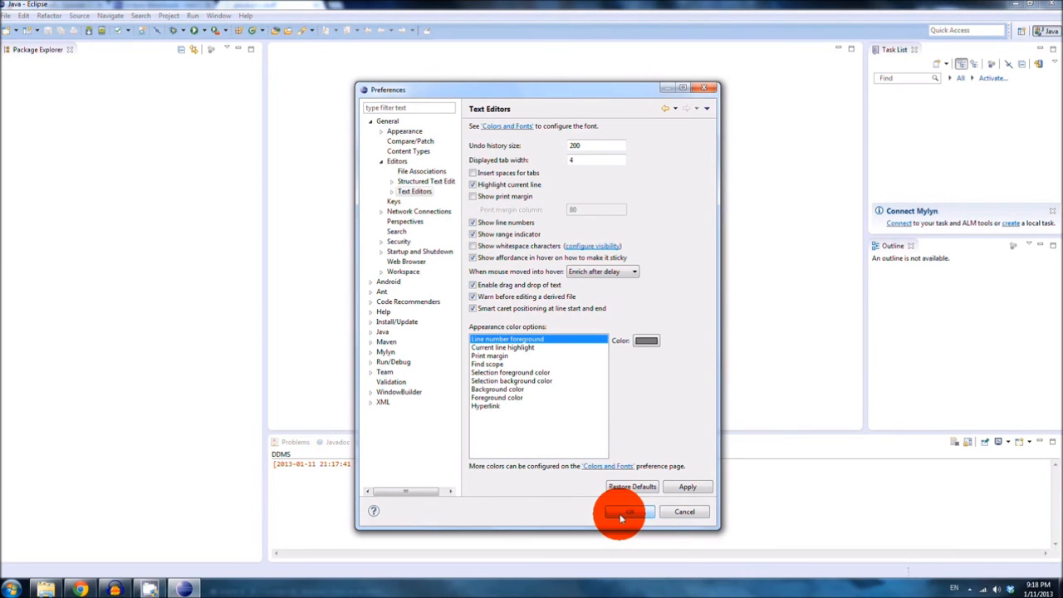
pyautogui.click(628, 512)
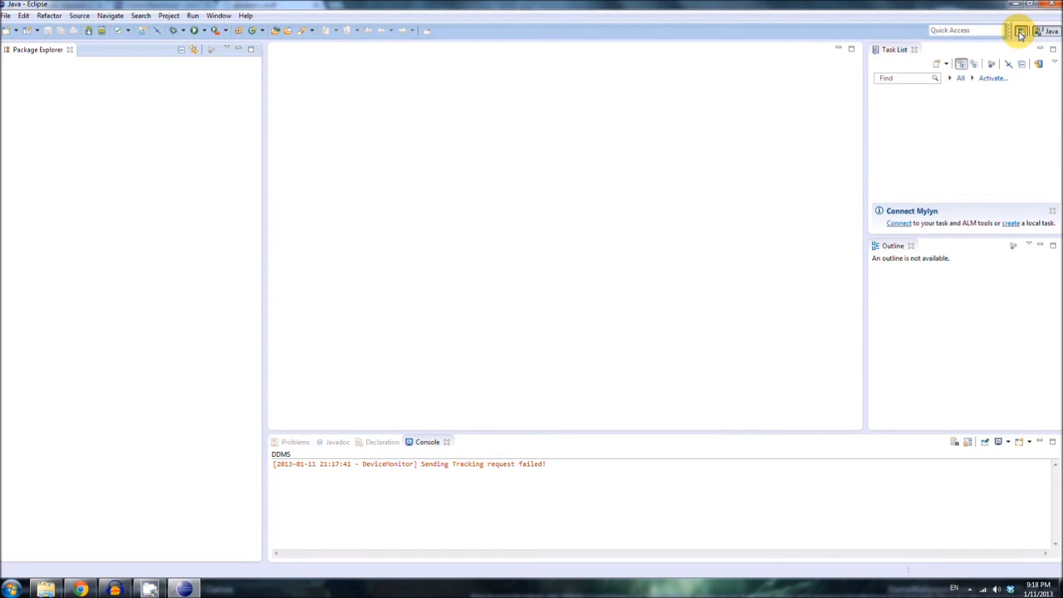
# Step: Add the DDMS and Debug perspectives via Open Perspective
pyautogui.click(1019, 30)
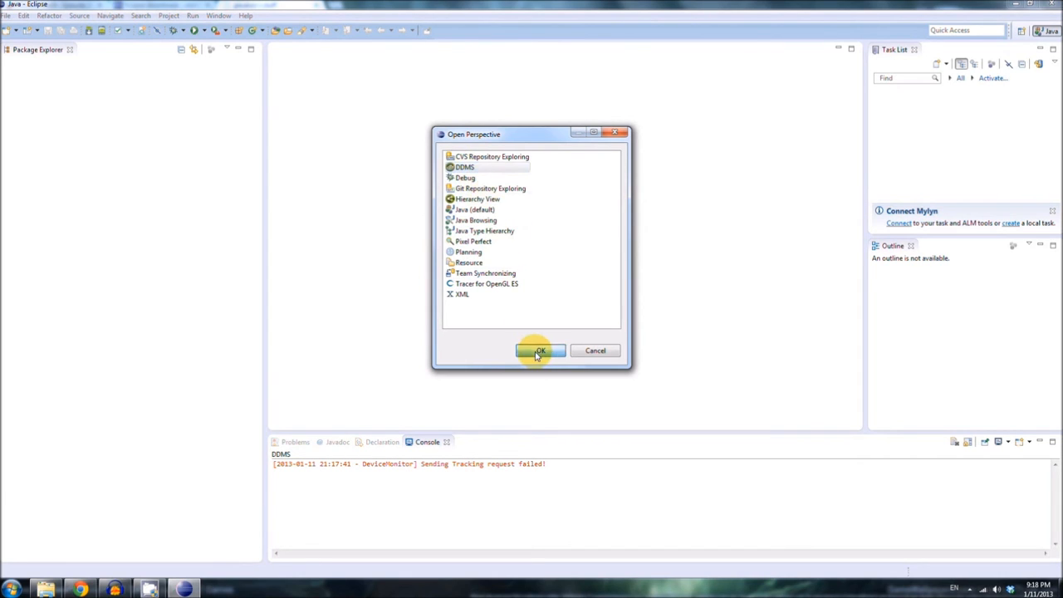
pyautogui.click(538, 349)
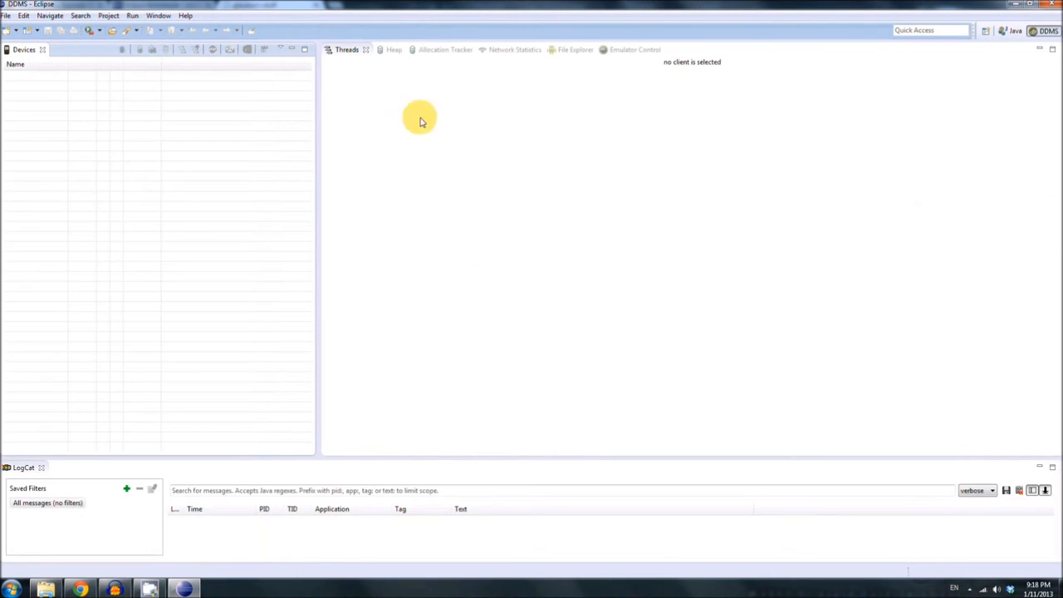
pyautogui.click(984, 30)
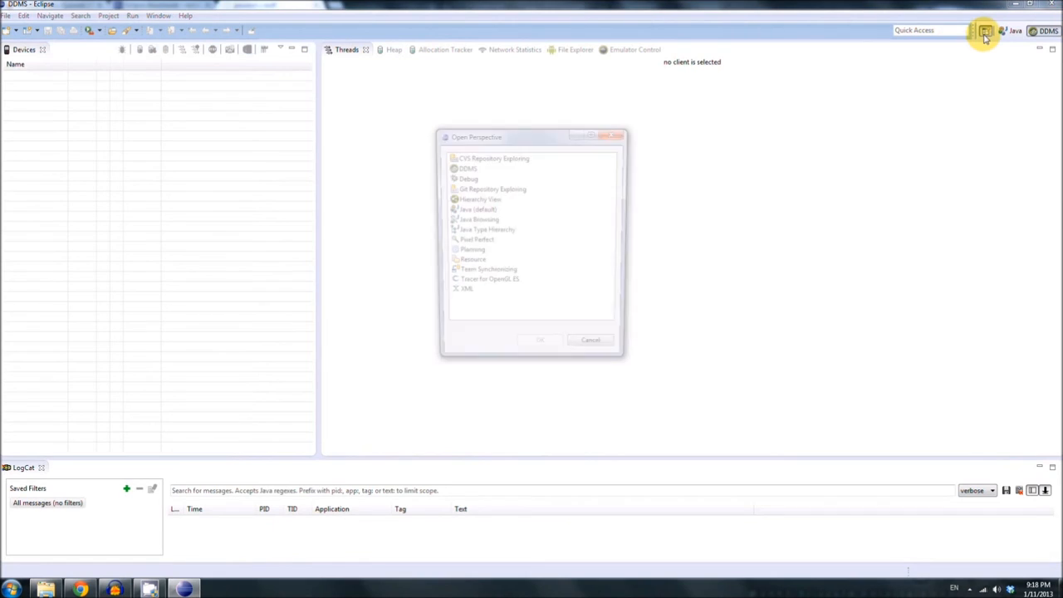
pyautogui.click(467, 177)
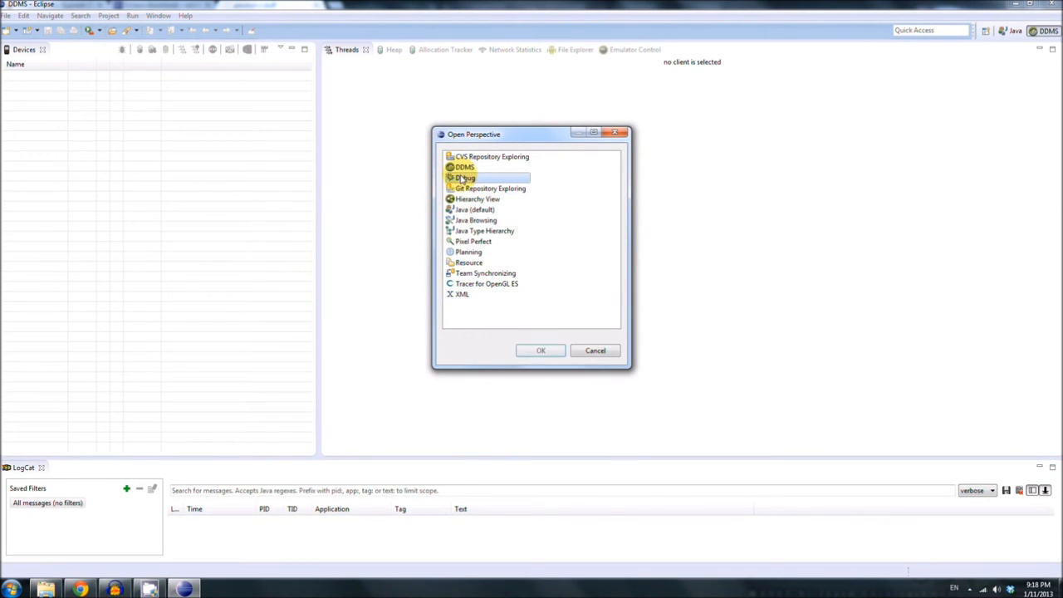
pyautogui.click(541, 348)
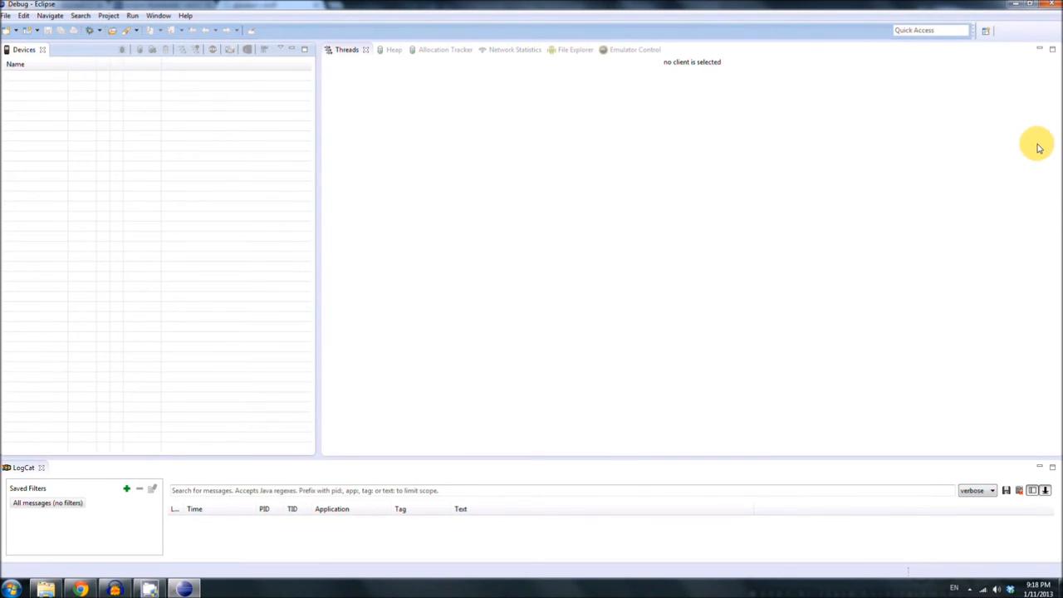
# Step: Switch back to the Java perspective and cancel the Open Perspective dialog
pyautogui.click(960, 30)
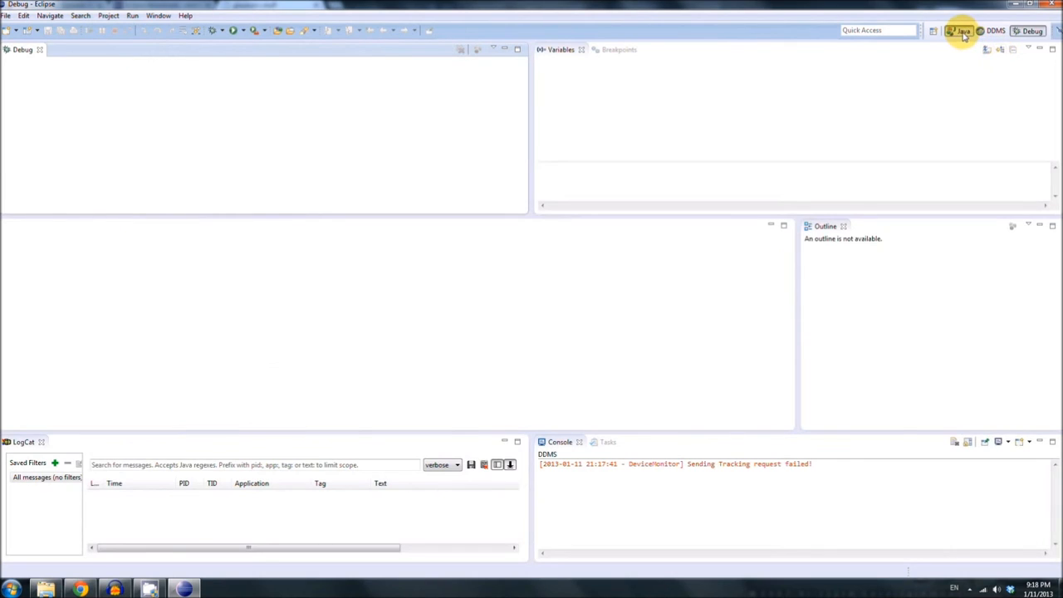
pyautogui.click(962, 30)
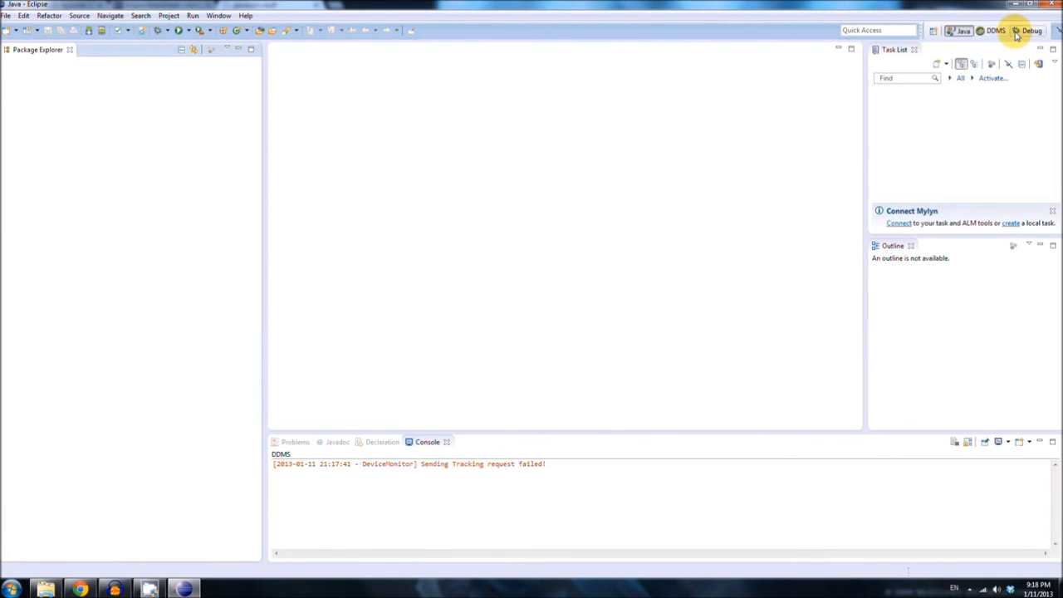
pyautogui.click(1015, 30)
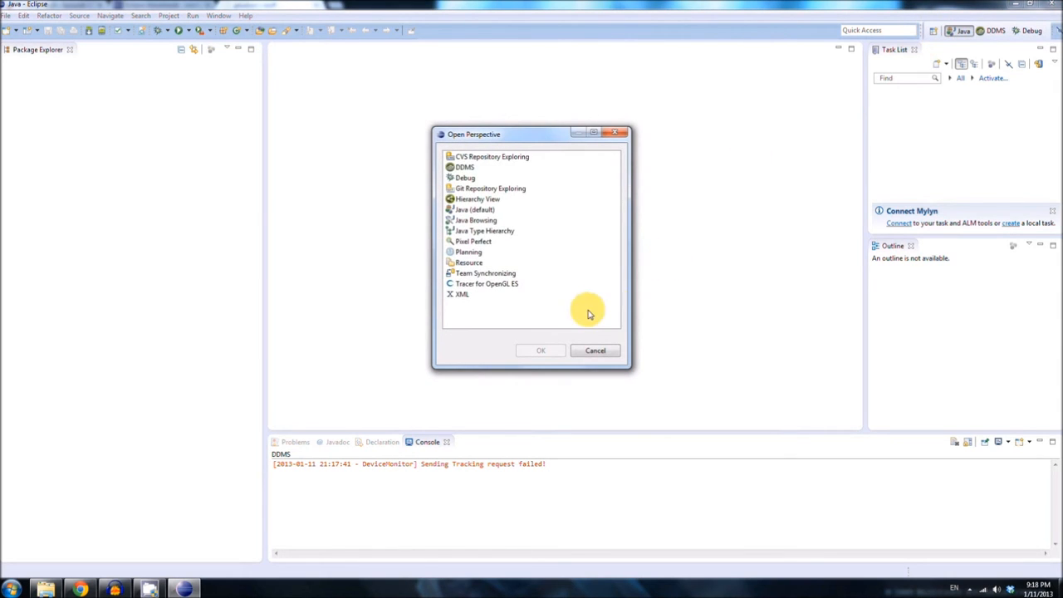
pyautogui.moveTo(542, 317)
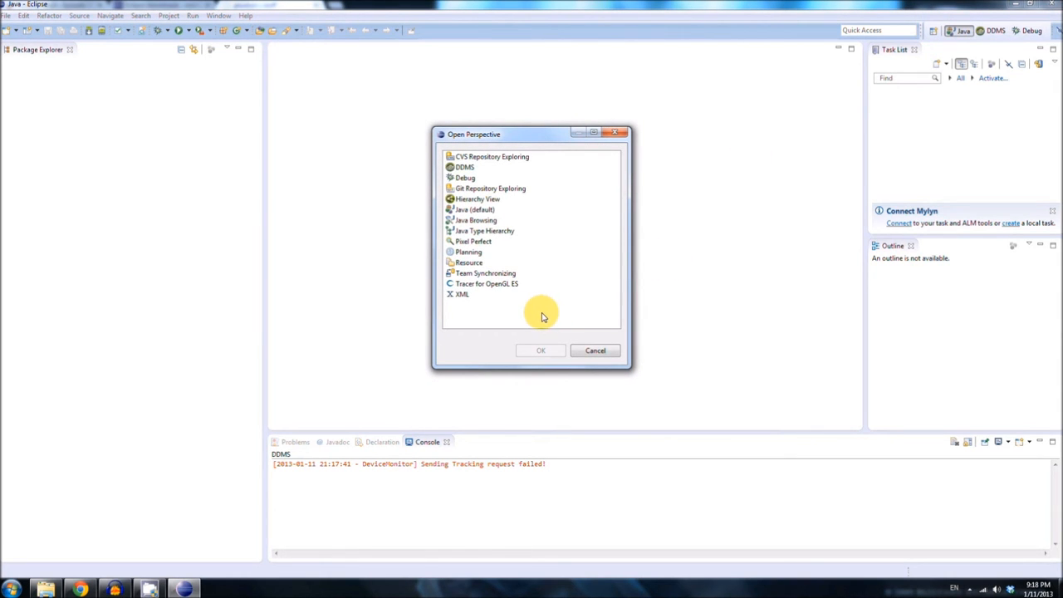
pyautogui.click(594, 349)
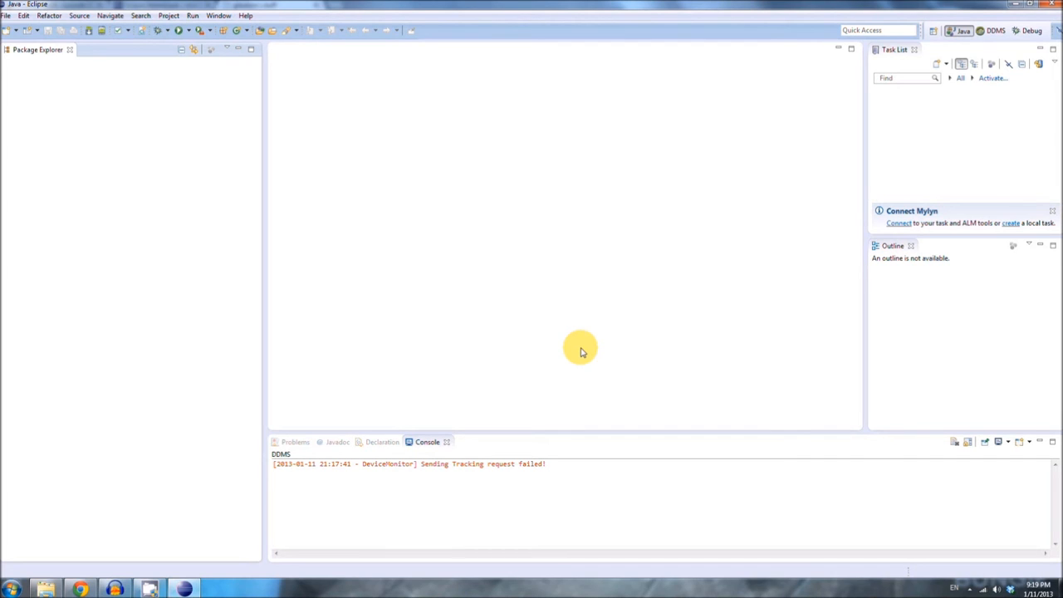
pyautogui.moveTo(235, 183)
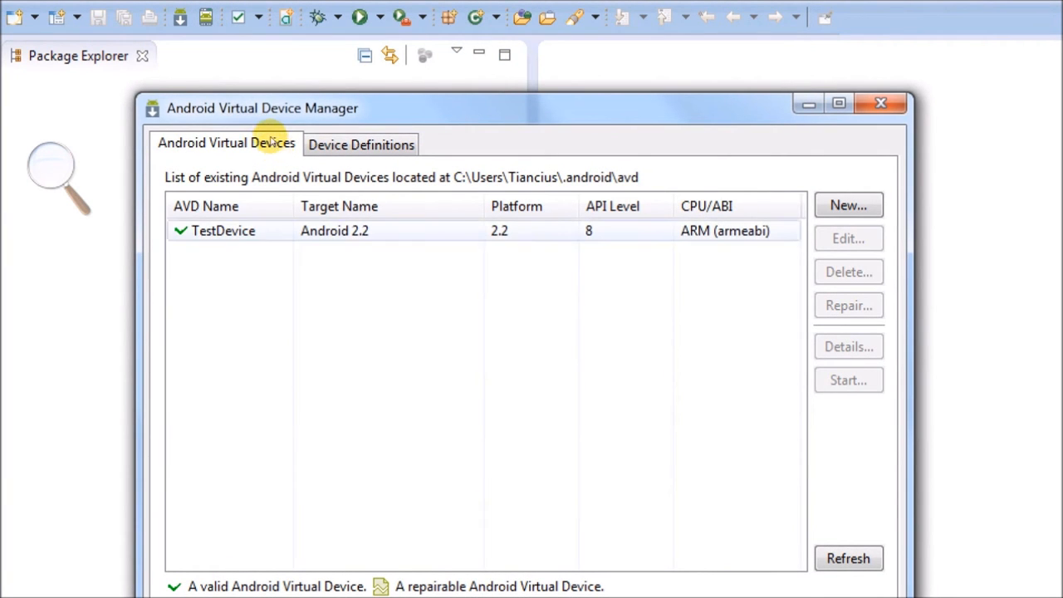
# Step: Delete the TestDevice AVD with confirmation and start creating a new virtual device
pyautogui.click(222, 229)
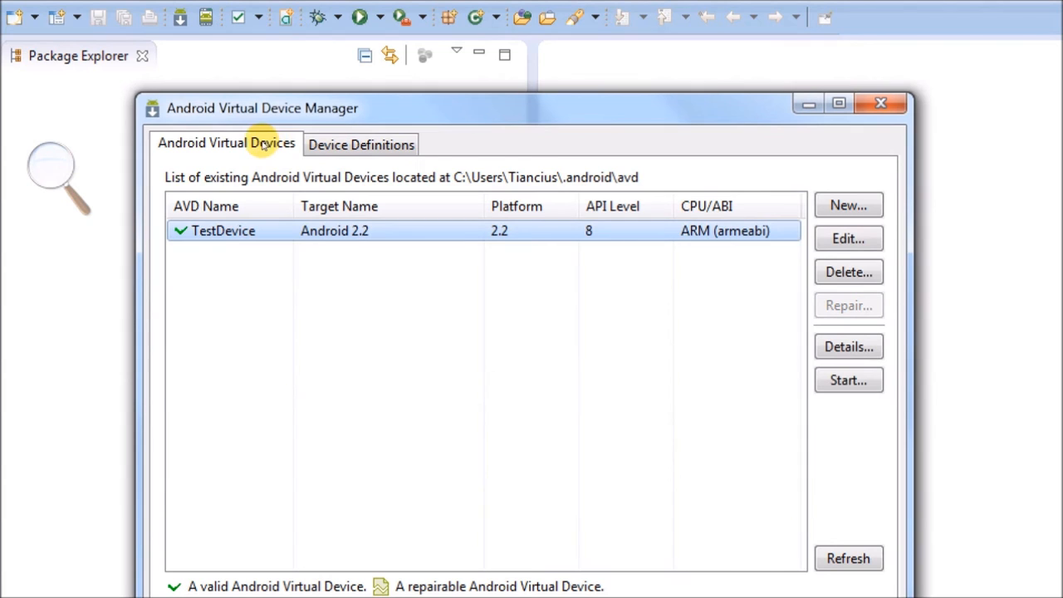
pyautogui.click(847, 273)
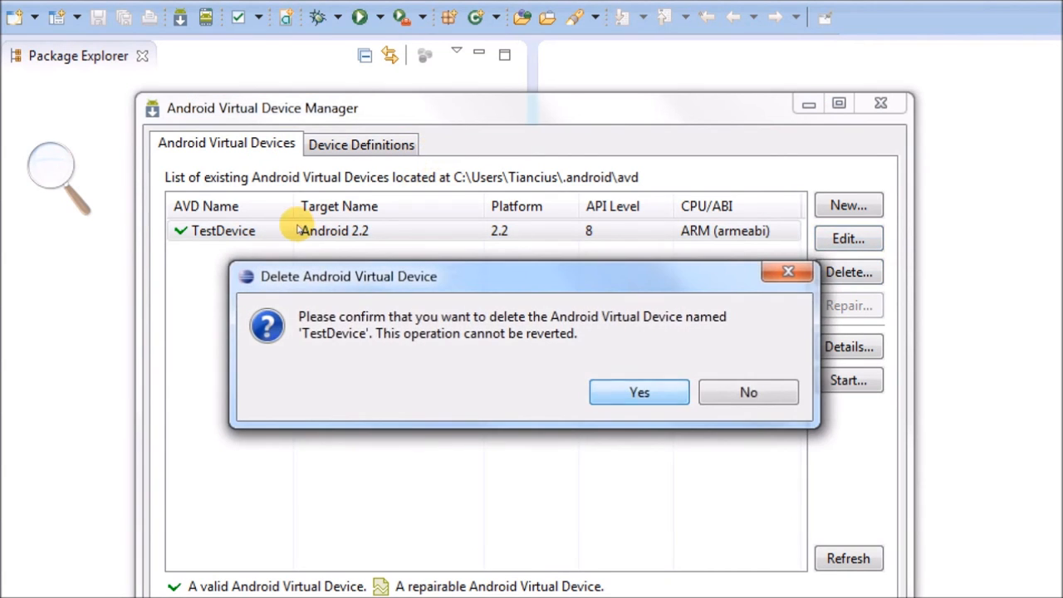
pyautogui.click(638, 392)
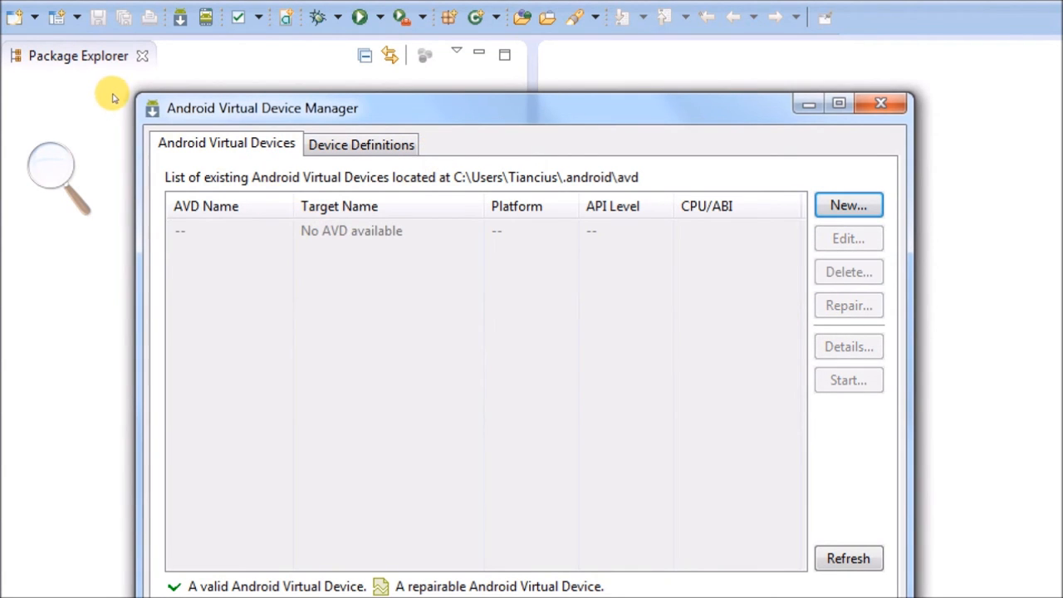
pyautogui.click(847, 206)
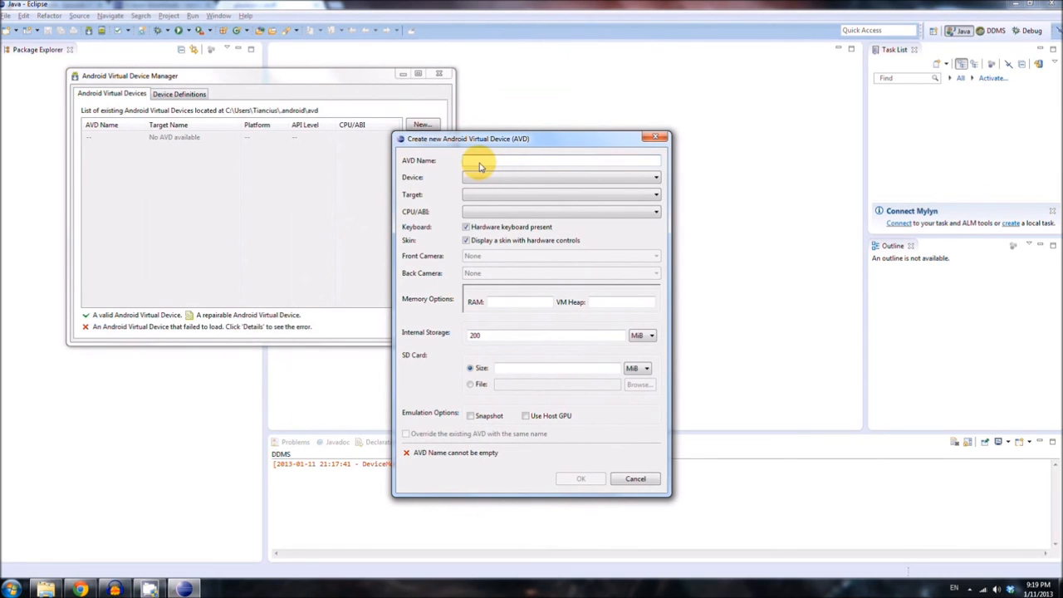
# Step: Create the TestDevice AVD targeting Android 2.2 - API Level 8, then close the AVD Manager
pyautogui.write('Test Device')
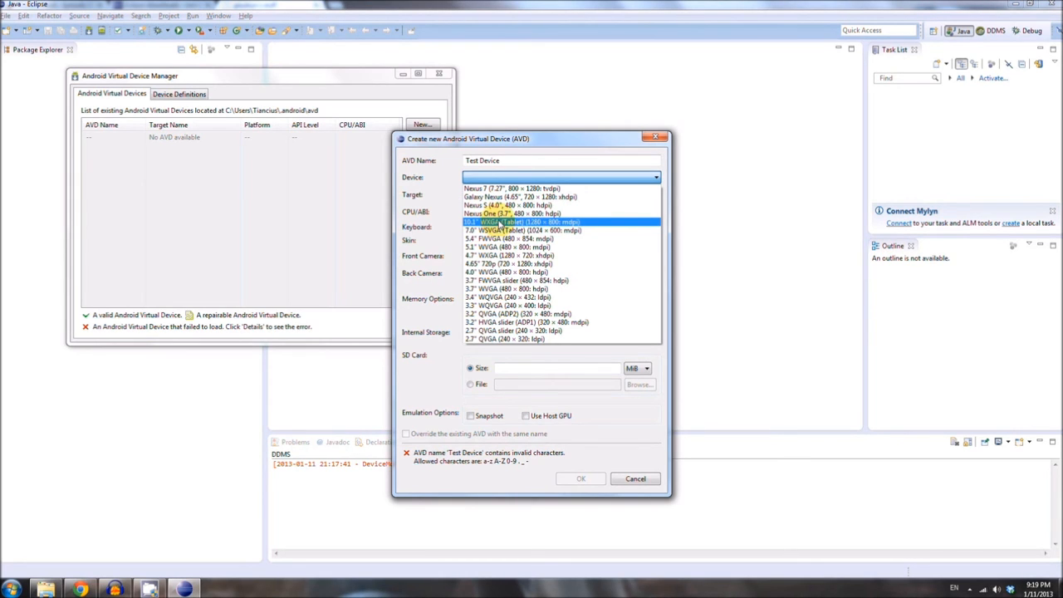
pyautogui.moveTo(573, 223)
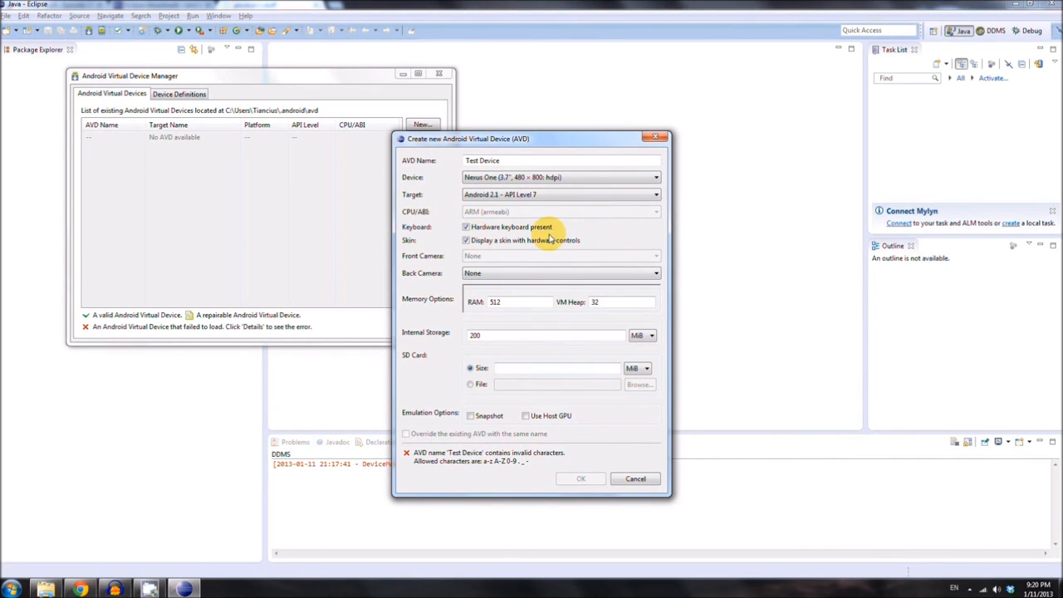
pyautogui.click(655, 194)
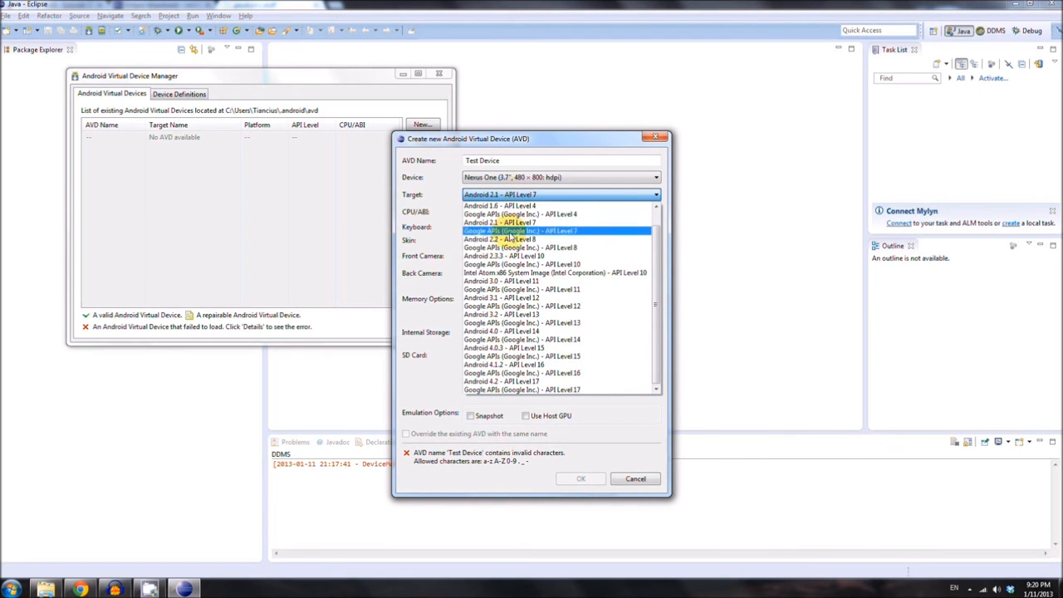
pyautogui.click(519, 240)
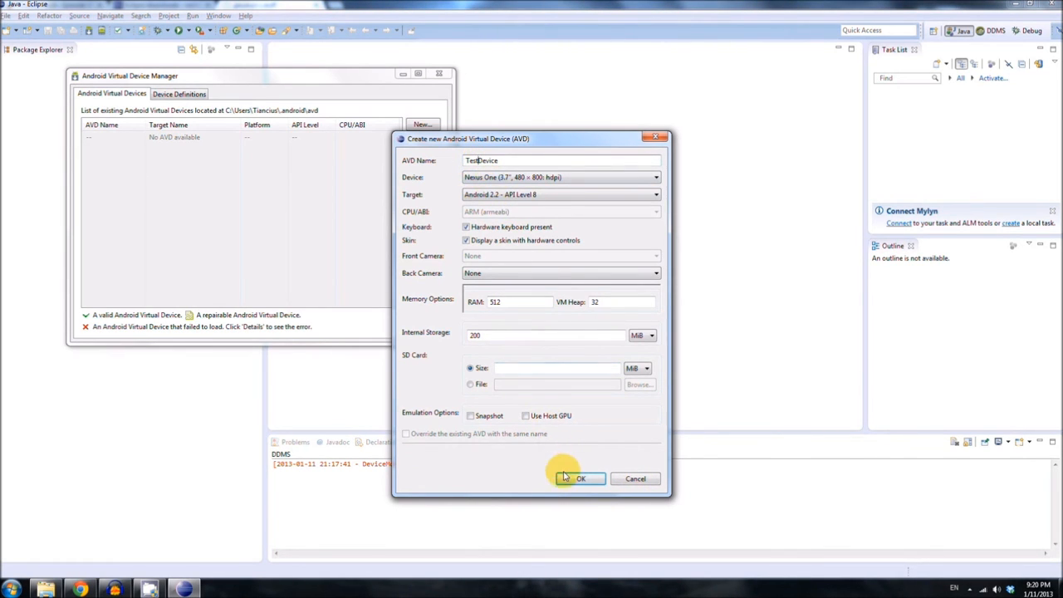
pyautogui.click(579, 478)
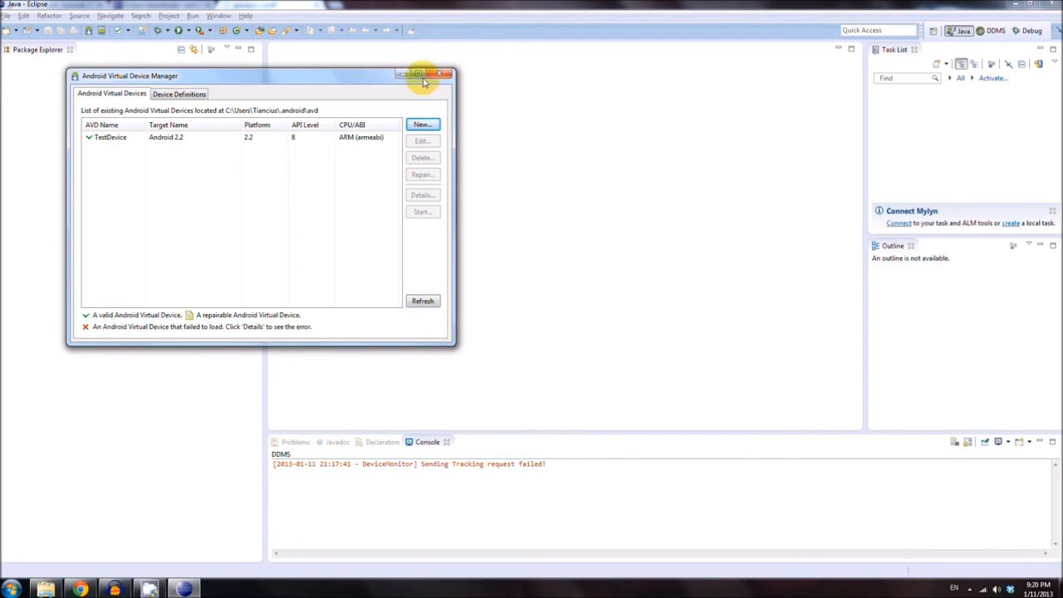
pyautogui.click(441, 75)
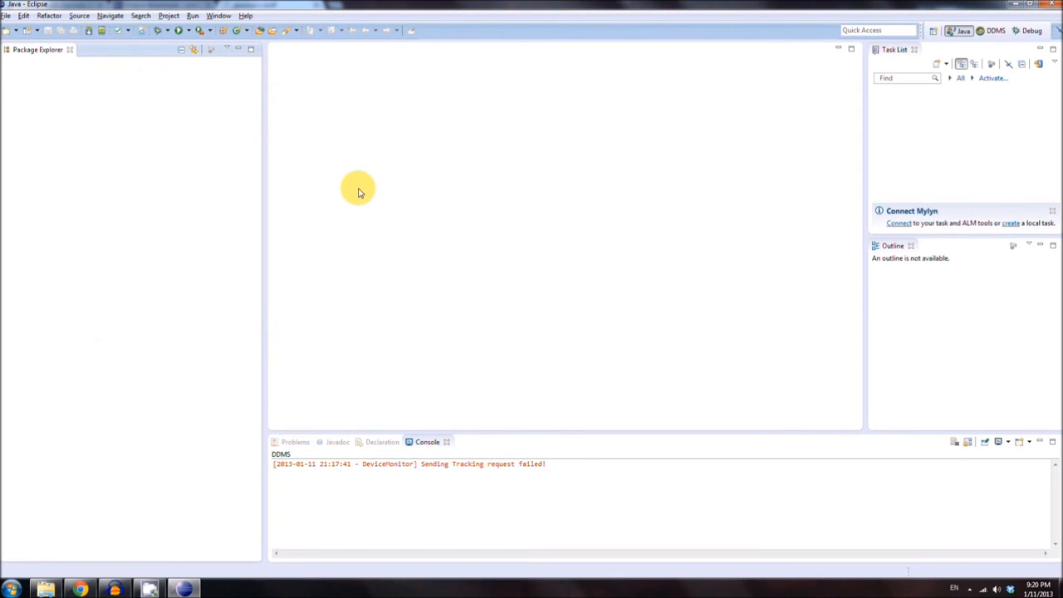
pyautogui.moveTo(357, 198)
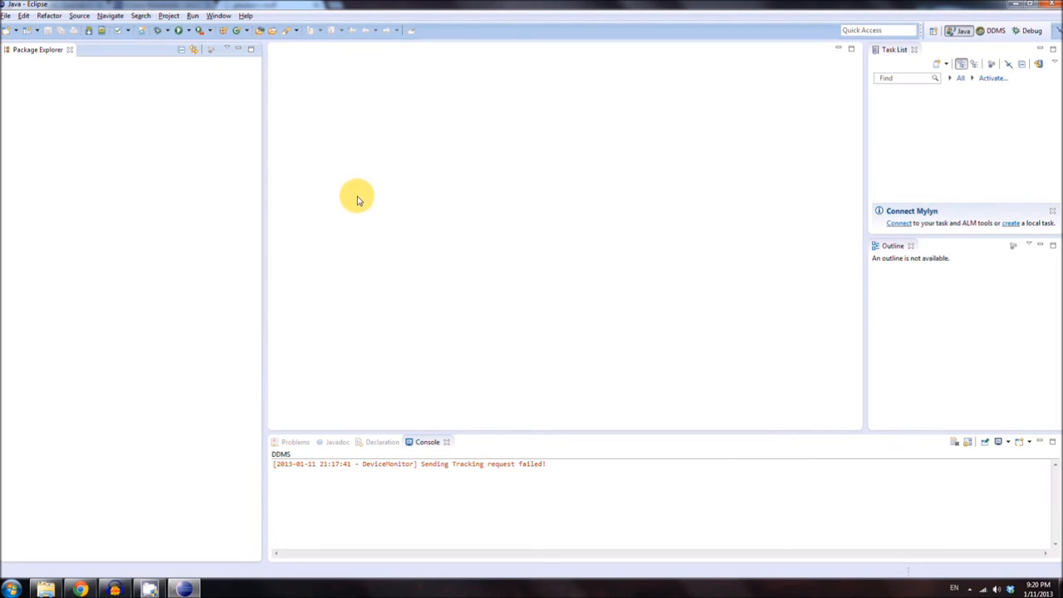
pyautogui.moveTo(349, 185)
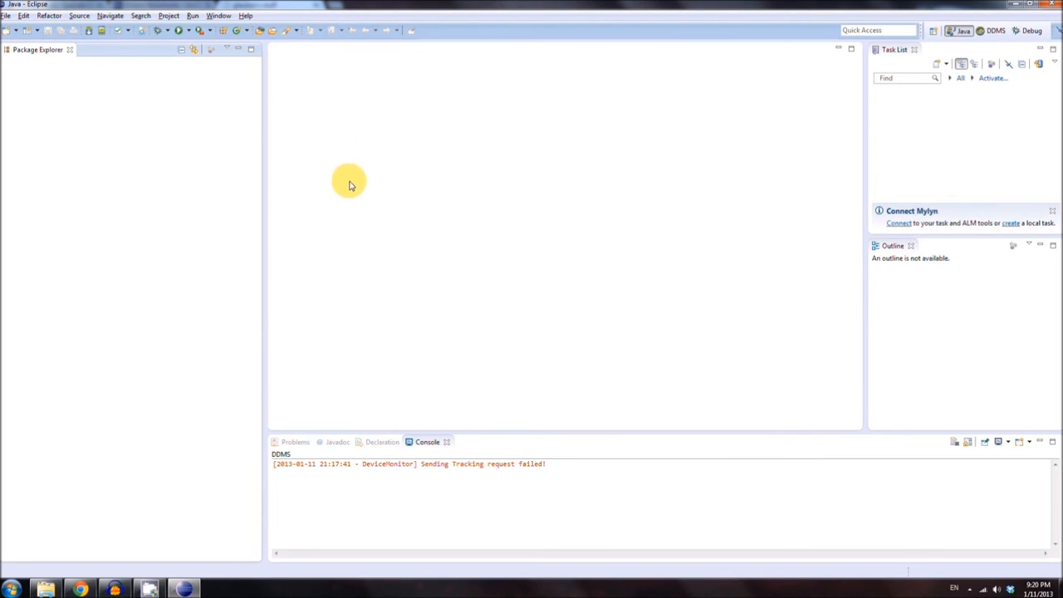
pyautogui.moveTo(429, 369)
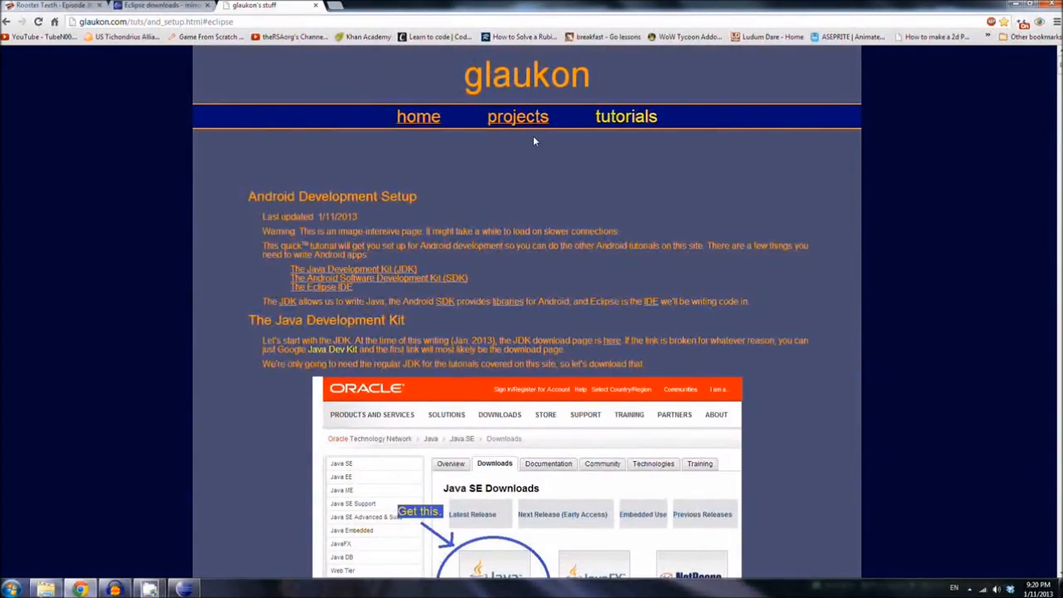
# Step: Download the Just The Tip tipping calculator source from the glaukon.com projects page
pyautogui.click(518, 116)
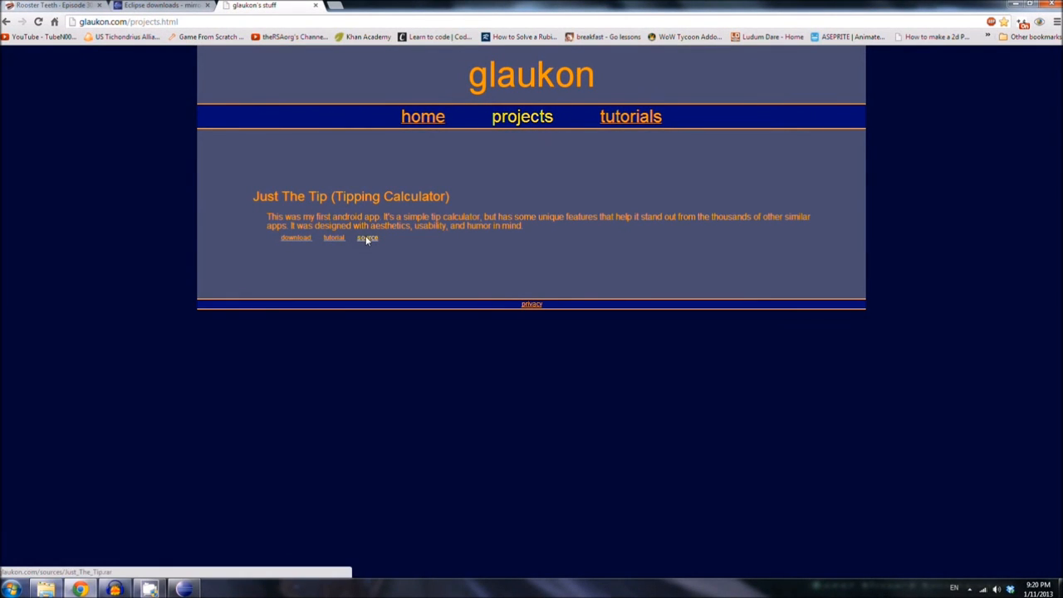
pyautogui.click(367, 238)
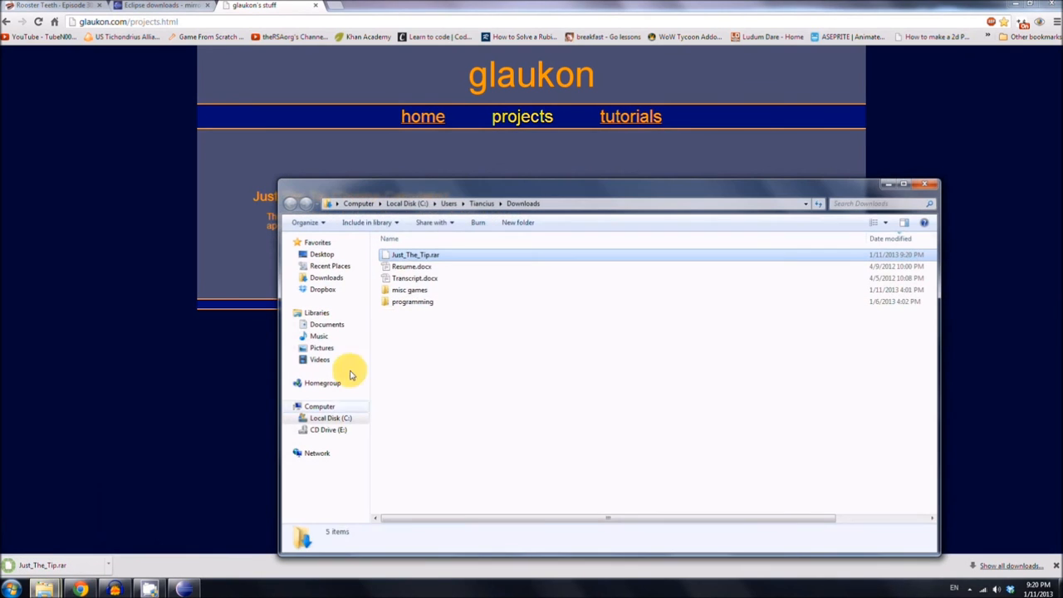
# Step: Extract Just_The_Tip.rar into a Just_The_Tip folder with 7-Zip Extract Here
pyautogui.rightClick(415, 254)
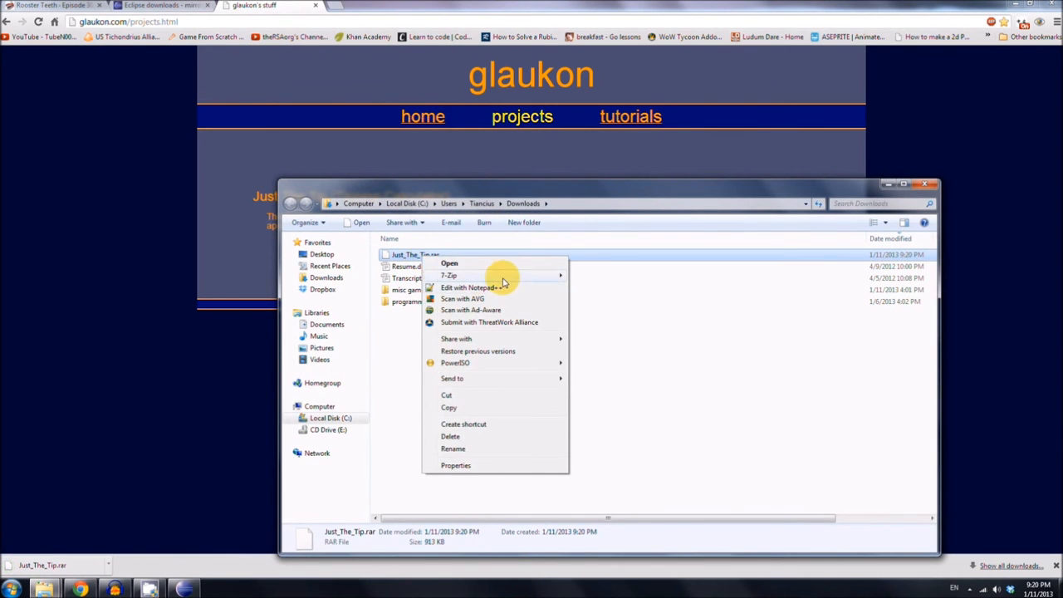
pyautogui.moveTo(482, 276)
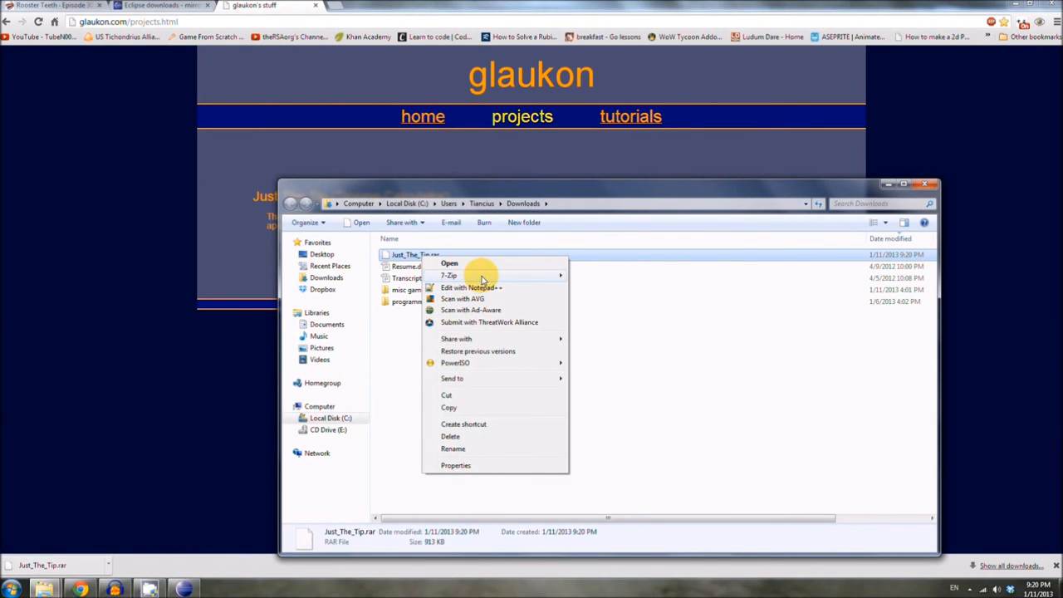
pyautogui.moveTo(480, 279)
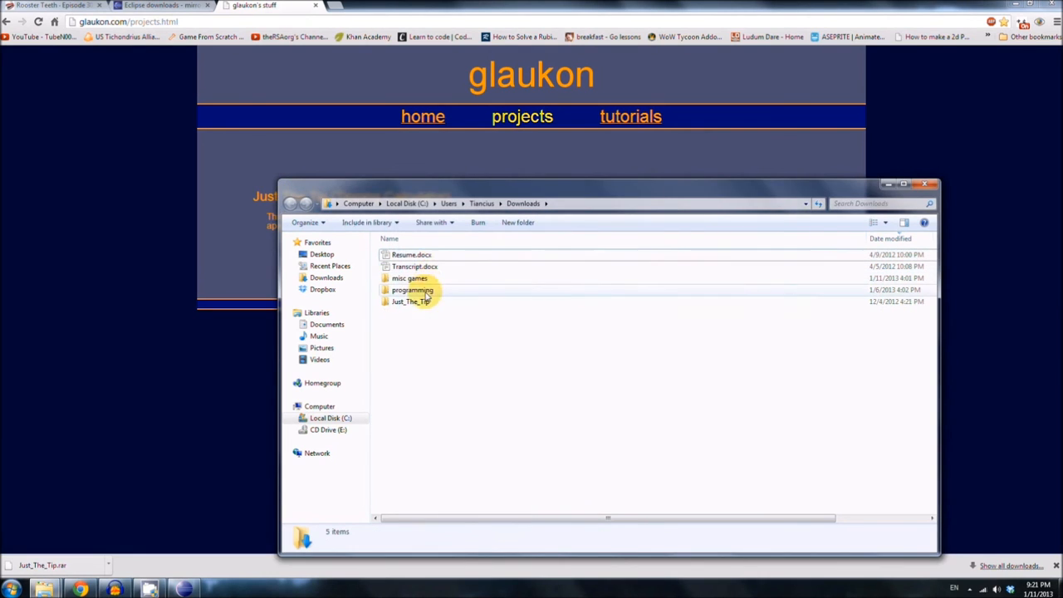
pyautogui.rightClick(409, 302)
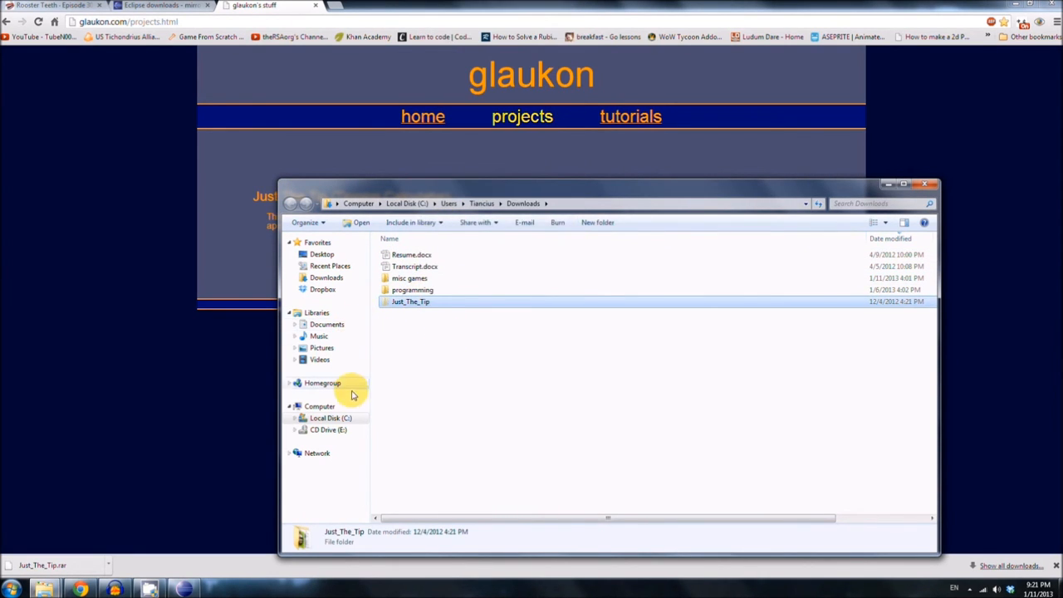
# Step: Navigate to Local Disk (C:) > Program Files > eclipse
pyautogui.click(331, 419)
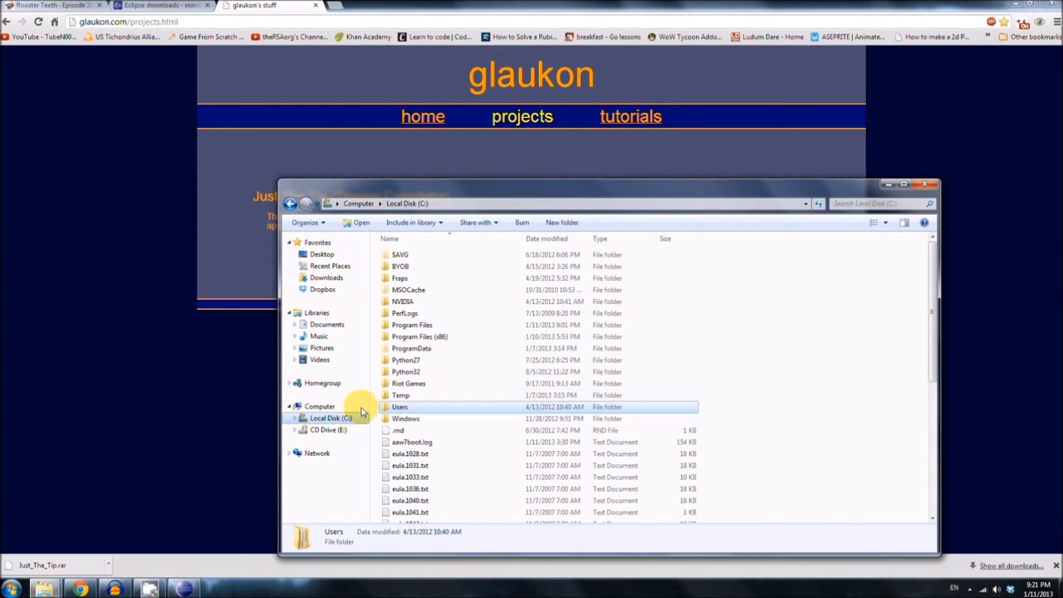
pyautogui.doubleClick(412, 324)
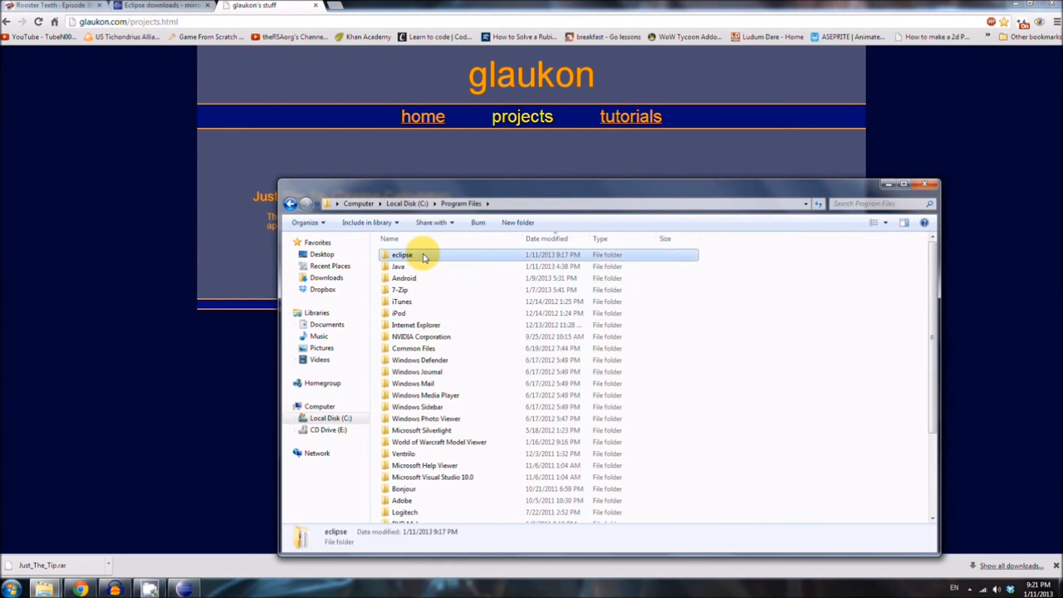
pyautogui.doubleClick(402, 256)
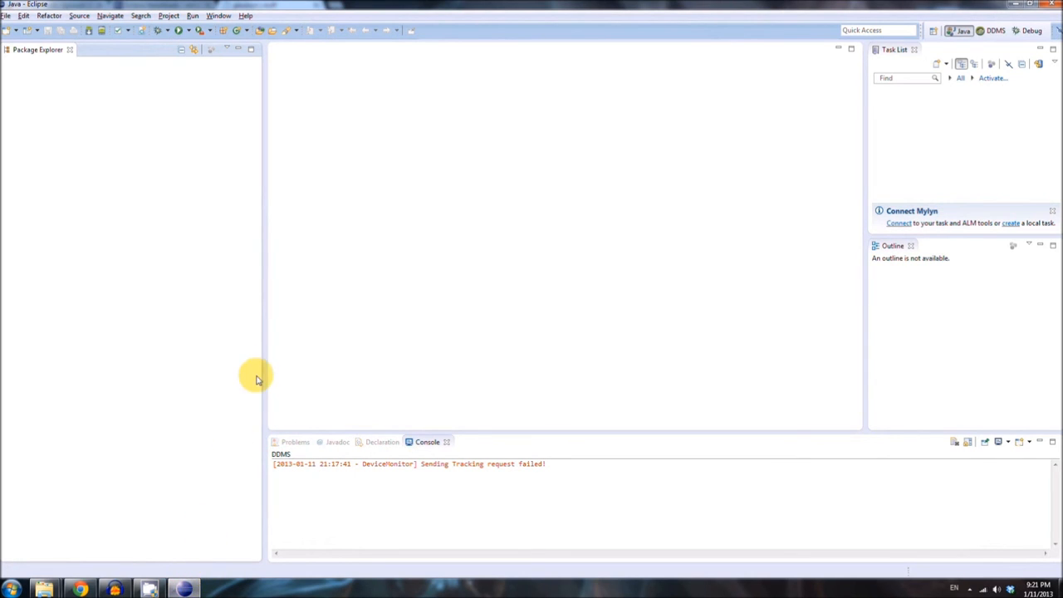
pyautogui.moveTo(214, 397)
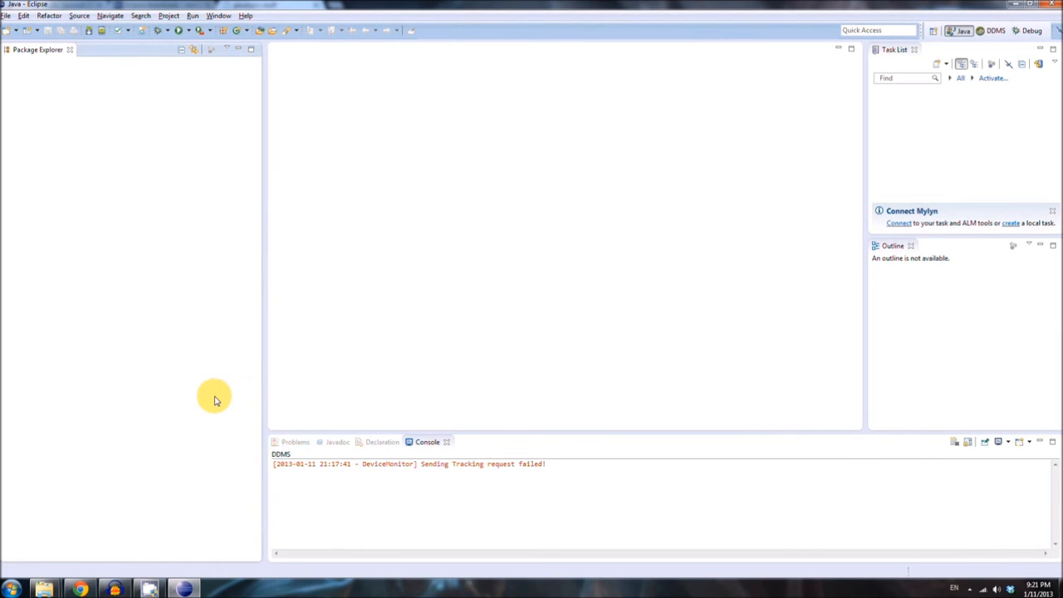
pyautogui.moveTo(216, 375)
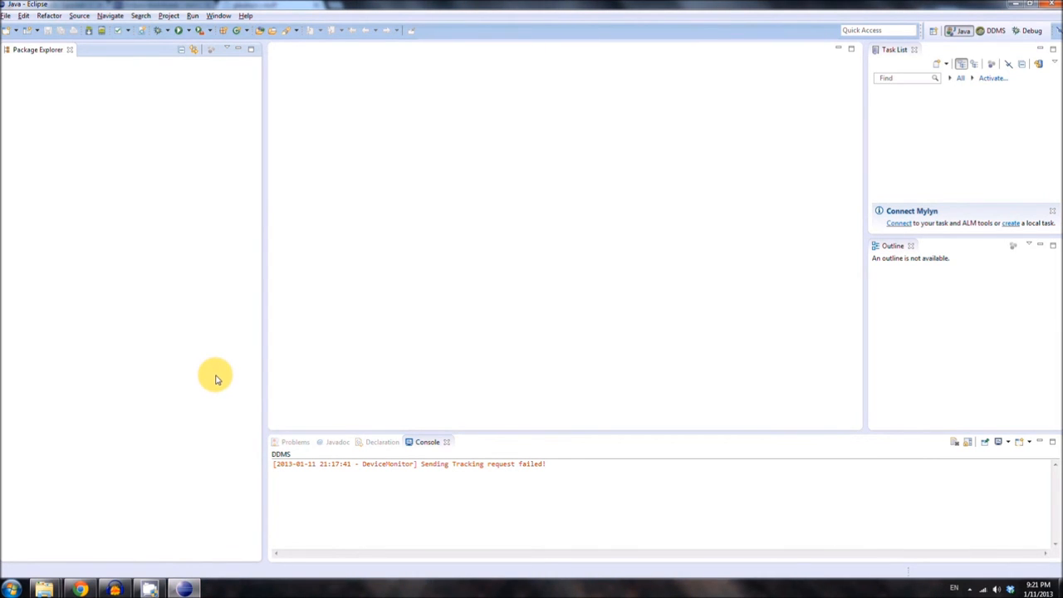
# Step: Browse the File and Project menus, returning to File for the Import command
pyautogui.click(6, 15)
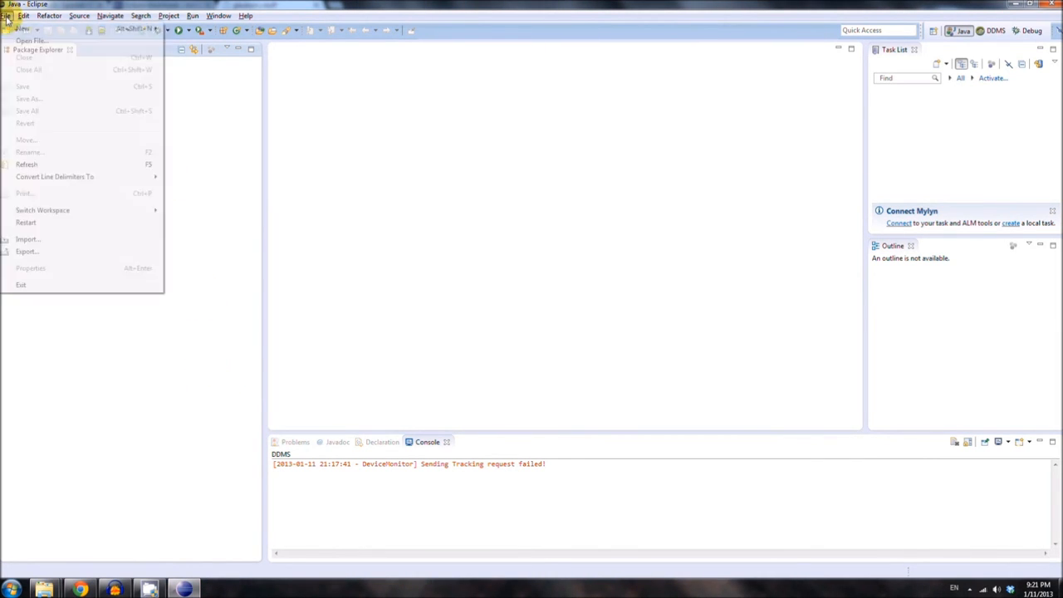
pyautogui.click(169, 16)
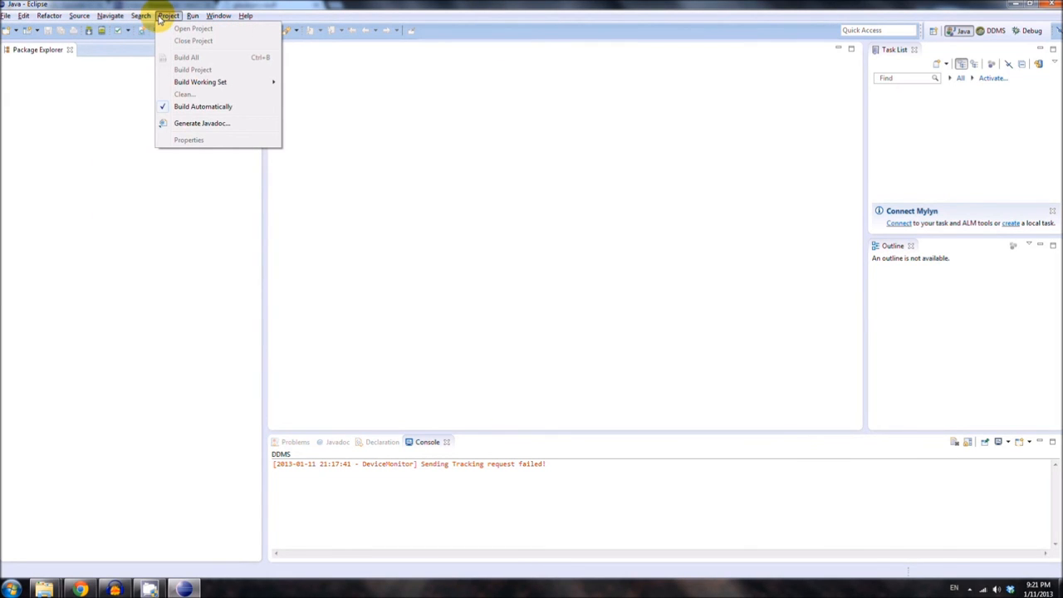
pyautogui.click(7, 15)
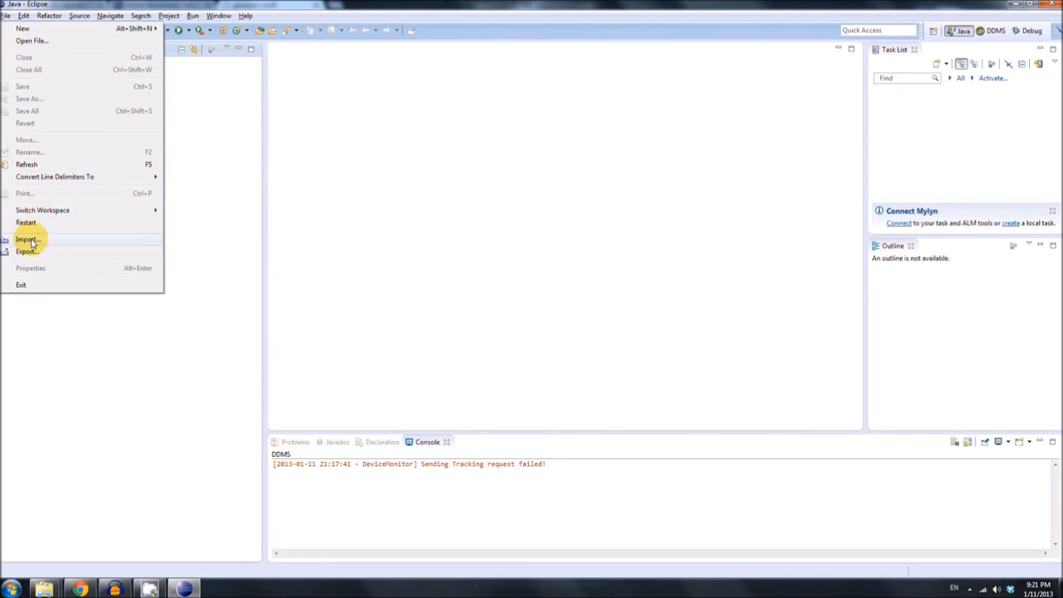
# Step: Start importing Existing Android Code Into Workspace from the Import wizard
pyautogui.click(27, 239)
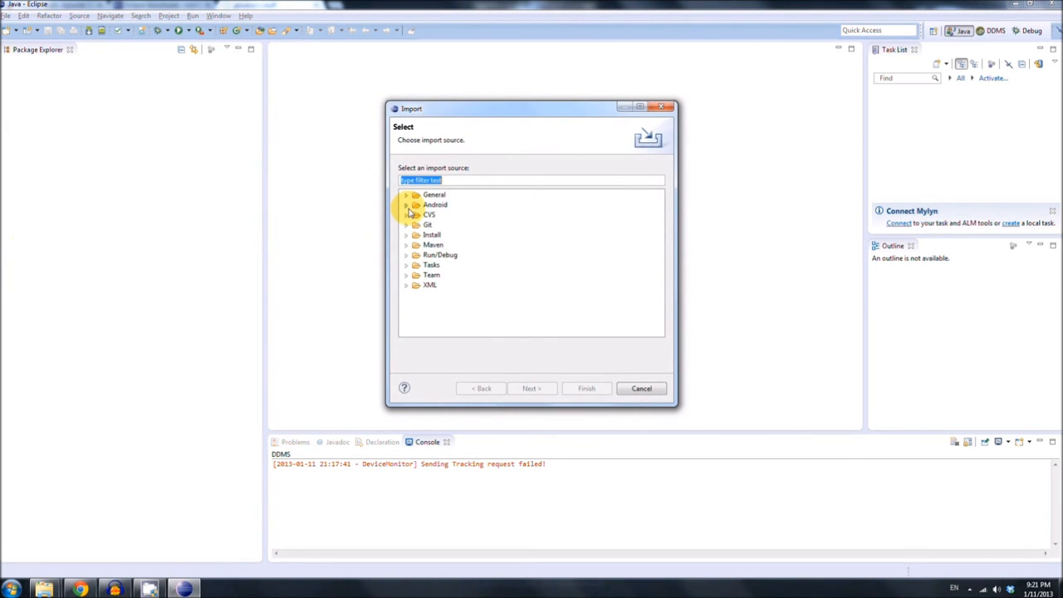
pyautogui.click(406, 204)
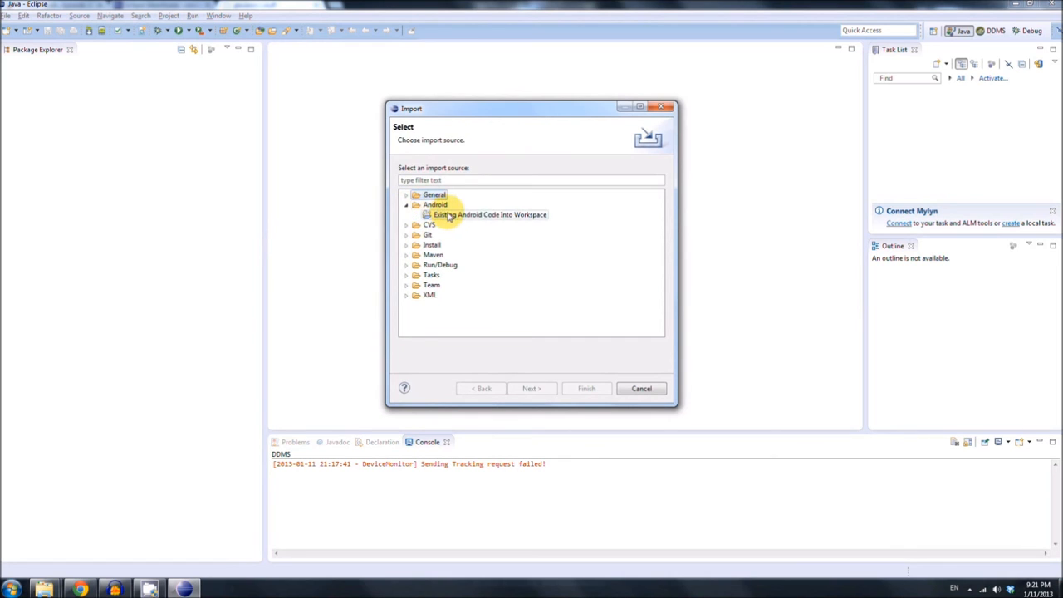
pyautogui.click(488, 214)
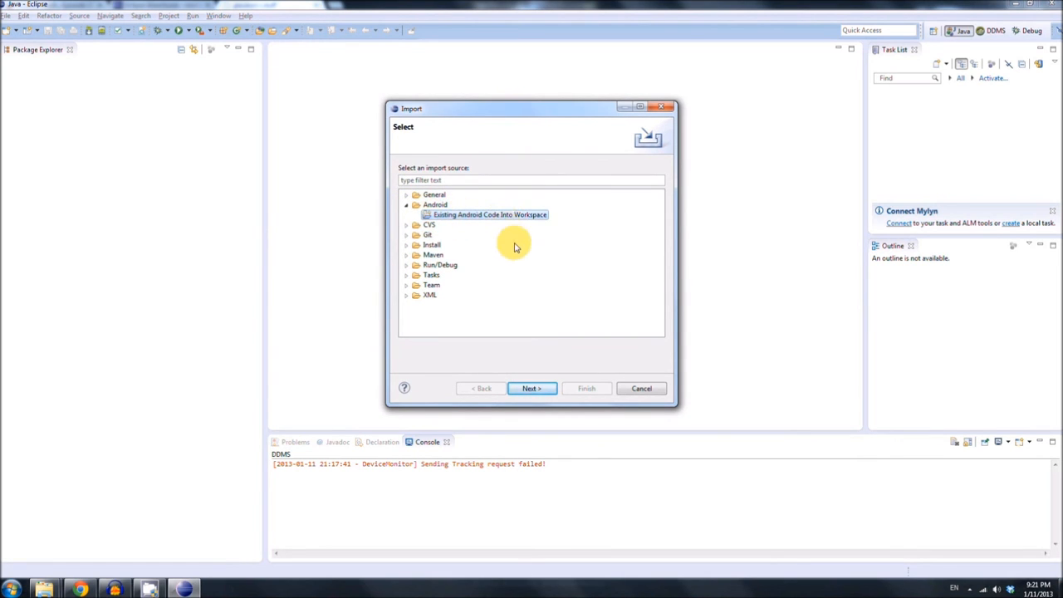
pyautogui.click(531, 389)
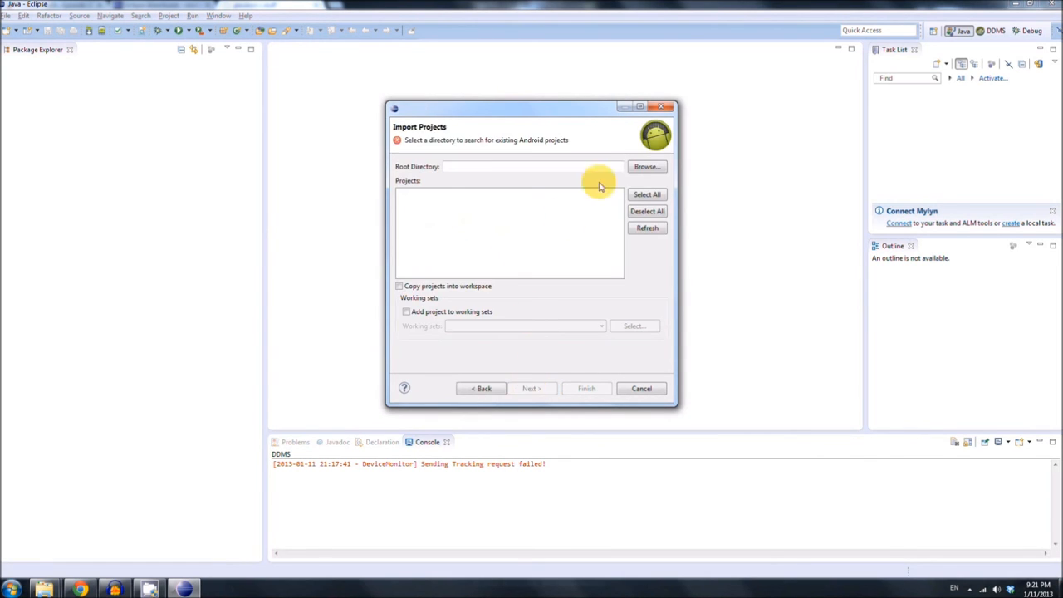
# Step: Choose Program Files\eclipse\workspace\Just_The_Tip as the import root directory
pyautogui.click(646, 166)
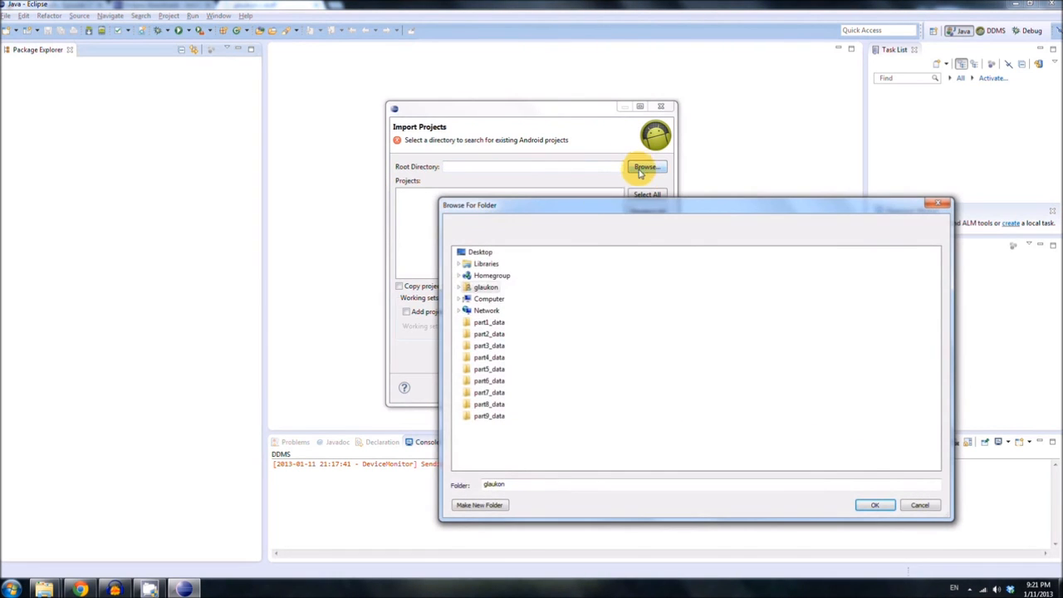
pyautogui.moveTo(461, 319)
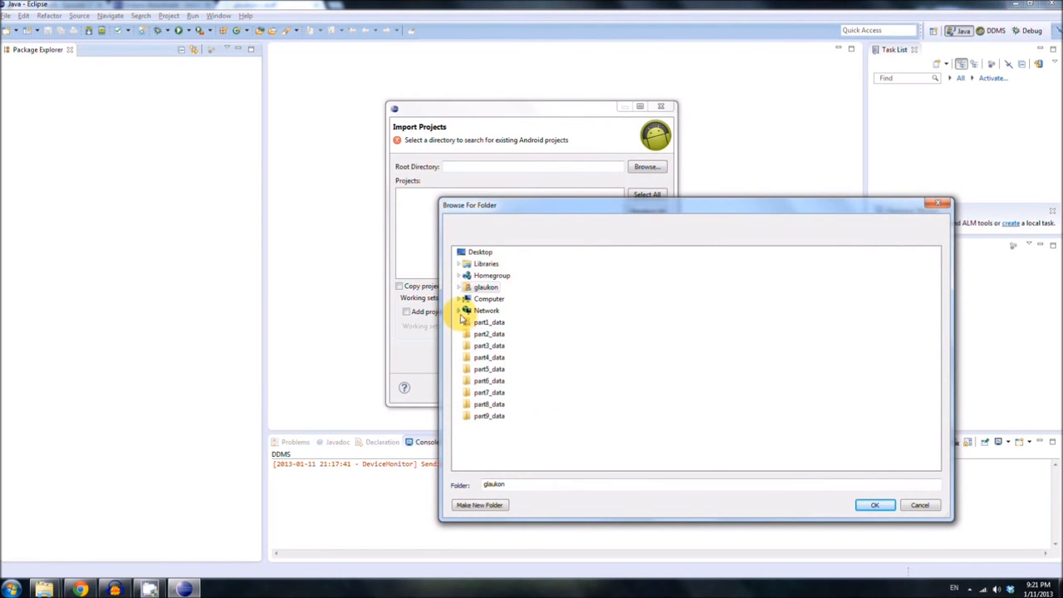
pyautogui.click(458, 299)
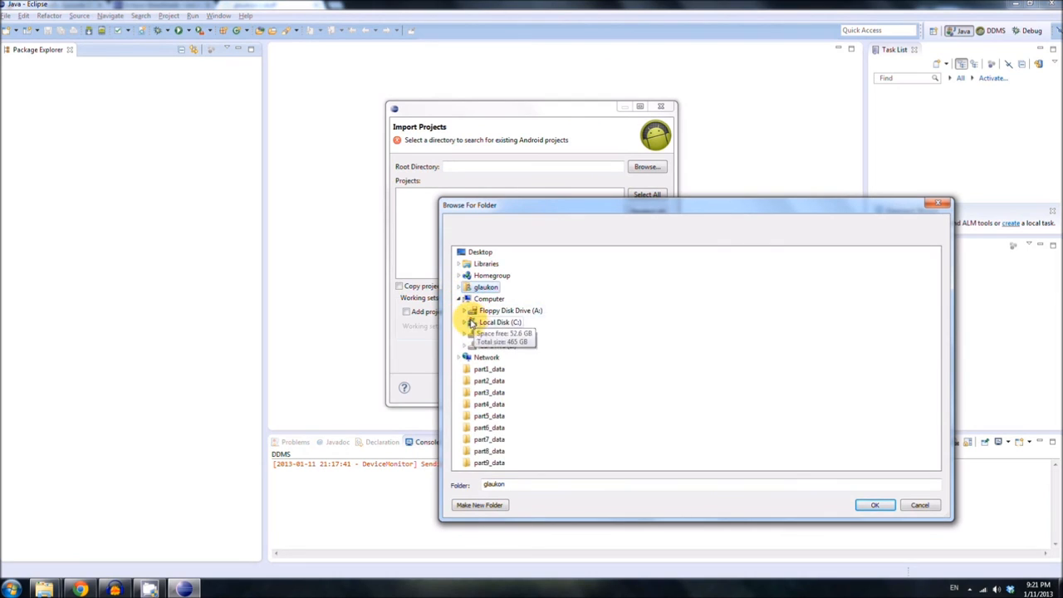
pyautogui.click(462, 322)
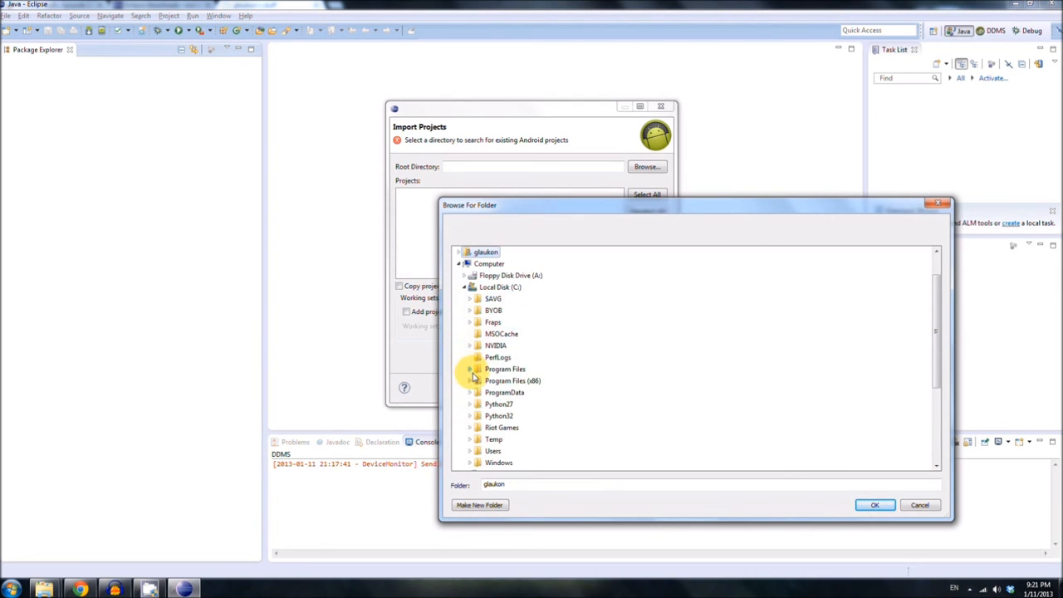
pyautogui.click(469, 368)
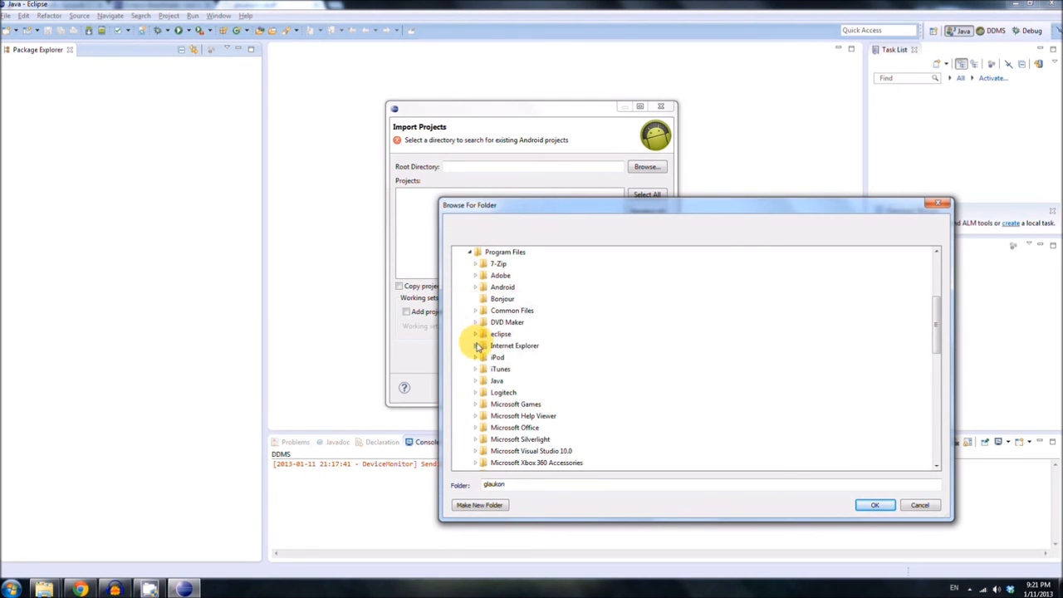
pyautogui.click(475, 333)
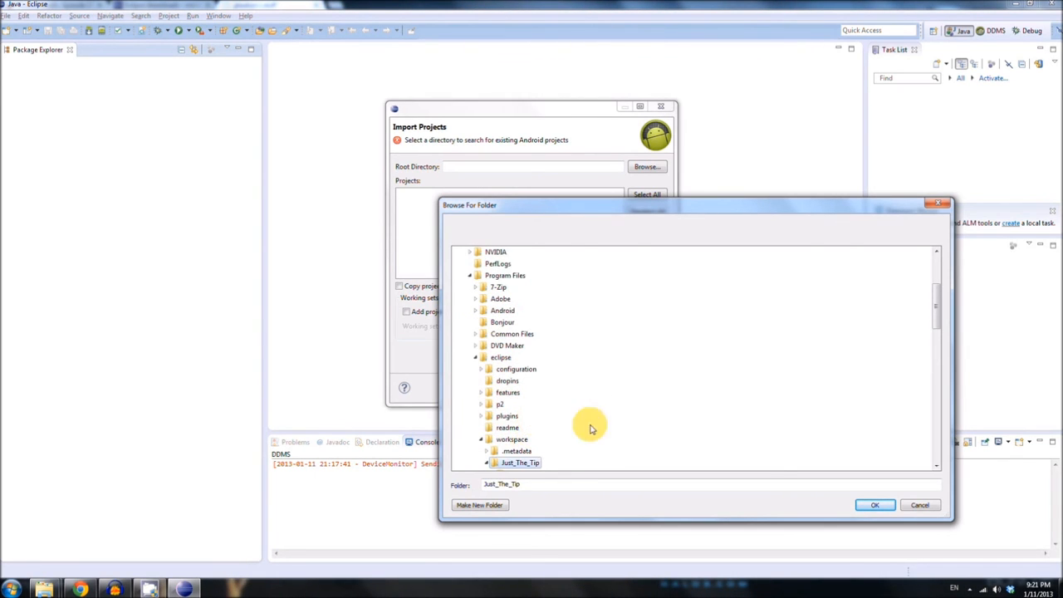
pyautogui.click(873, 505)
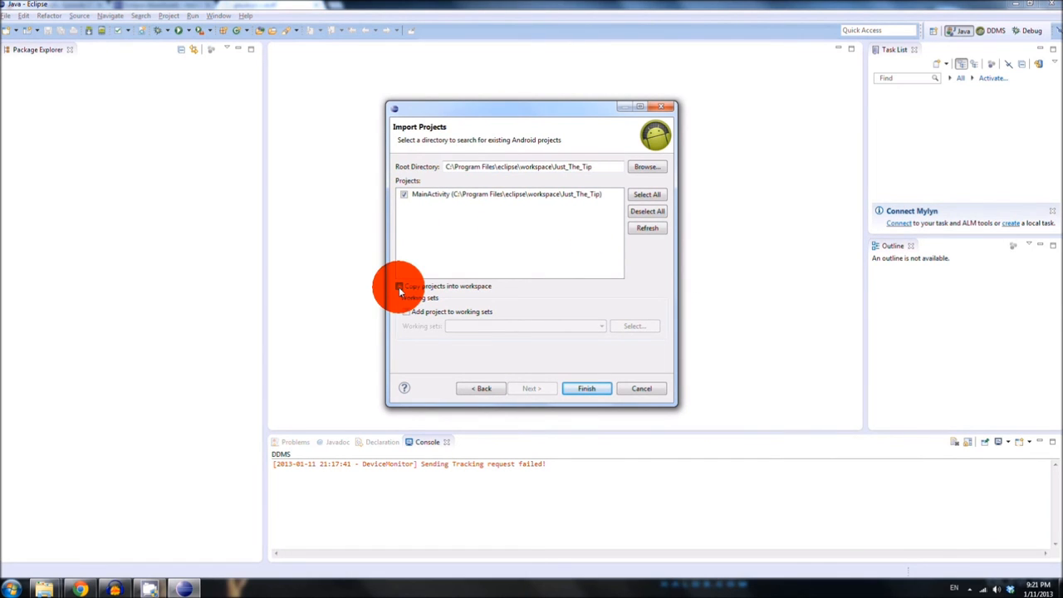
# Step: Enable Copy projects into workspace and finish importing the MainActivity project
pyautogui.click(398, 286)
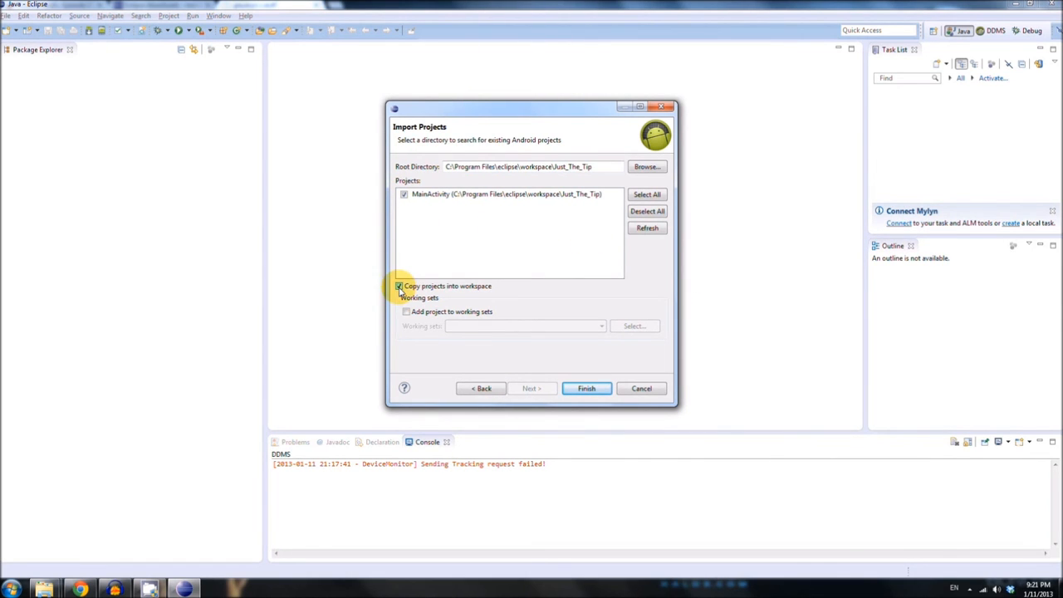
pyautogui.moveTo(492, 289)
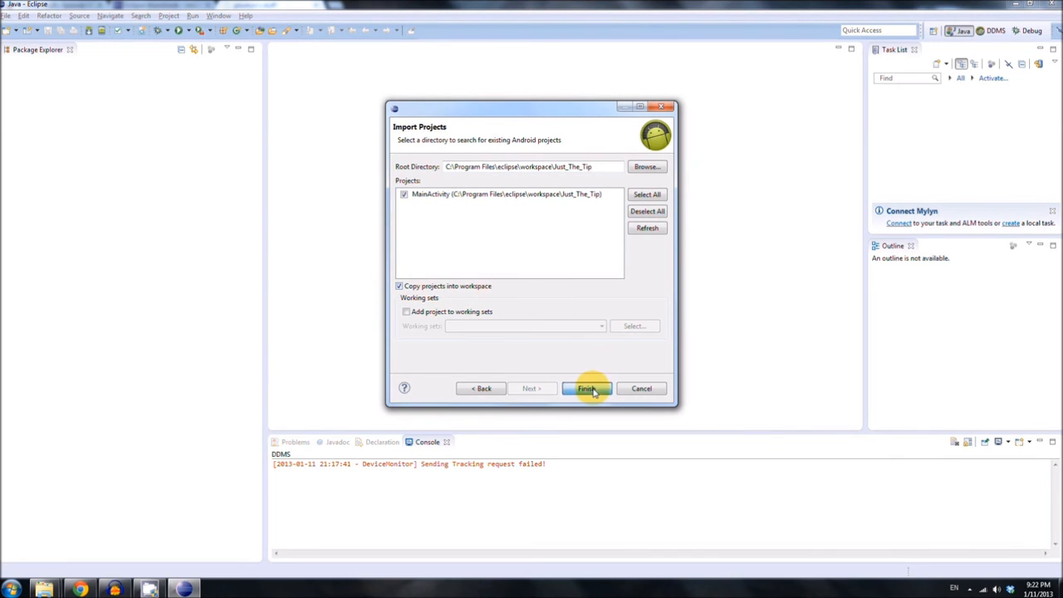
pyautogui.click(585, 388)
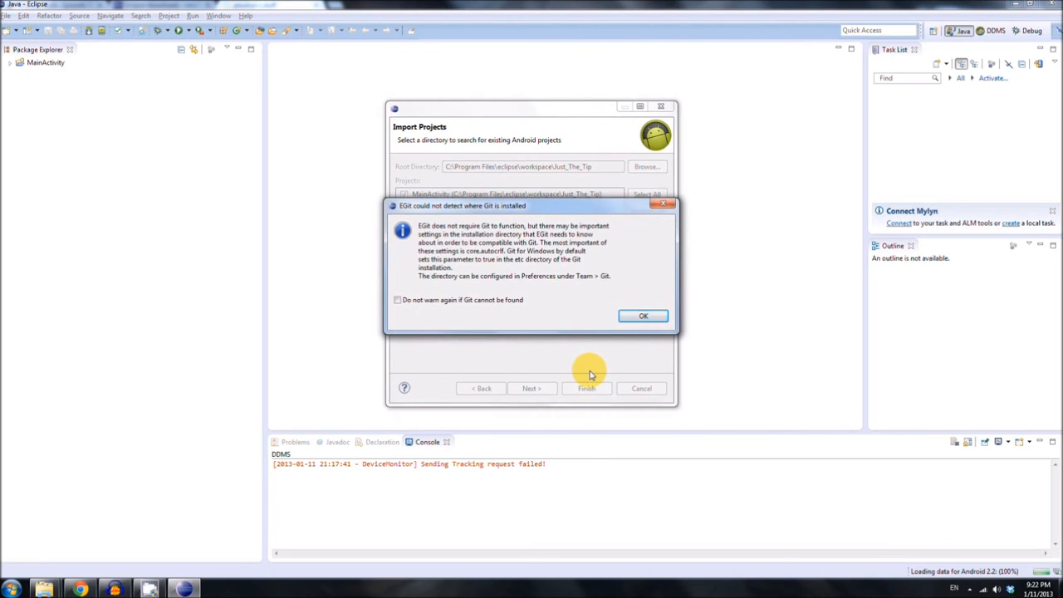
pyautogui.moveTo(429, 212)
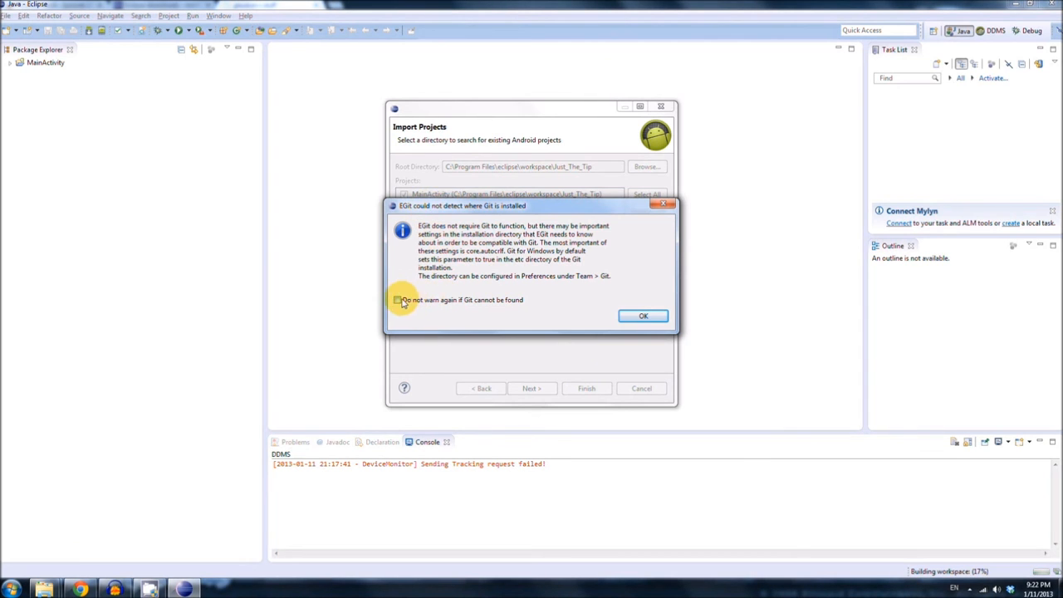
# Step: Tick 'Do not warn again if Git cannot be found' and dismiss the EGit warning
pyautogui.click(397, 299)
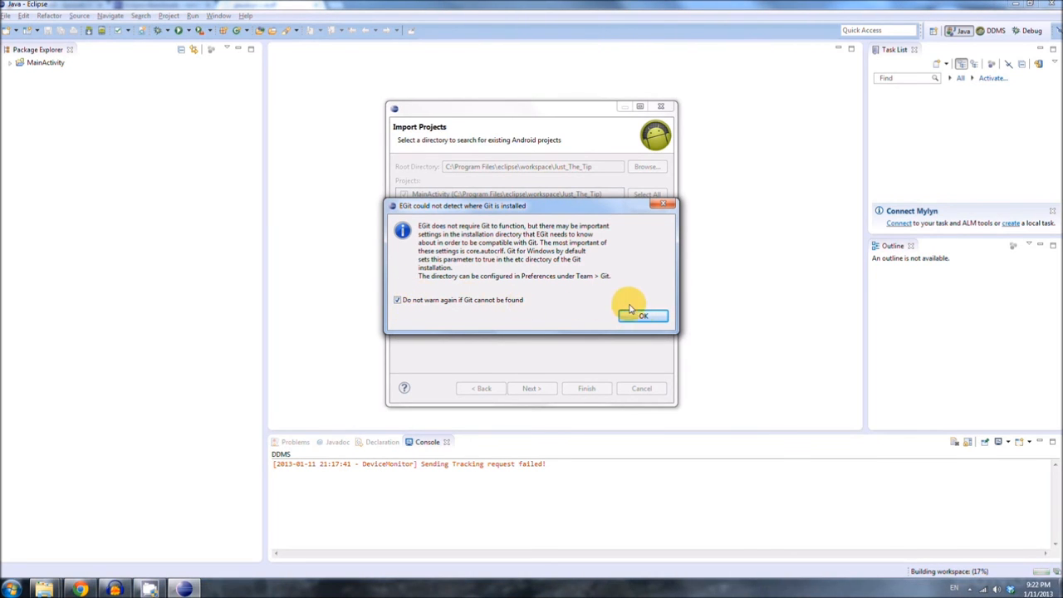
pyautogui.click(643, 315)
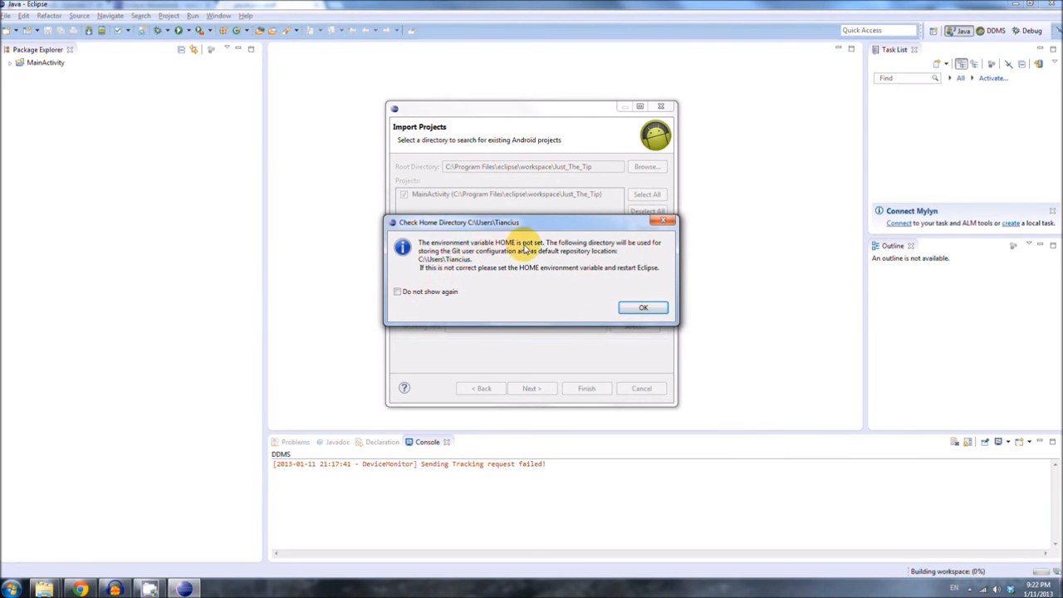
pyautogui.moveTo(420, 295)
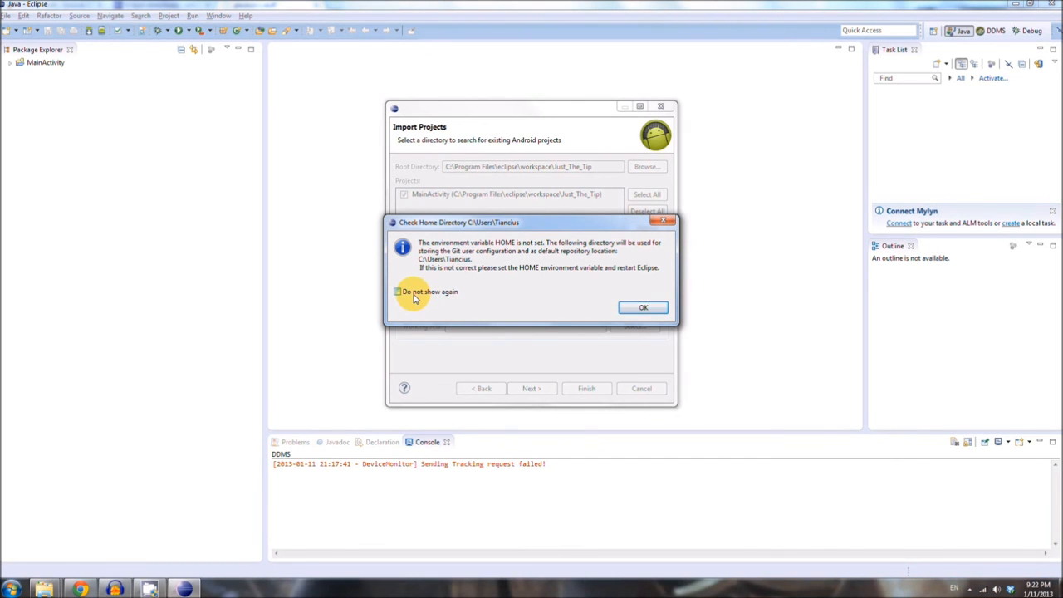
pyautogui.moveTo(98, 574)
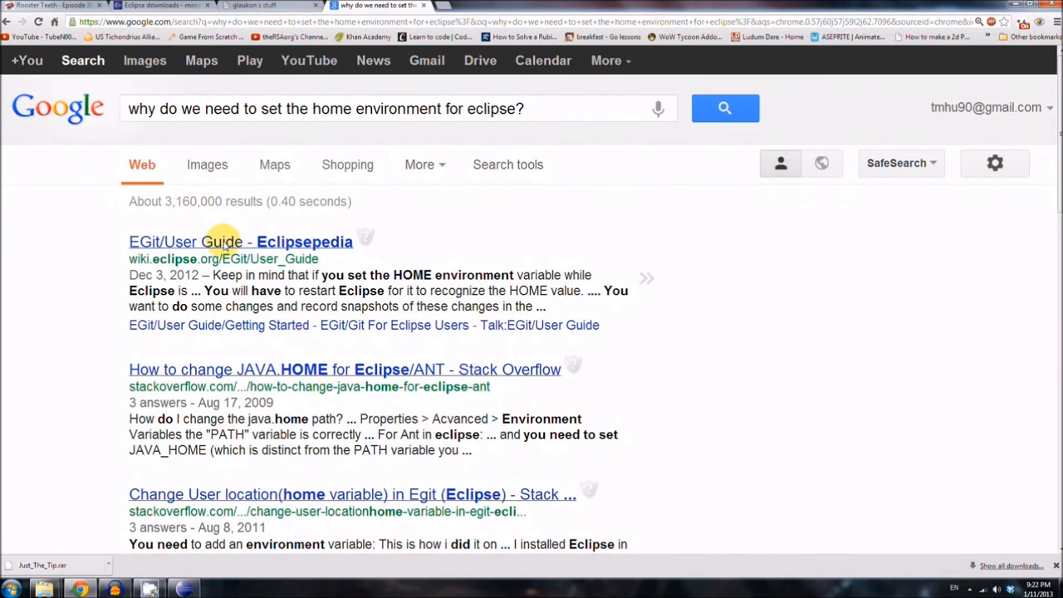
# Step: Review the Google results on Eclipse's HOME variable, then return to the Eclipse window
pyautogui.scroll(-3)
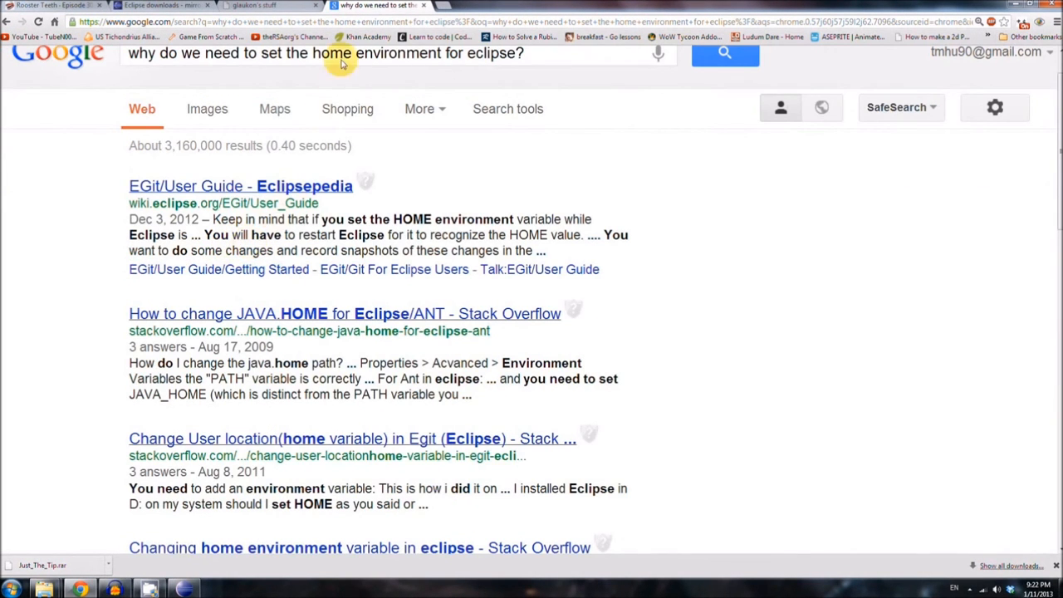
pyautogui.click(266, 7)
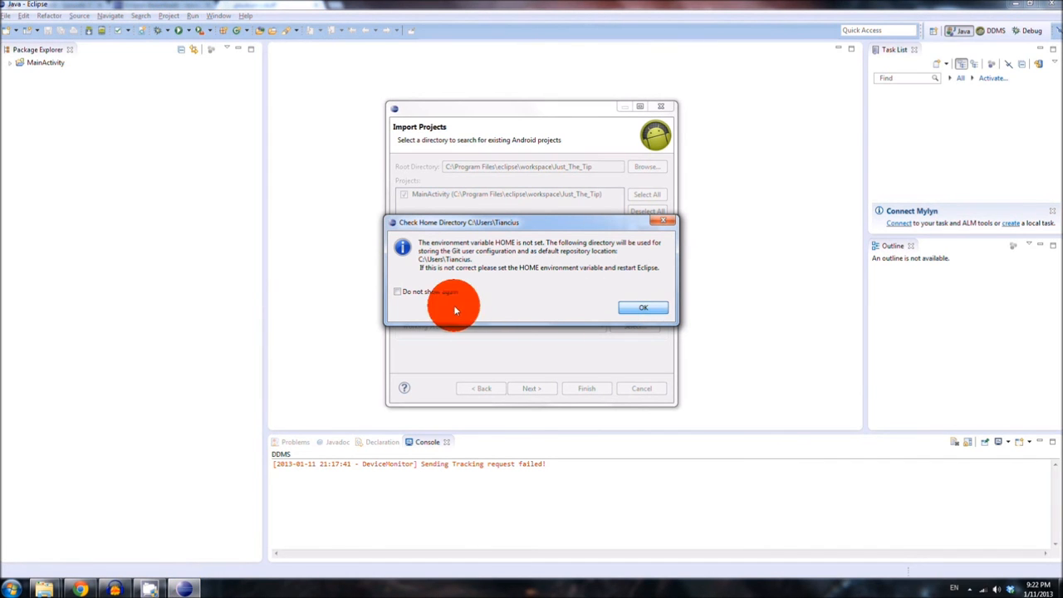
# Step: Dismiss the HOME directory notice and expand MainActivity to show src, res, gen and manifest
pyautogui.click(642, 307)
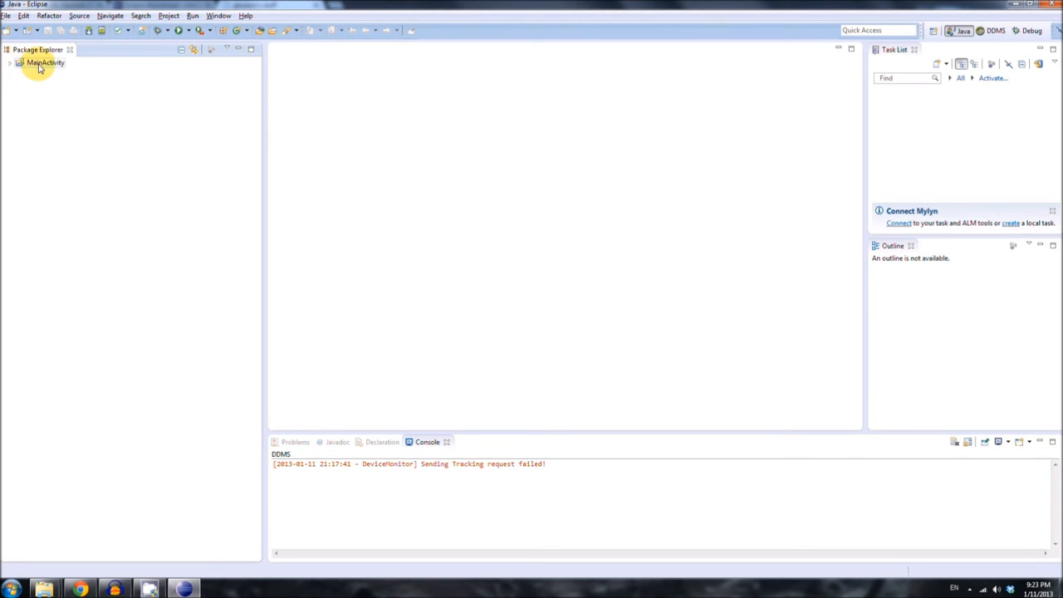
pyautogui.click(10, 63)
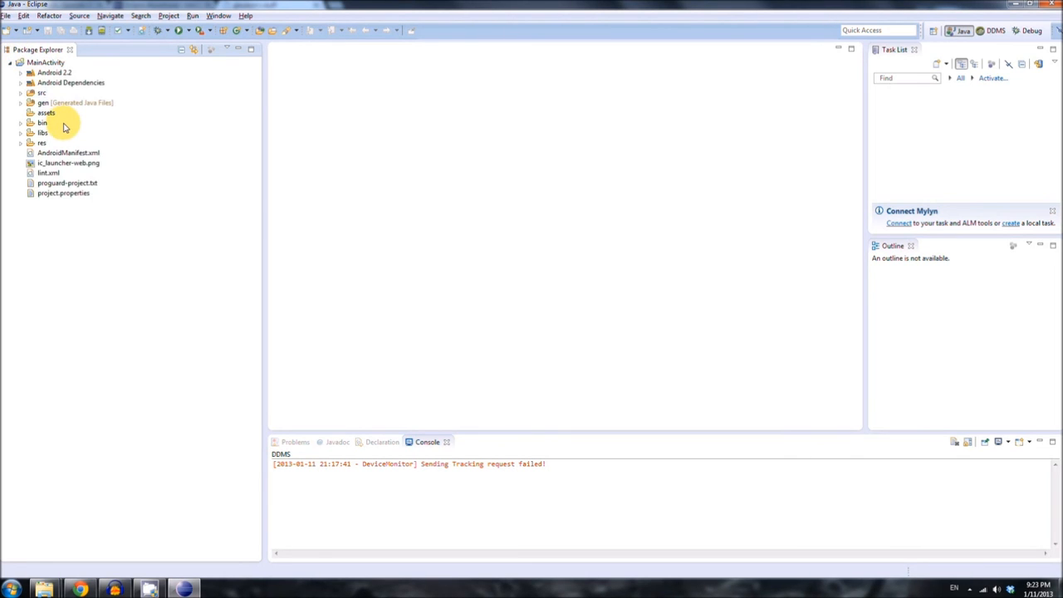
pyautogui.moveTo(191, 119)
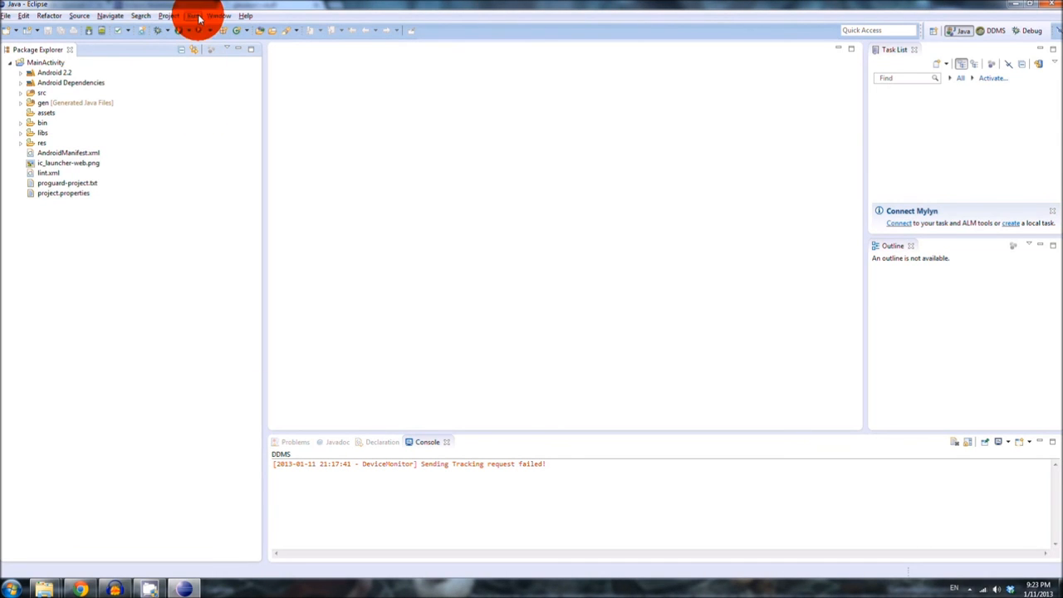
# Step: Create an Android Application run configuration named Run Config Alpha with MainActivity as its project
pyautogui.click(197, 18)
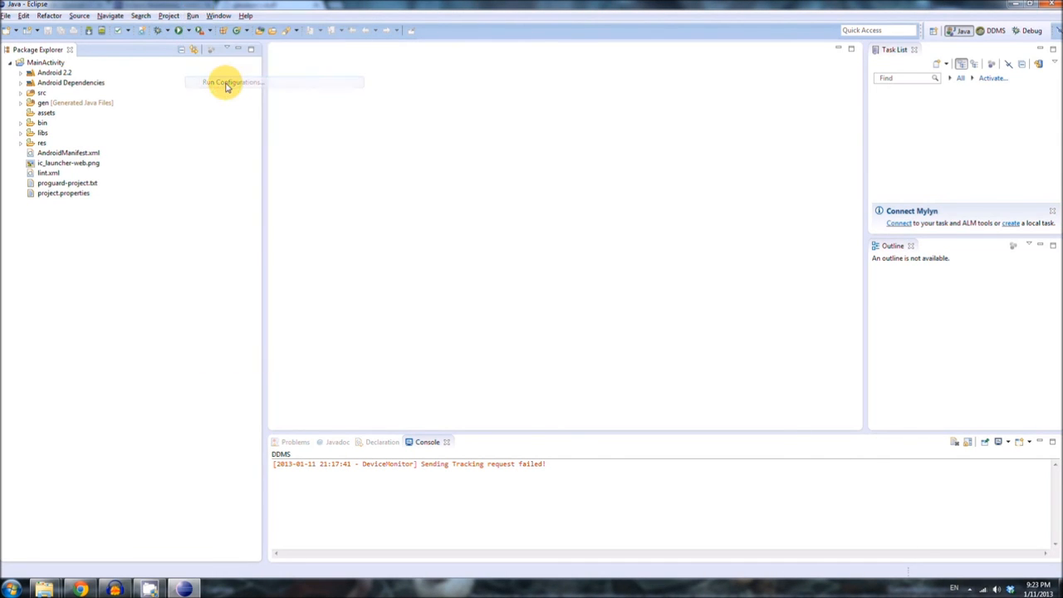
pyautogui.click(231, 81)
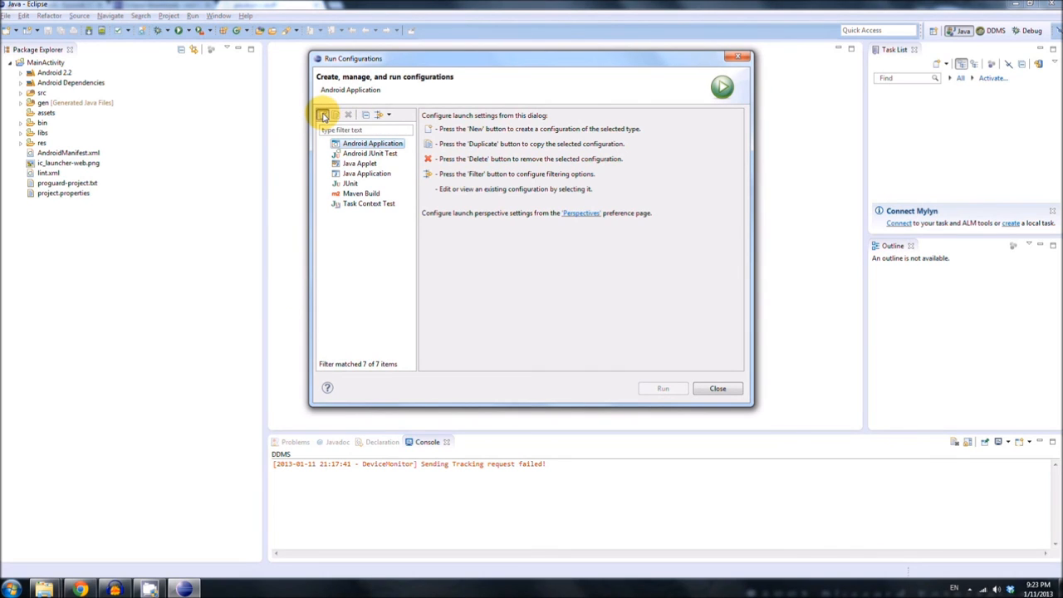
pyautogui.click(322, 115)
pyautogui.write('R')
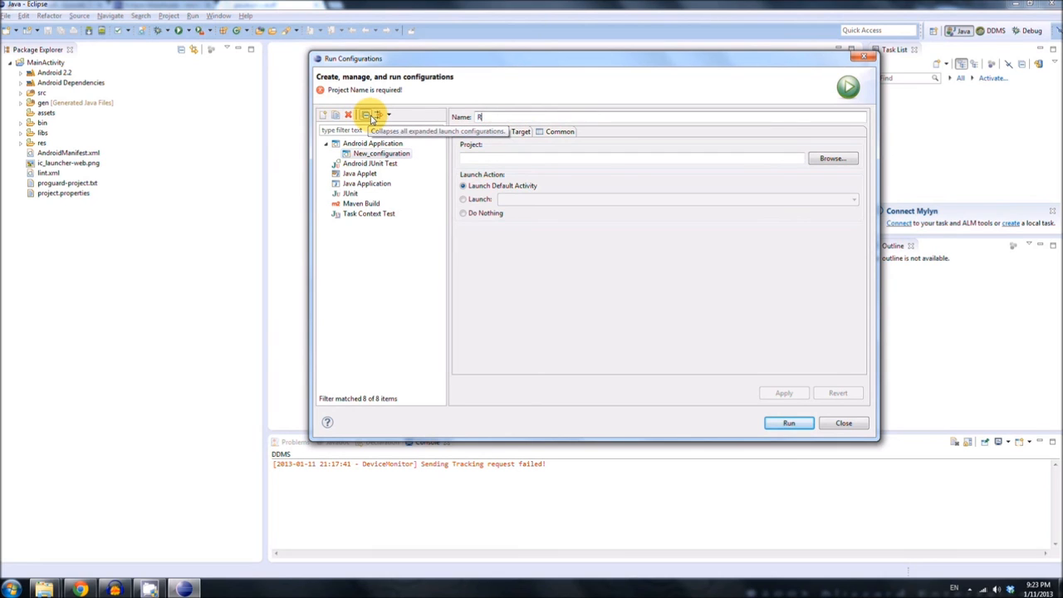
pyautogui.write('un Config Alpha')
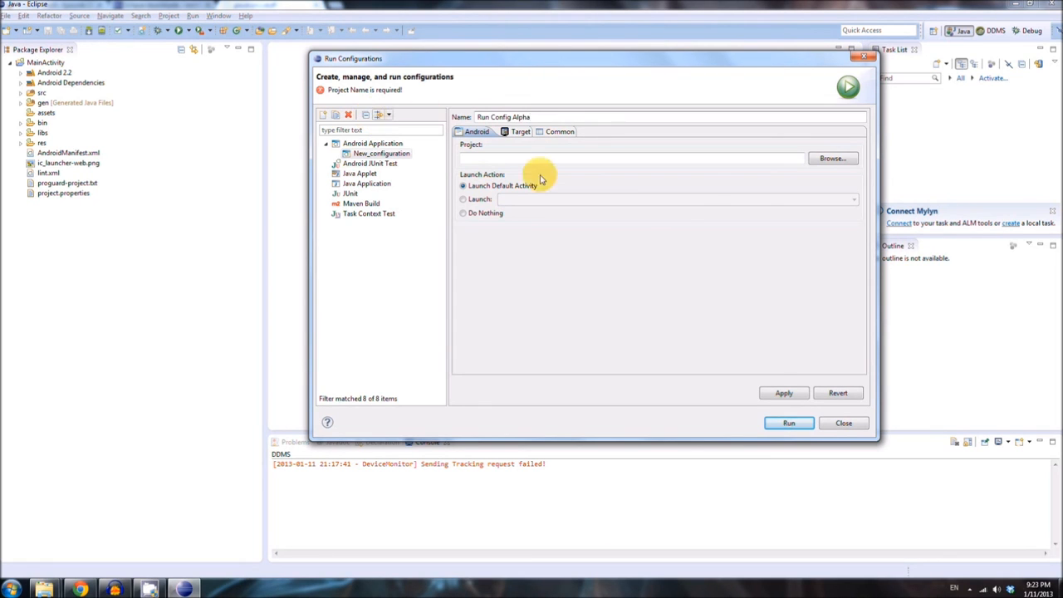
pyautogui.moveTo(681, 160)
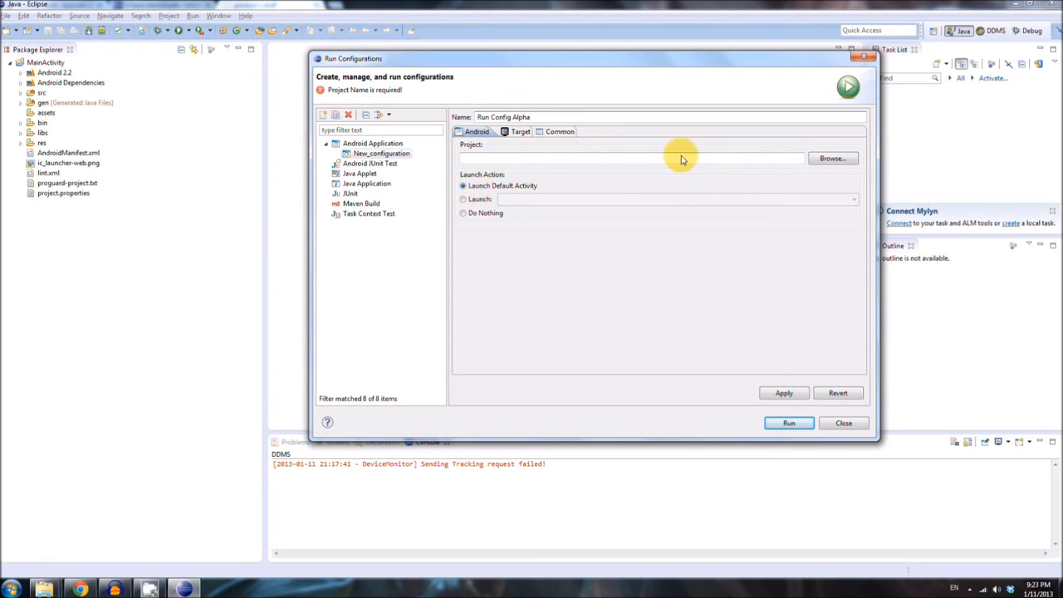
pyautogui.click(830, 160)
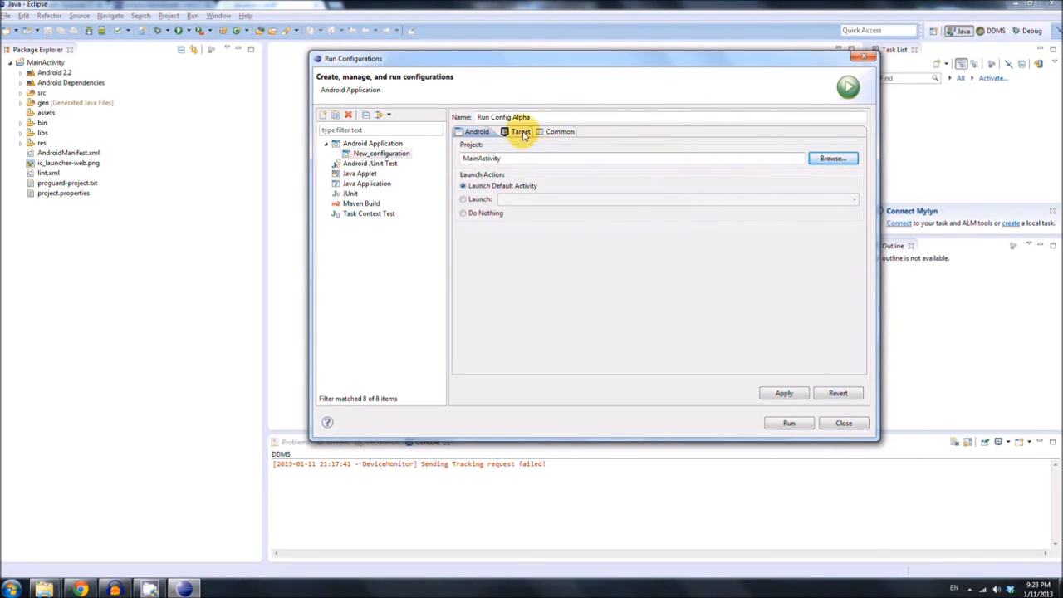
# Step: Target Run Config Alpha at the TestDevice virtual device automatically, apply it, and run
pyautogui.click(515, 131)
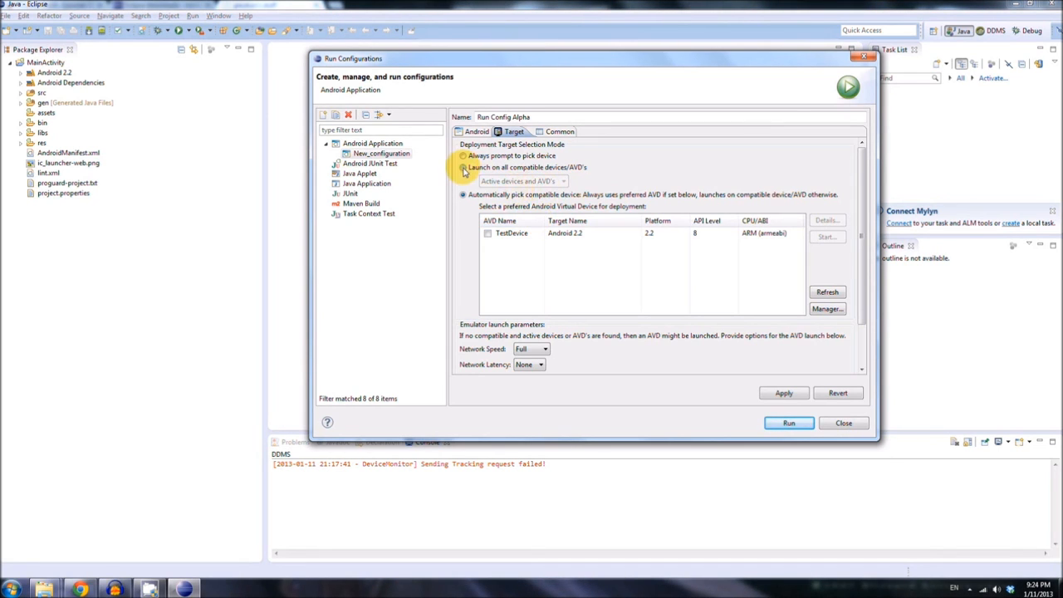
pyautogui.click(462, 156)
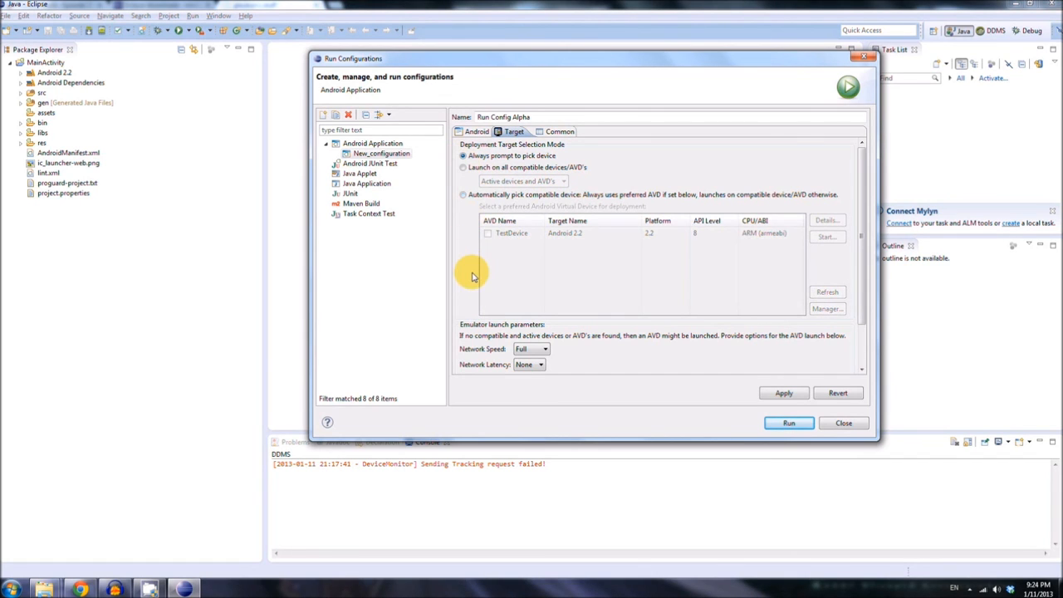
pyautogui.click(463, 195)
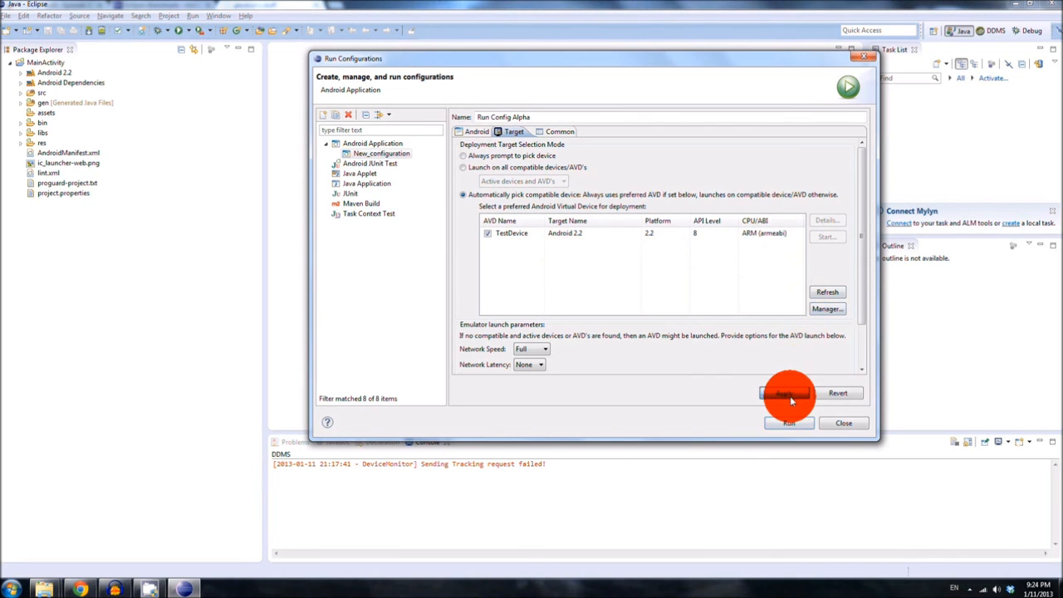
pyautogui.click(788, 392)
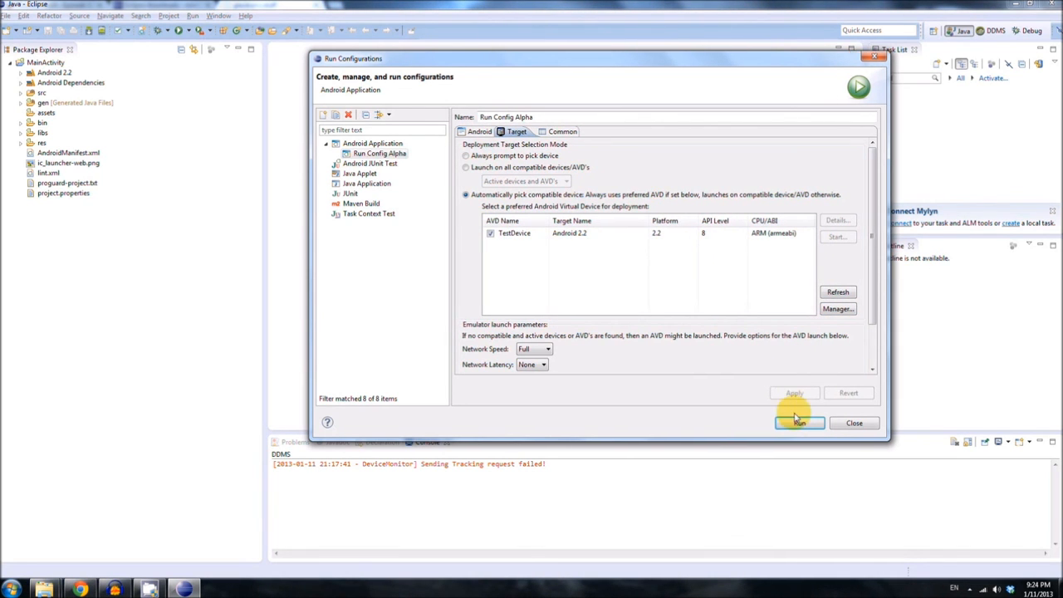
pyautogui.click(799, 423)
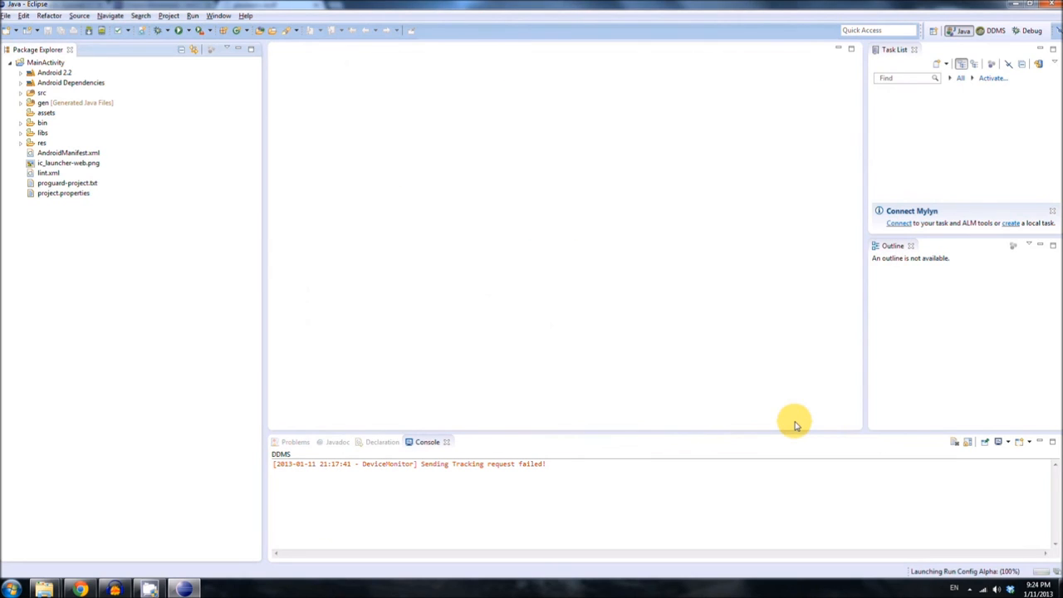
pyautogui.moveTo(794, 392)
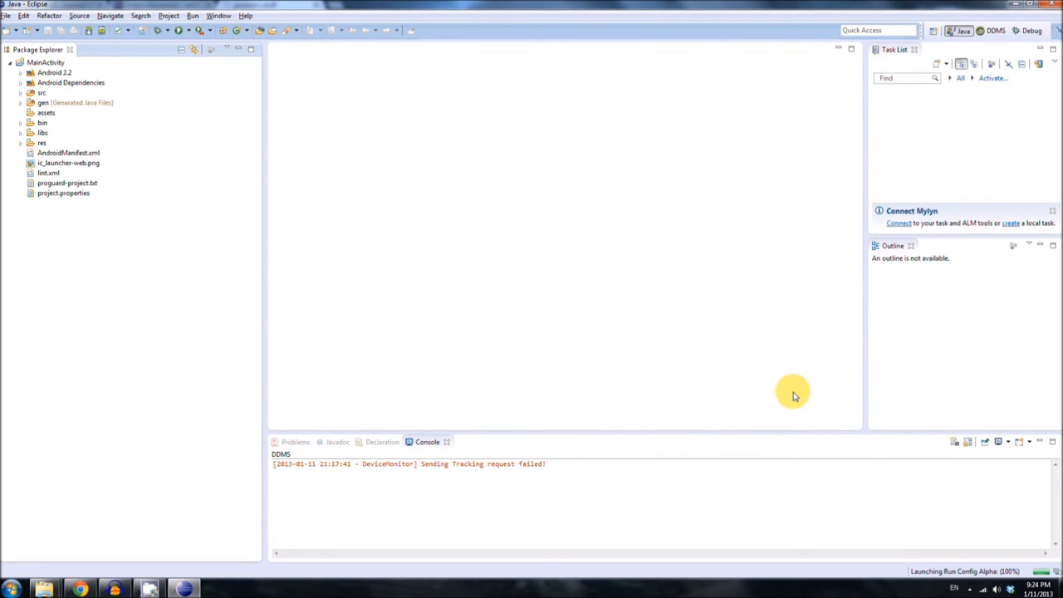
pyautogui.moveTo(792, 390)
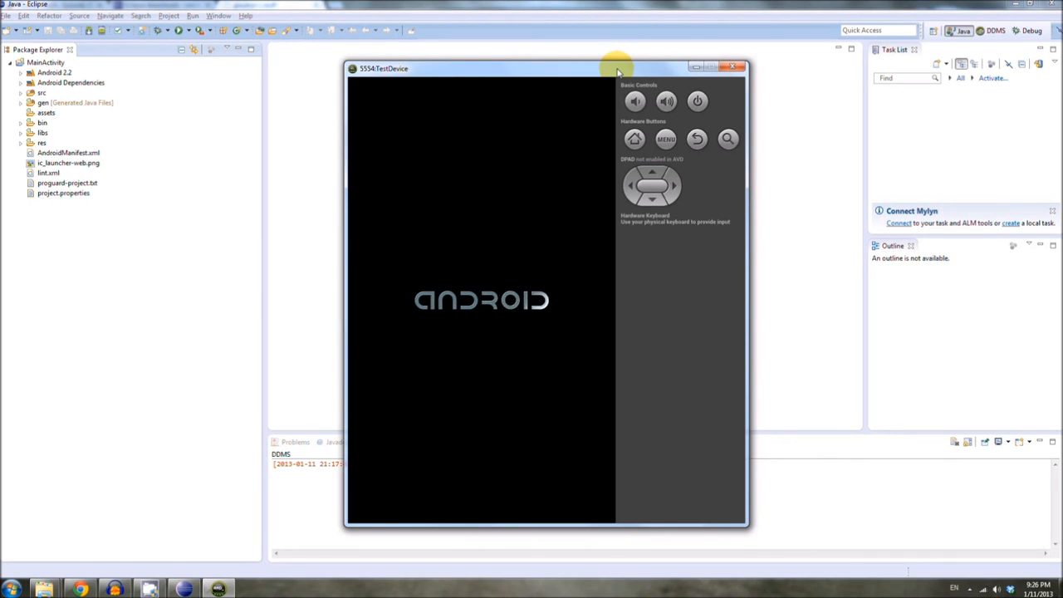
pyautogui.moveTo(631, 60)
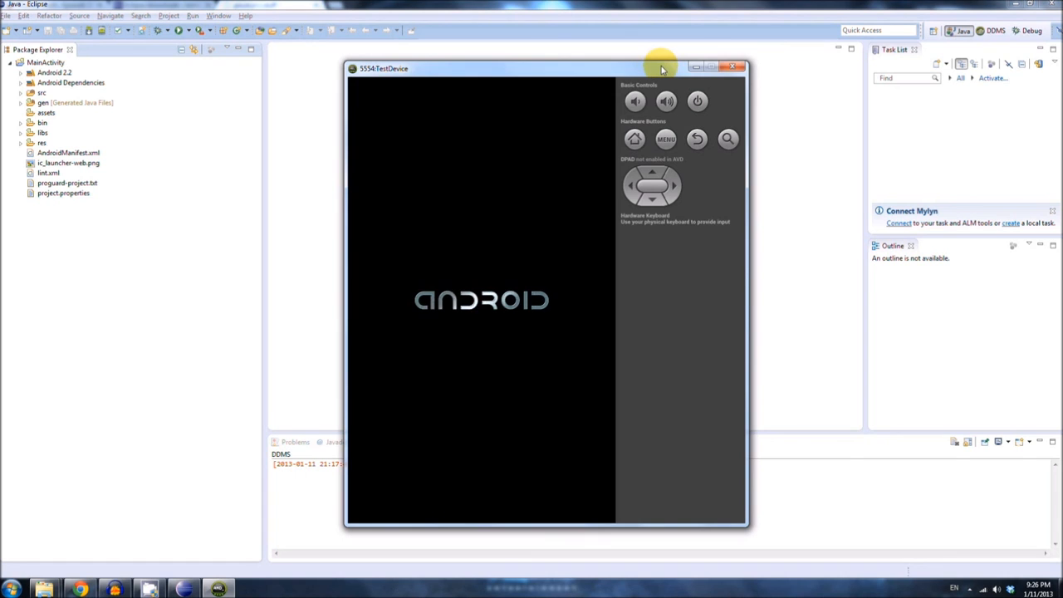
pyautogui.moveTo(372, 412)
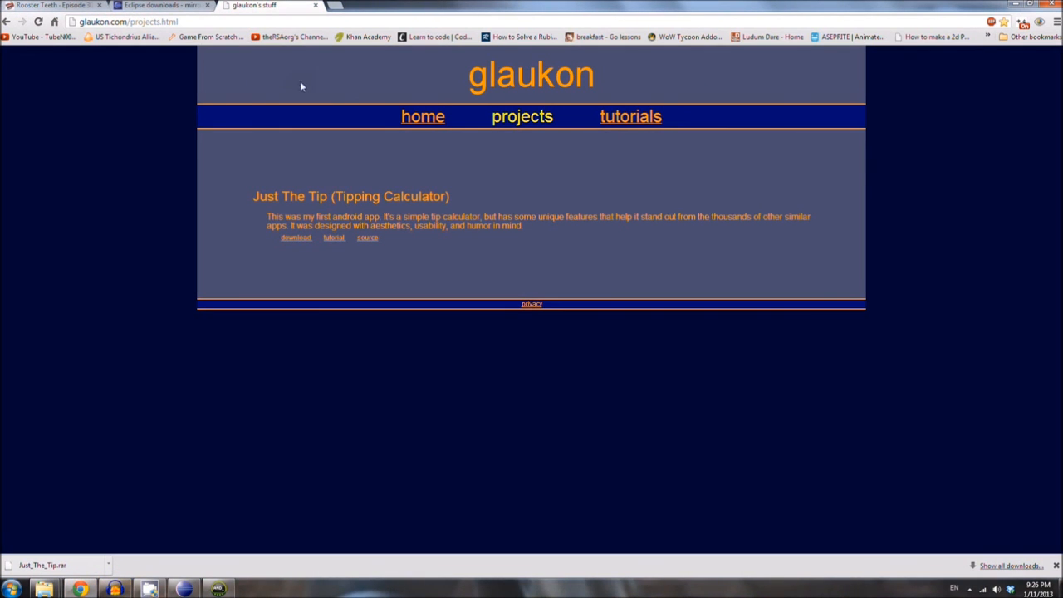
# Step: Browse the reddit front page in Chrome while the emulator boots
pyautogui.click(125, 20)
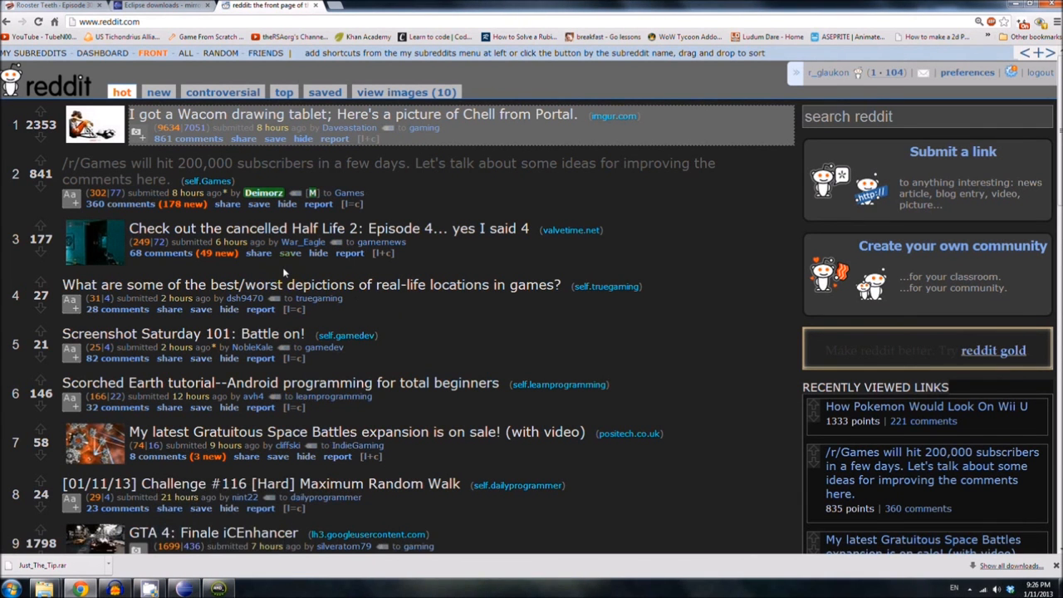
pyautogui.scroll(-3)
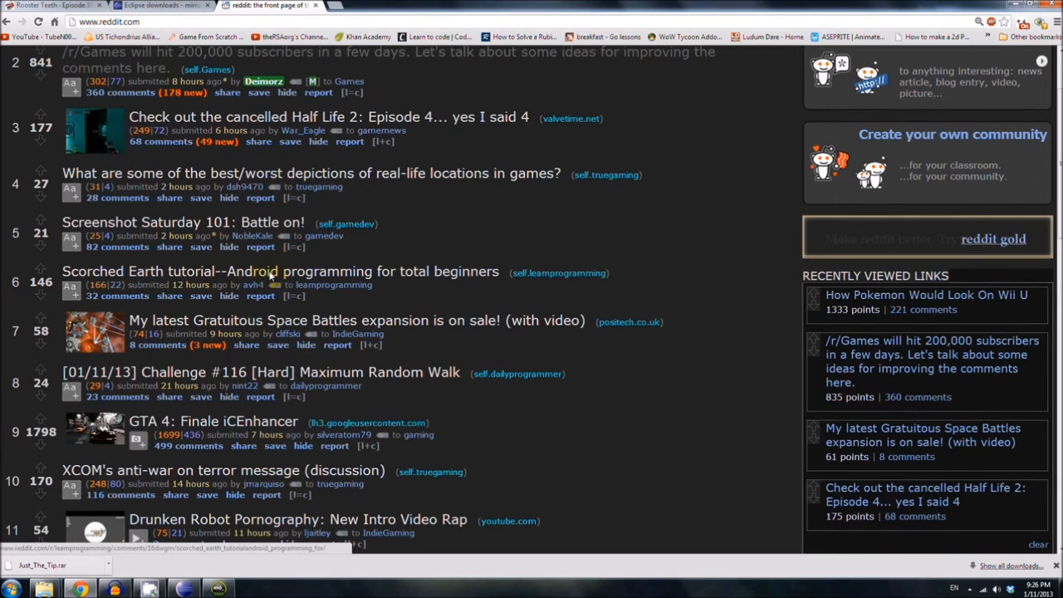
pyautogui.scroll(-3)
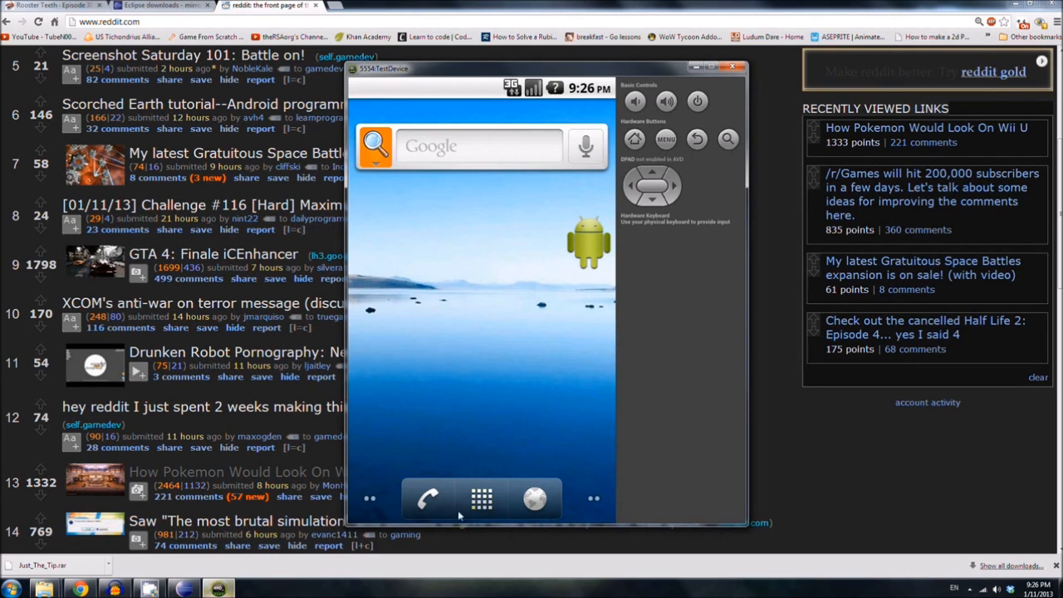
pyautogui.moveTo(409, 505)
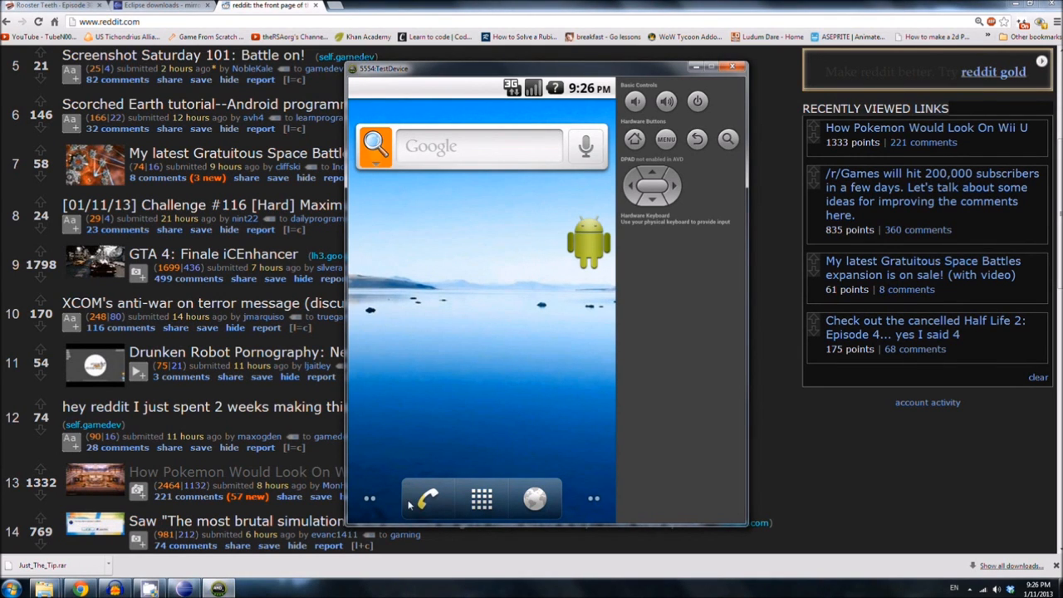
# Step: Bring up the Just The Tip app on the emulator and select the Pre-Tax Bill field for entry
pyautogui.click(495, 326)
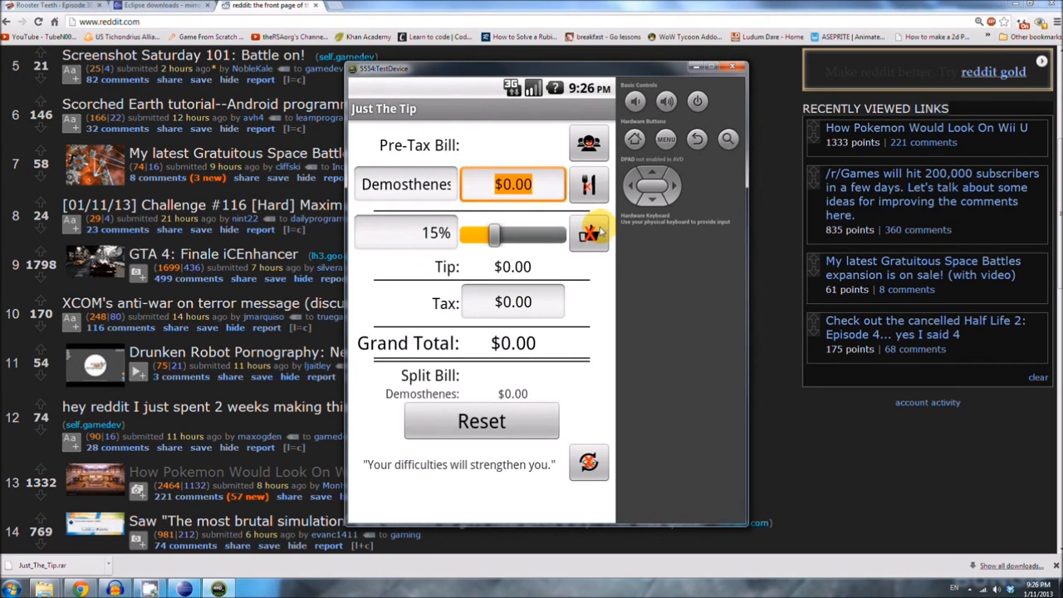
pyautogui.moveTo(431, 139)
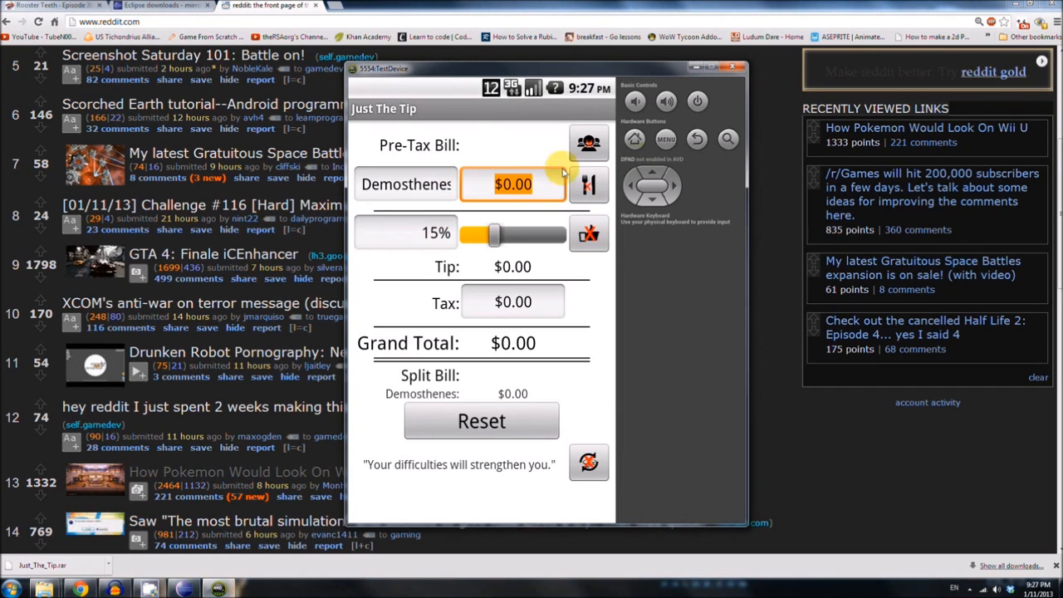
pyautogui.click(511, 182)
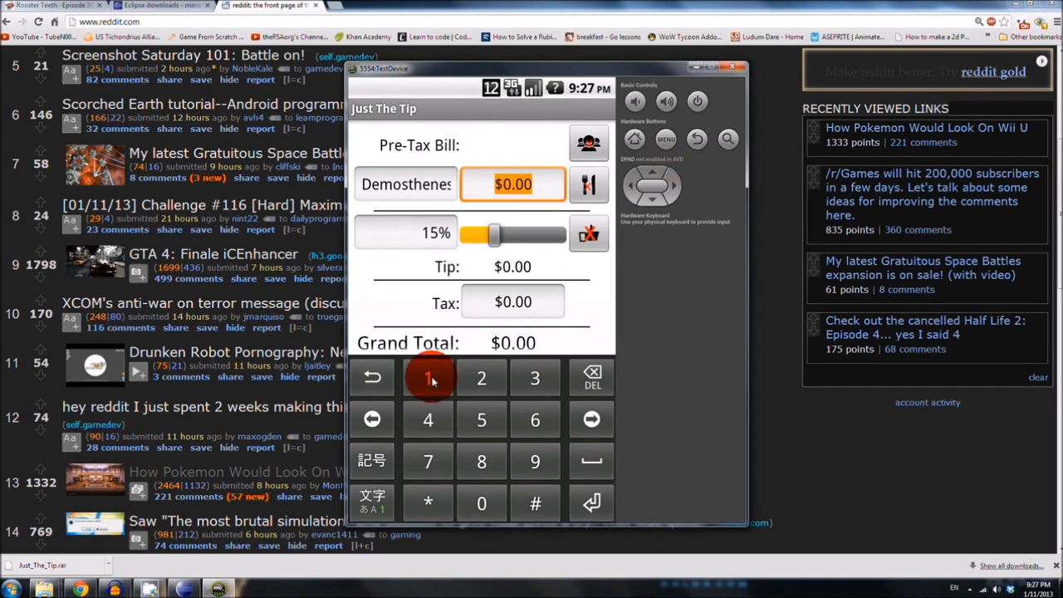